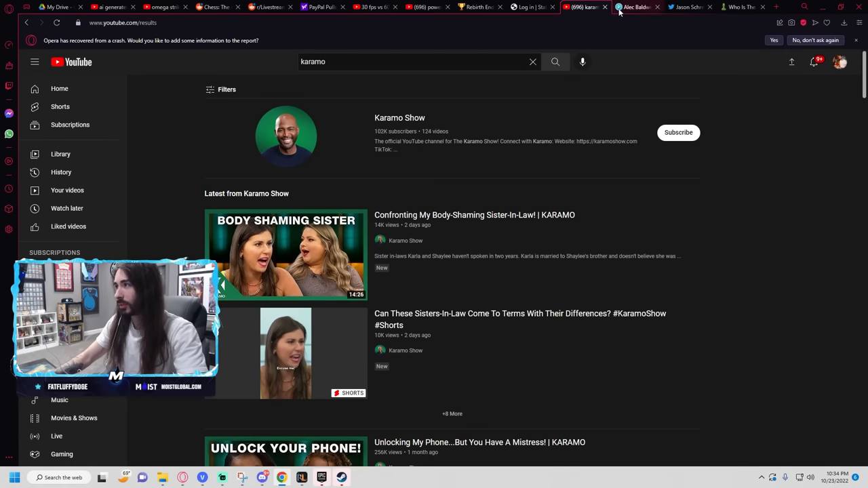
Step: Switch to the Propstore site and choose View Catalog Items for the London 2022 auction
left_click(636, 7)
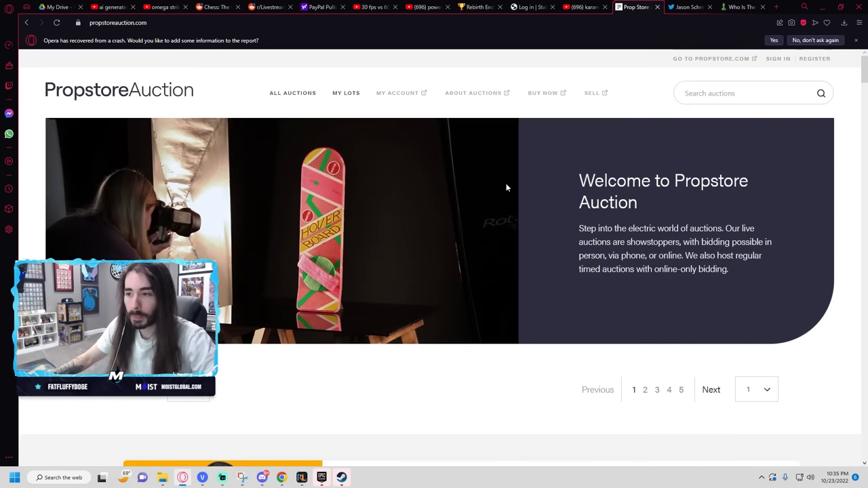
scroll("down", 3)
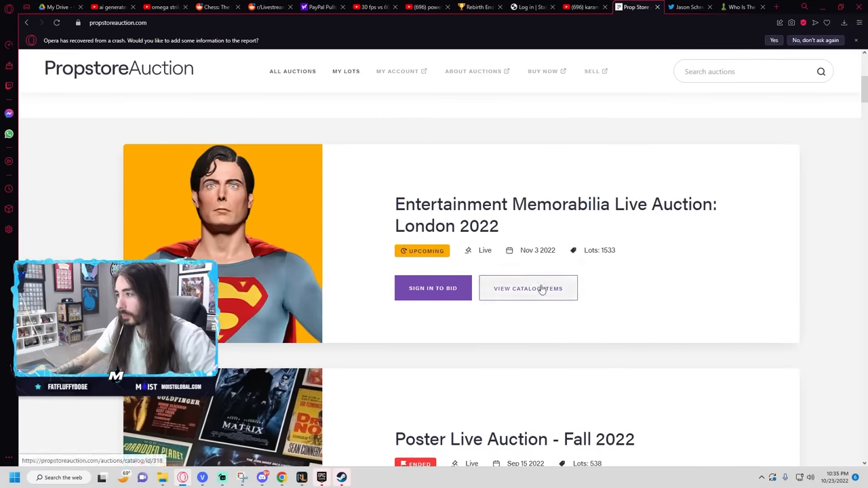
left_click(528, 287)
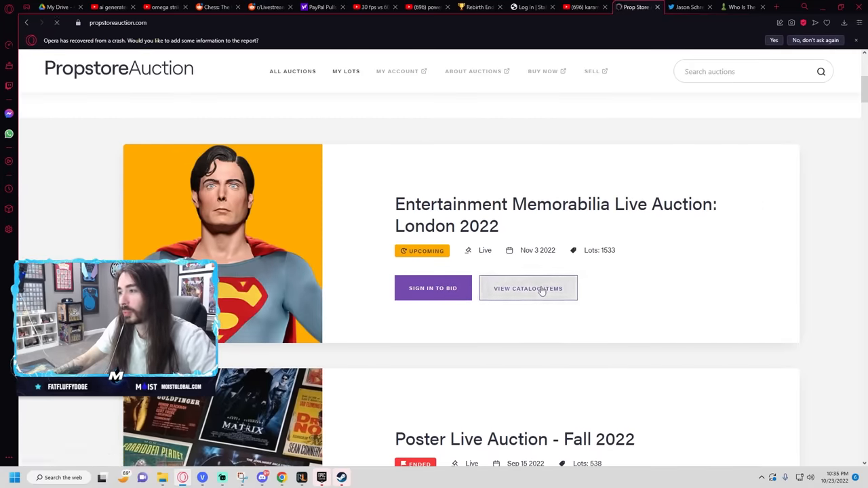
Step: Load the London 2022 catalogue and browse down through its opening lots
left_click(528, 287)
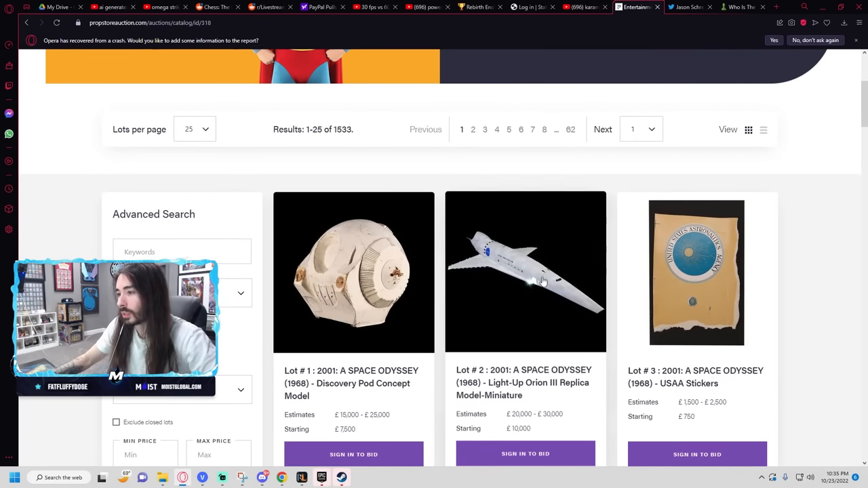
scroll("down", 3)
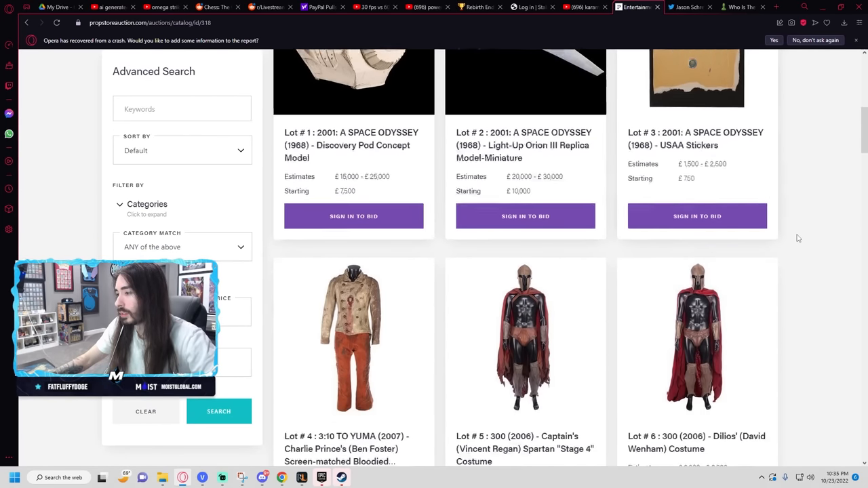
scroll("down", 3)
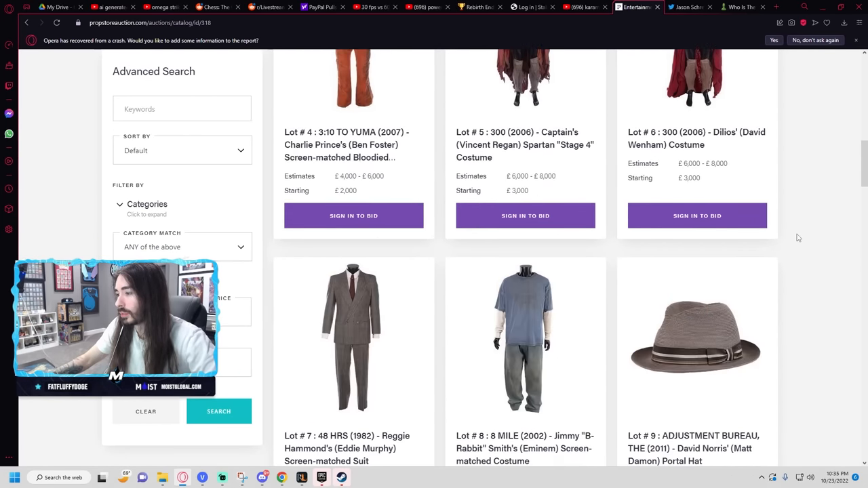
scroll("down", 3)
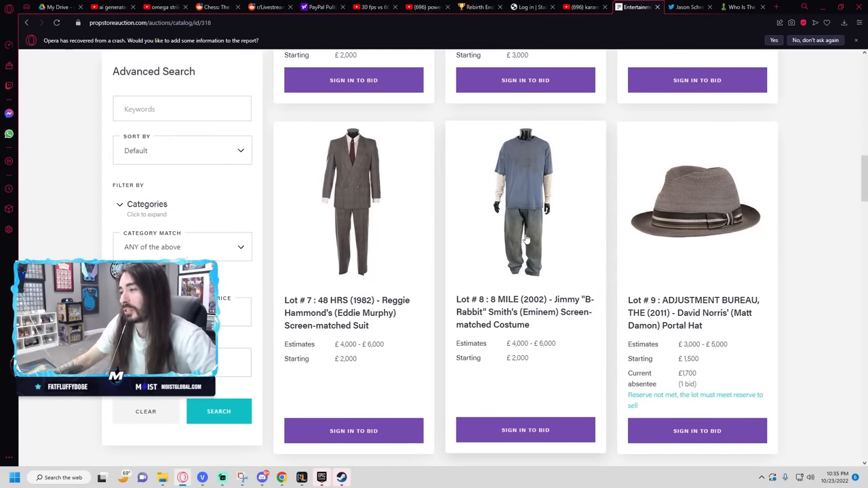
mouse_move(549, 217)
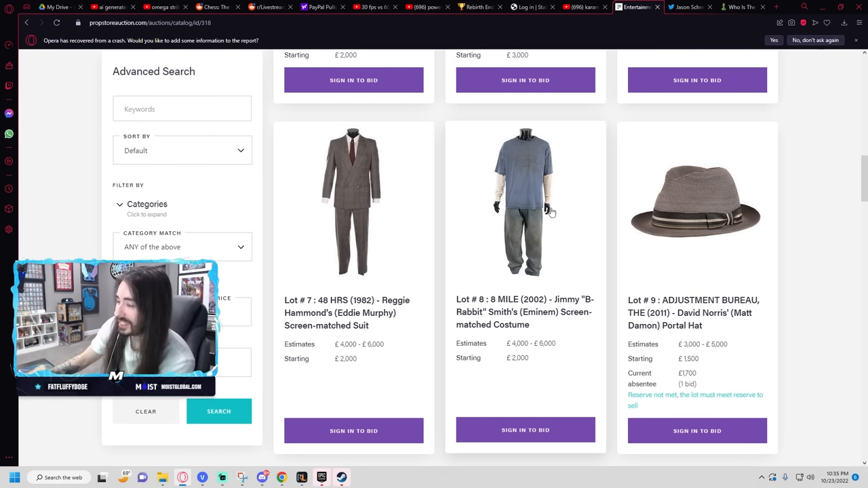
scroll("down", 3)
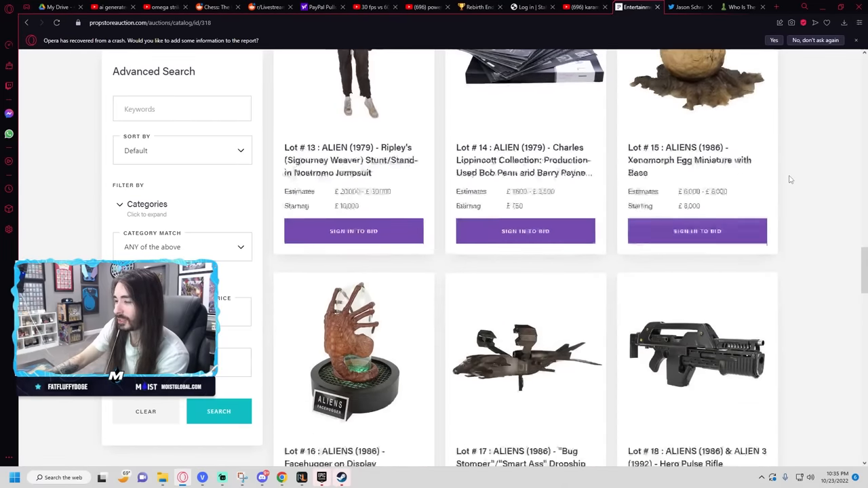
scroll("down", 3)
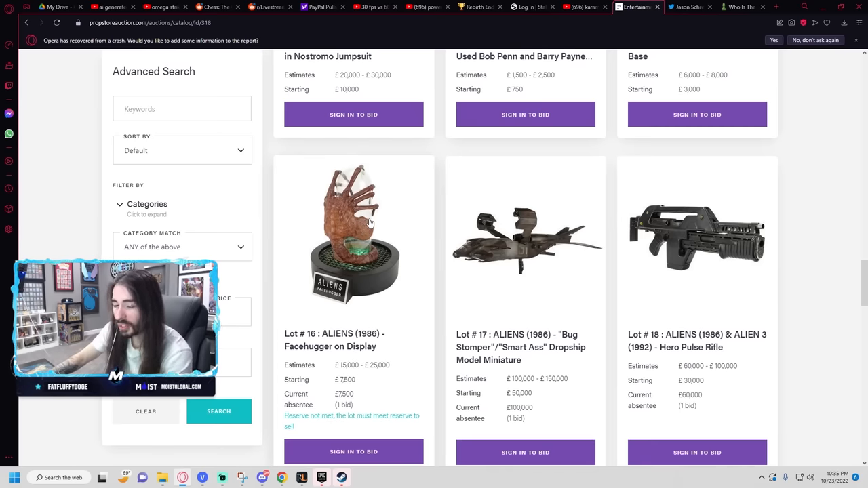
Step: Continue through the Alien and Aliens lots 13–25 to the pagination bar
scroll("down", 3)
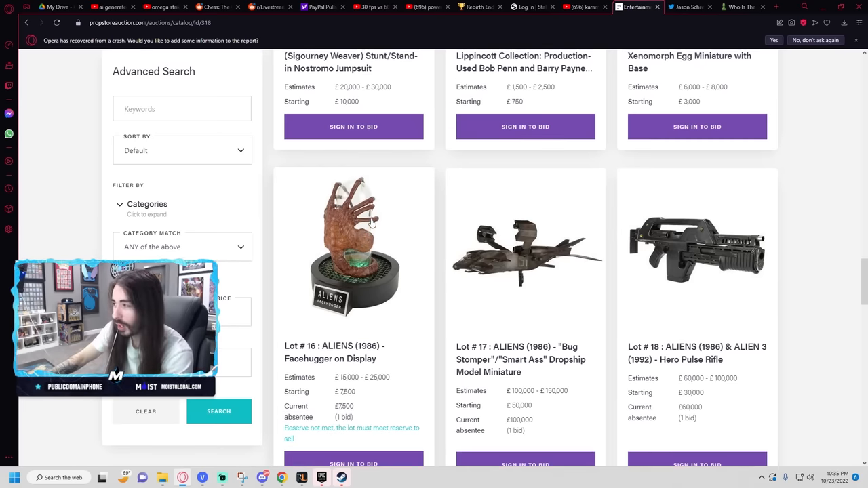
scroll("up", 3)
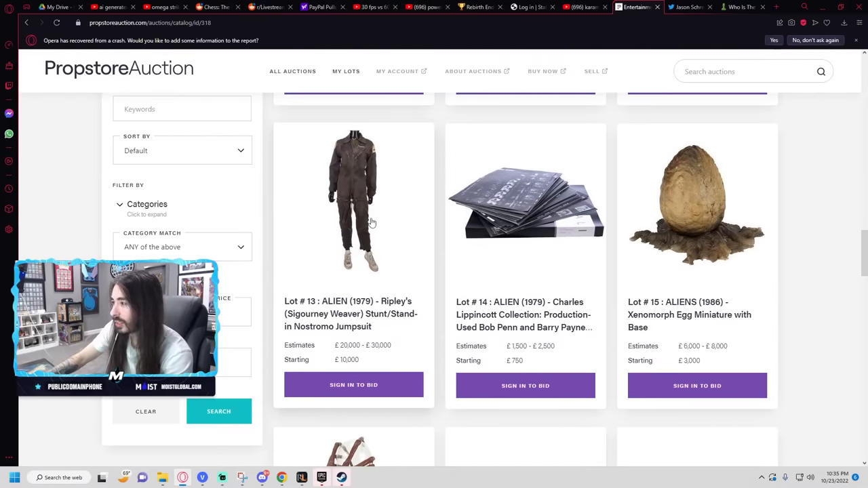
scroll("down", 3)
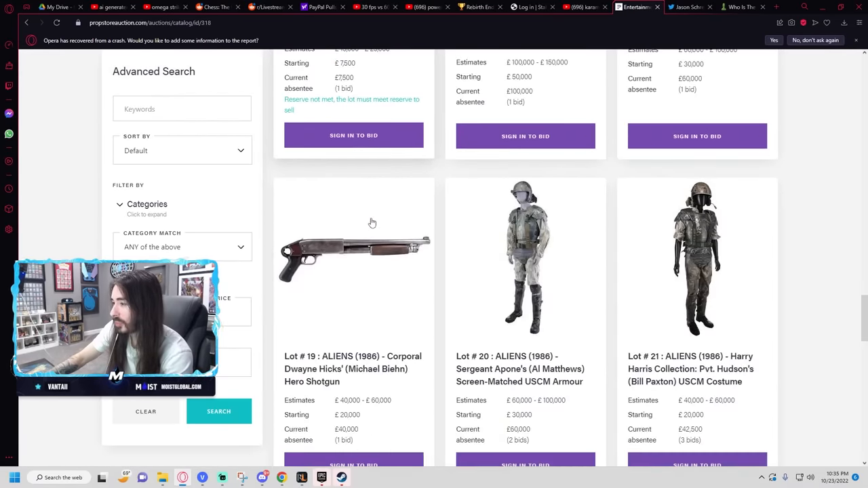
mouse_move(369, 230)
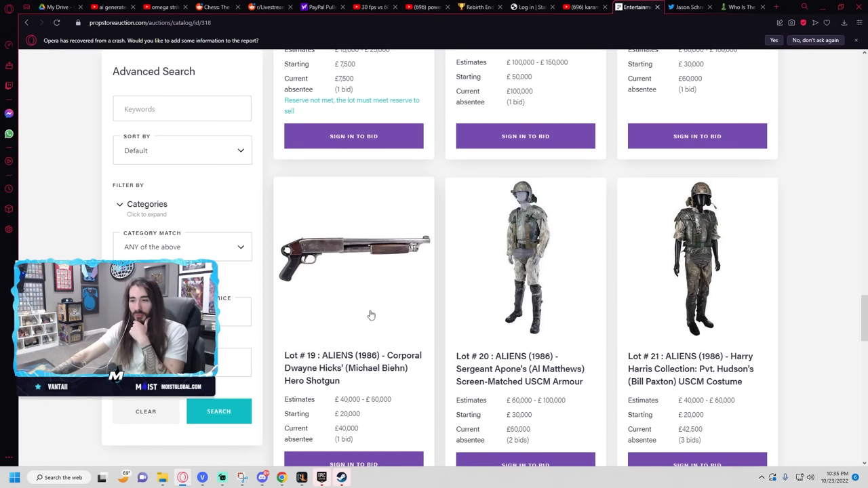
mouse_move(365, 322)
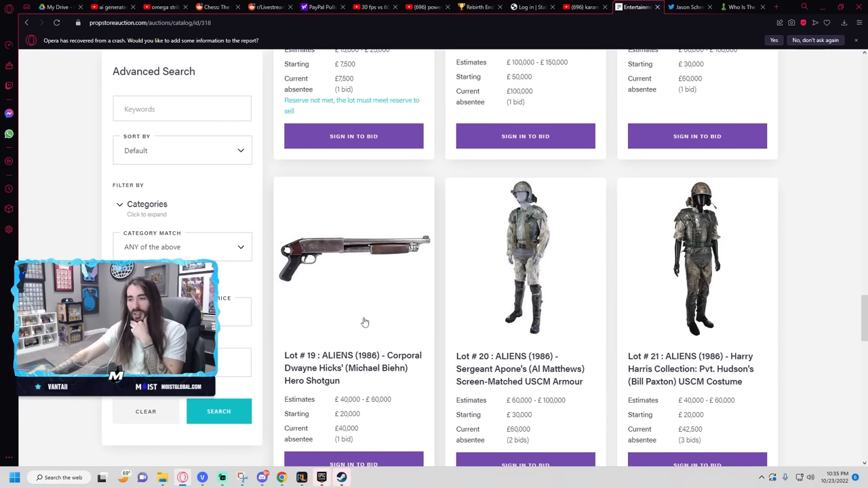
scroll("down", 3)
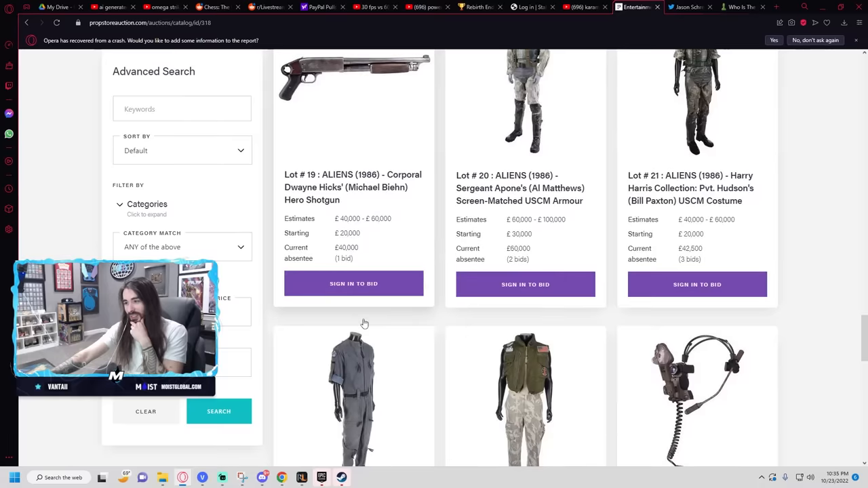
scroll("down", 3)
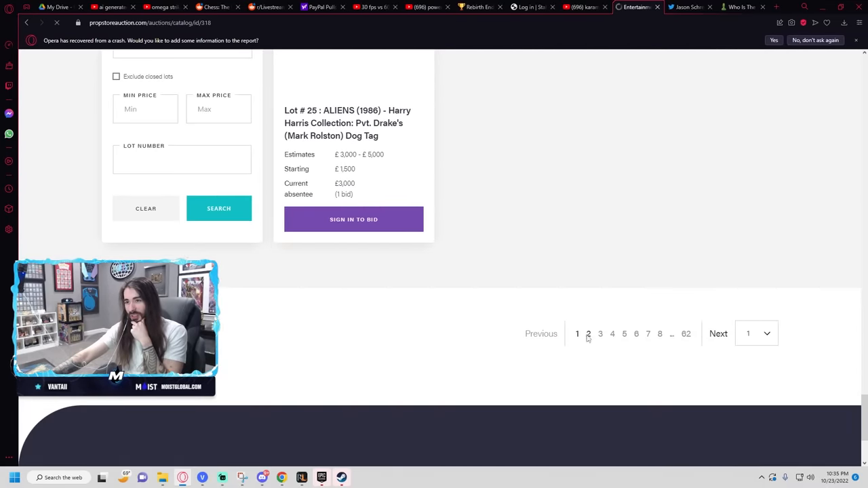
Step: Go to catalogue page 2 and browse lots 26 to 34, the American Psycho business cards
left_click(589, 334)
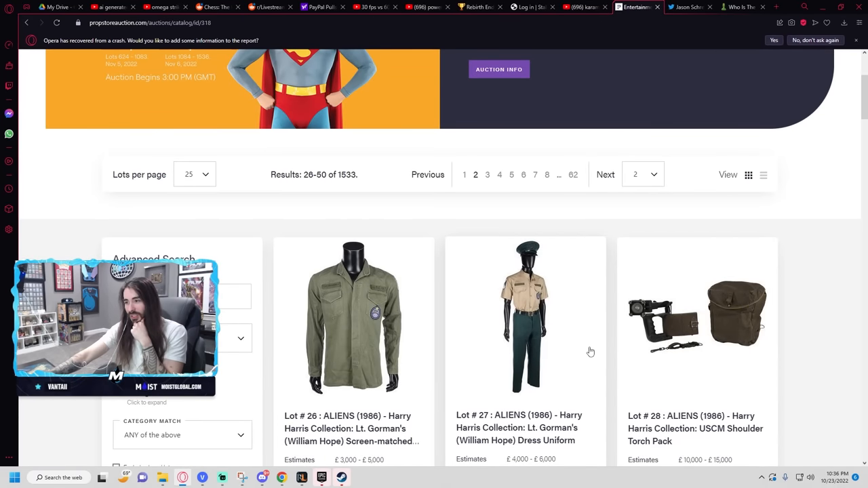
scroll("down", 3)
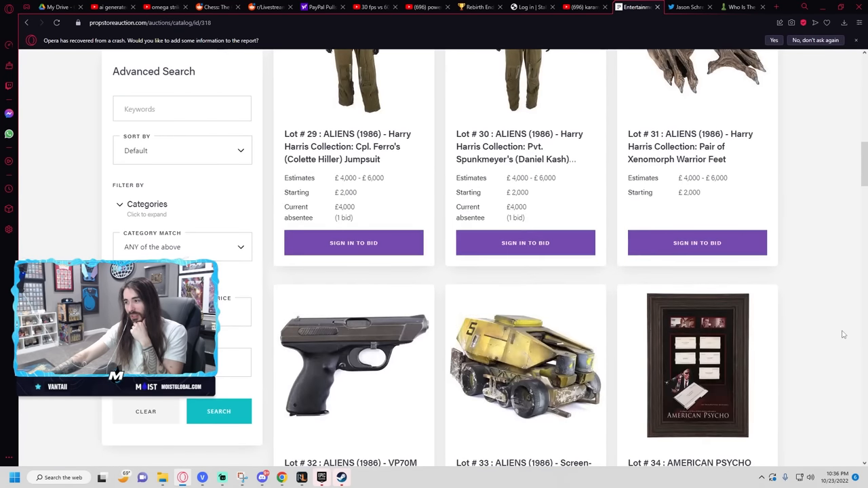
scroll("down", 3)
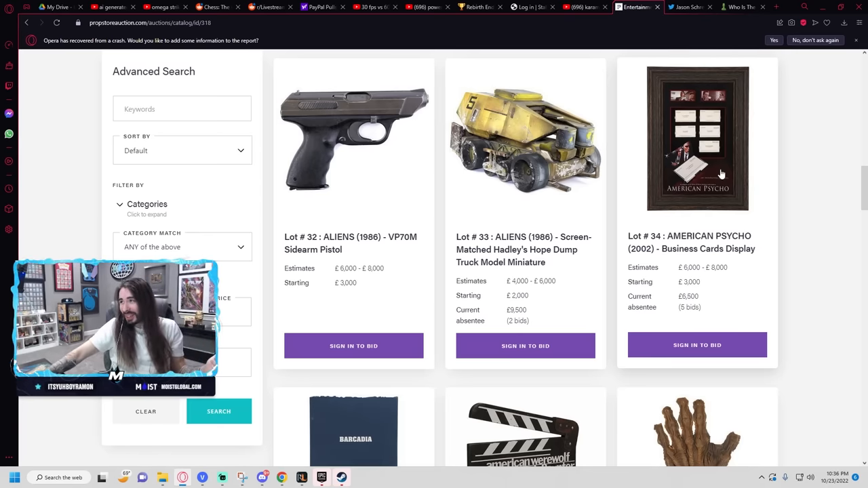
left_click(698, 139)
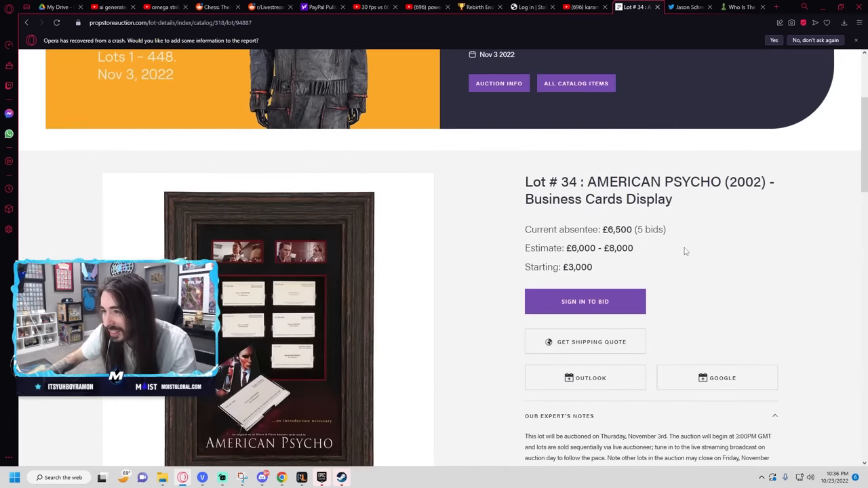
scroll("down", 3)
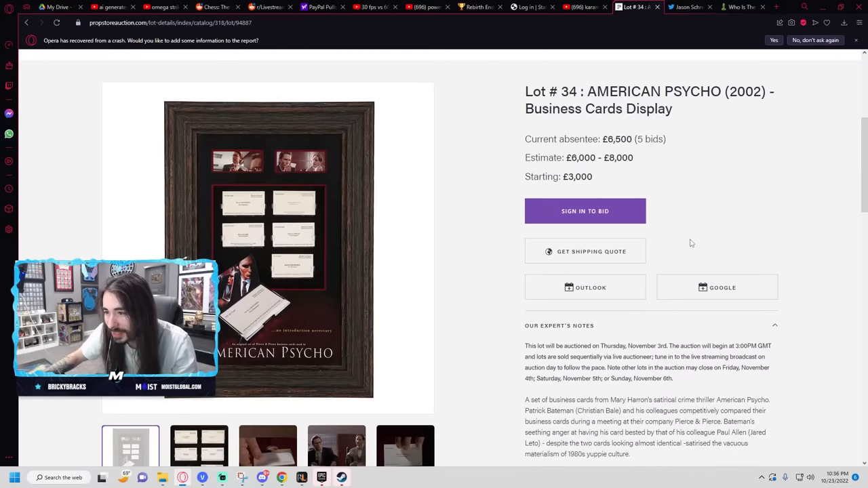
left_click(25, 22)
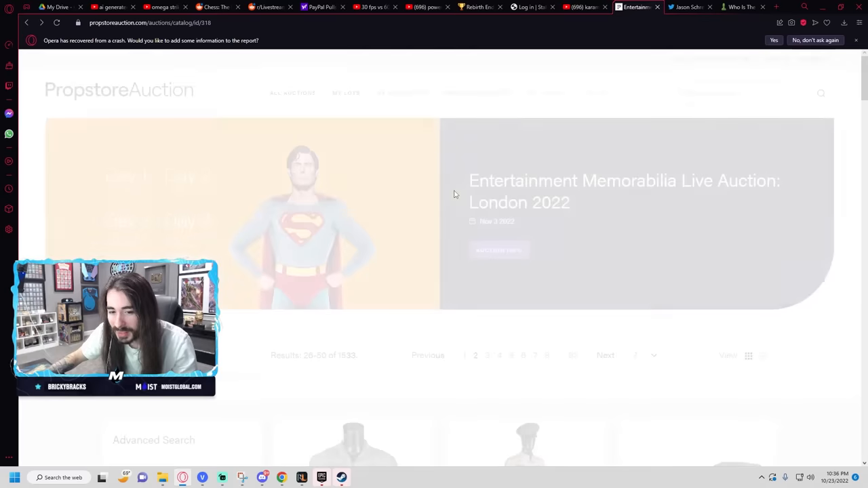
Step: Browse the Avengers lots on page 2 from lot 35 down to lot 49, Captain America's star
scroll("down", 3)
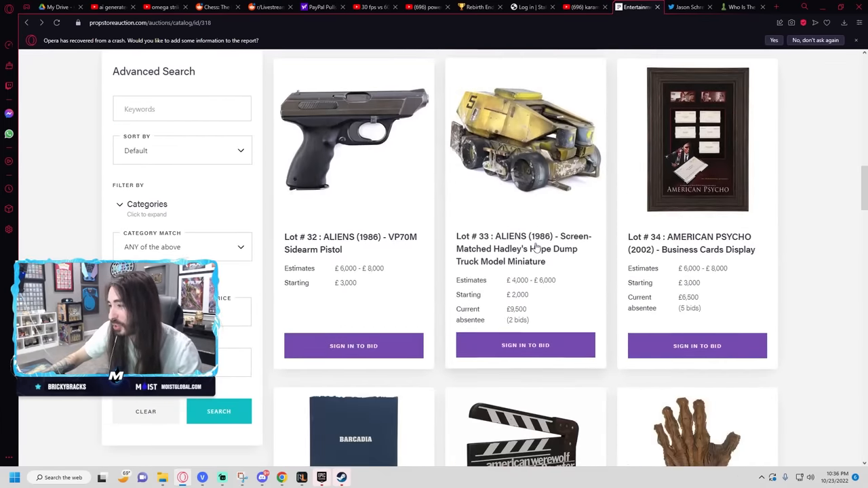
scroll("down", 3)
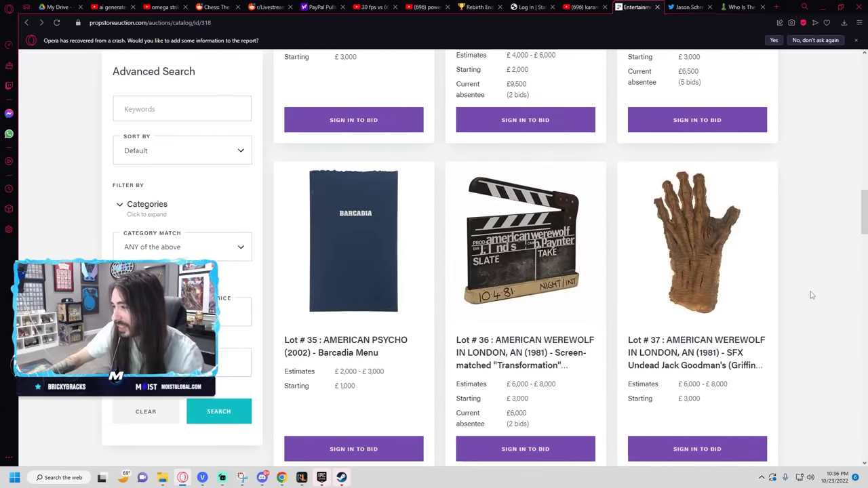
scroll("down", 3)
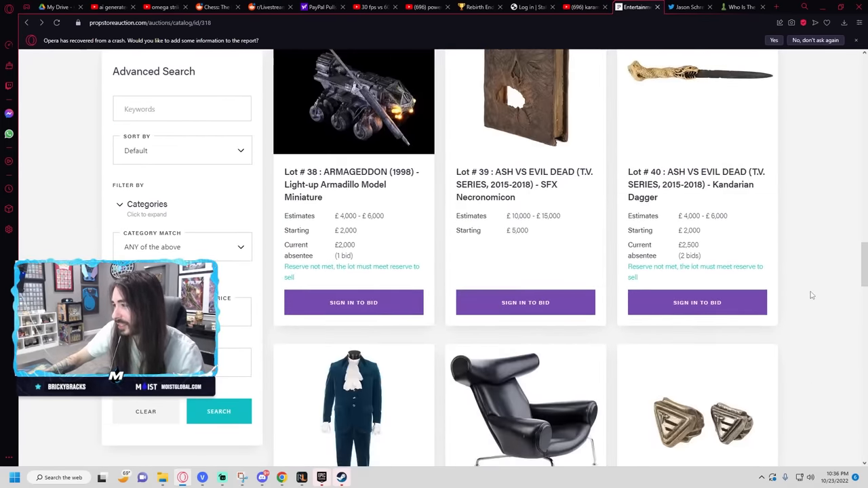
scroll("down", 3)
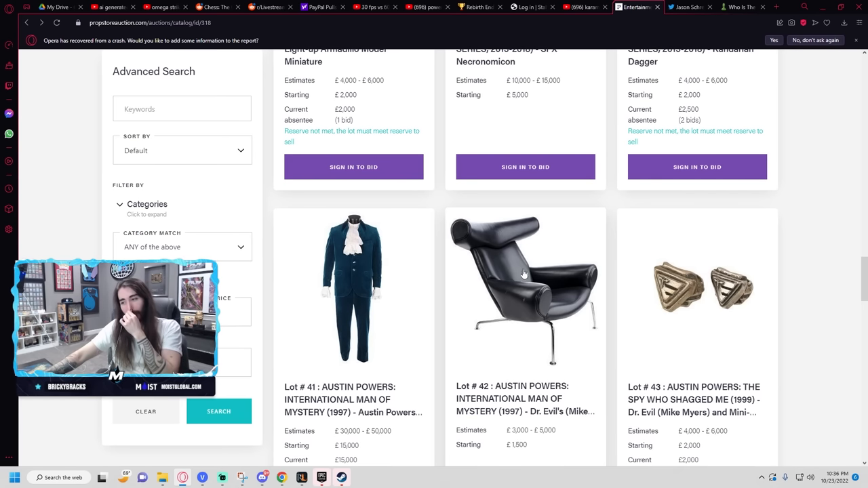
scroll("down", 3)
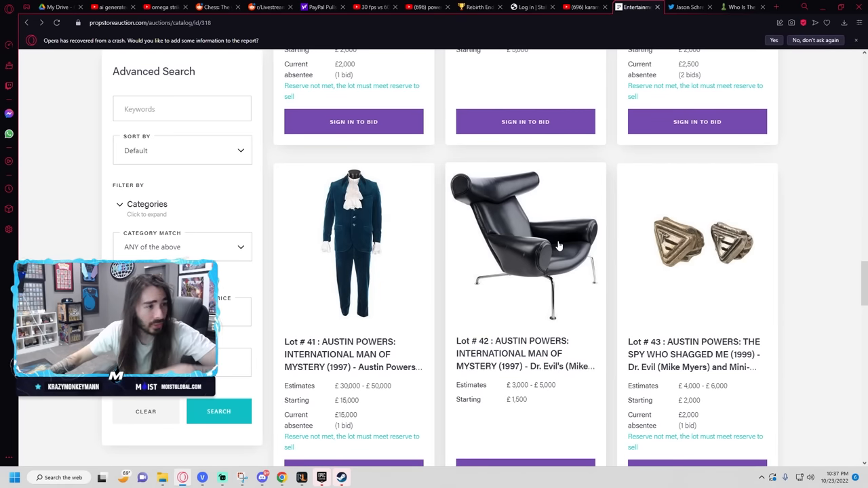
scroll("down", 3)
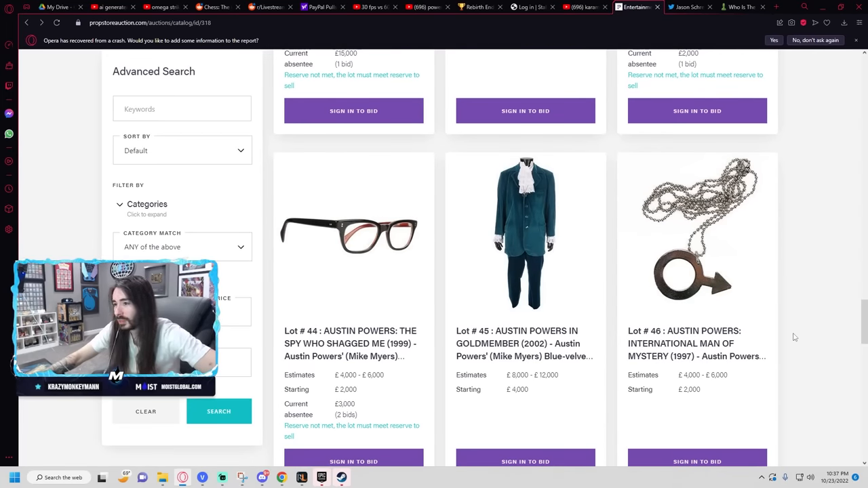
scroll("down", 3)
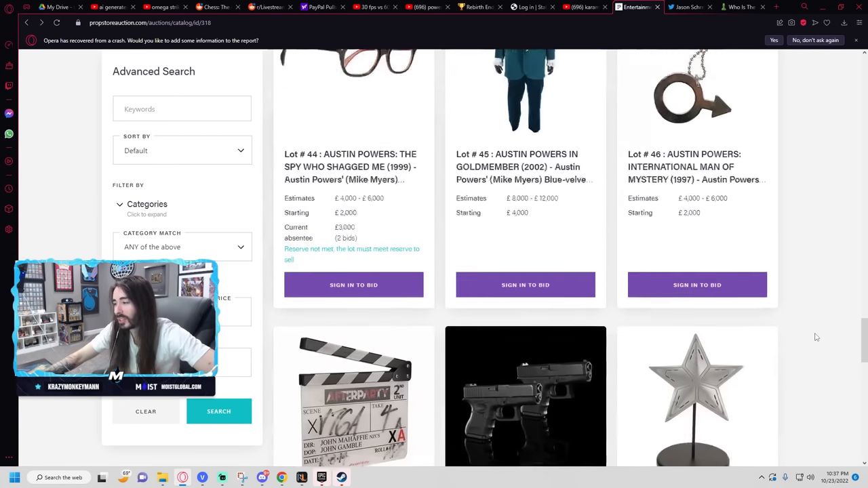
scroll("down", 3)
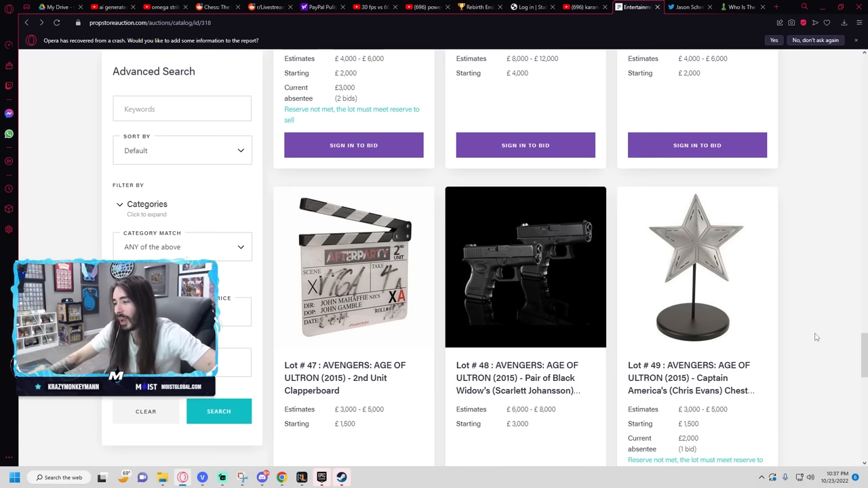
mouse_move(559, 333)
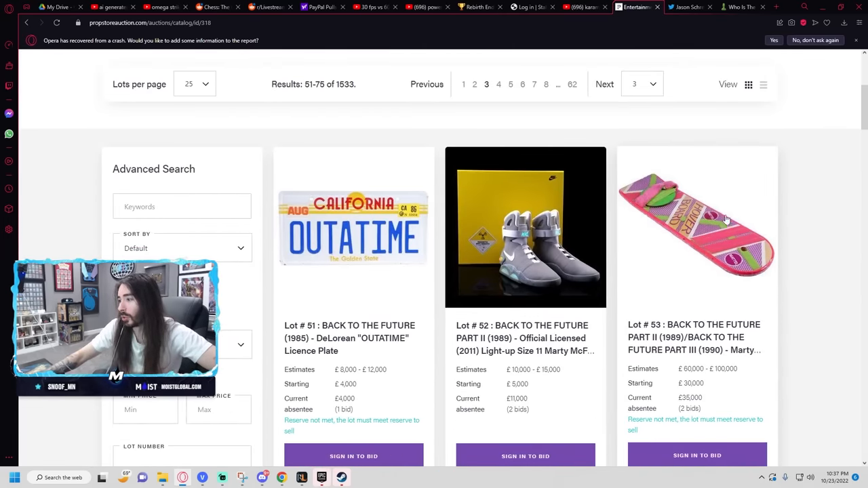
mouse_move(706, 388)
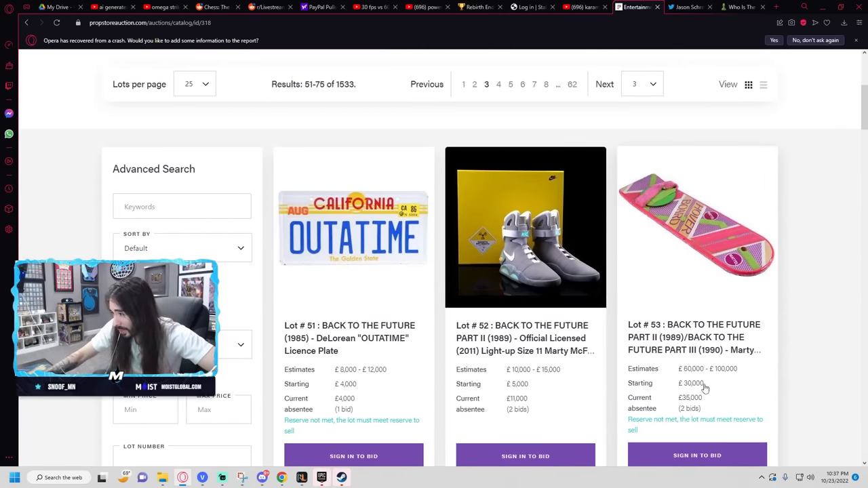
Step: Browse through page 3 of the catalogue, lots 51–75
scroll("down", 3)
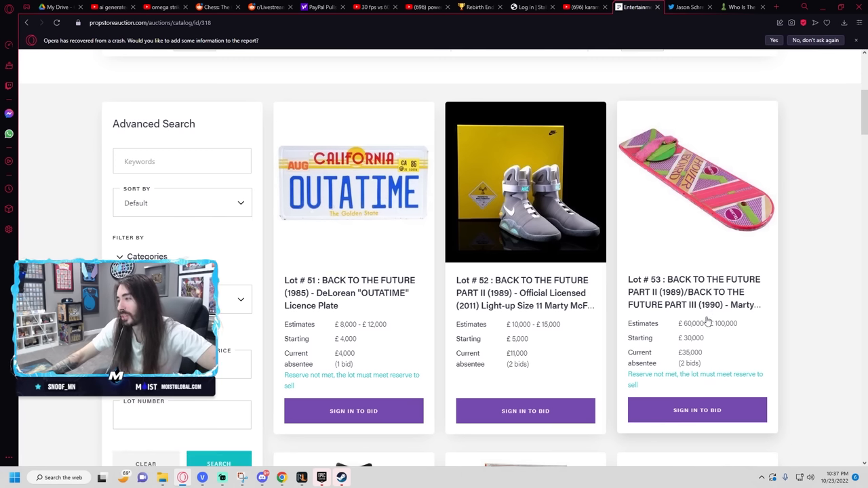
mouse_move(765, 308)
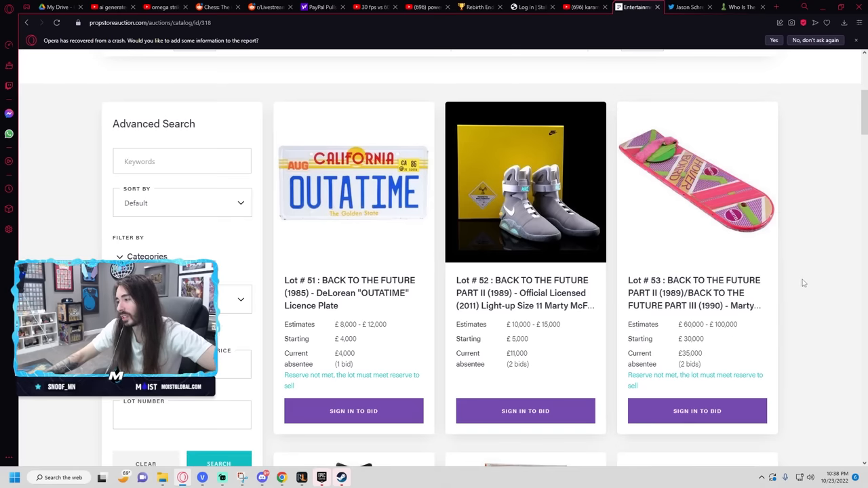
scroll("down", 3)
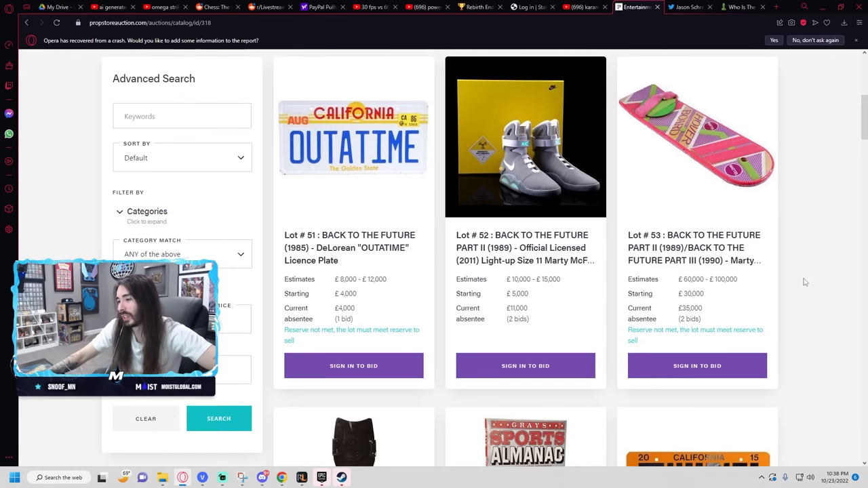
scroll("down", 3)
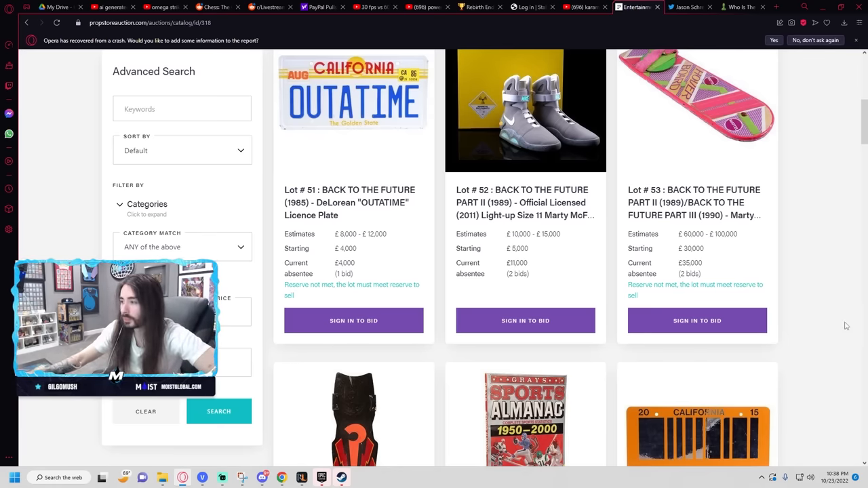
scroll("down", 3)
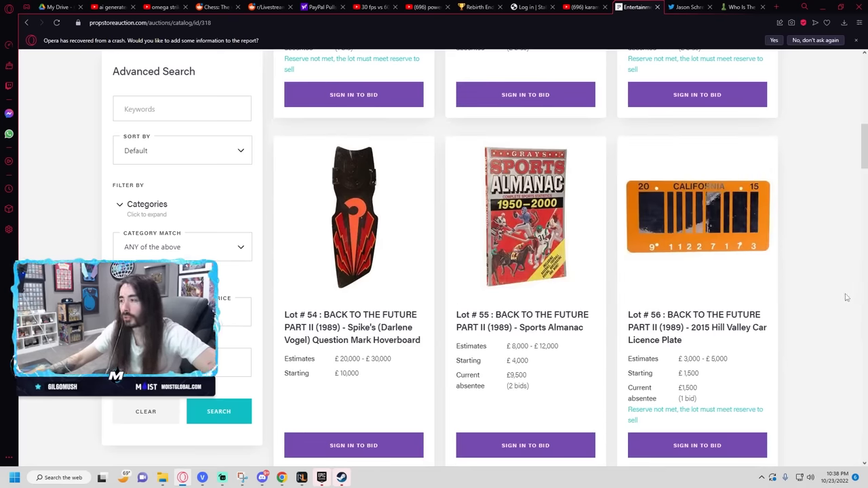
scroll("down", 3)
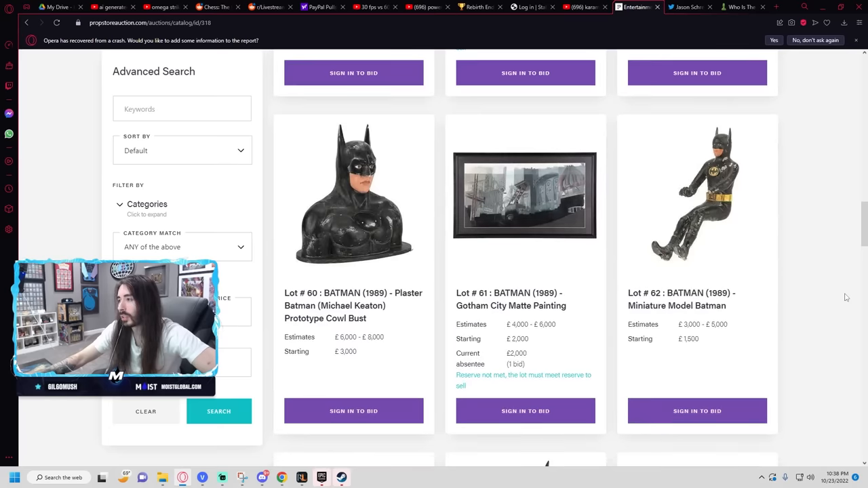
scroll("down", 3)
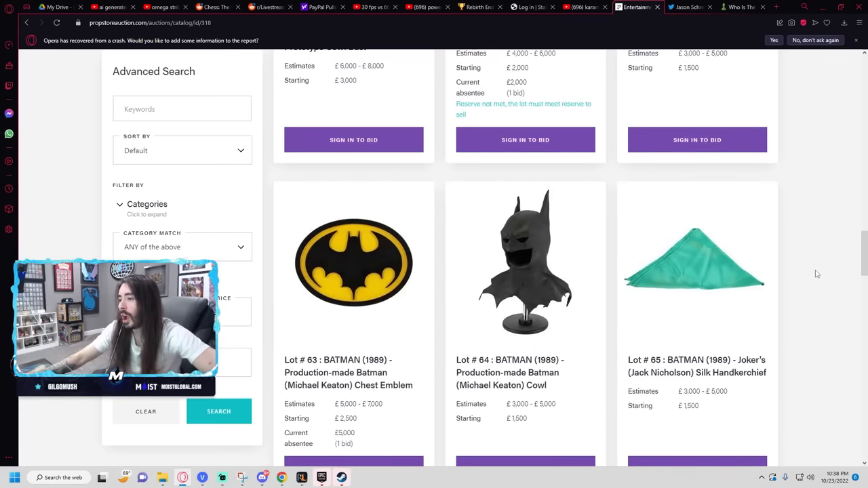
Step: Reach page 4, lots 76–100, and choose Highest Price in the Sort By filter
scroll("down", 3)
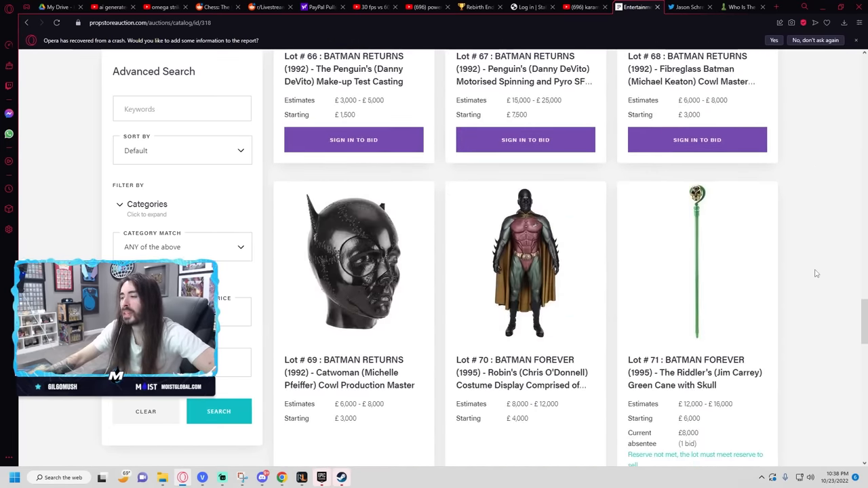
scroll("down", 3)
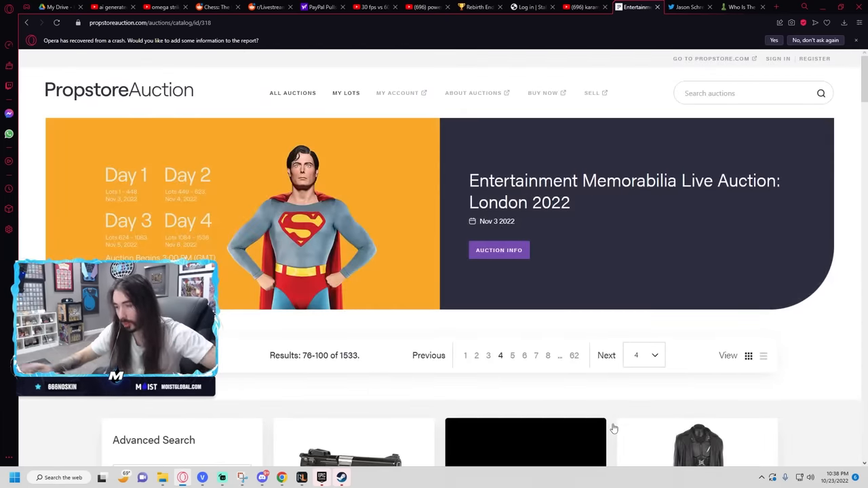
scroll("down", 3)
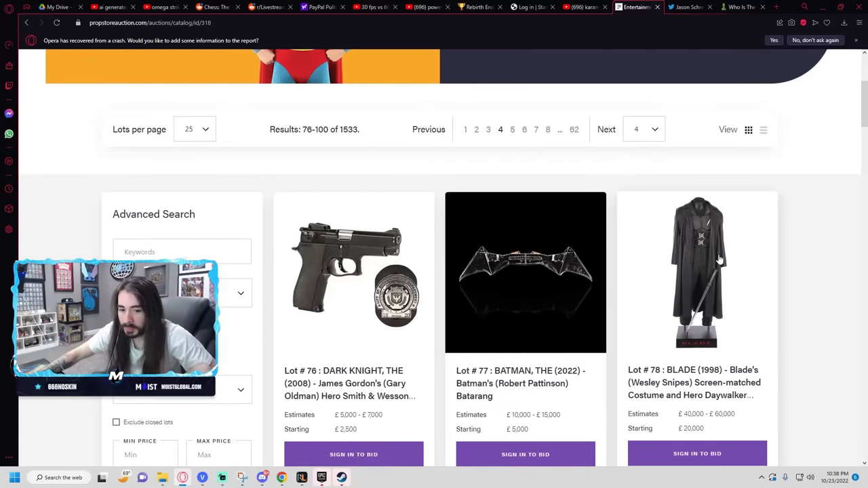
scroll("down", 3)
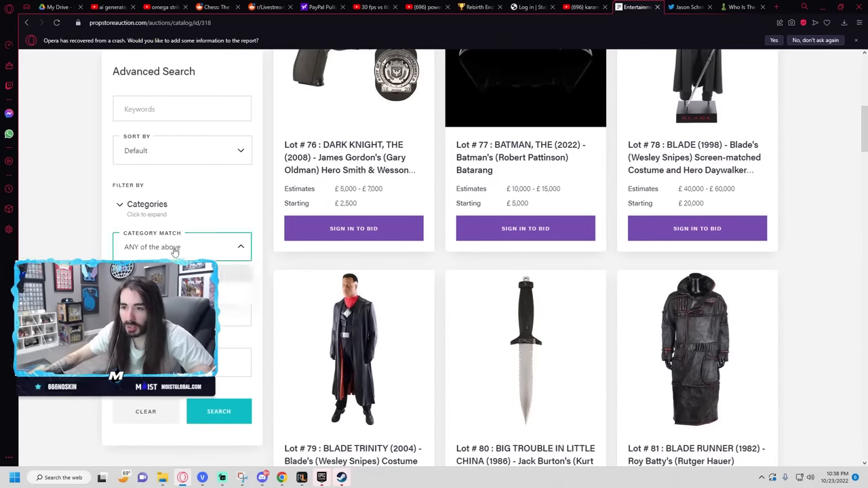
scroll("down", 3)
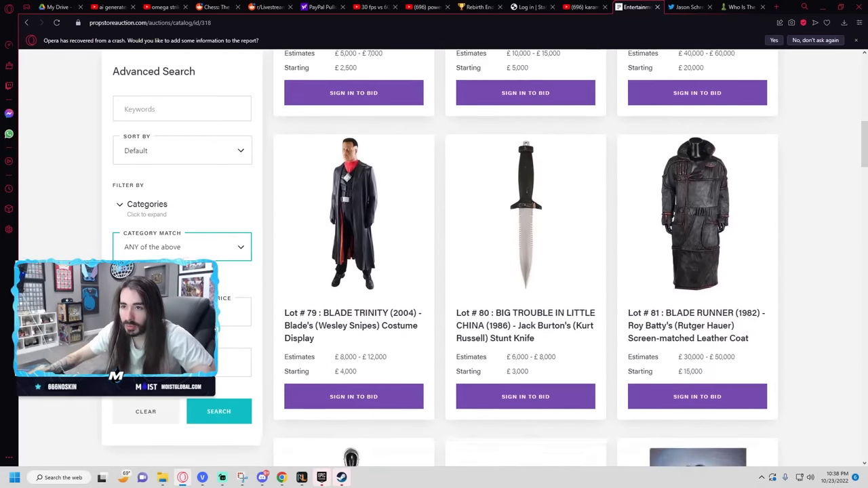
left_click(182, 151)
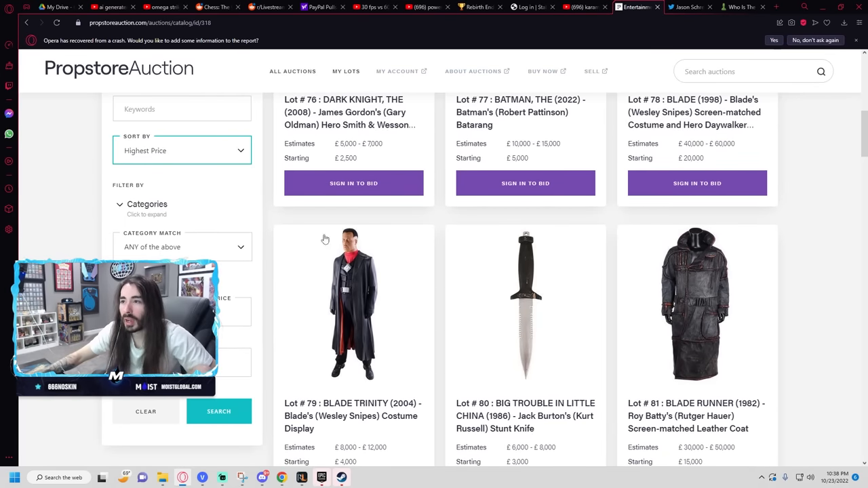
scroll("up", 3)
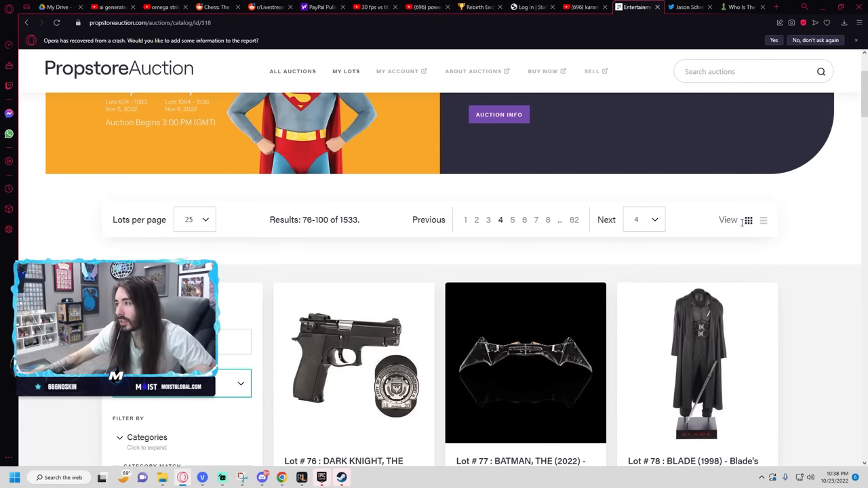
scroll("down", 3)
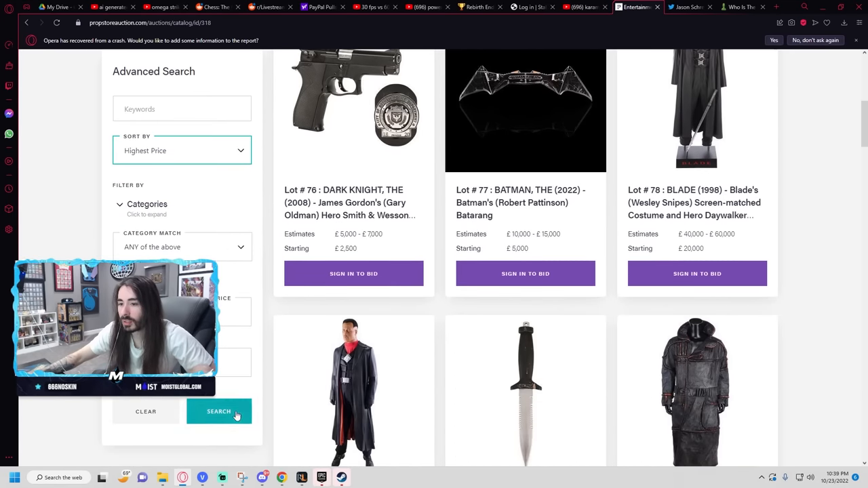
Step: Apply the highest-price sort and browse the top lots led by the Oasis guitar
left_click(219, 412)
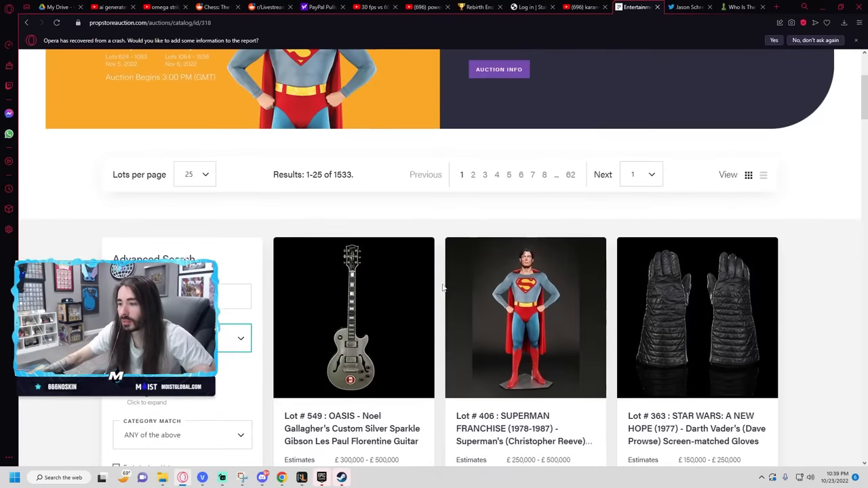
scroll("down", 3)
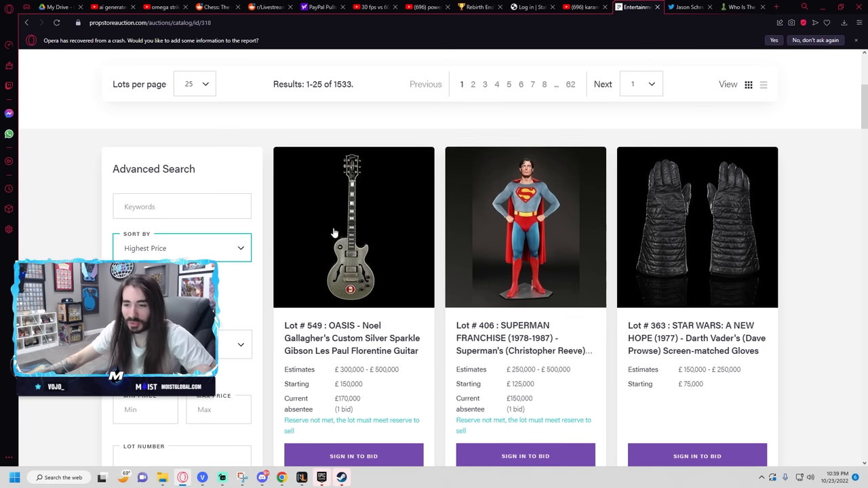
scroll("down", 3)
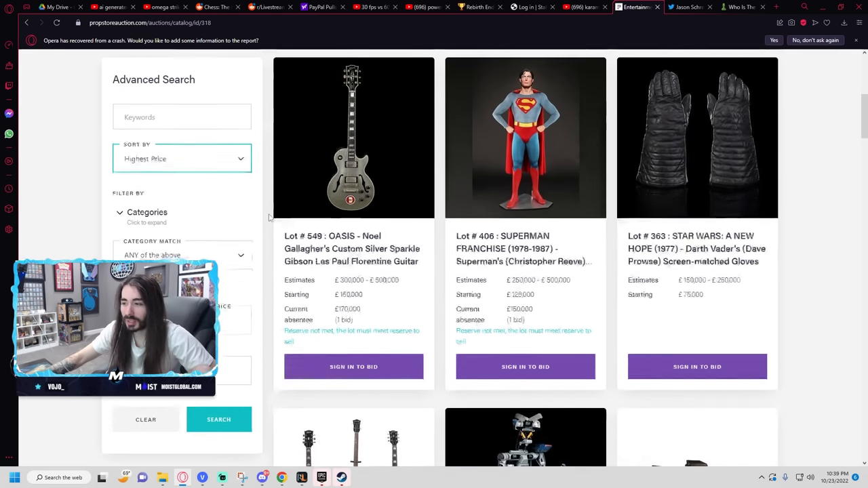
scroll("down", 3)
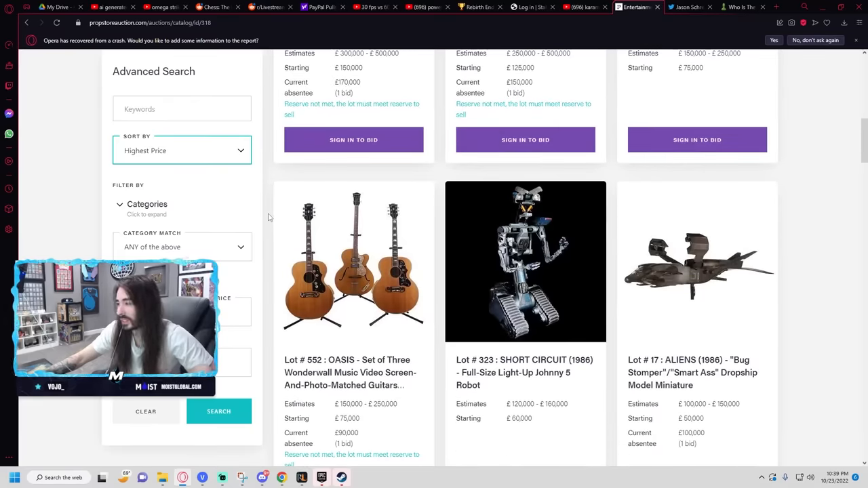
scroll("down", 3)
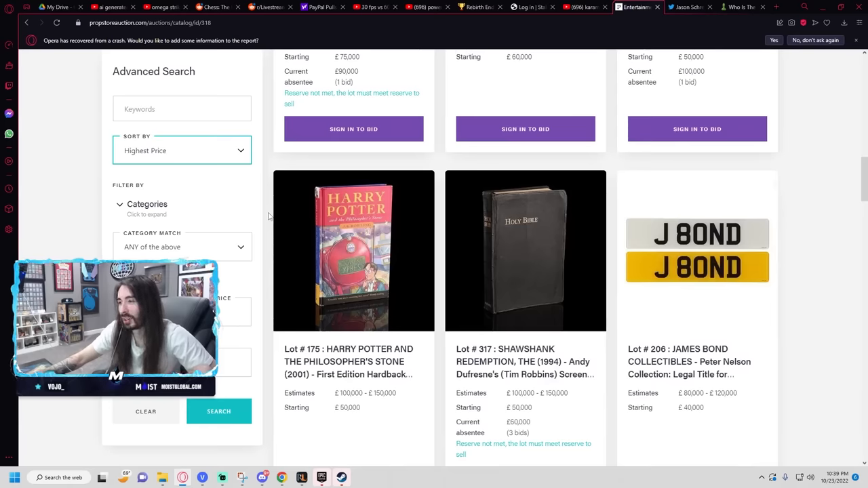
scroll("down", 3)
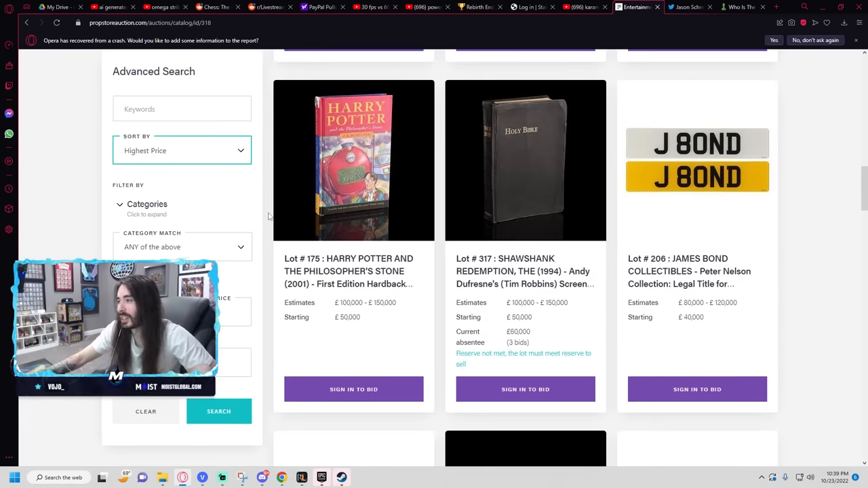
Step: Continue down the ranked lots past the Harry Potter first edition, Shawshank Bible, hoverboard and Wilson
scroll("down", 3)
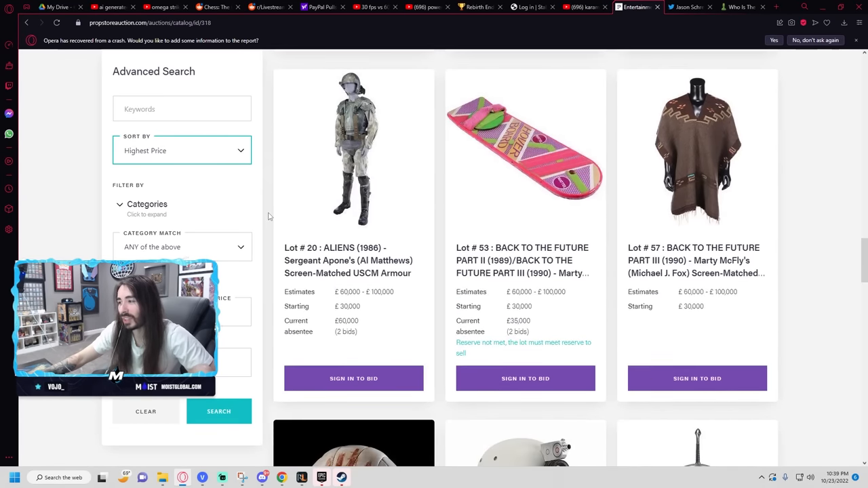
scroll("down", 3)
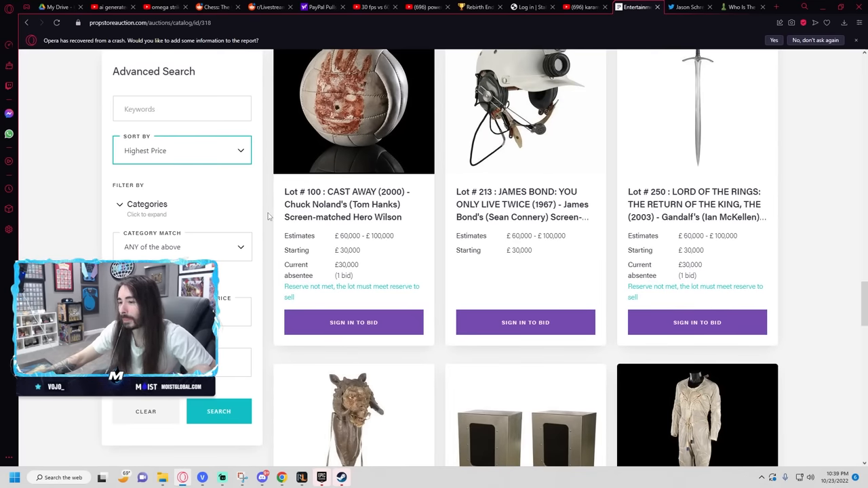
scroll("up", 3)
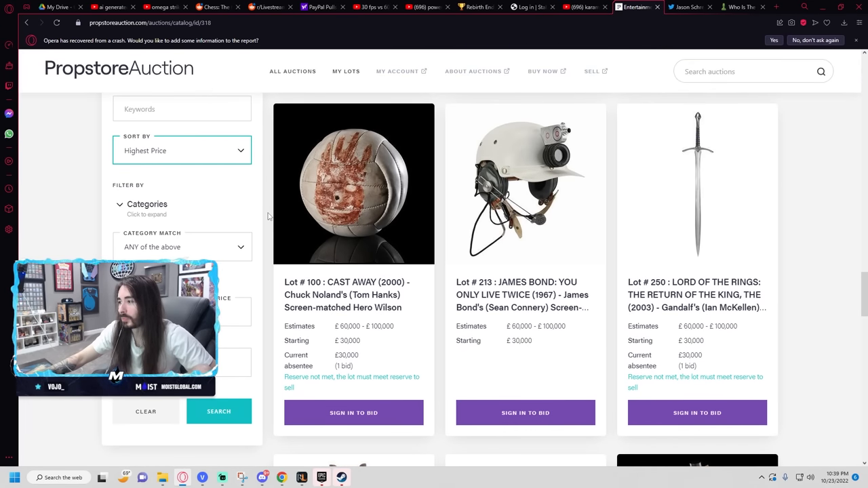
scroll("down", 3)
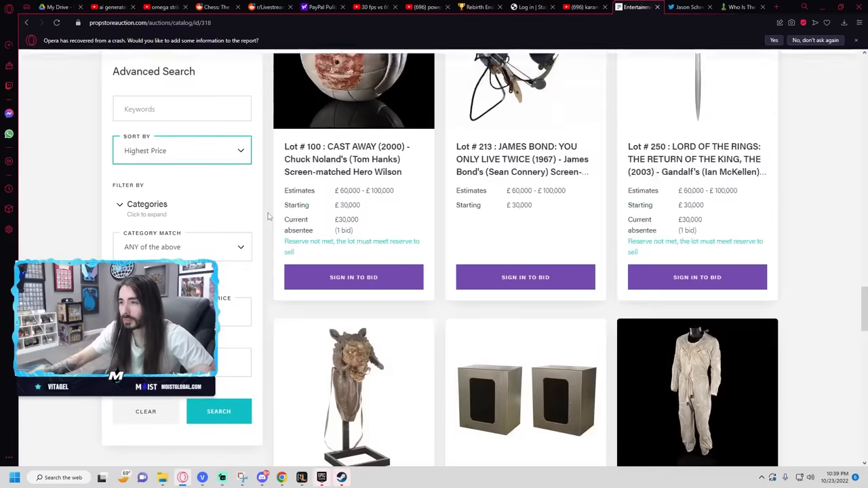
scroll("down", 3)
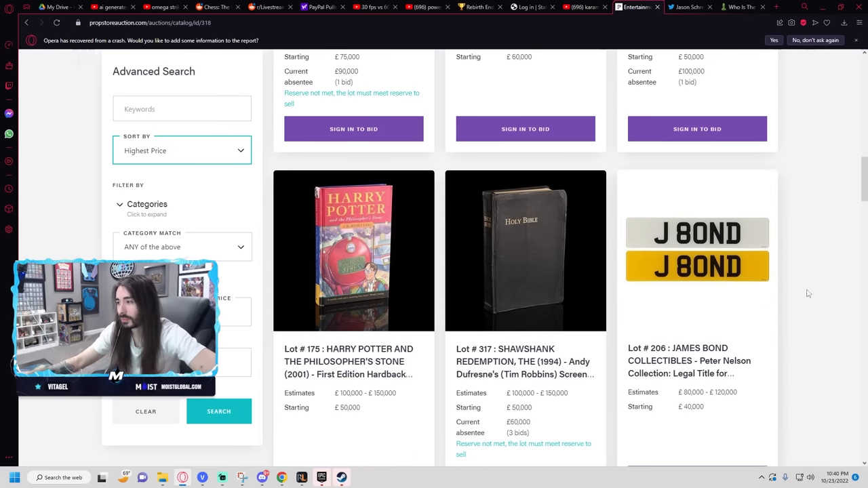
scroll("down", 3)
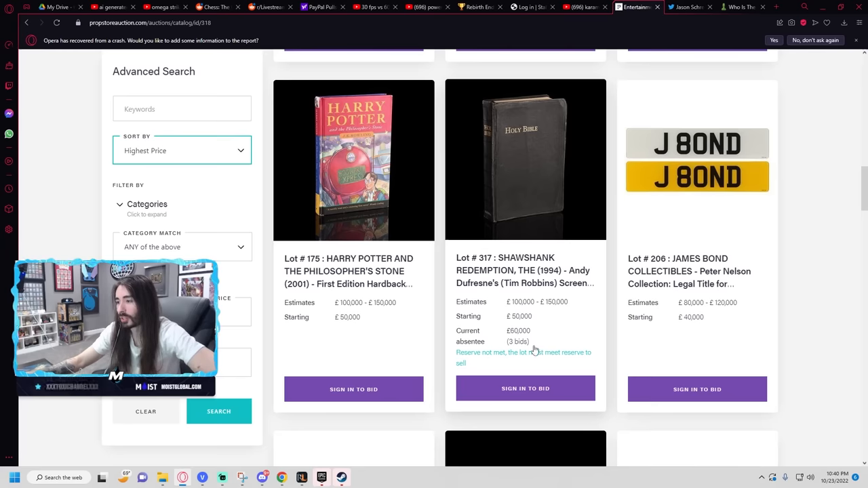
mouse_move(533, 350)
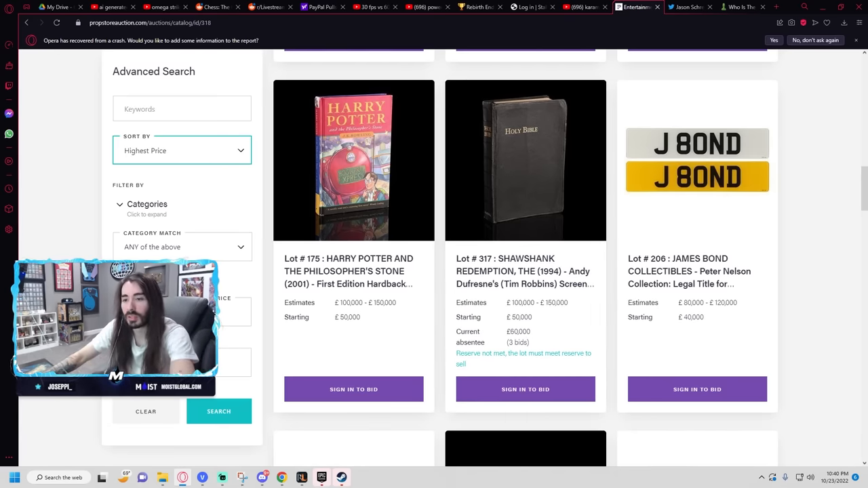
Step: Search the catalogue for 'mummy' and review the four lots led by the Golden Book of the Living
type("mummy")
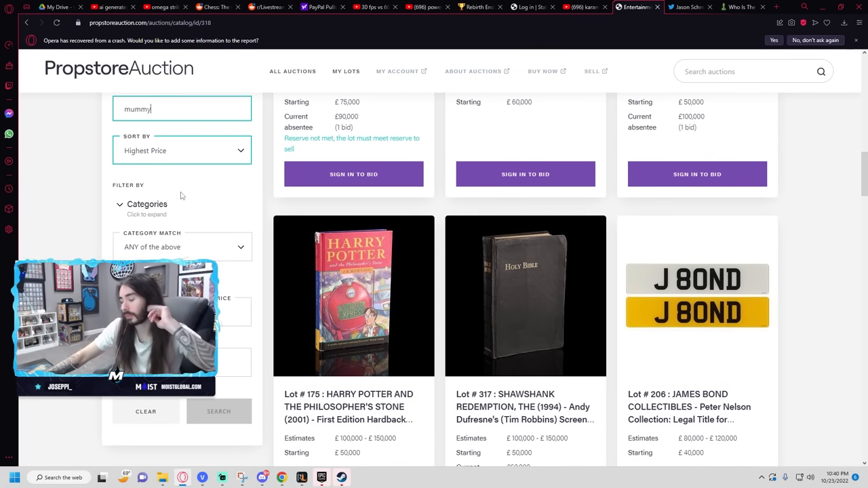
left_click(219, 411)
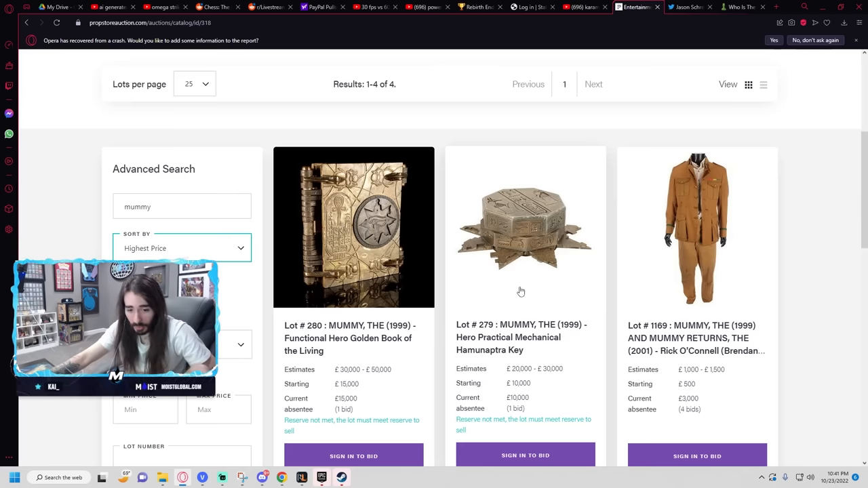
mouse_move(523, 288)
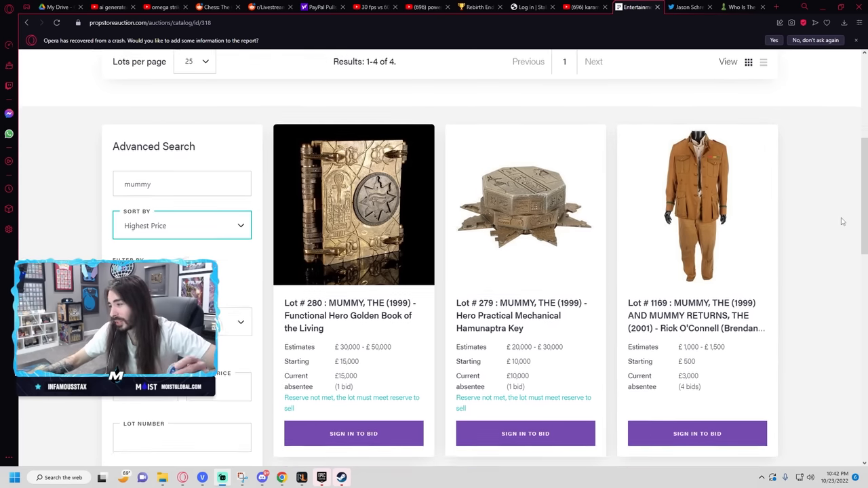
scroll("down", 3)
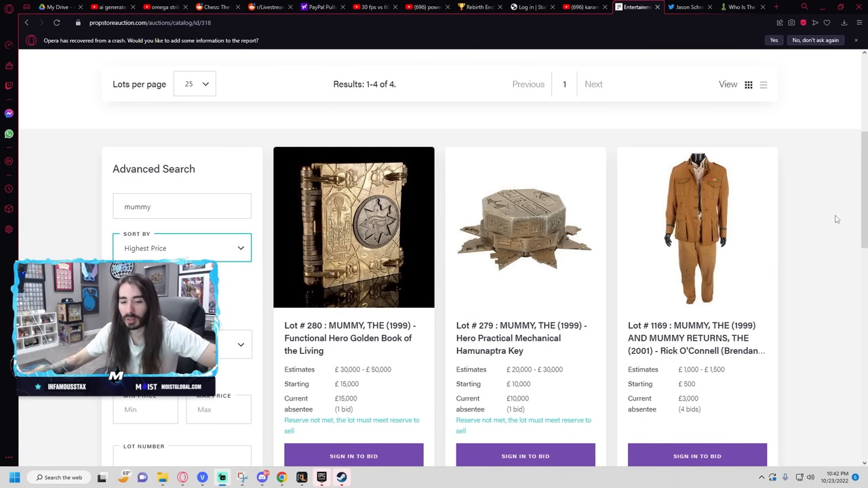
mouse_move(834, 209)
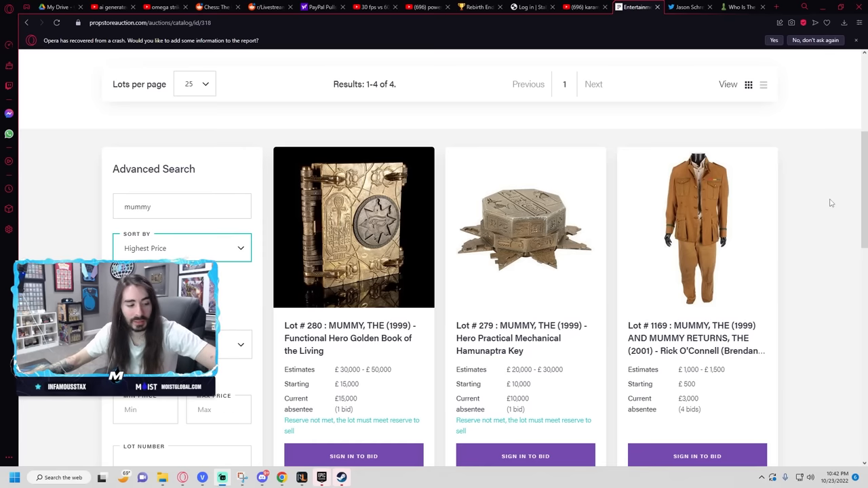
mouse_move(830, 201)
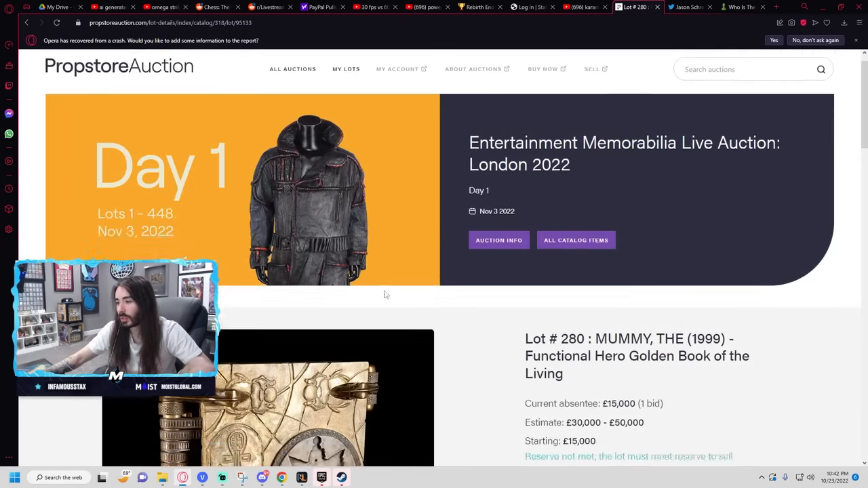
Step: Read through the Golden Book lot page, view another thumbnail and enlarge a photo
scroll("down", 3)
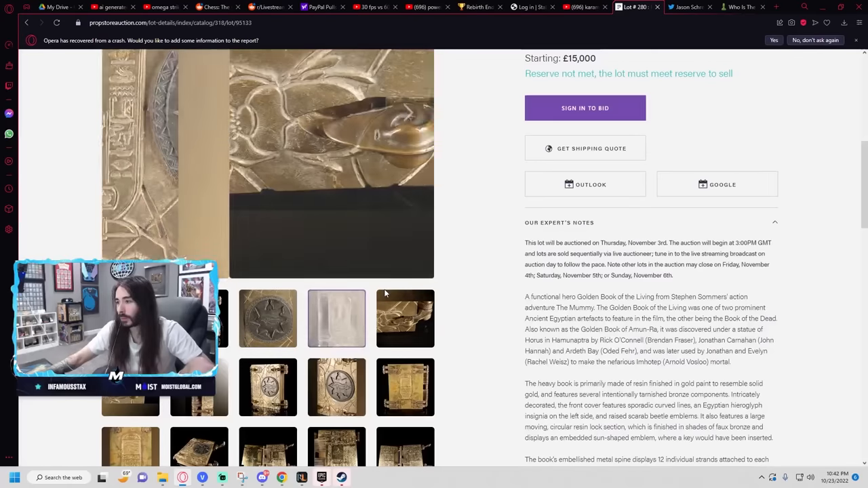
left_click(404, 318)
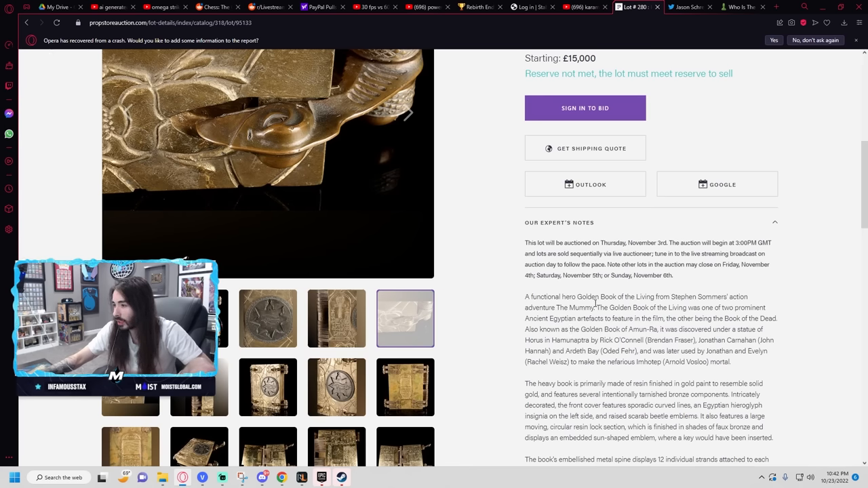
scroll("down", 3)
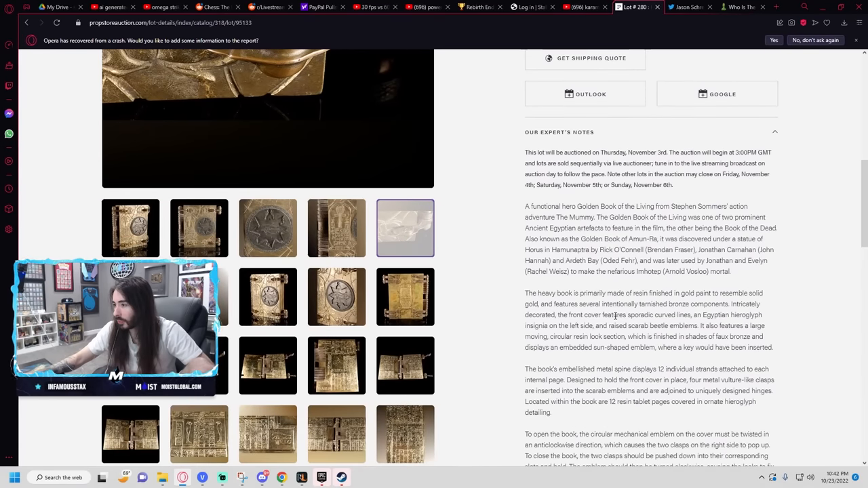
scroll("down", 3)
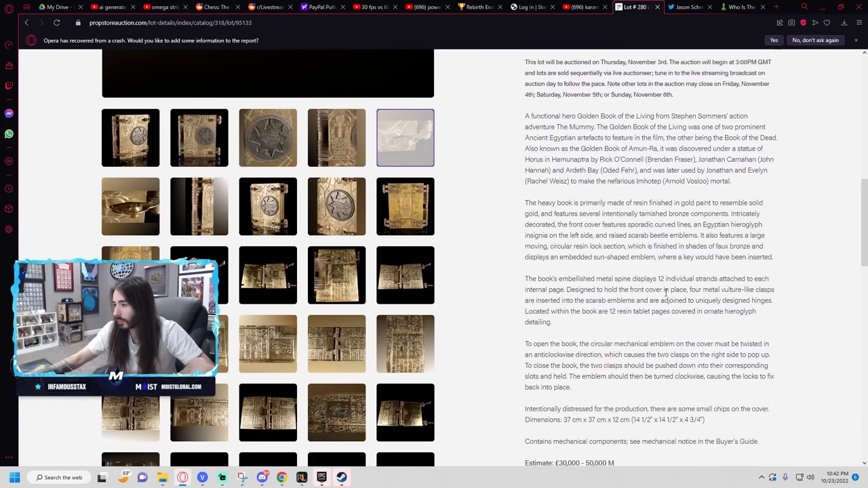
mouse_move(656, 333)
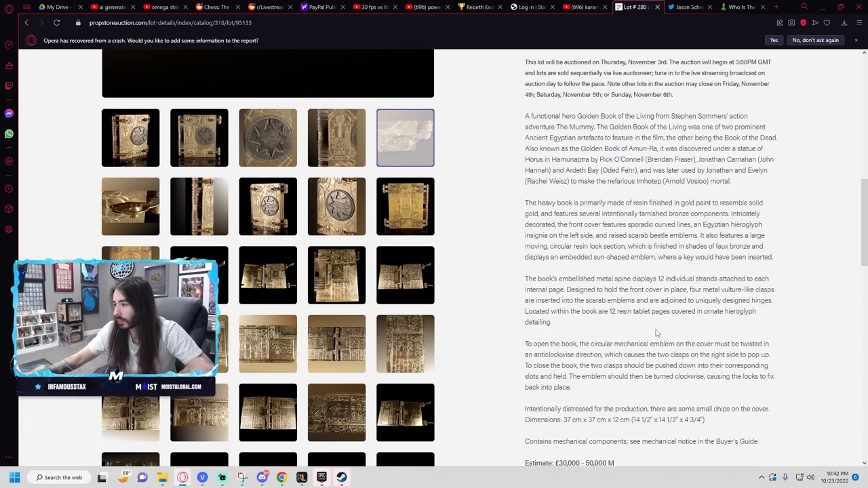
scroll("down", 3)
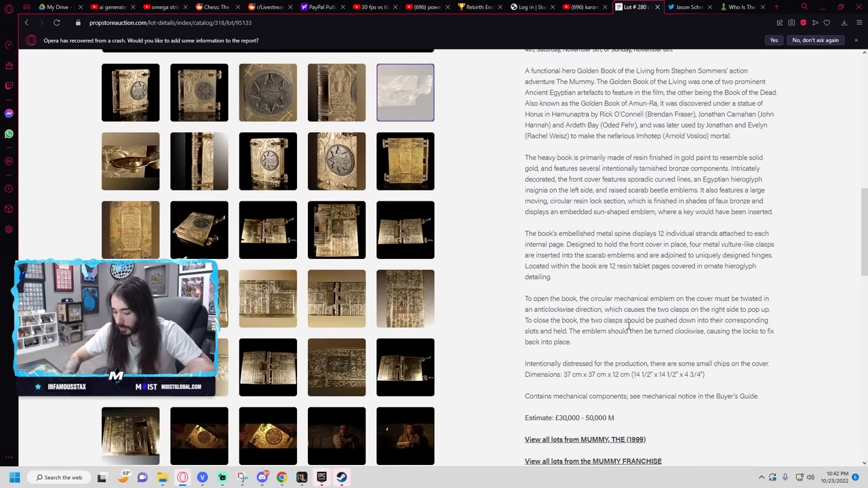
mouse_move(613, 328)
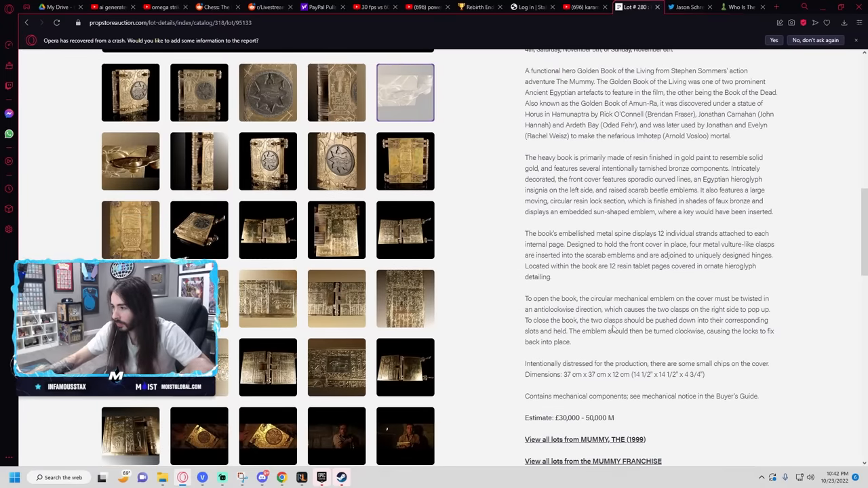
scroll("down", 3)
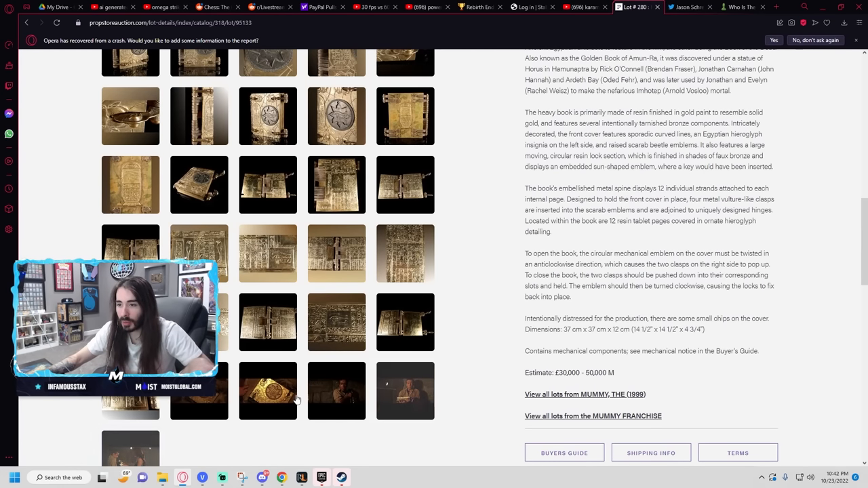
scroll("down", 3)
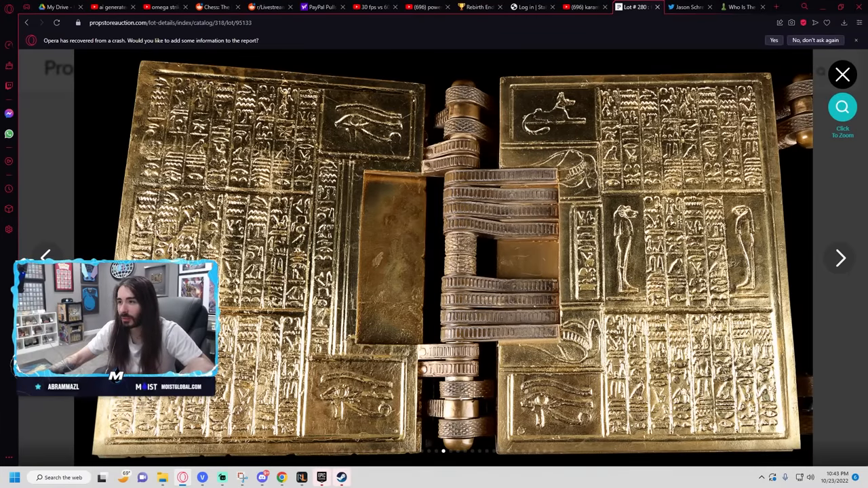
Step: Step through six more enlarged close-ups of the book's hieroglyph-covered pages
left_click(842, 258)
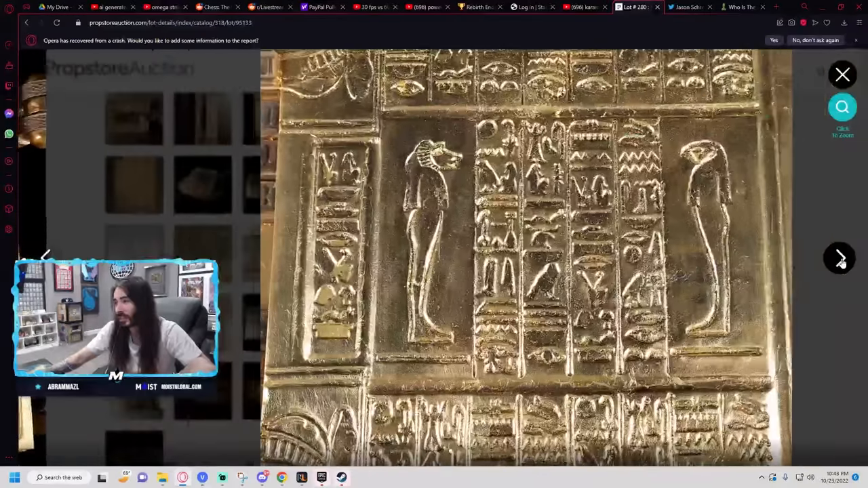
left_click(842, 259)
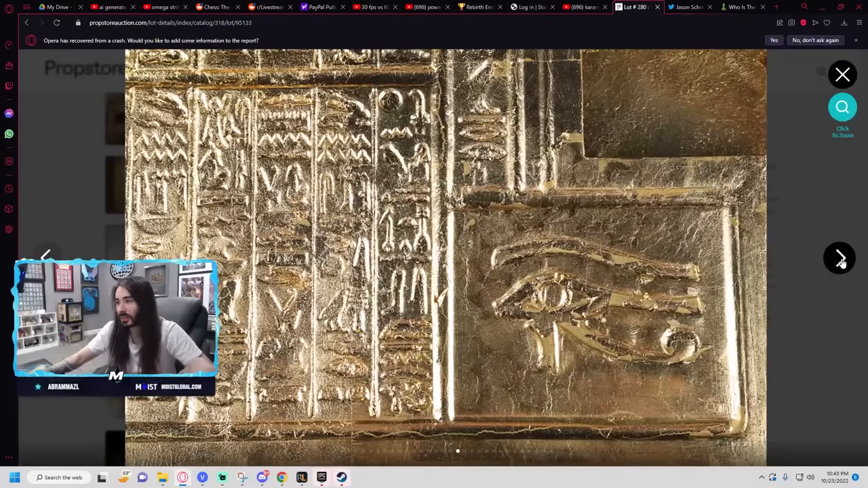
left_click(841, 259)
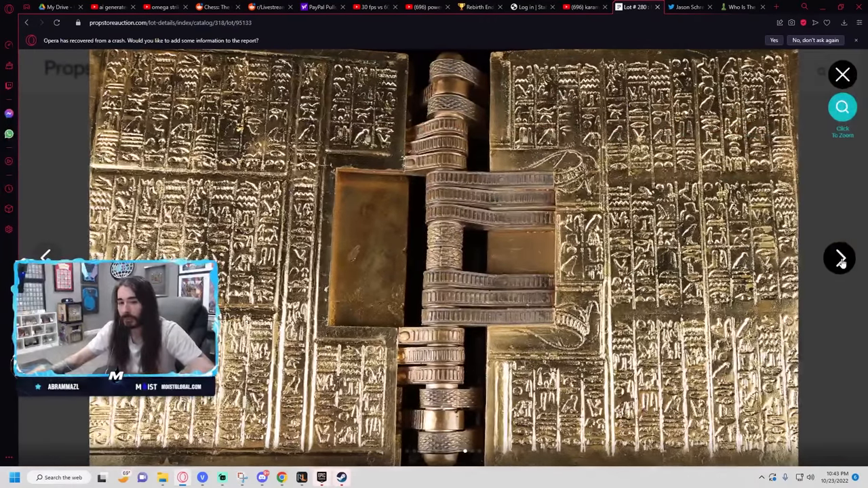
left_click(841, 259)
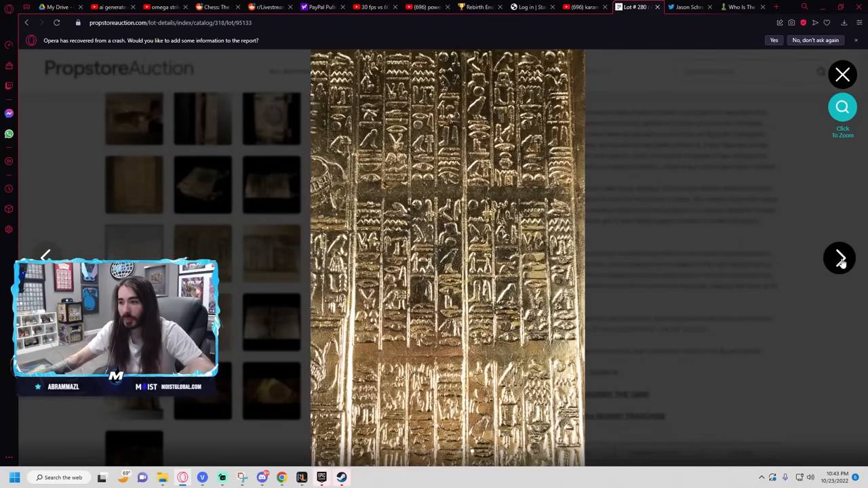
left_click(842, 260)
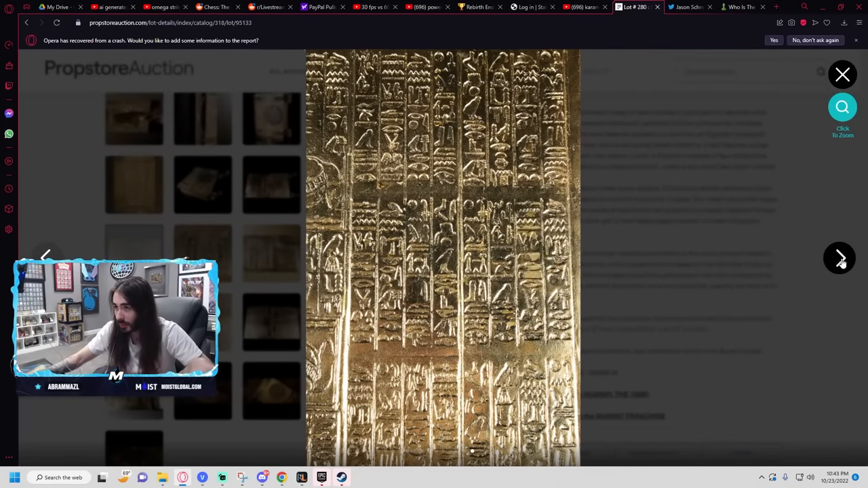
left_click(841, 259)
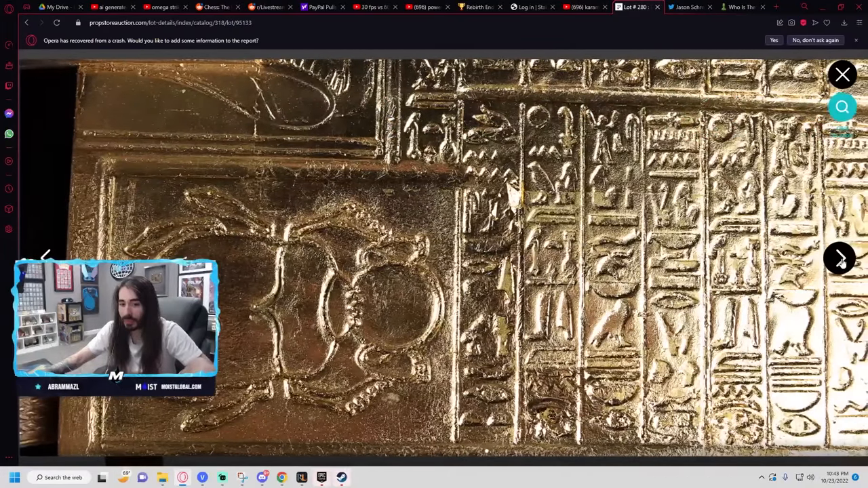
Step: Close the photo lightbox and return toward the mummy search results
left_click(843, 75)
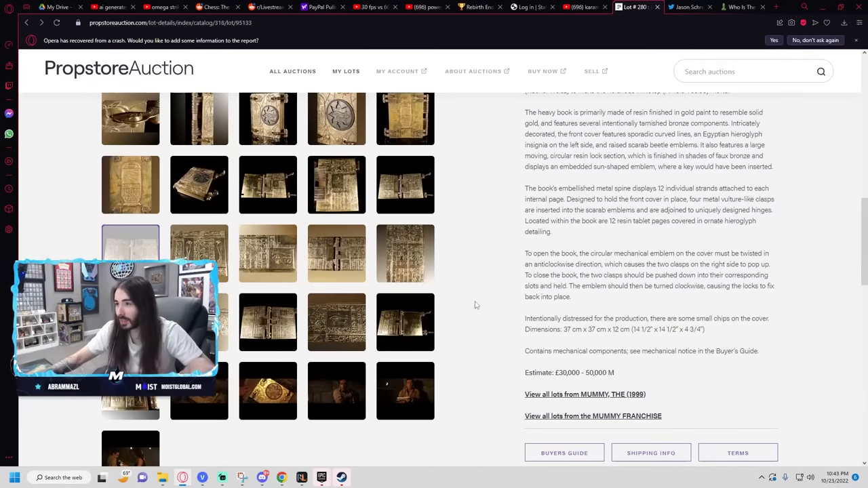
mouse_move(487, 285)
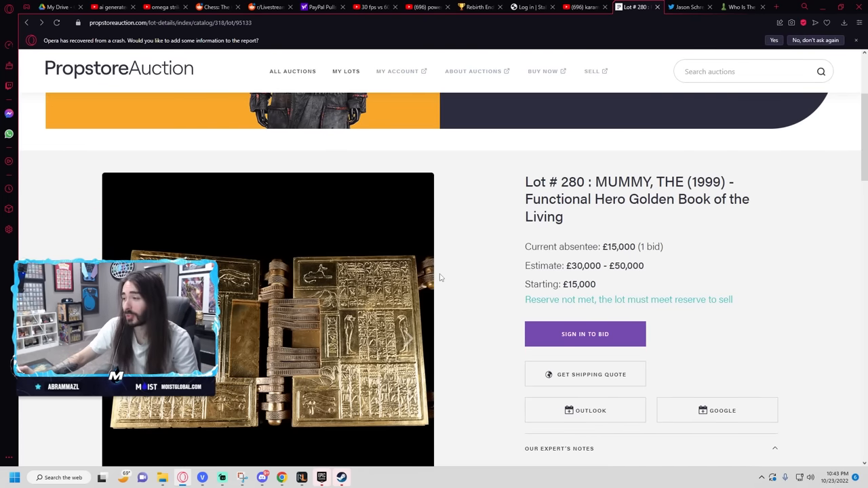
scroll("down", 3)
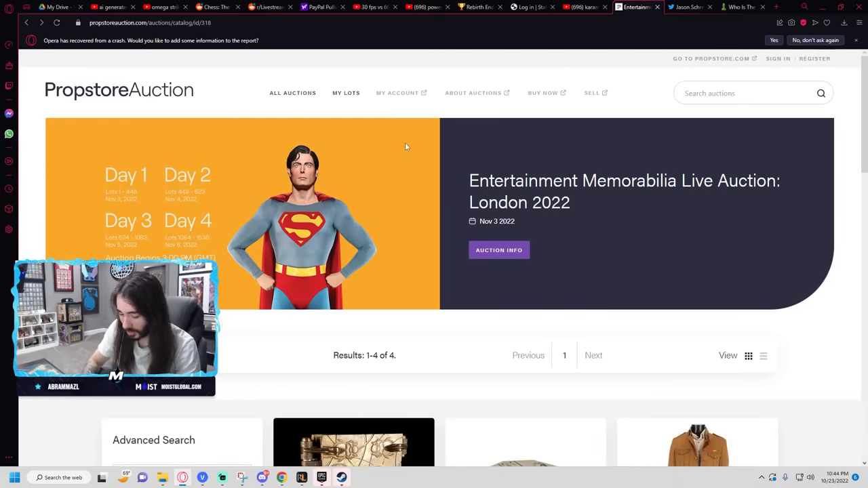
Step: Search the catalogue keyword 'moonfall' and scroll the empty results page
scroll("down", 3)
type("m")
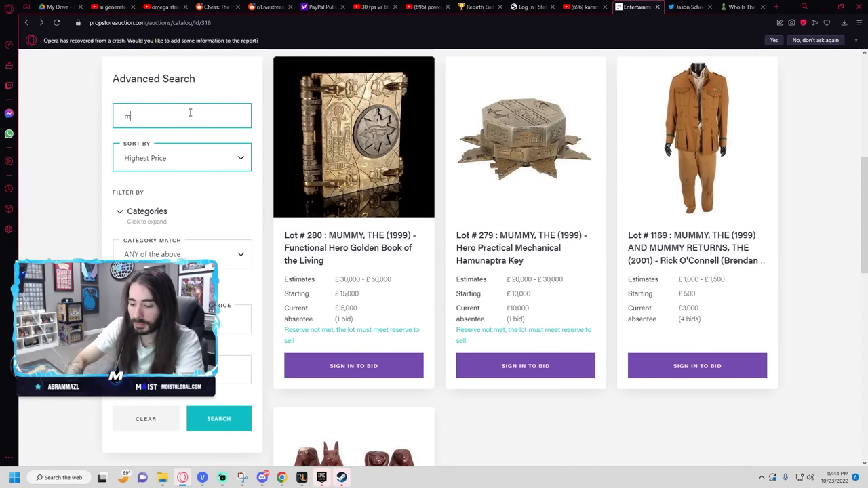
type("oonfall")
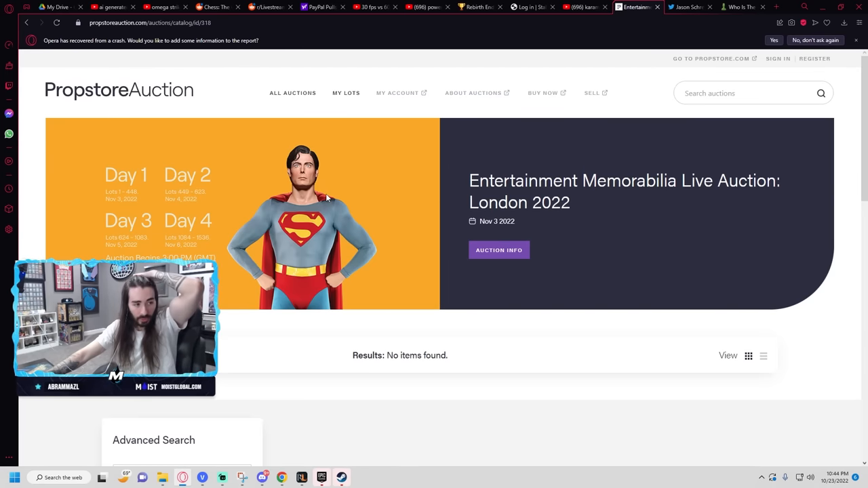
scroll("down", 3)
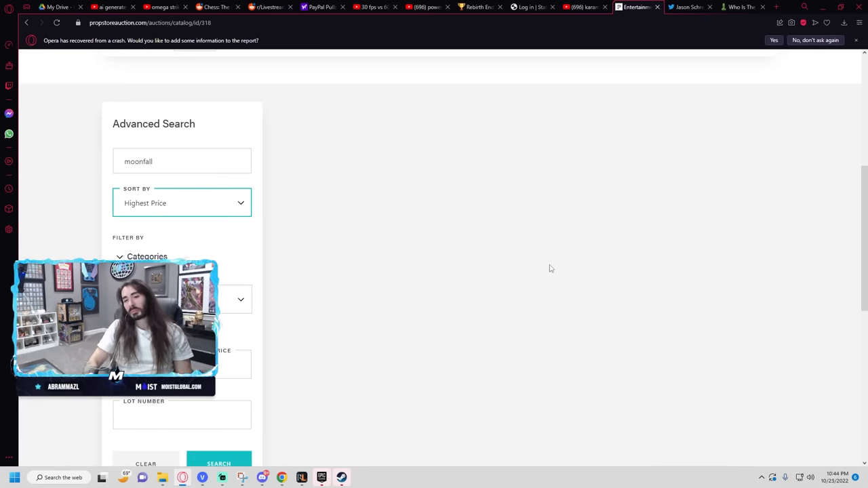
scroll("down", 3)
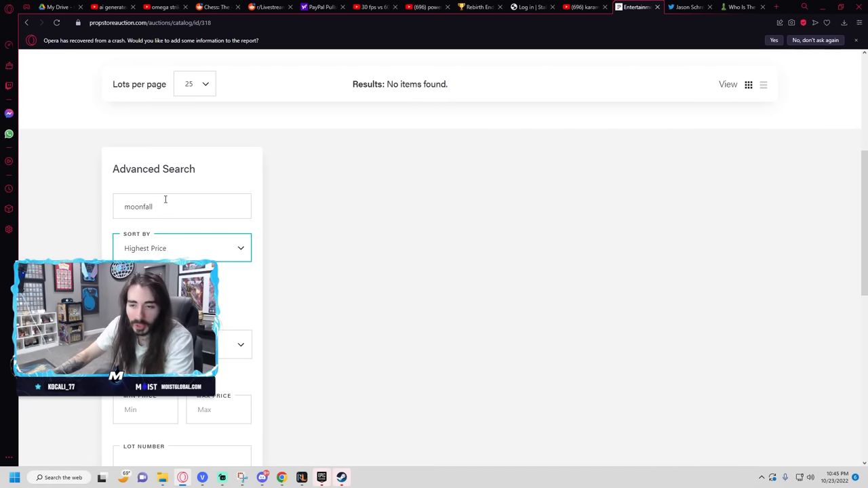
type("fi")
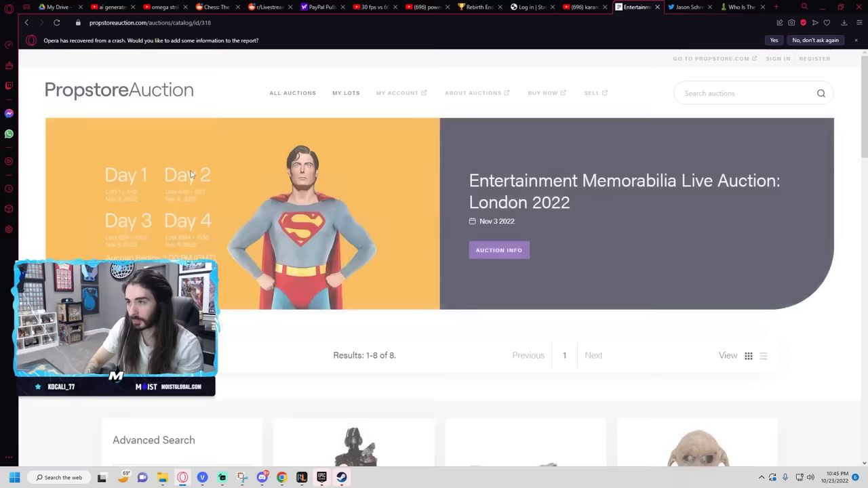
scroll("down", 3)
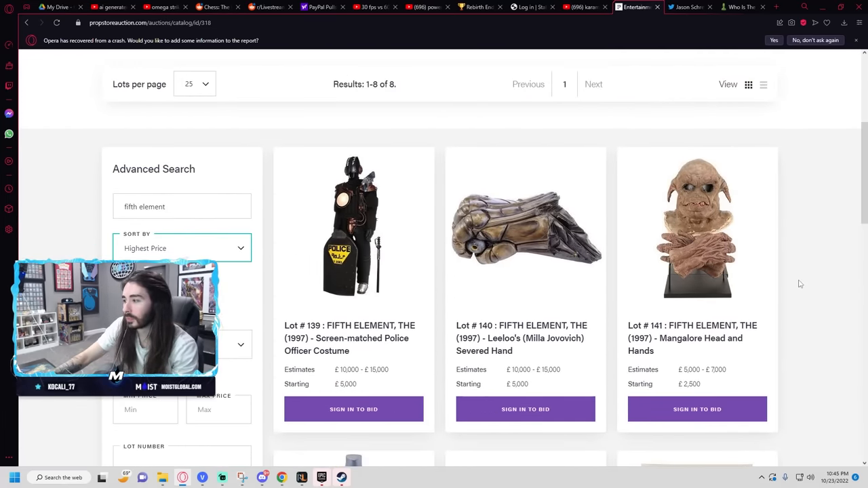
scroll("down", 3)
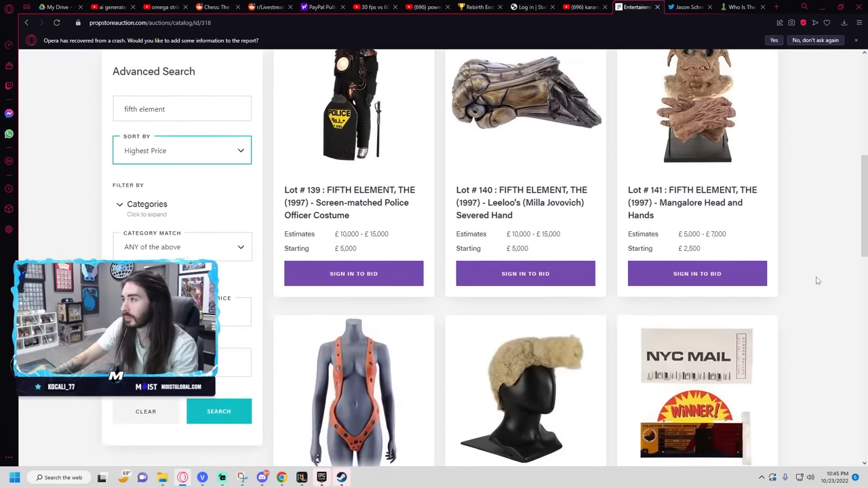
scroll("down", 3)
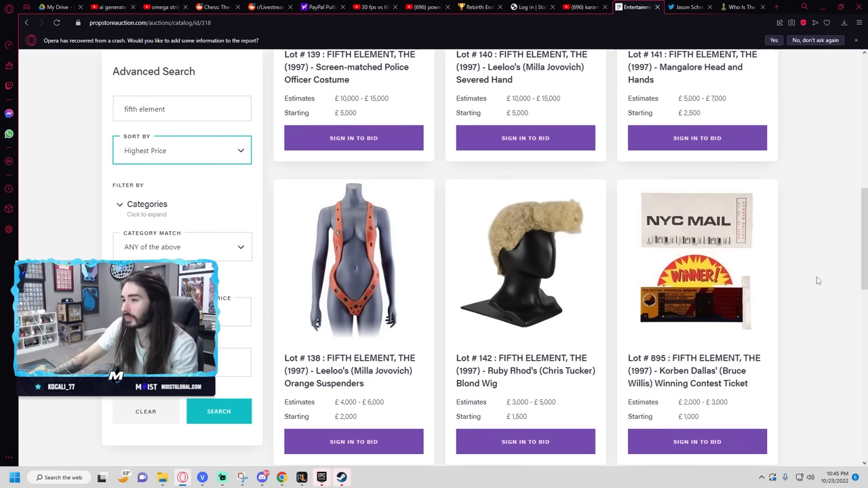
scroll("down", 3)
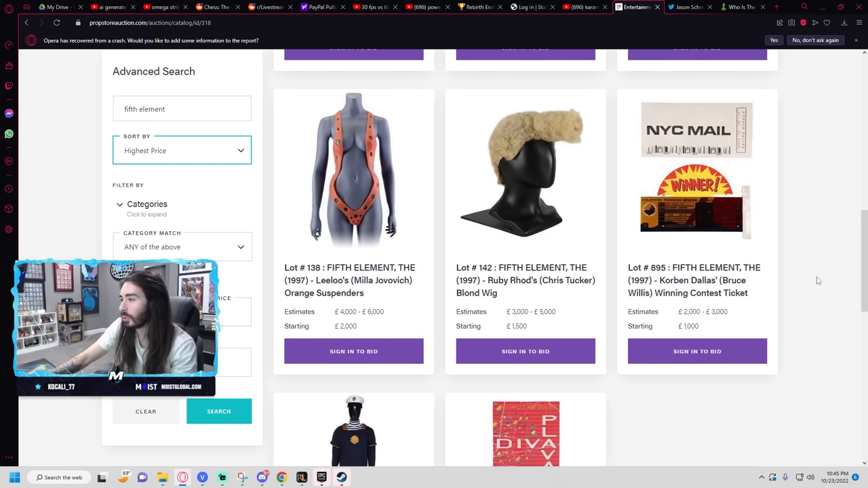
scroll("down", 3)
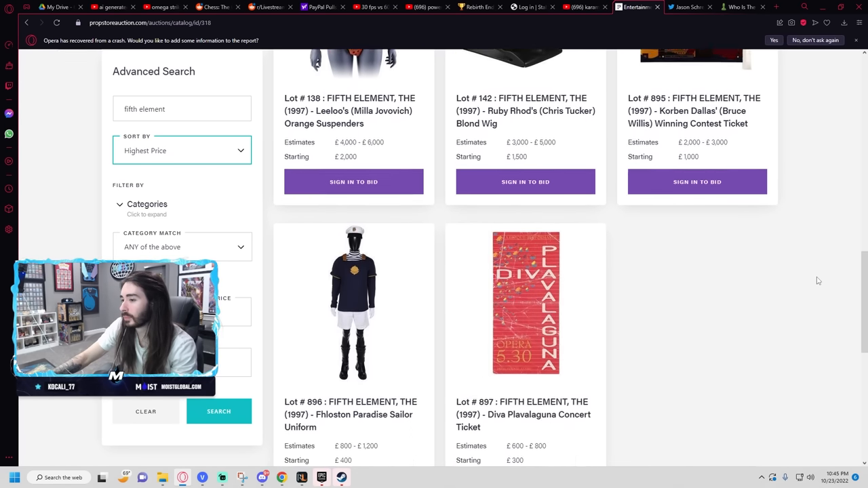
scroll("down", 3)
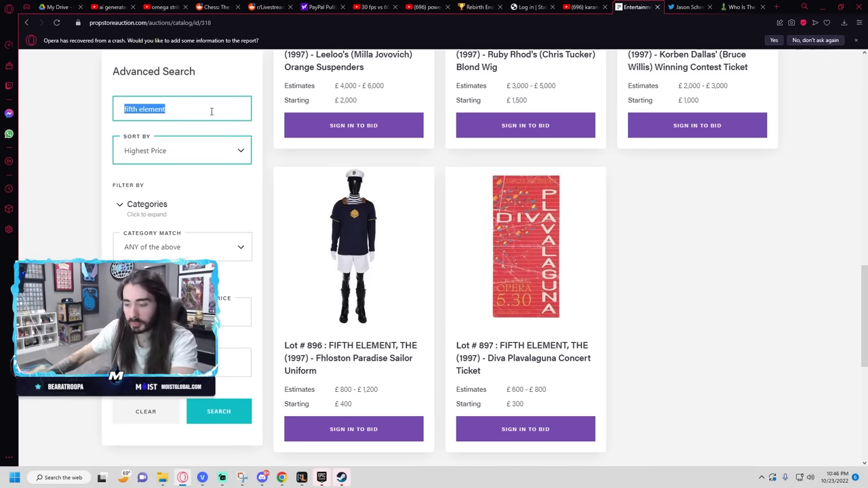
Step: Search 'power ranger' and open the Full-Size Yellow Vector Cycle lot
type("power ranger")
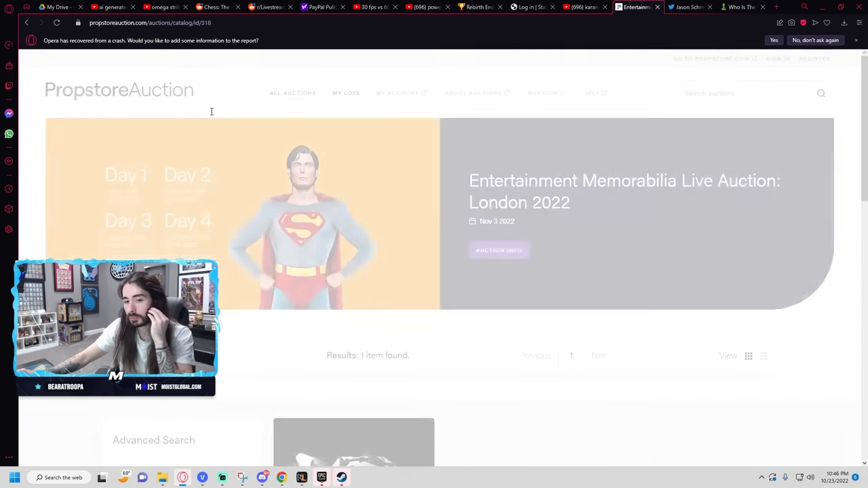
scroll("down", 3)
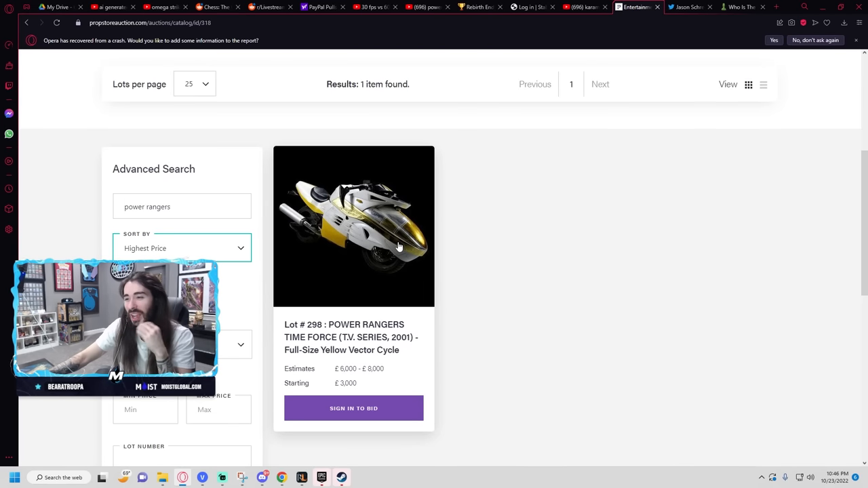
left_click(353, 225)
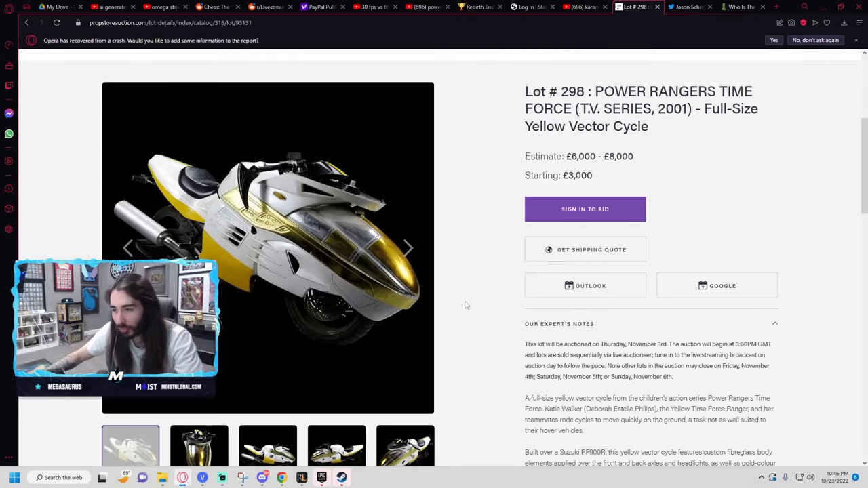
Step: View another gallery photo and read the lot's £6,000–8,000 estimate and expert's notes
scroll("down", 3)
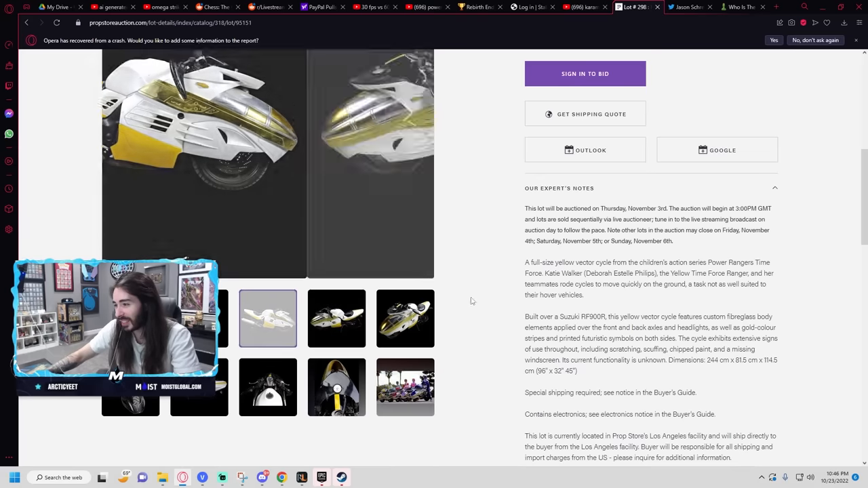
left_click(405, 318)
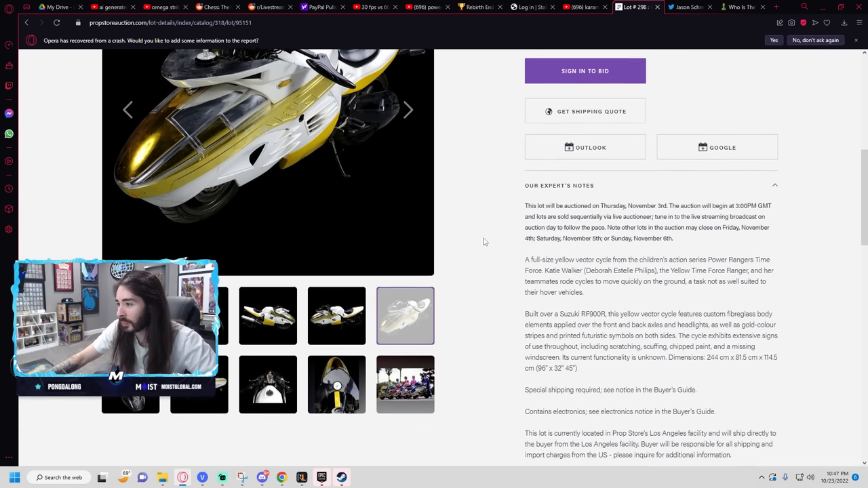
scroll("down", 3)
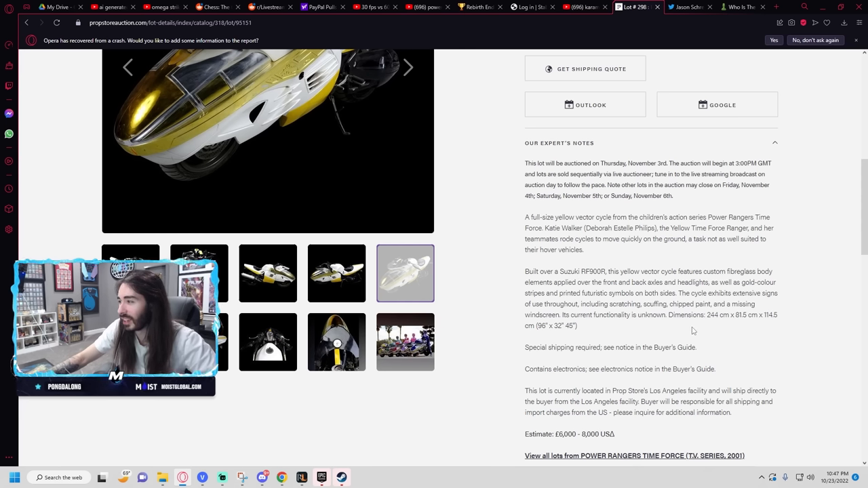
scroll("up", 3)
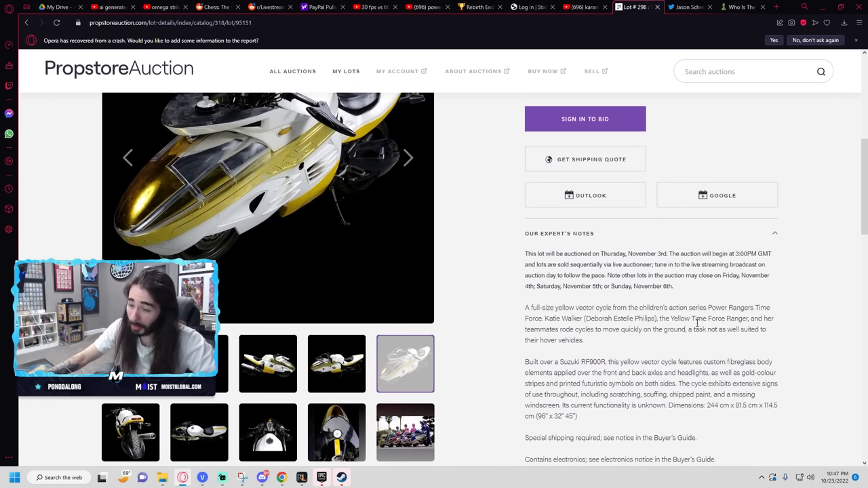
scroll("up", 3)
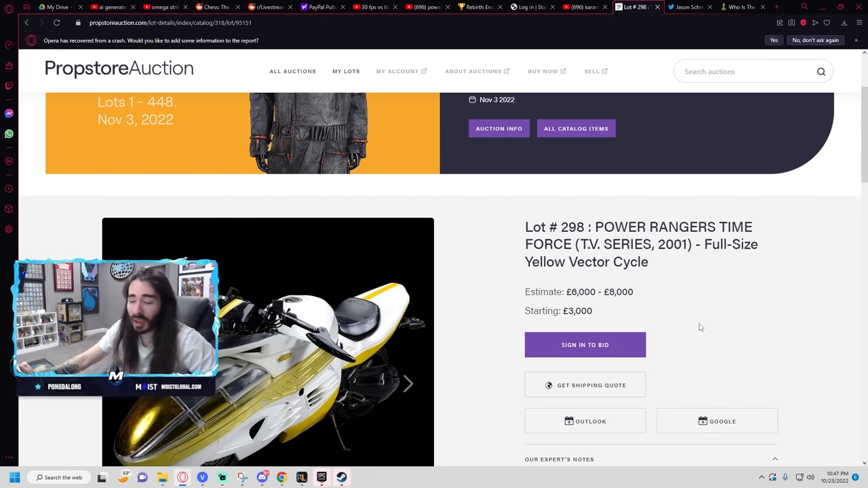
scroll("down", 3)
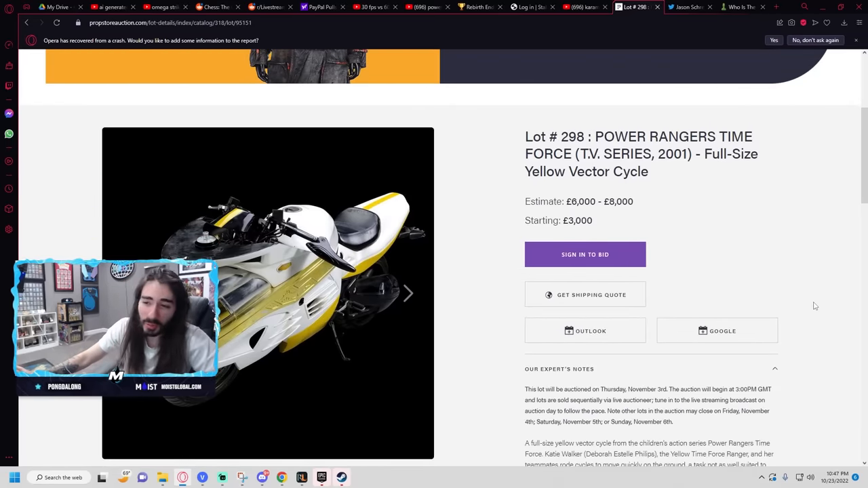
scroll("down", 3)
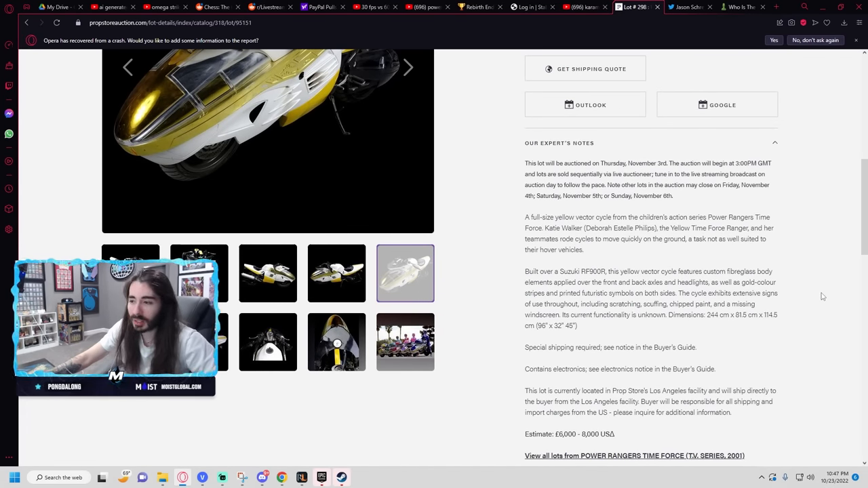
scroll("down", 3)
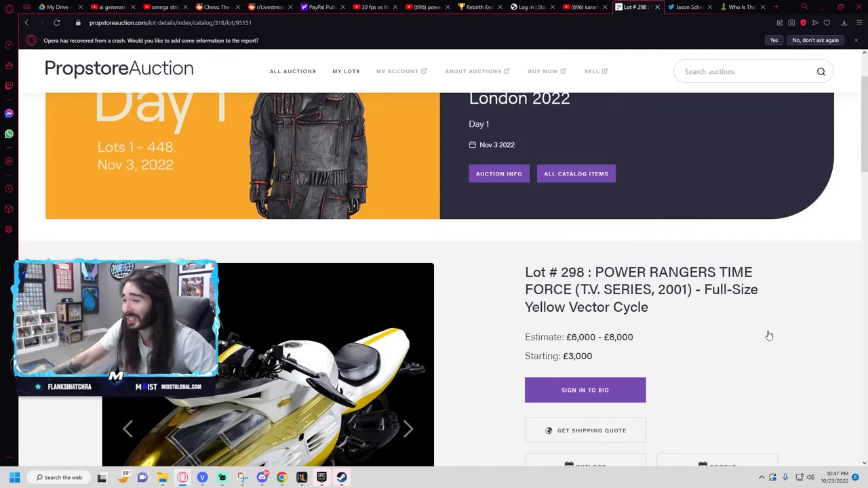
scroll("down", 3)
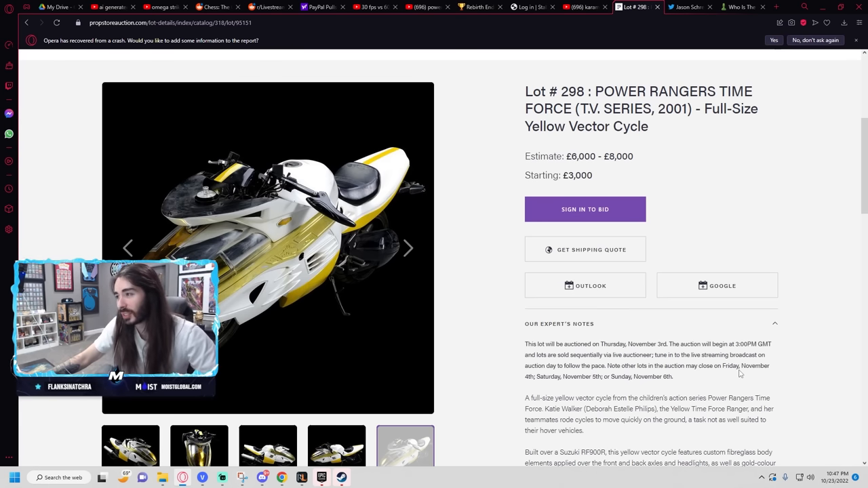
scroll("down", 3)
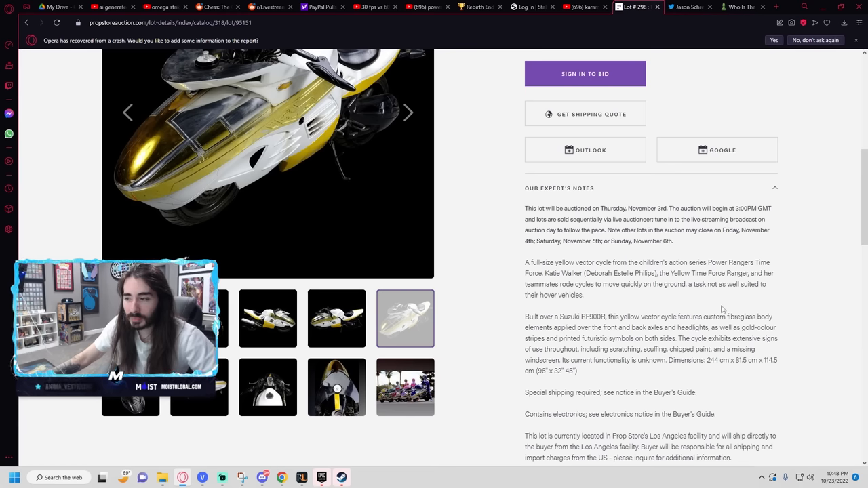
scroll("down", 3)
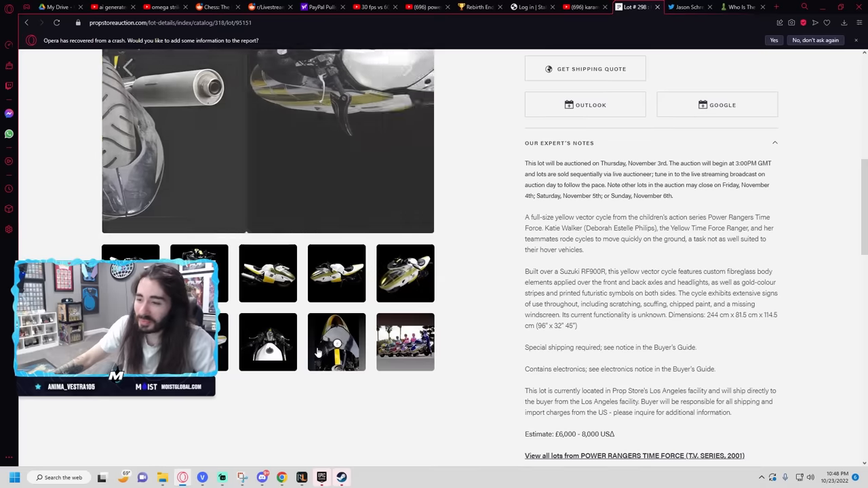
Step: Show the group photo of the Rangers on their cycles and skim the lot details
left_click(405, 342)
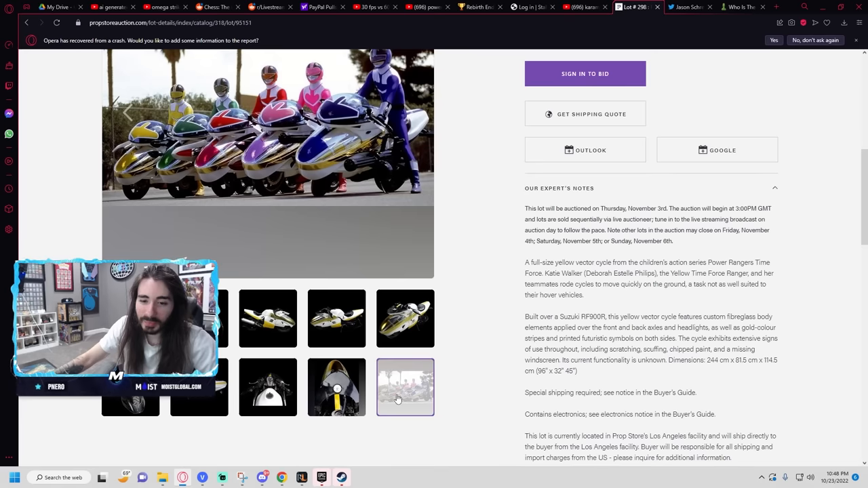
scroll("down", 3)
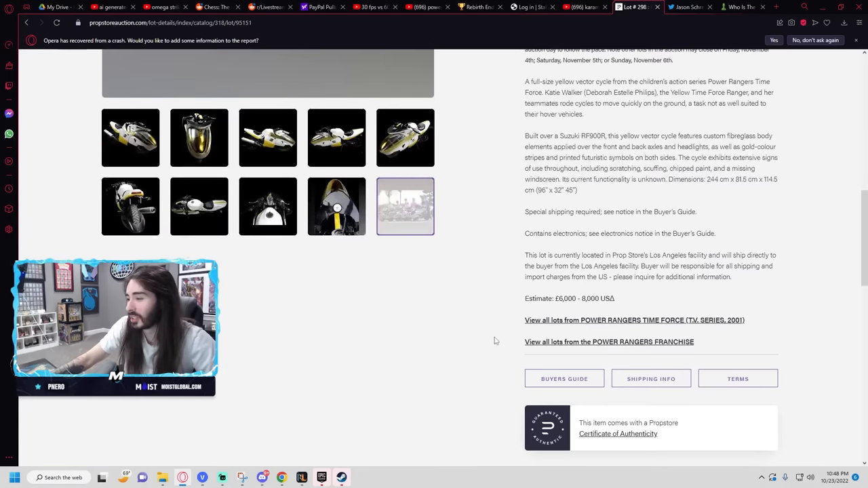
mouse_move(478, 332)
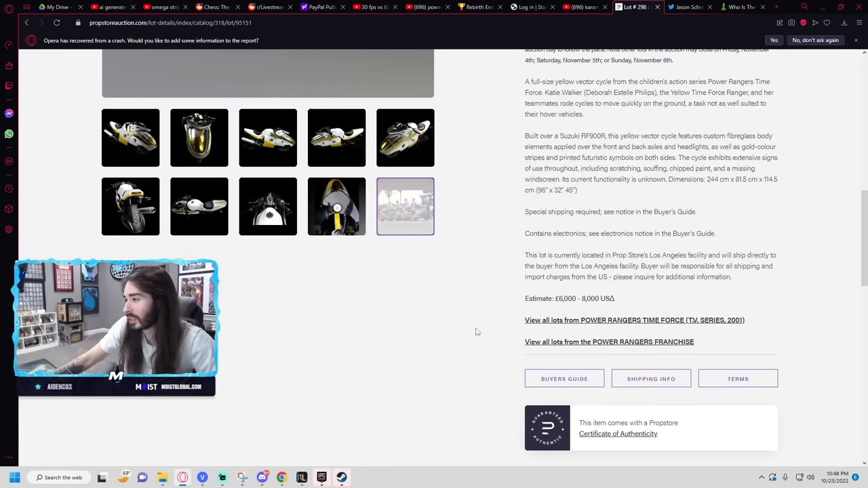
scroll("down", 3)
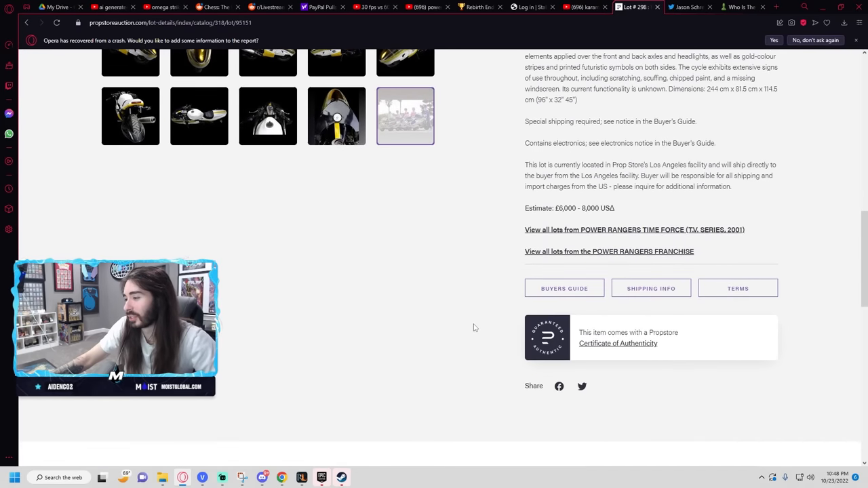
scroll("up", 3)
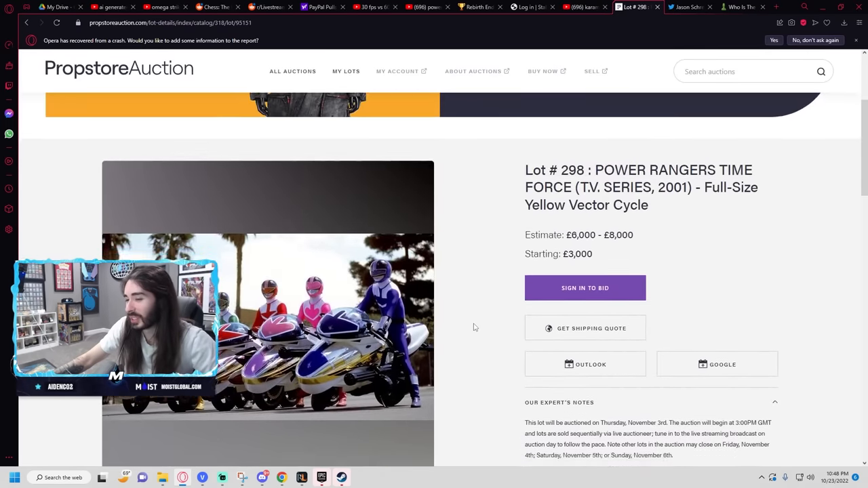
scroll("down", 3)
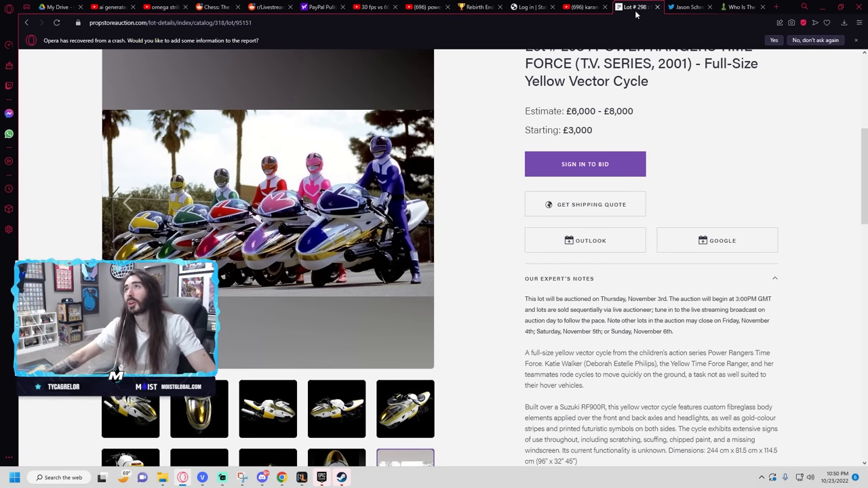
Step: Go back from the lot page to the auction search results
left_click(407, 21)
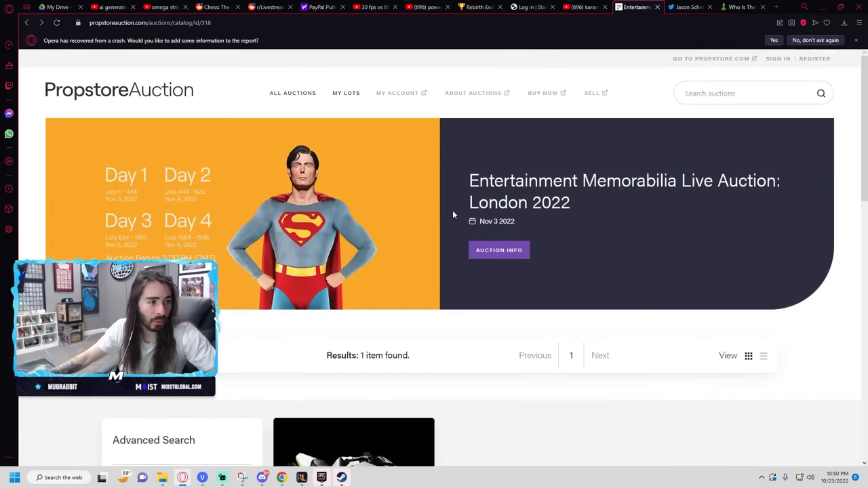
Step: Scroll the results to the Breaking Bad clapperboard, windbreaker and underwear lots
scroll("down", 3)
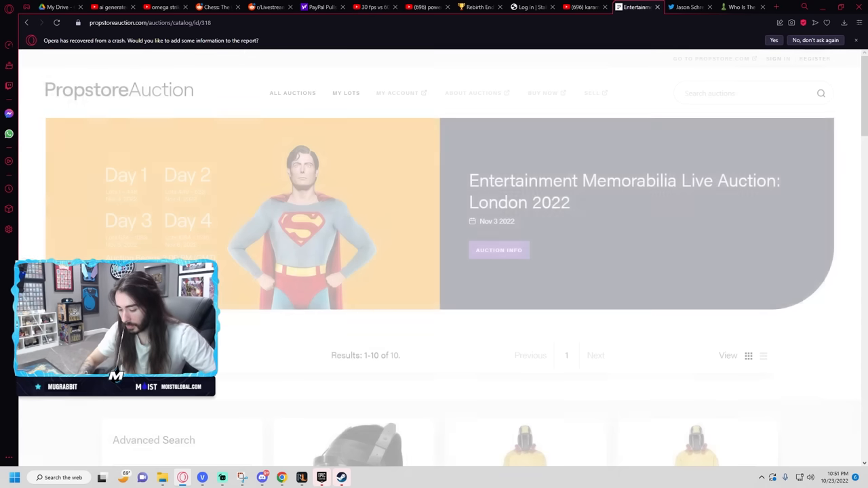
scroll("down", 3)
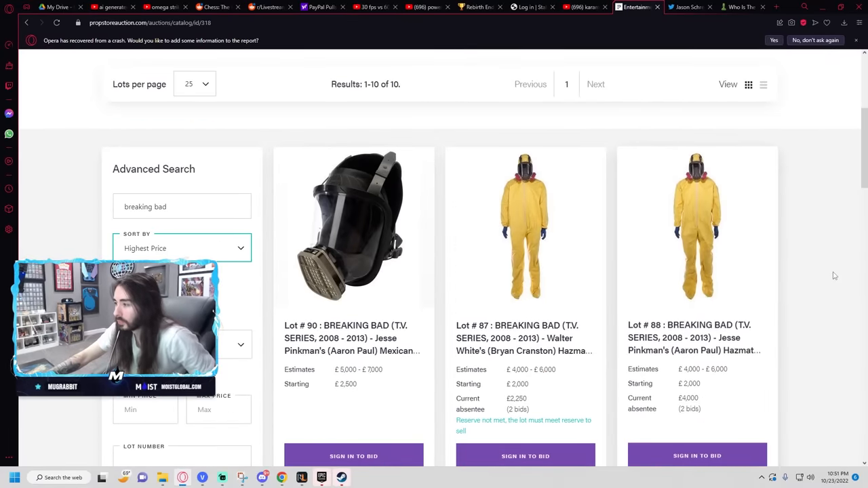
scroll("down", 3)
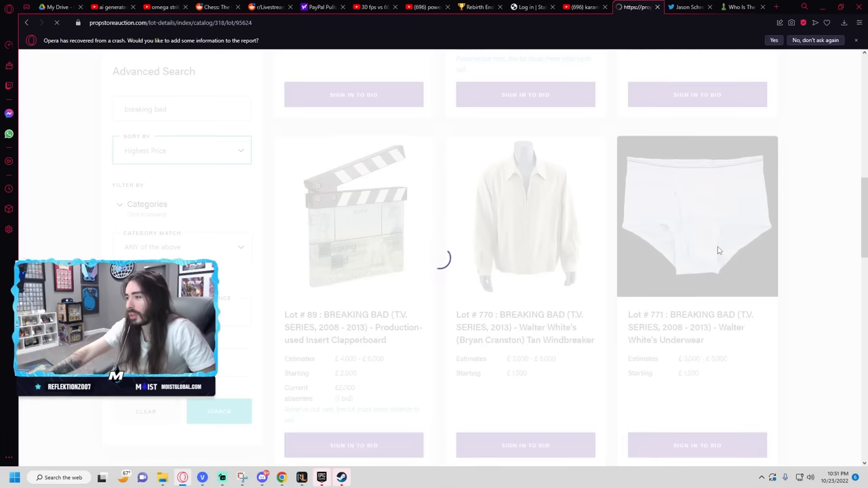
Step: Open Lot #771 Walter White's Underwear and read its expert's notes and estimate
left_click(697, 216)
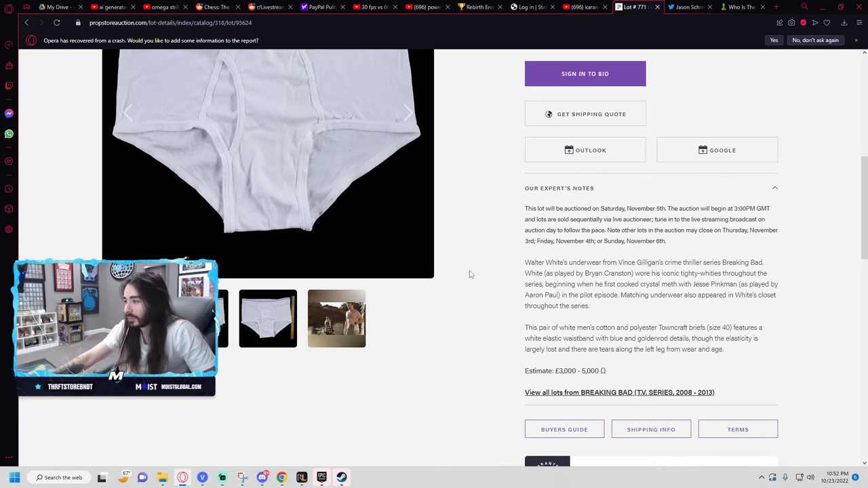
scroll("down", 3)
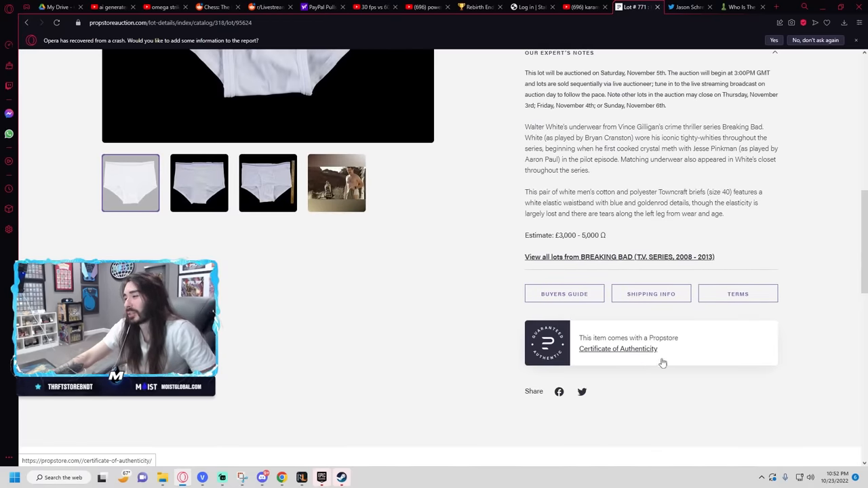
mouse_move(456, 337)
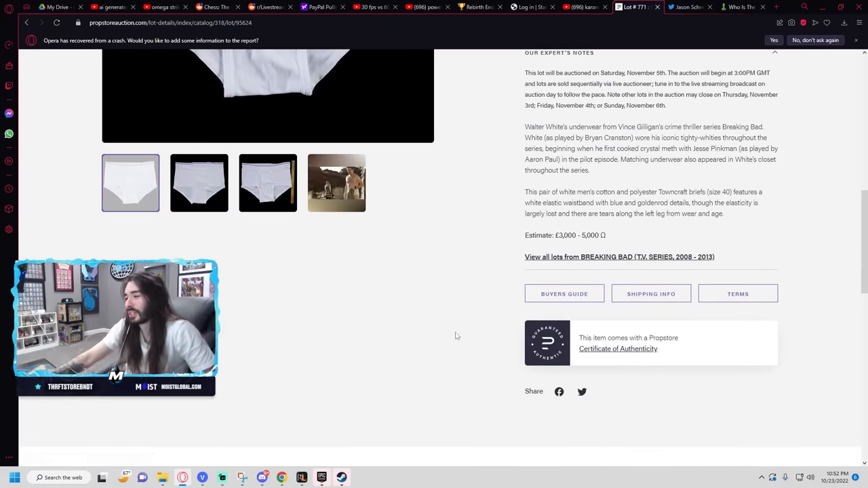
scroll("up", 3)
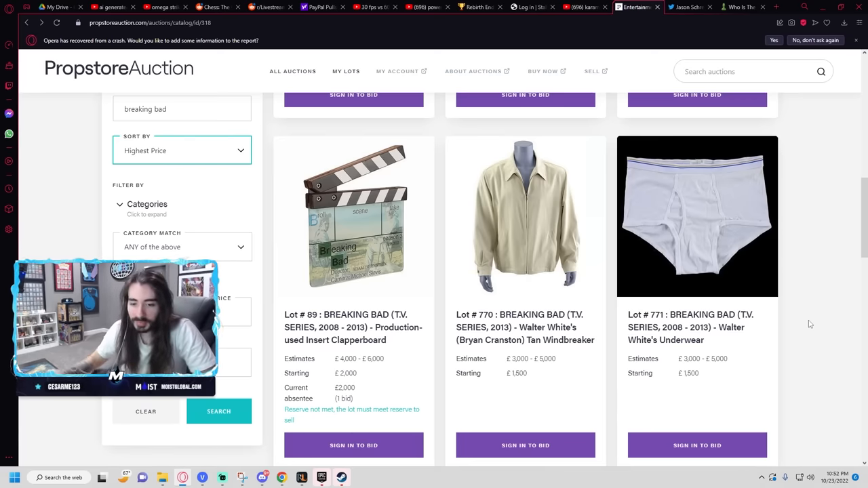
Step: Scroll to the bottom of the results and open Lot #773 Bag of Blue Sky Meth
scroll("down", 3)
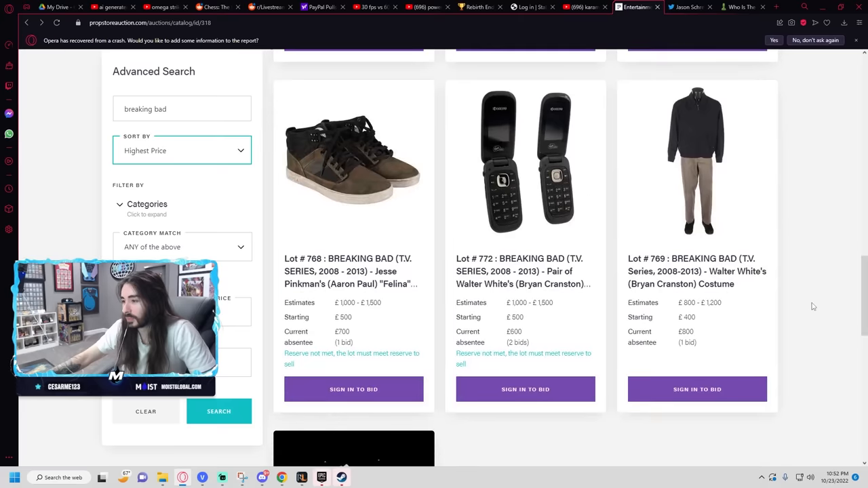
scroll("down", 3)
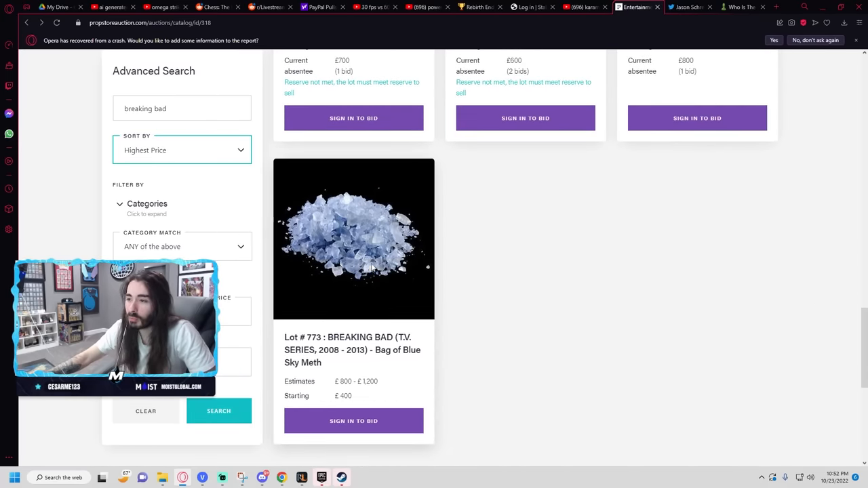
left_click(353, 239)
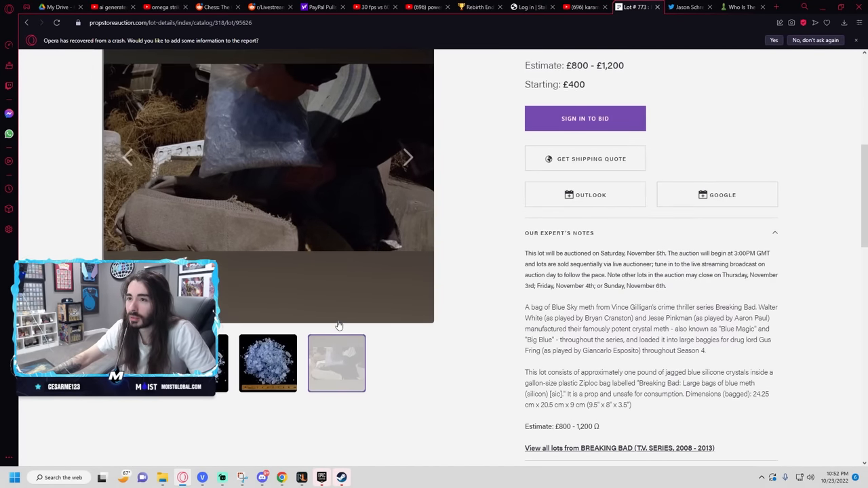
Step: Browse the Blue Sky Meth lot photos before returning to the ten Breaking Bad results
left_click(267, 364)
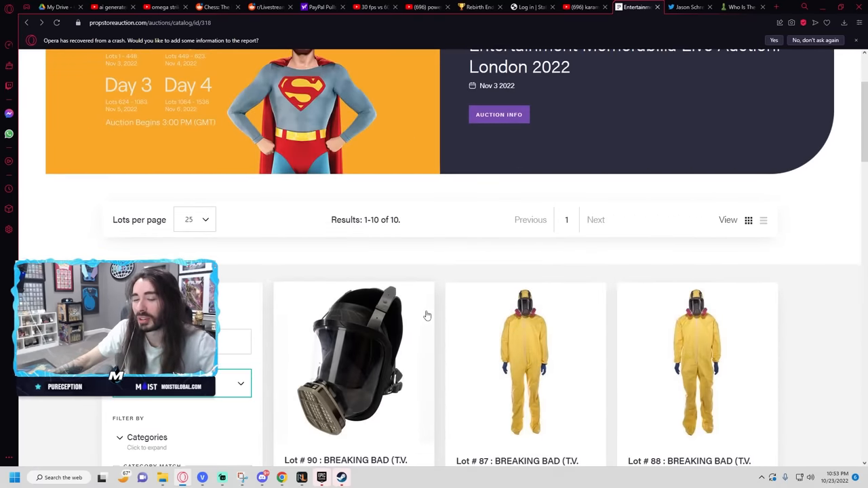
Step: Clear the Advanced Search filter so all 1533 auction lots are listed again
scroll("down", 3)
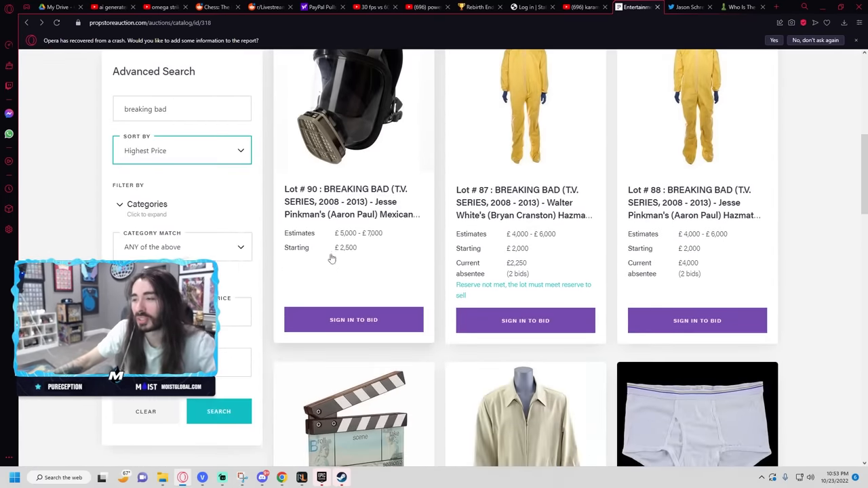
scroll("up", 3)
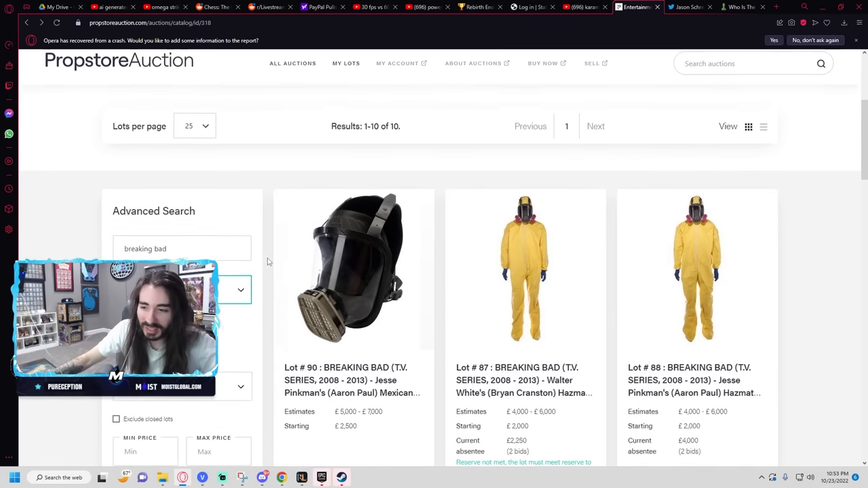
scroll("down", 3)
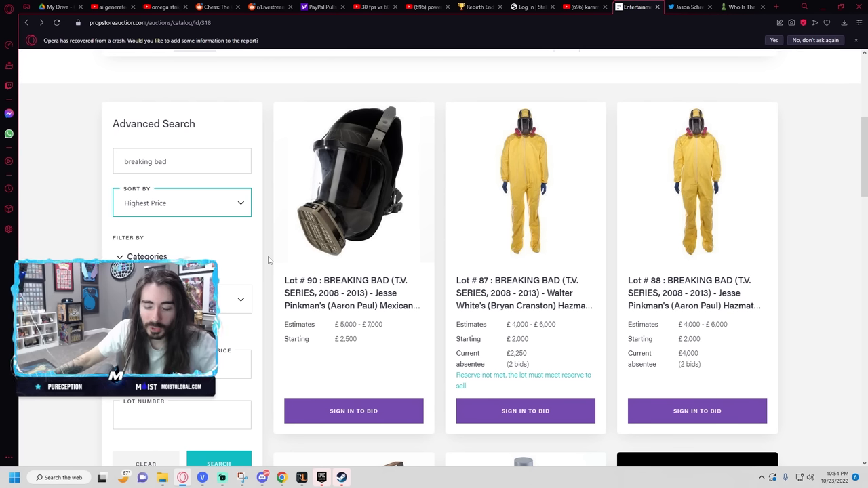
left_click(182, 204)
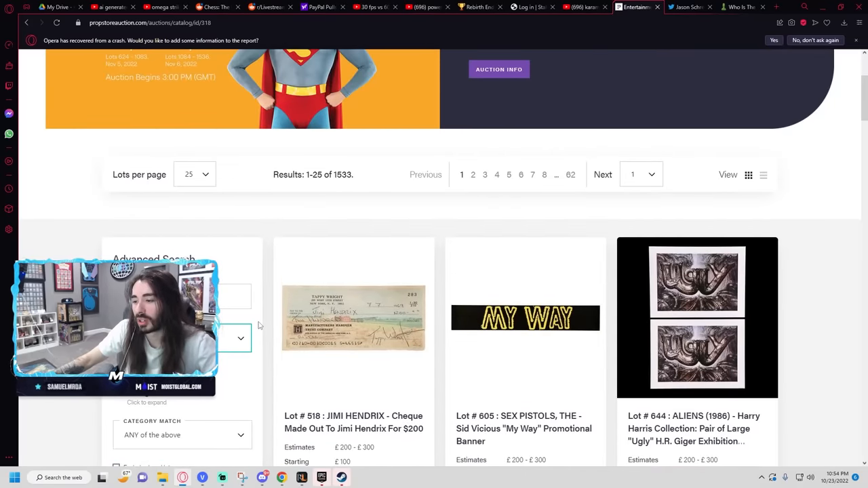
scroll("down", 3)
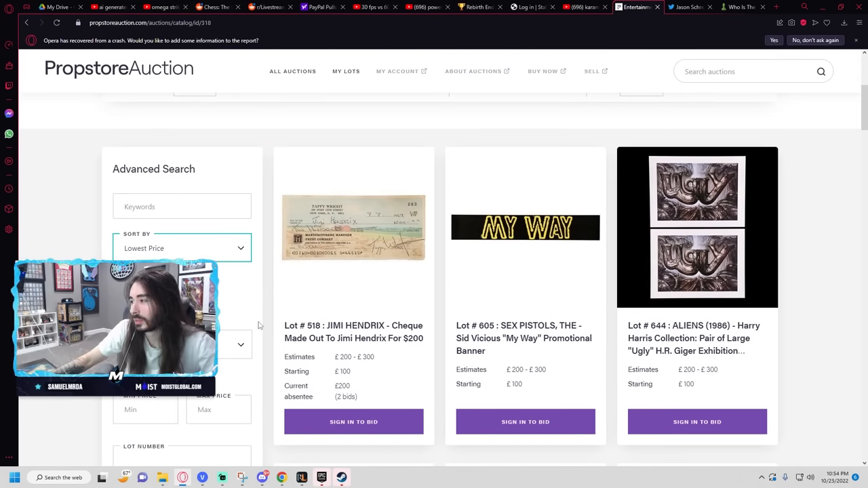
scroll("down", 3)
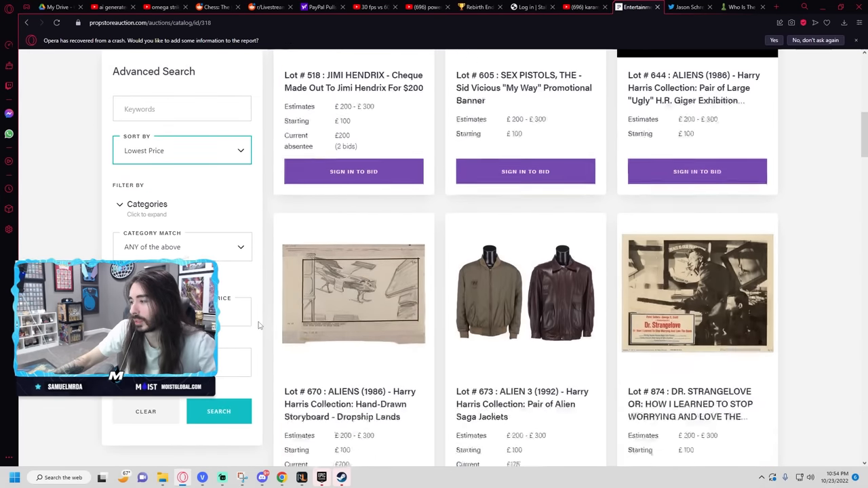
scroll("down", 3)
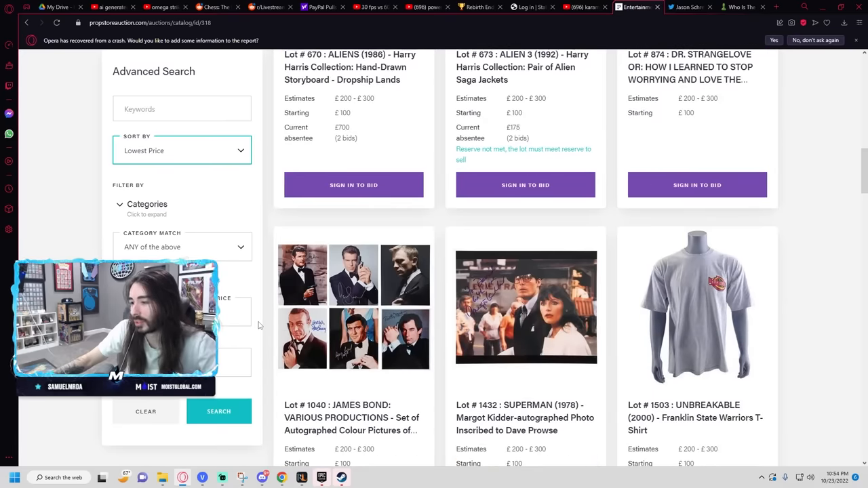
scroll("down", 3)
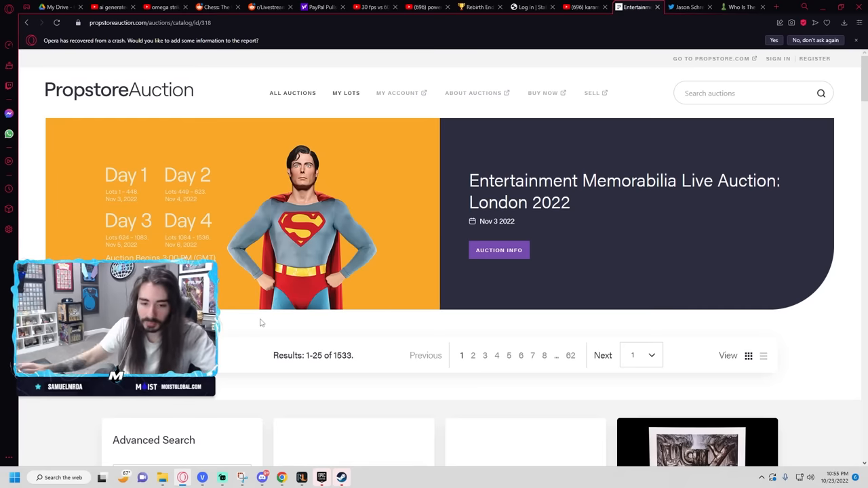
scroll("down", 3)
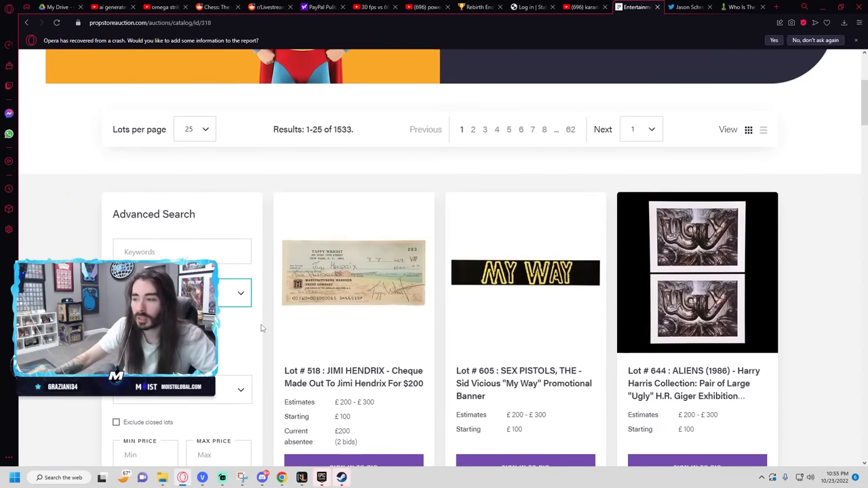
scroll("up", 3)
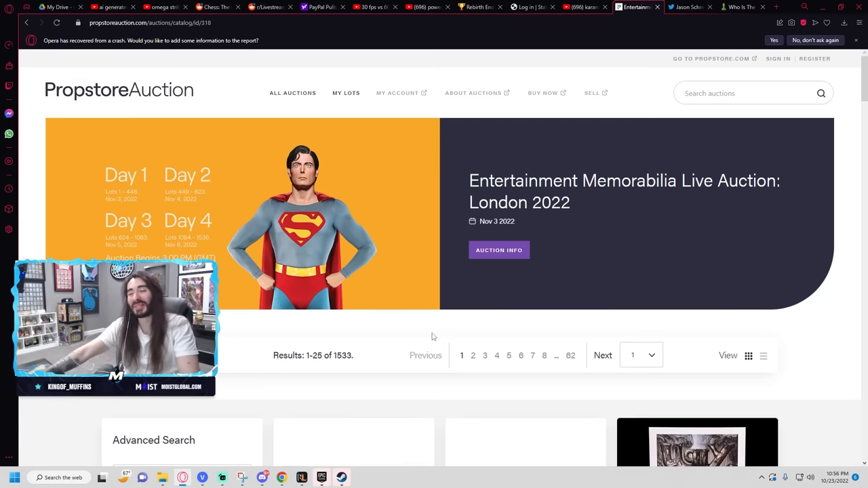
scroll("down", 3)
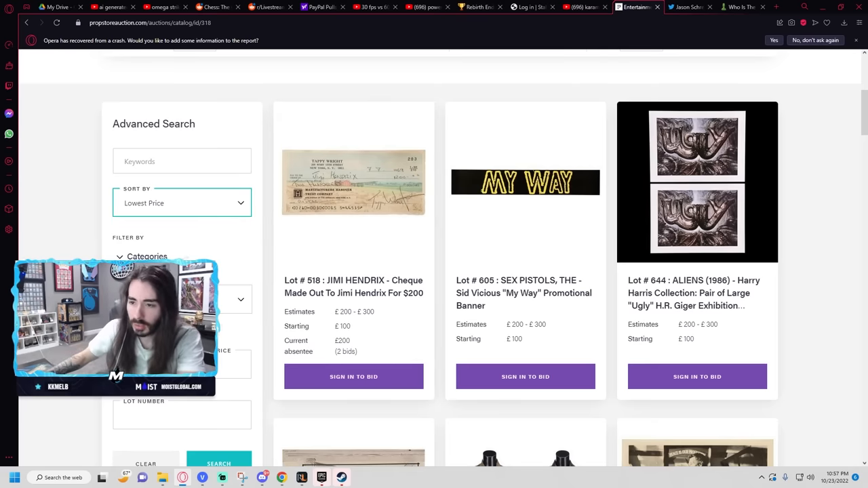
Step: View Christopher Reeve's Superman complete costume lot page and its next photo
left_click(182, 204)
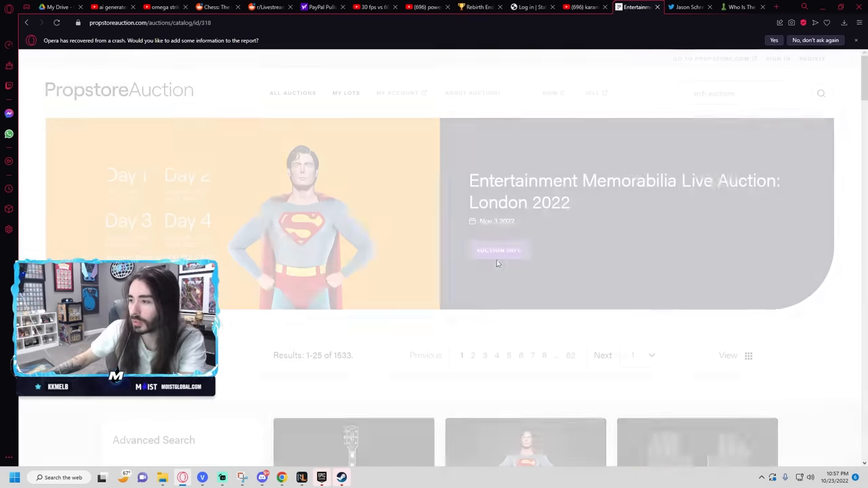
scroll("down", 3)
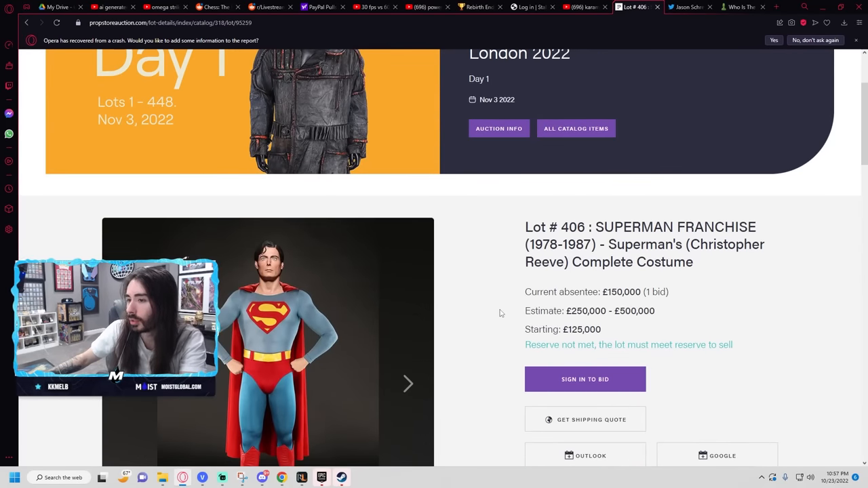
scroll("down", 3)
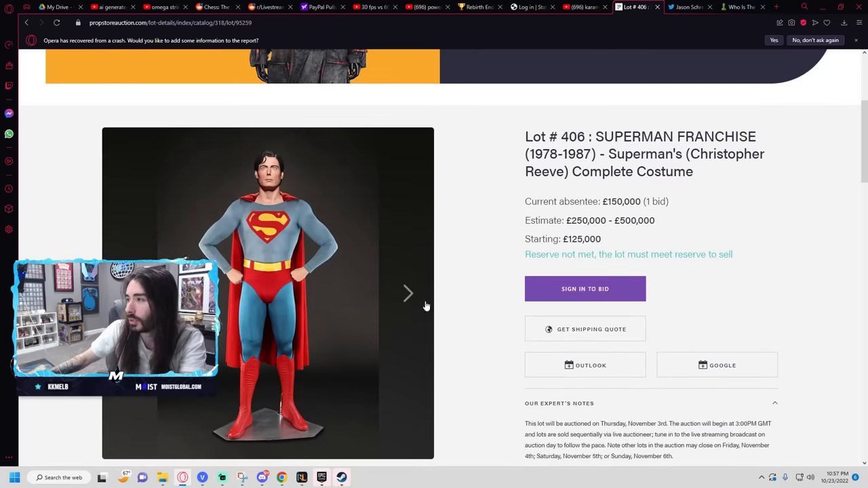
left_click(407, 293)
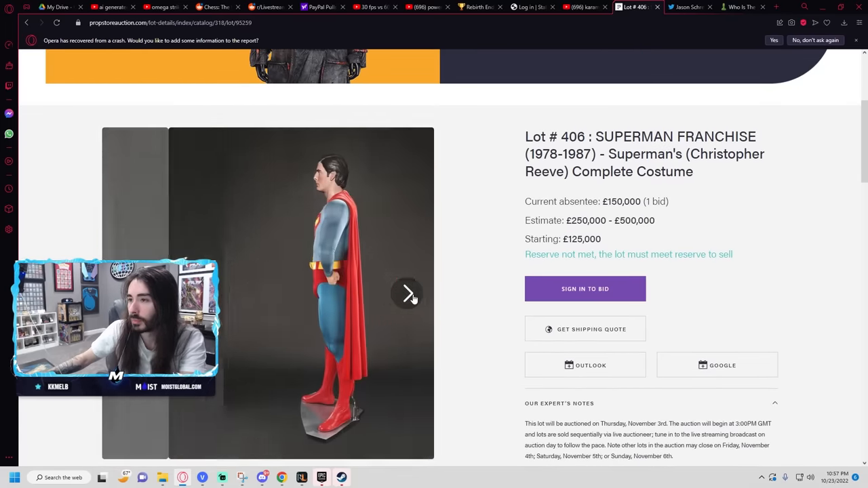
Step: Scroll through the Superman costume lot details and back up
scroll("down", 3)
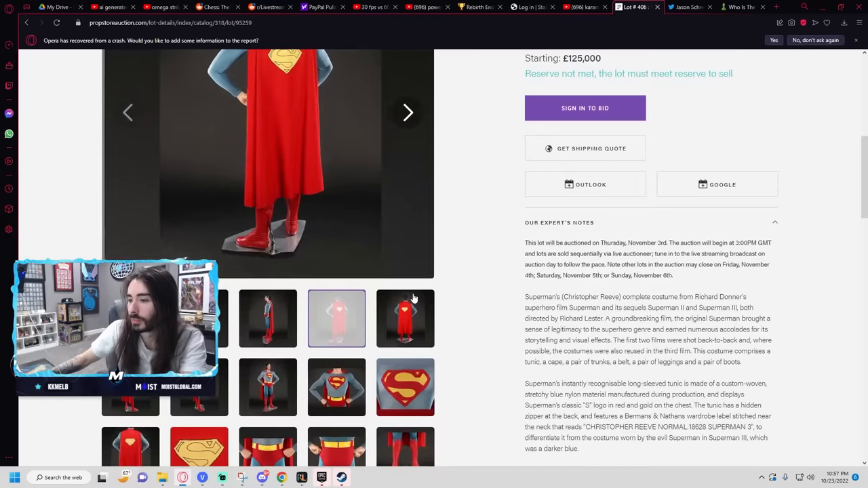
scroll("down", 3)
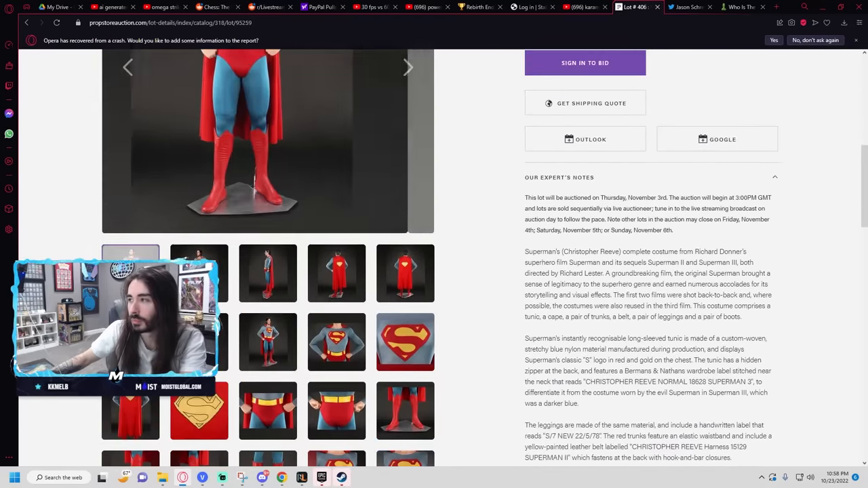
scroll("up", 3)
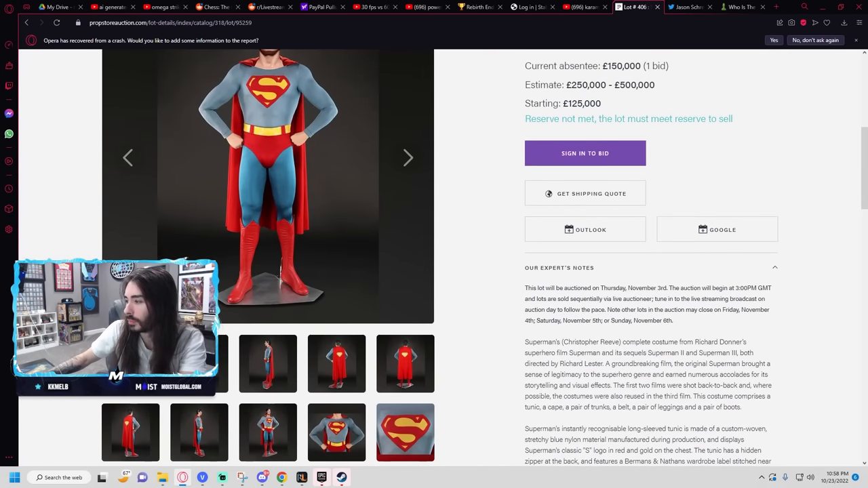
scroll("down", 3)
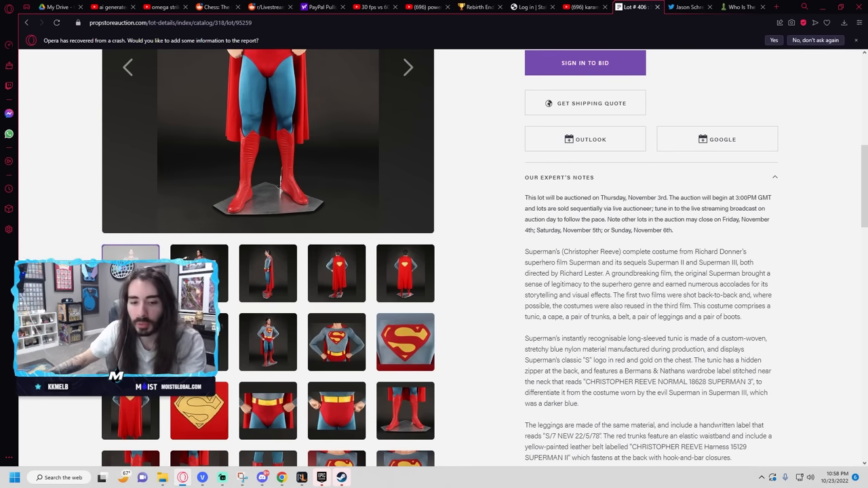
scroll("up", 3)
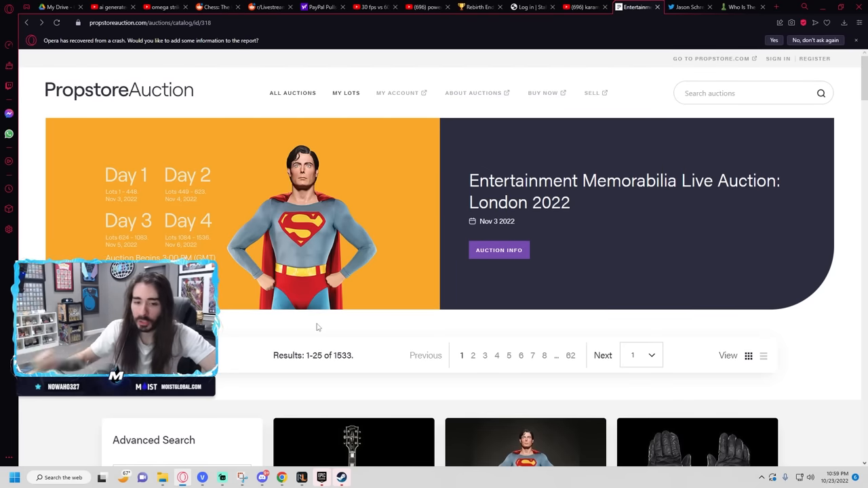
scroll("down", 3)
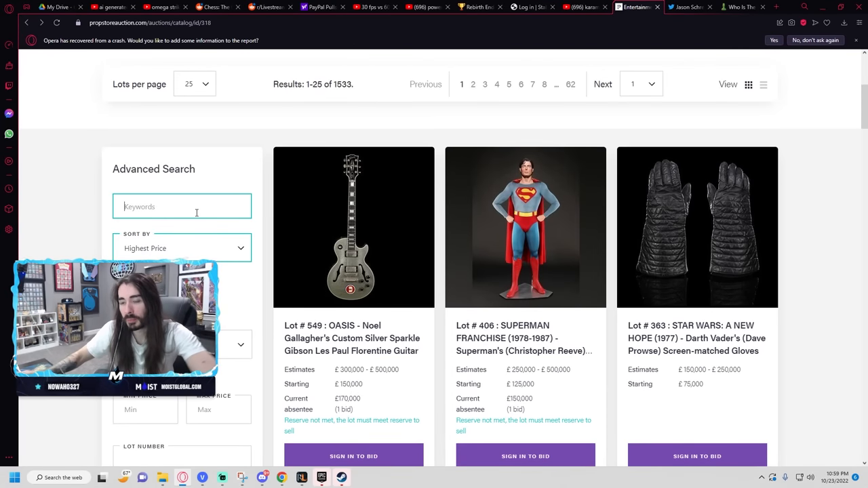
type("james cord")
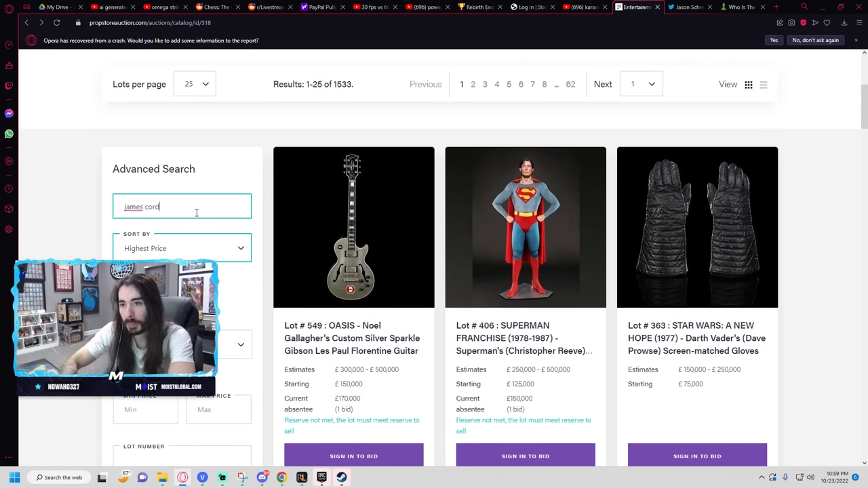
type("on")
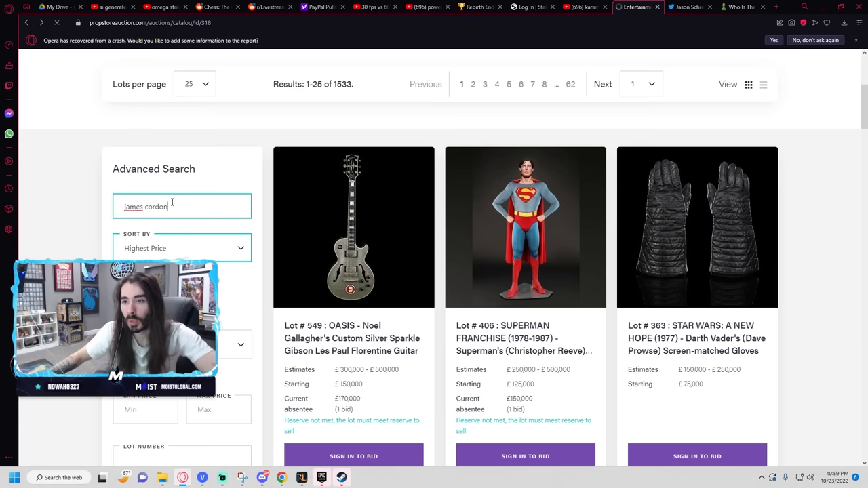
key("Backspace")
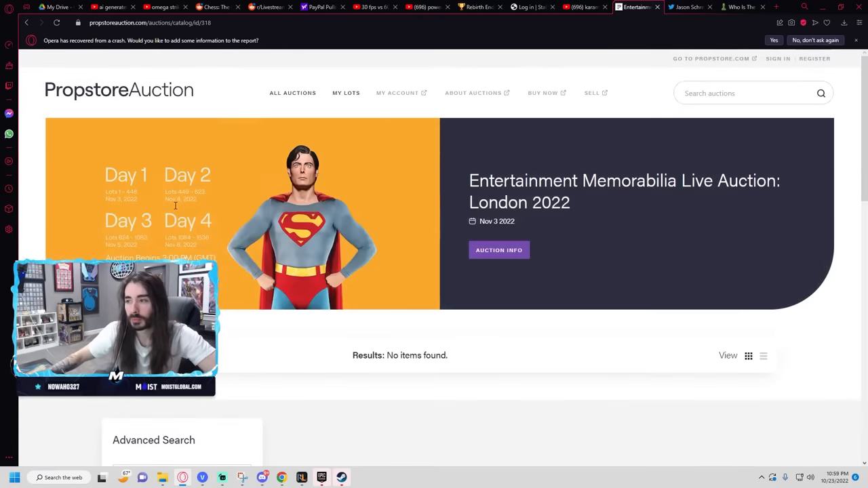
scroll("down", 3)
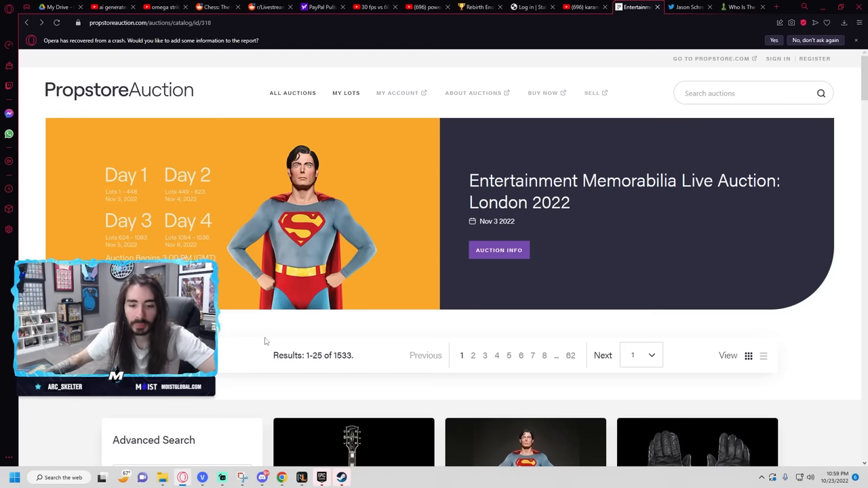
Step: Scroll down through the London 2022 memorabilia catalogue results
scroll("down", 3)
type("cats")
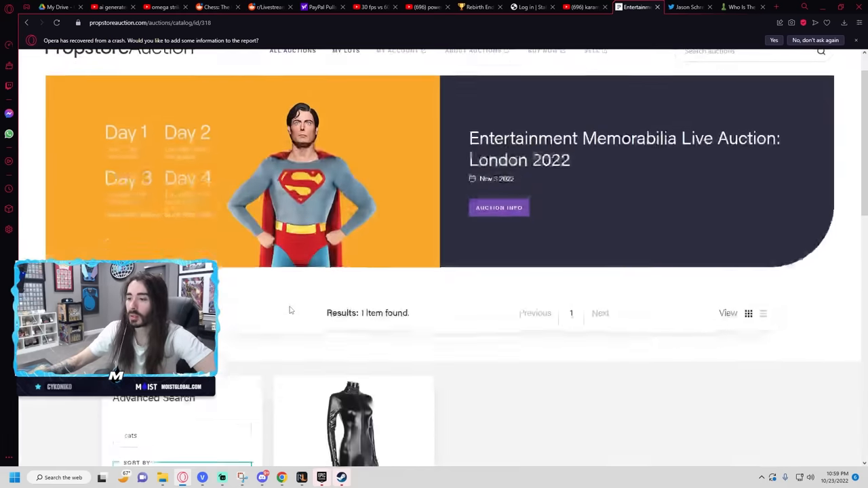
scroll("down", 3)
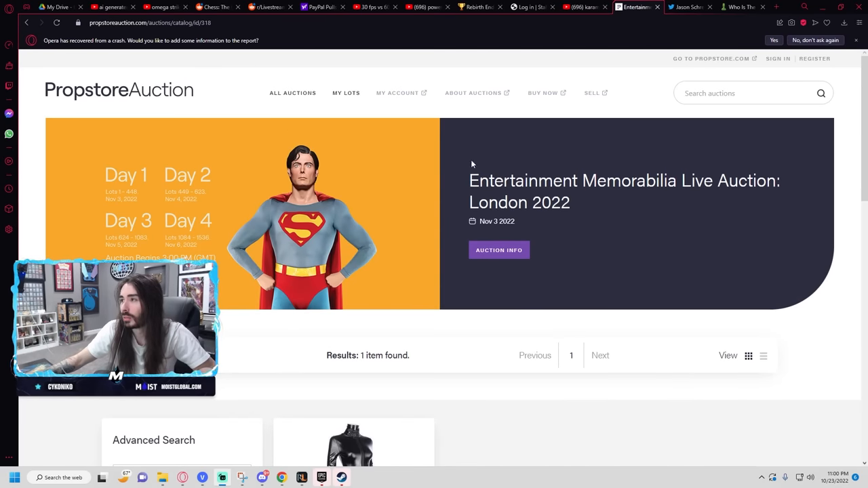
scroll("down", 3)
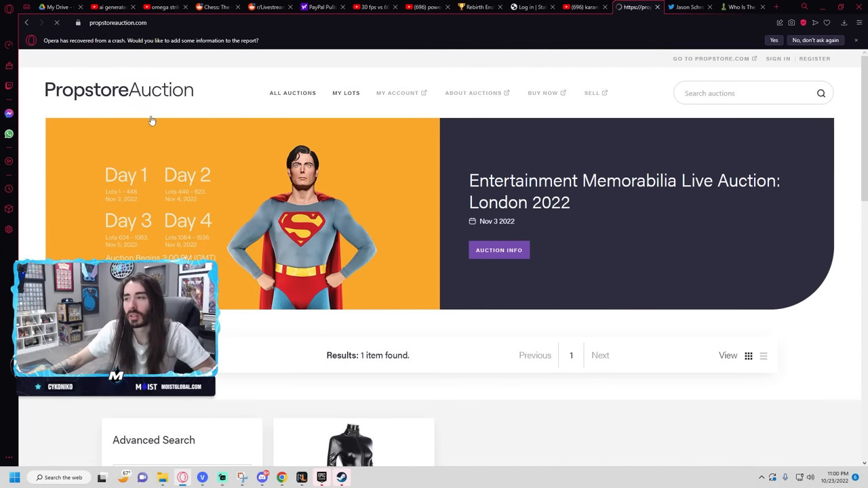
Step: Browse the all-auctions list and open the Better Call Saul Auction catalogue of 294 lots
scroll("down", 3)
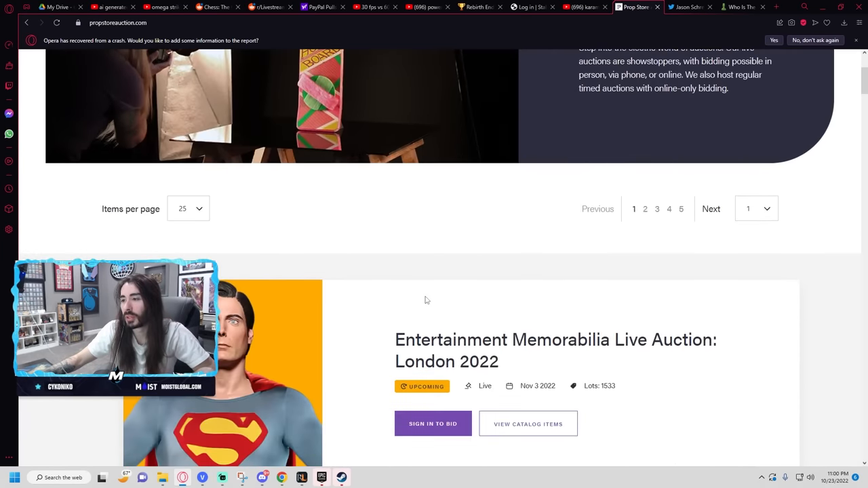
scroll("down", 3)
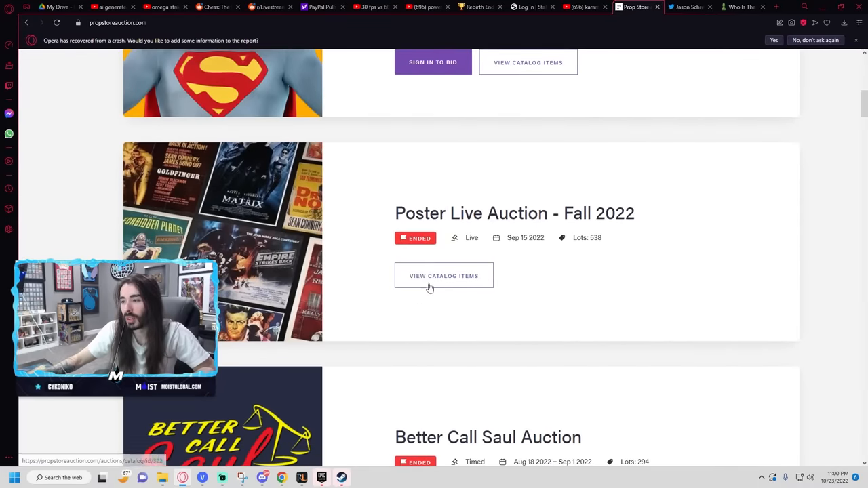
scroll("down", 3)
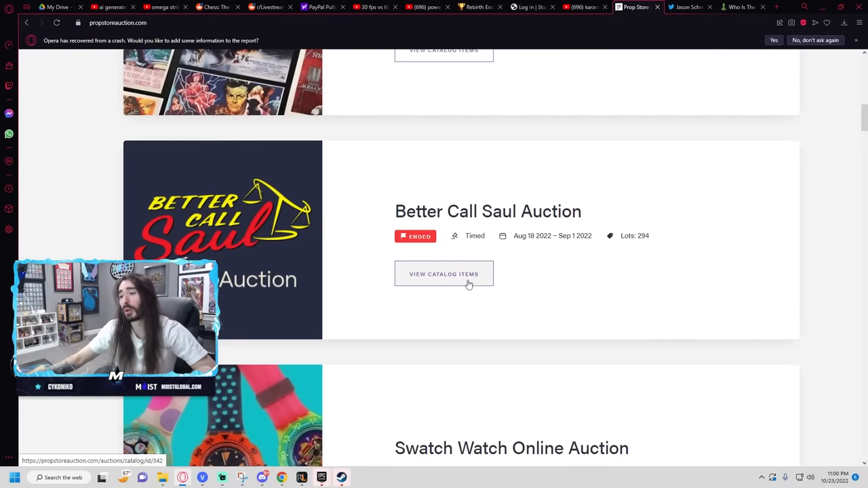
left_click(444, 274)
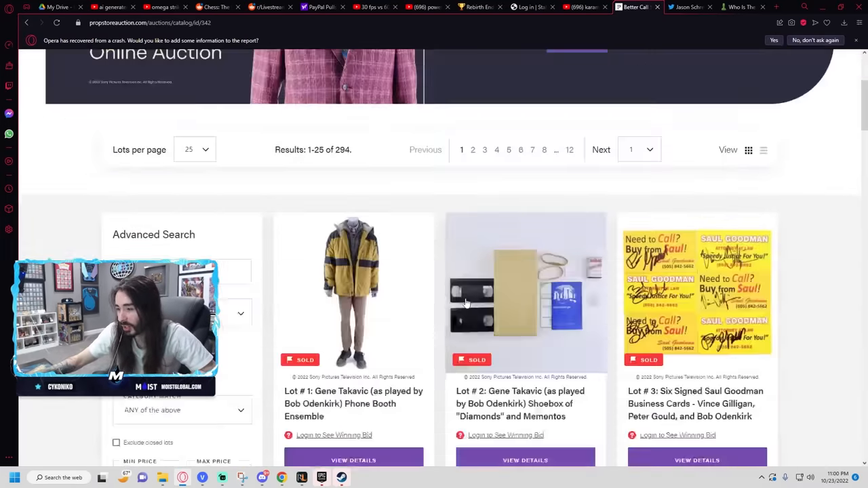
Step: Scroll the Better Call Saul catalogue toward Lot #1, Gene Takavic's Phone Booth Ensemble
scroll("down", 3)
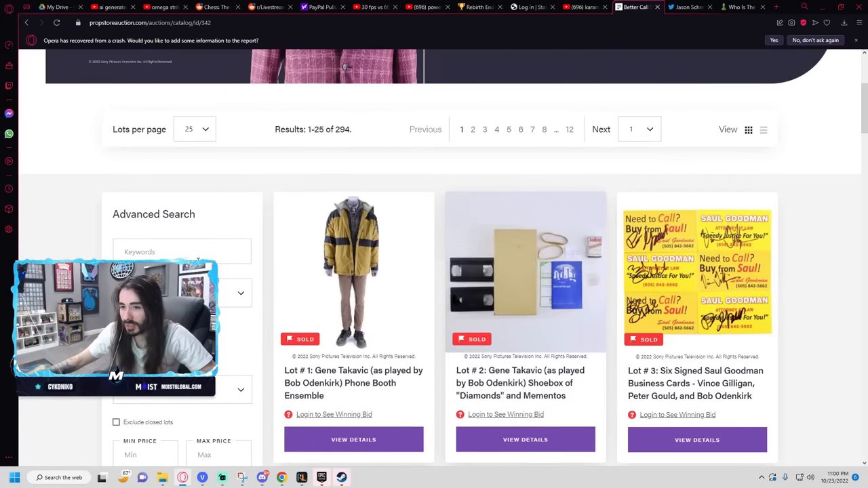
scroll("down", 3)
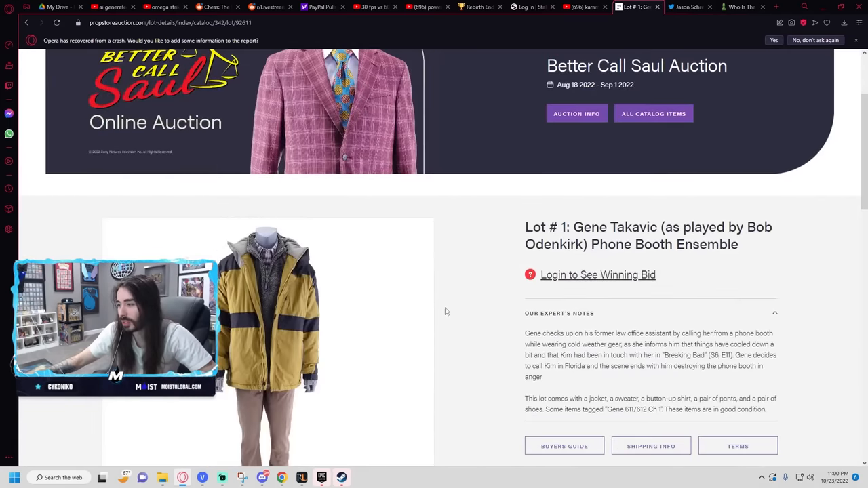
Step: Scroll the Better Call Saul catalogue listing down to lots 13–15
scroll("down", 3)
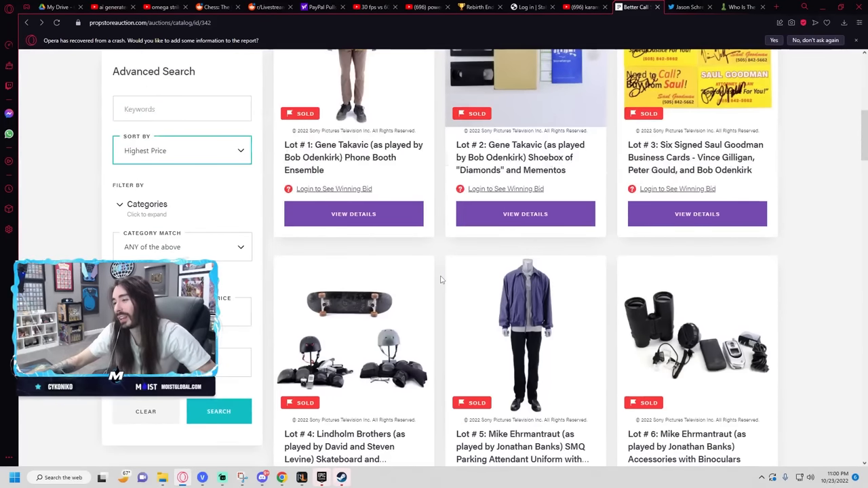
scroll("down", 3)
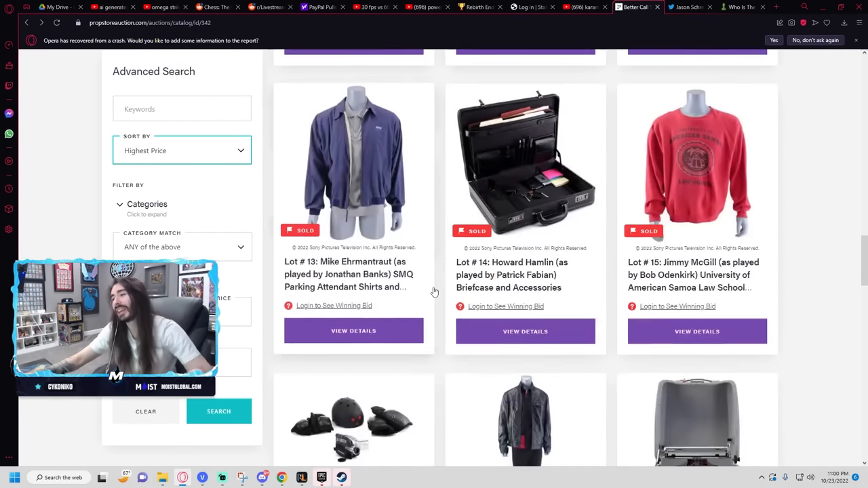
Step: Browse the all-auctions list and open the Funko Pop! Online Auction catalogue of 82 lots
scroll("down", 3)
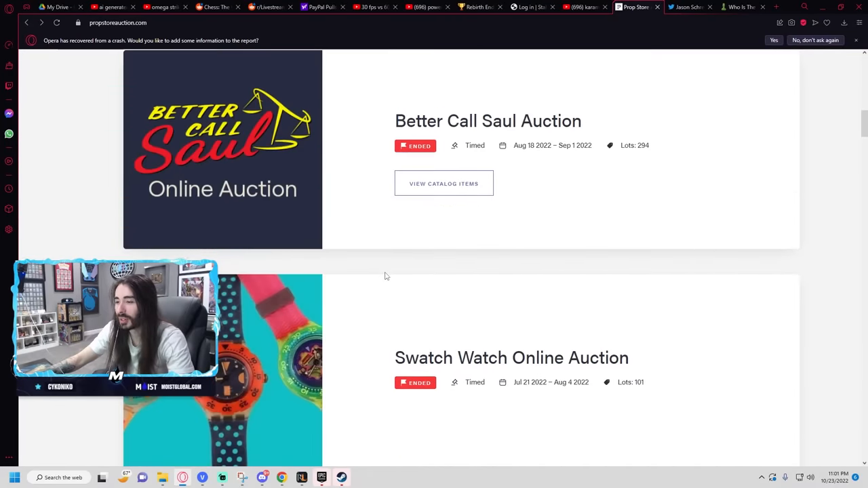
scroll("down", 3)
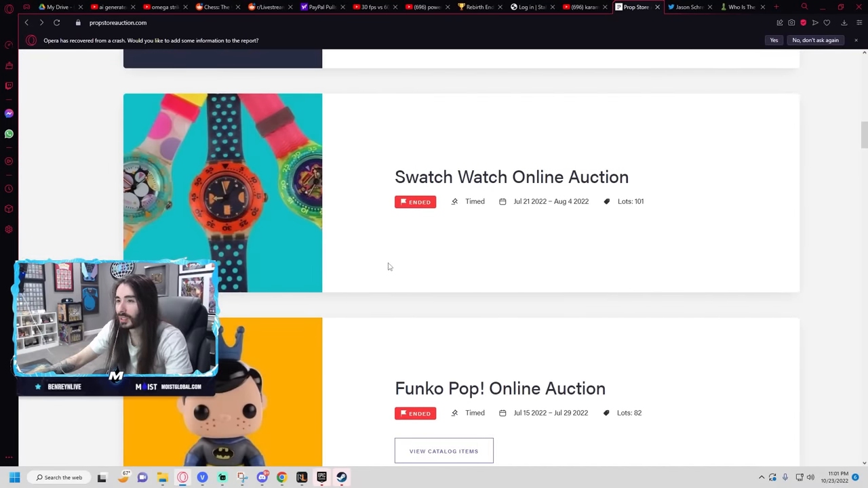
mouse_move(388, 265)
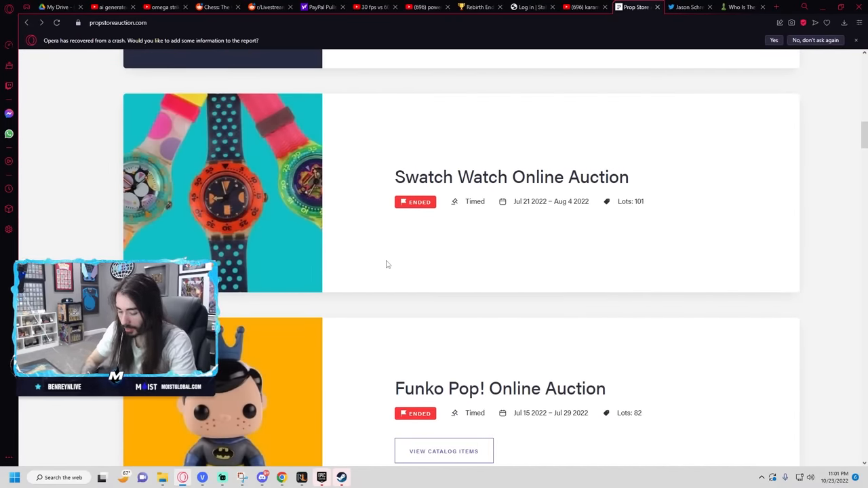
scroll("down", 3)
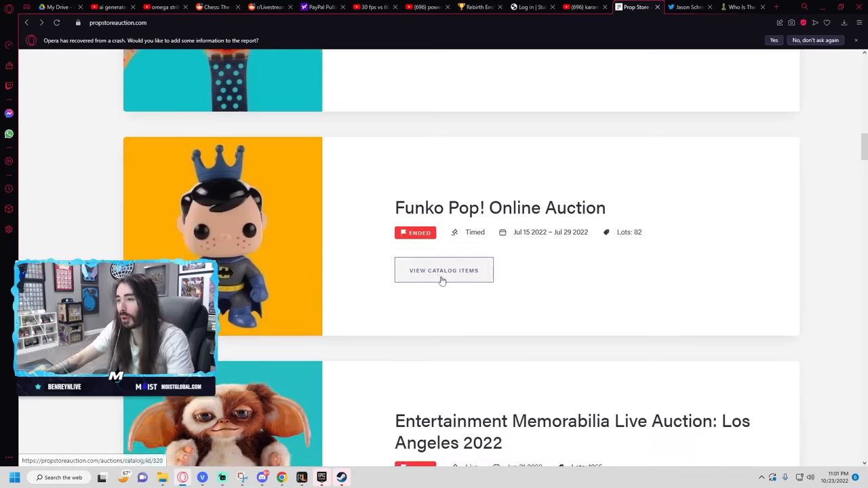
left_click(444, 270)
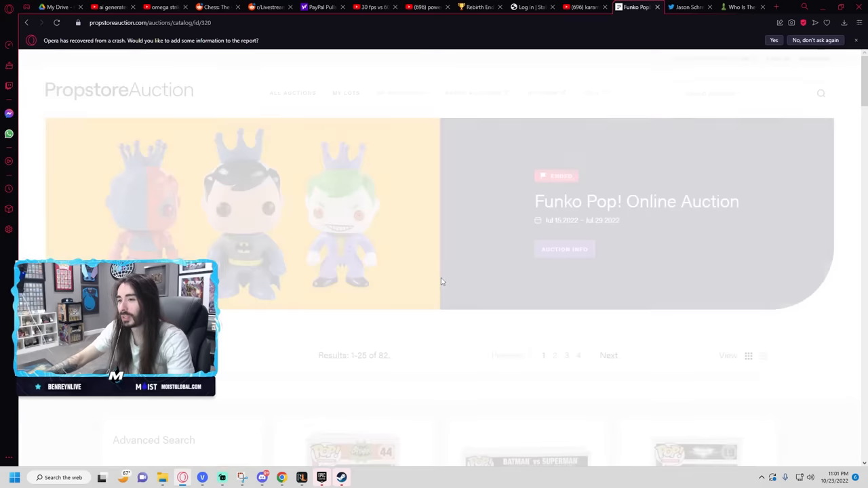
Step: Scroll through the first Funko Pop! lots and the all-auctions list
scroll("down", 3)
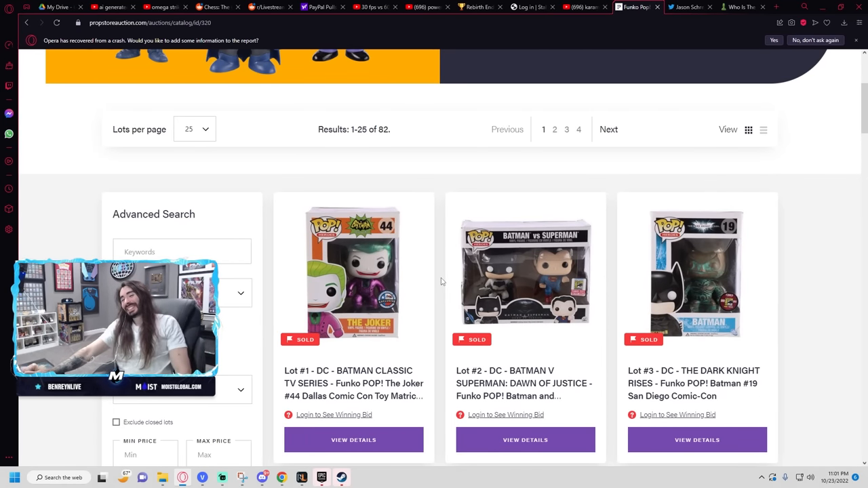
scroll("down", 3)
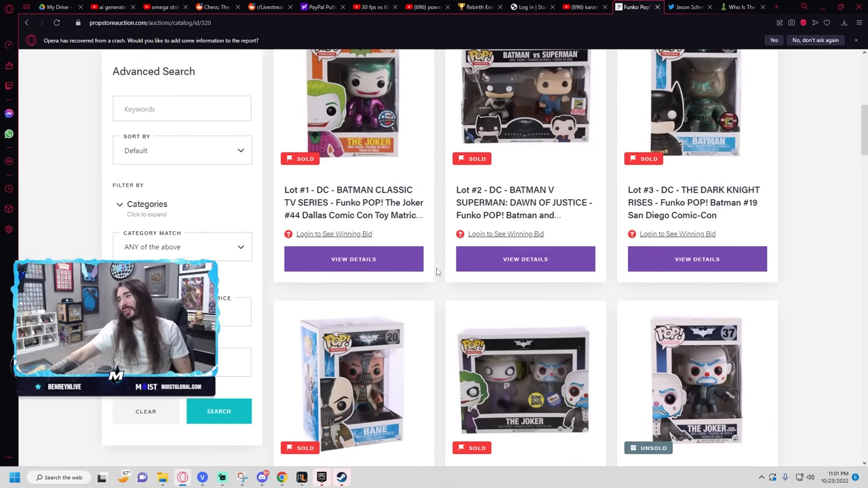
mouse_move(420, 266)
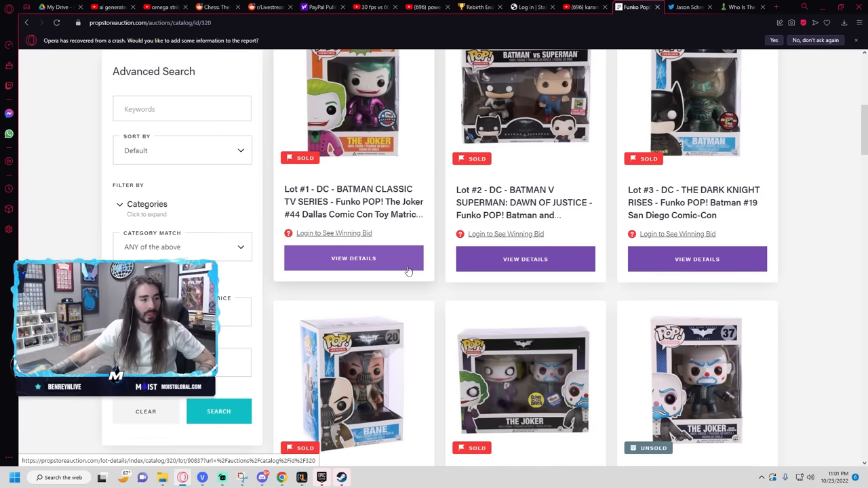
mouse_move(410, 300)
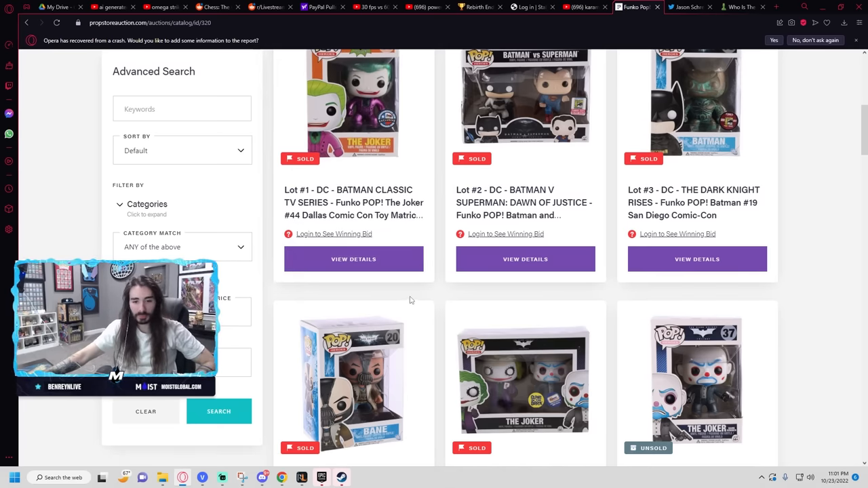
scroll("down", 3)
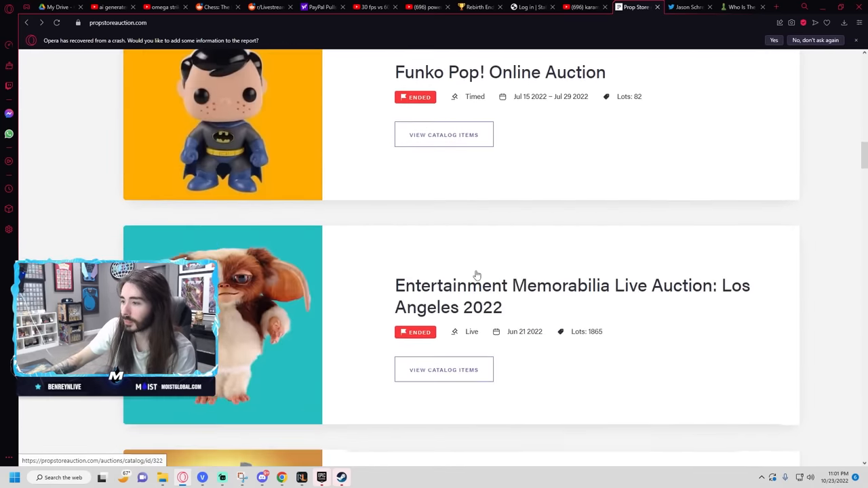
Step: Open the Terminator: Dark Fate Online Auction catalogue of 111 lots
scroll("down", 3)
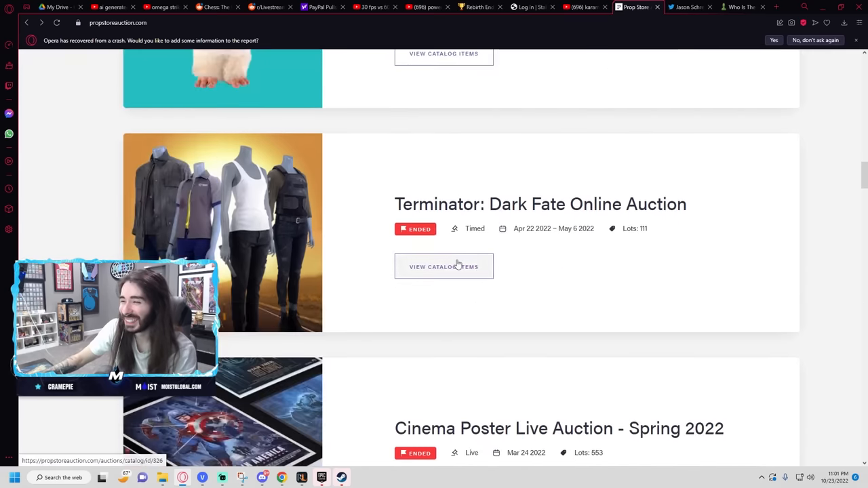
left_click(444, 266)
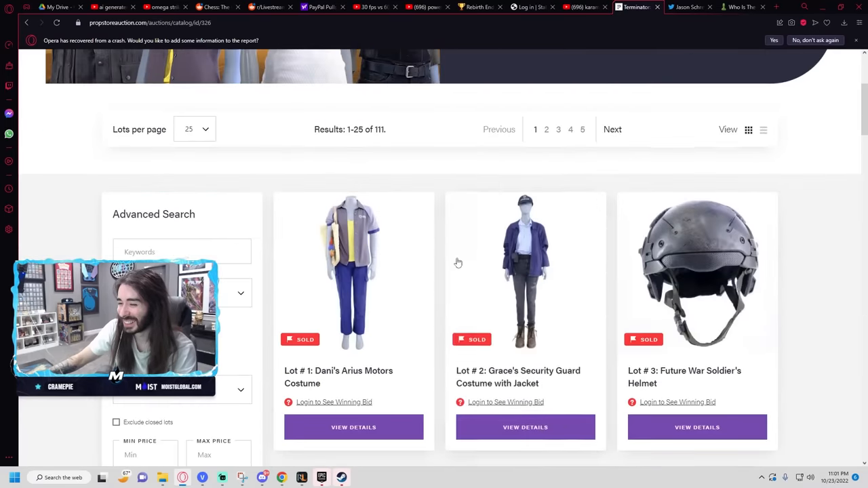
Step: Scroll through the Terminator: Dark Fate lots down to lot 21
scroll("down", 3)
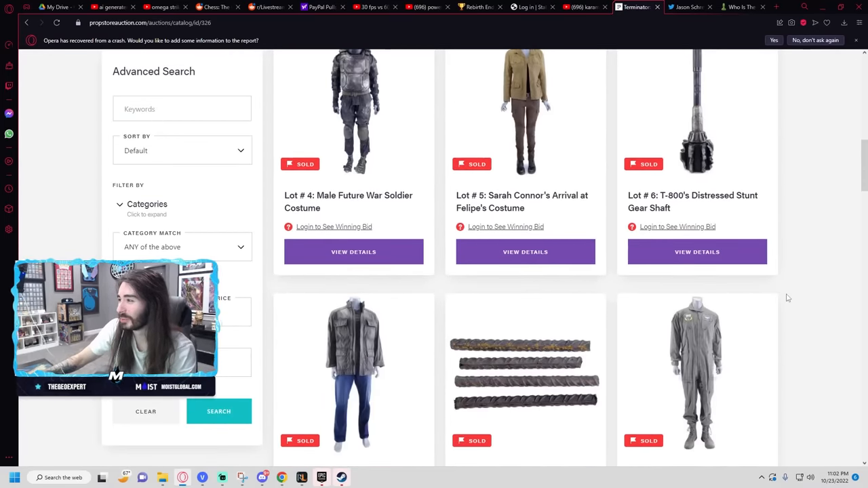
scroll("down", 3)
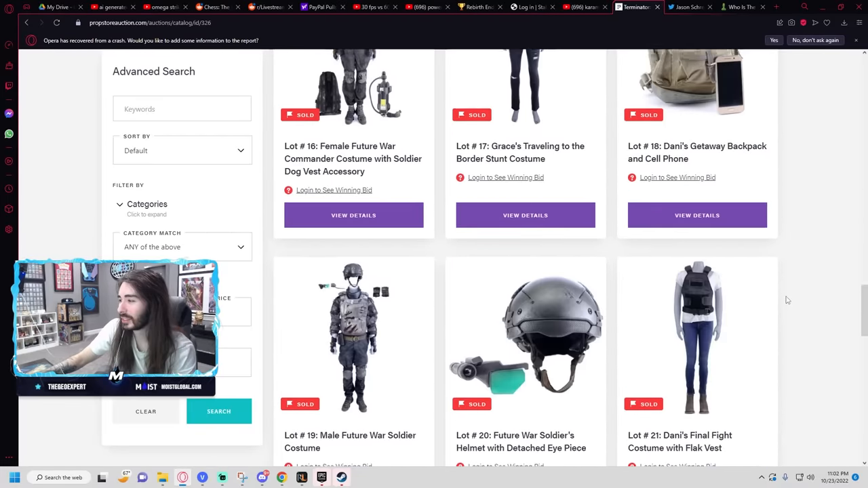
scroll("down", 3)
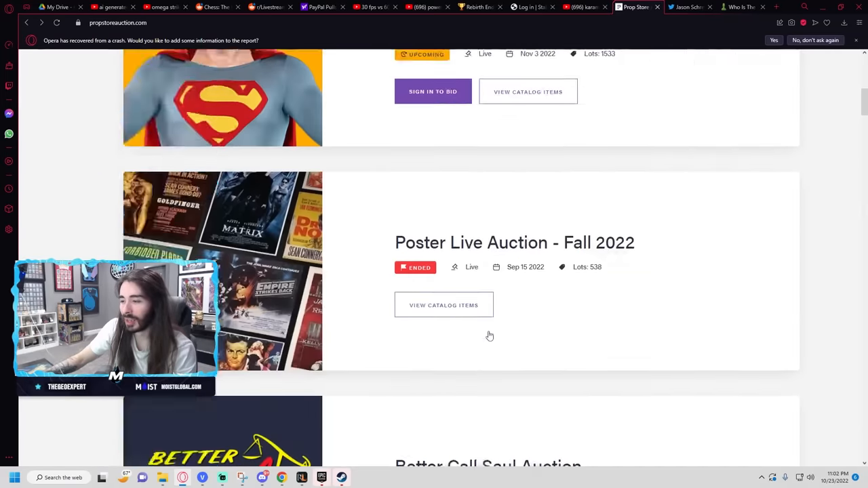
Step: Browse the All Auctions list and select an auction entry
scroll("down", 3)
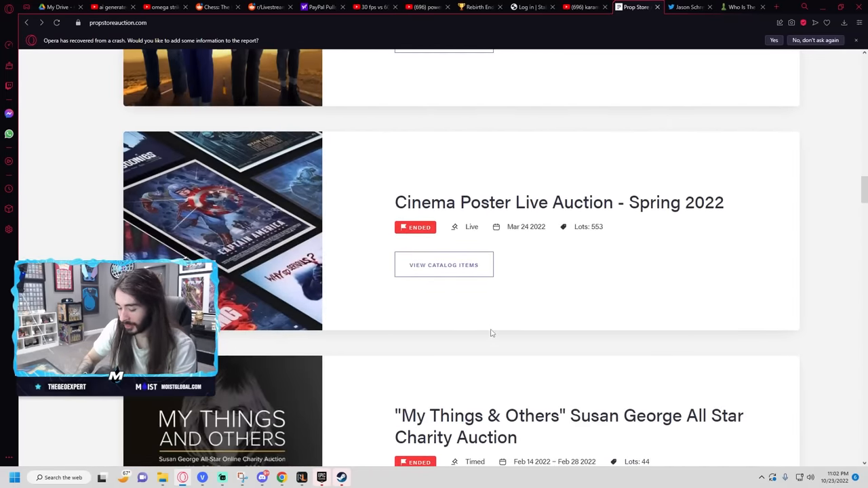
scroll("down", 3)
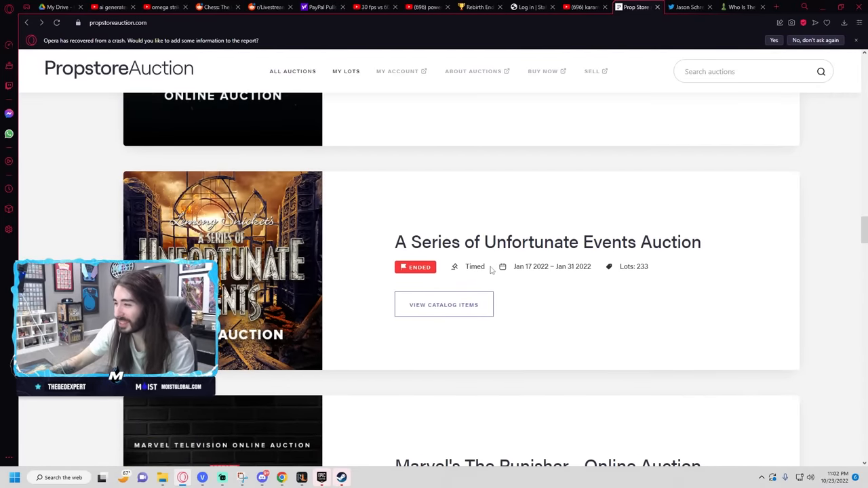
left_click(444, 304)
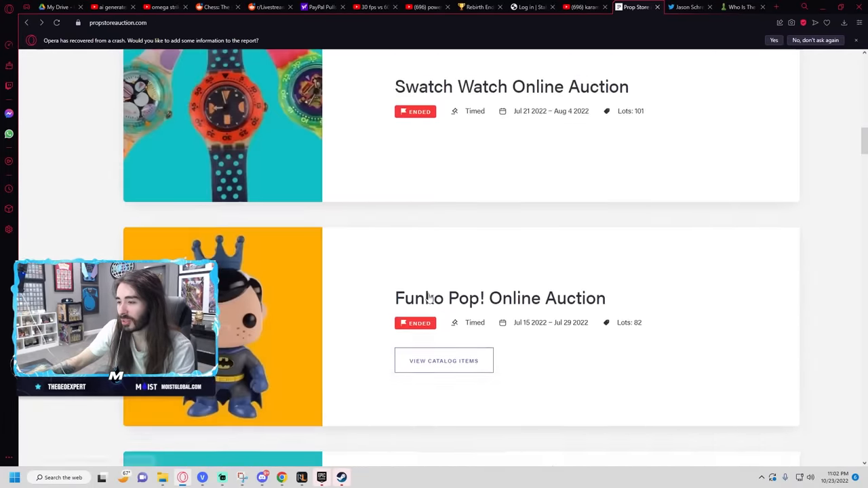
Step: Open the Zoolander 2 Online Auction catalogue showing lots 1–25 of 83
scroll("down", 3)
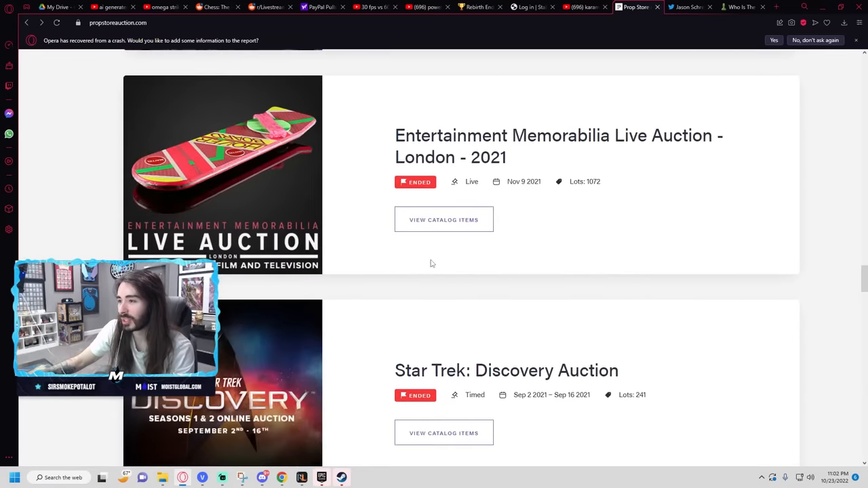
scroll("down", 3)
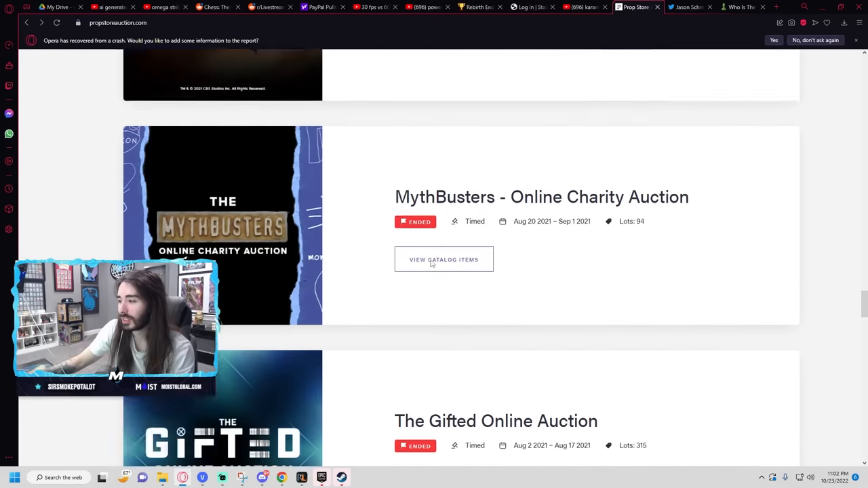
scroll("down", 3)
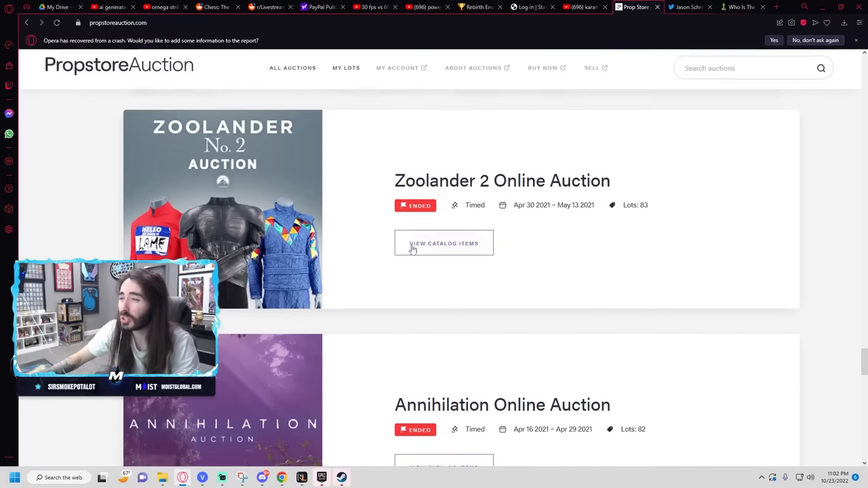
mouse_move(445, 243)
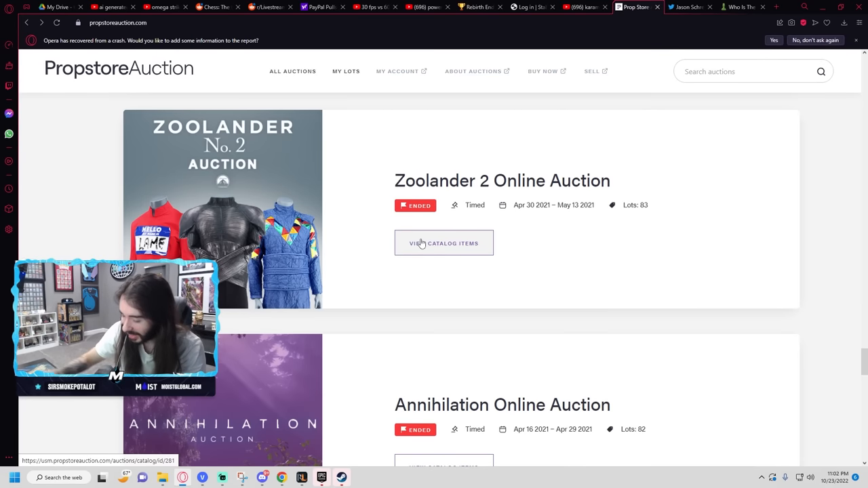
left_click(445, 243)
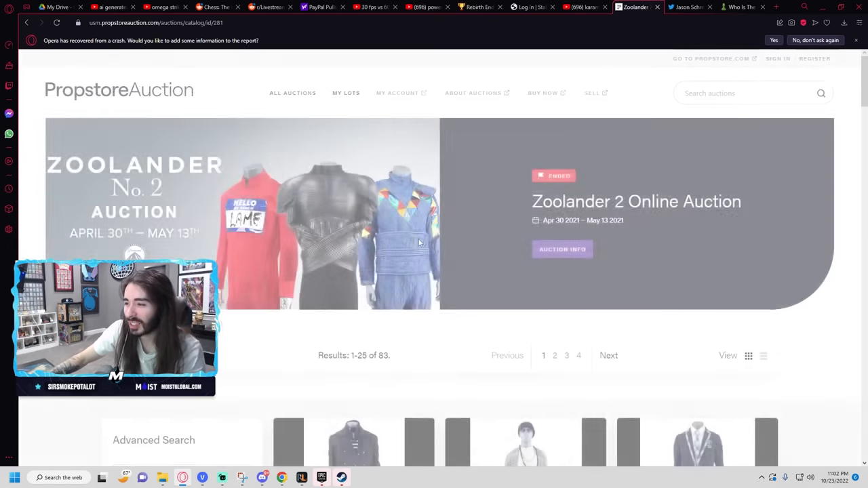
Step: Browse the Zoolander 2 costume lots down to lot 24 and back up
scroll("down", 3)
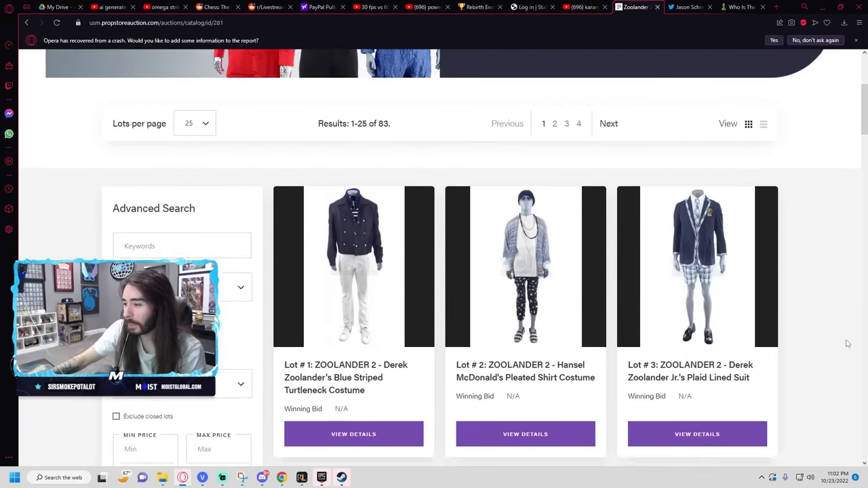
scroll("down", 3)
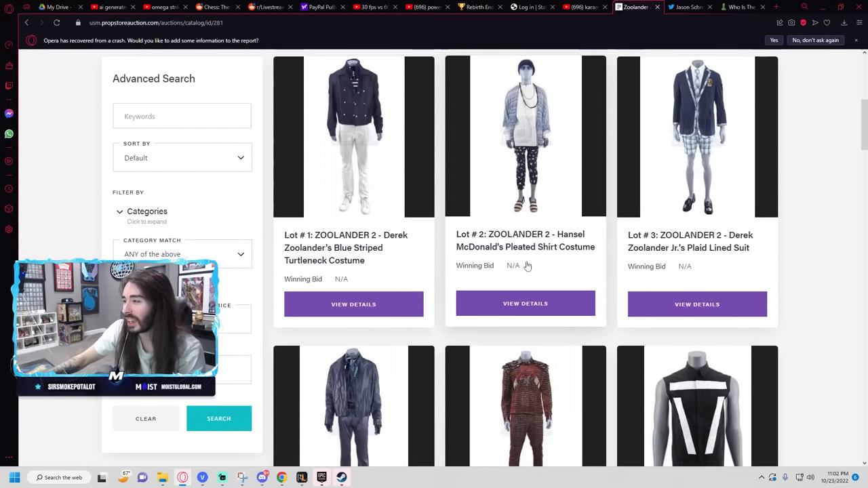
scroll("down", 3)
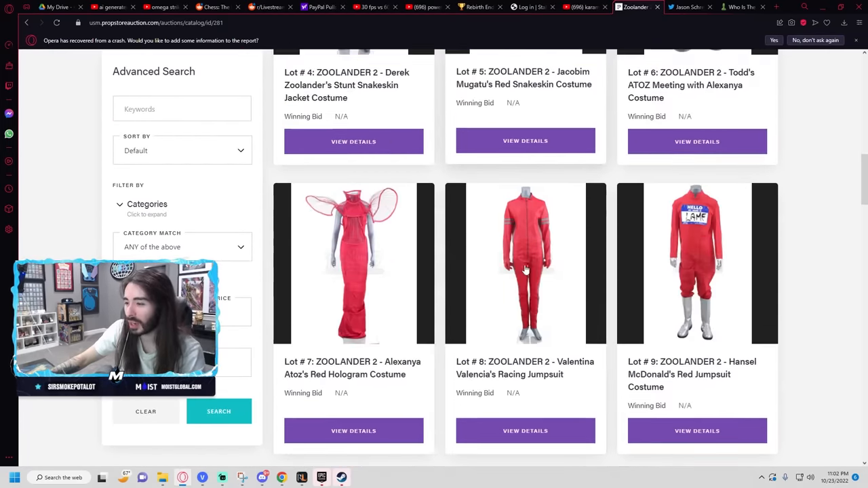
scroll("down", 3)
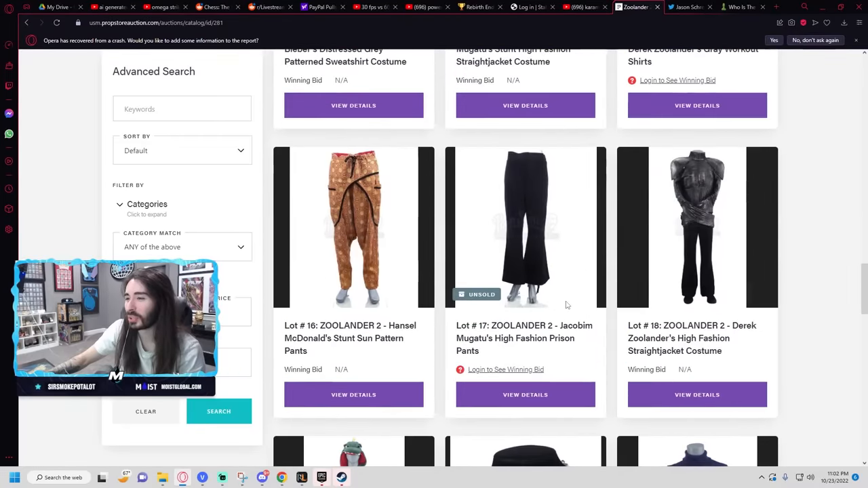
scroll("down", 3)
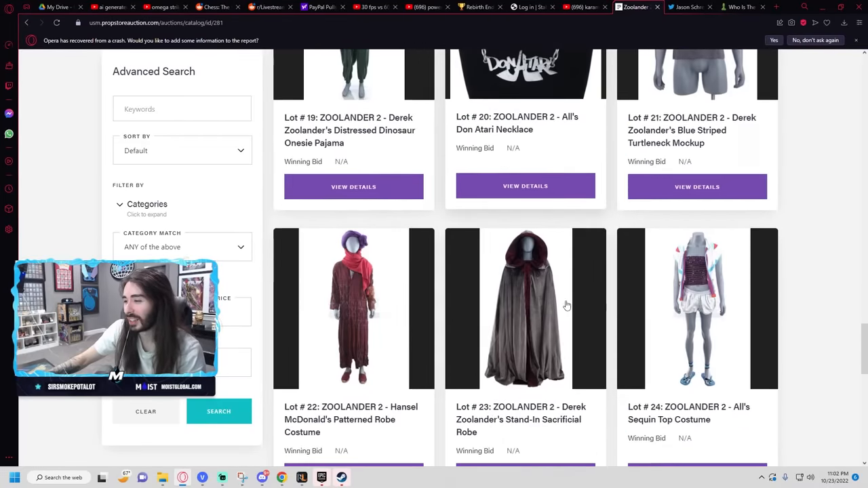
scroll("up", 3)
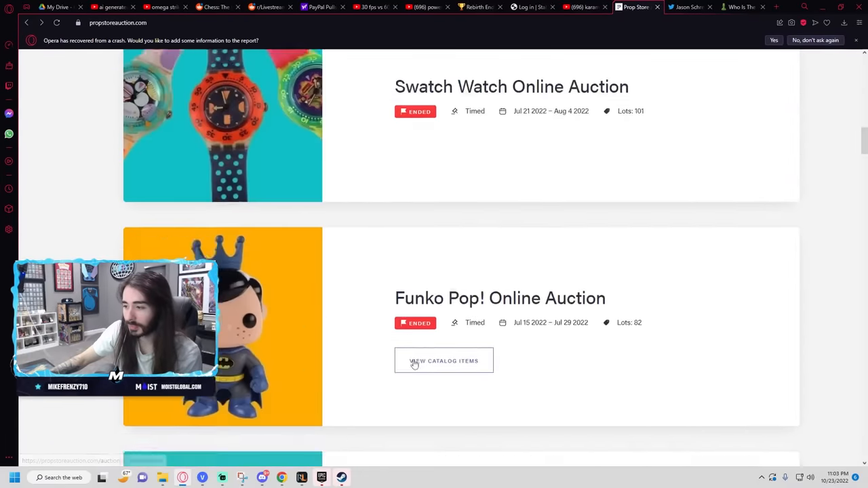
Step: Locate the Annihilation Online Auction in the past auctions and view its catalog items
scroll("down", 3)
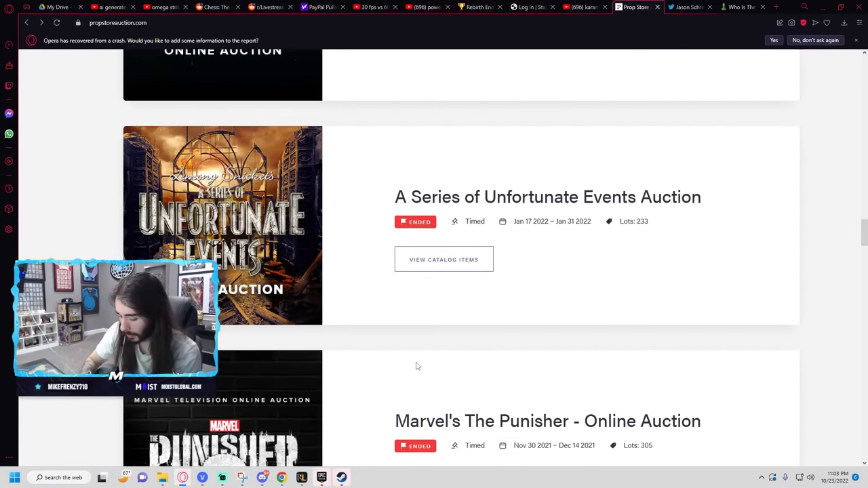
scroll("down", 3)
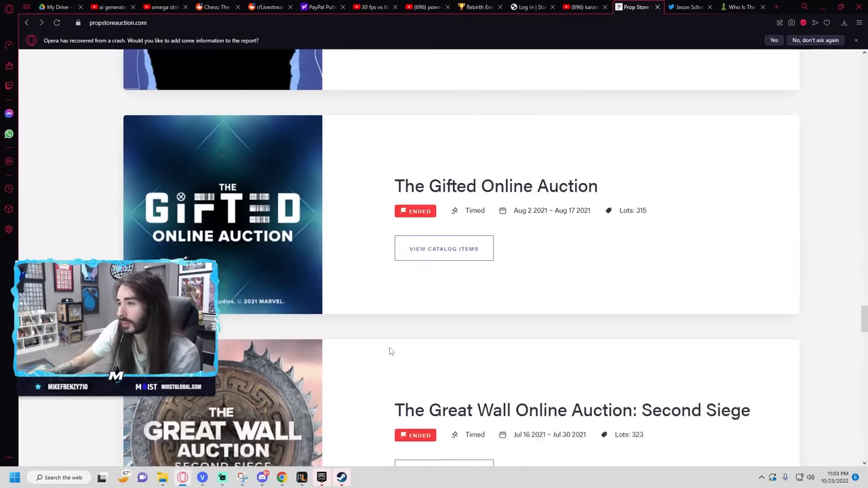
scroll("down", 3)
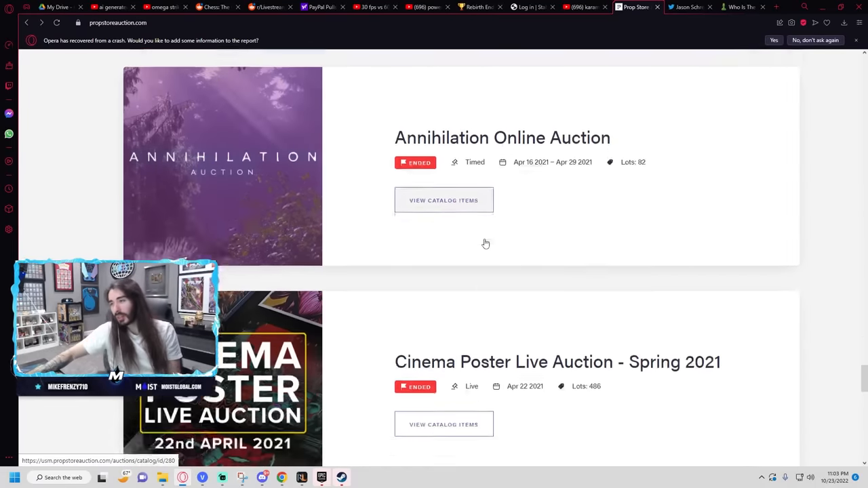
scroll("down", 3)
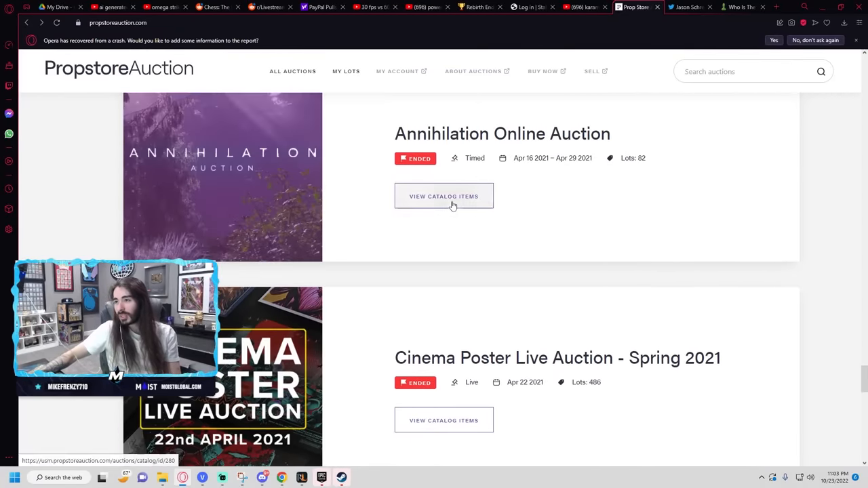
left_click(443, 195)
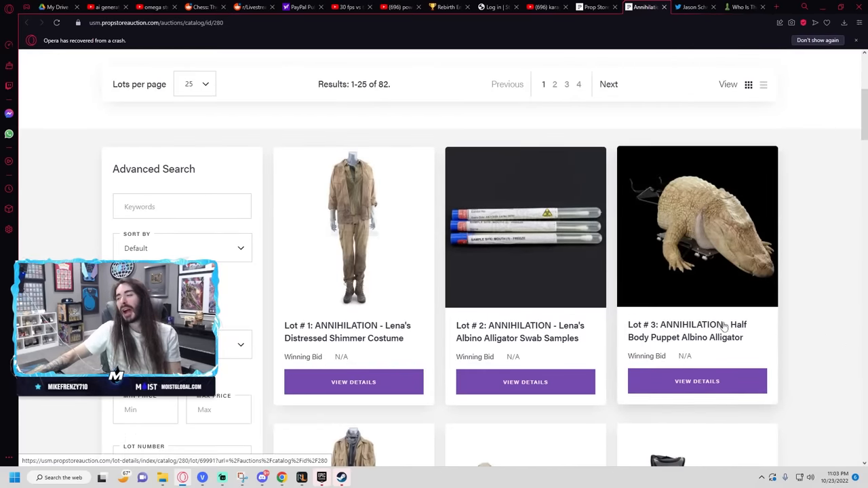
Step: Start browsing the Annihilation lot grid from Lena's shimmer costume
left_click(697, 227)
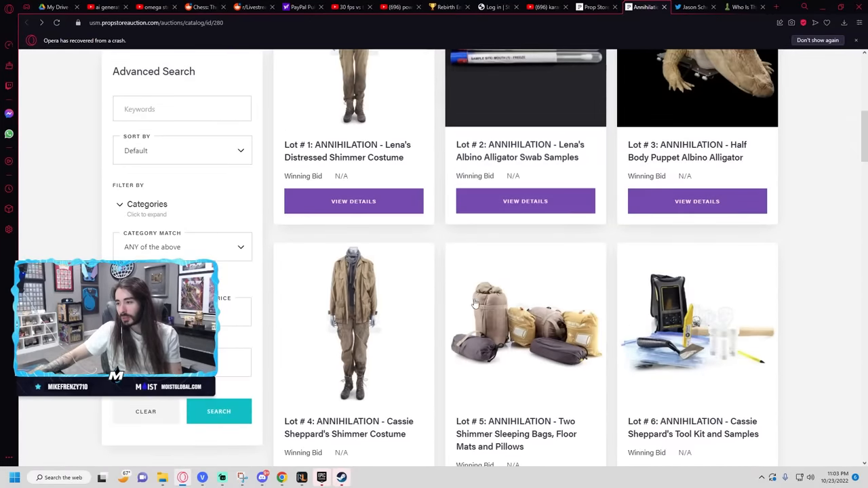
scroll("down", 3)
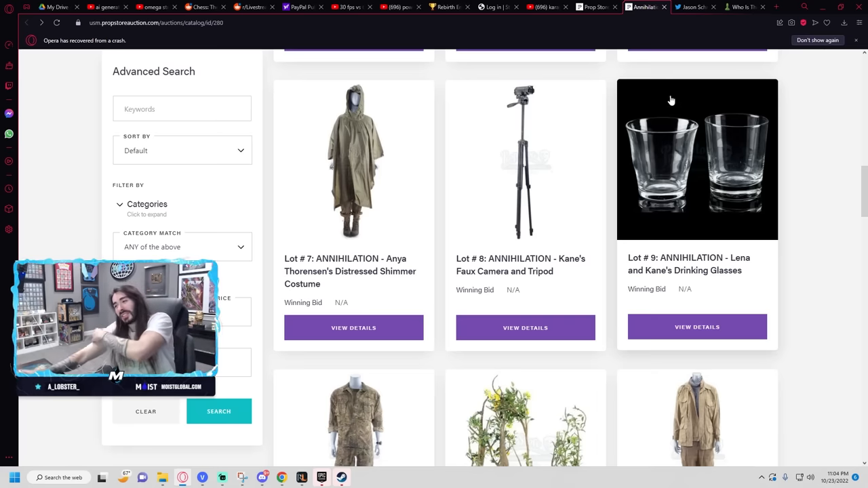
scroll("down", 3)
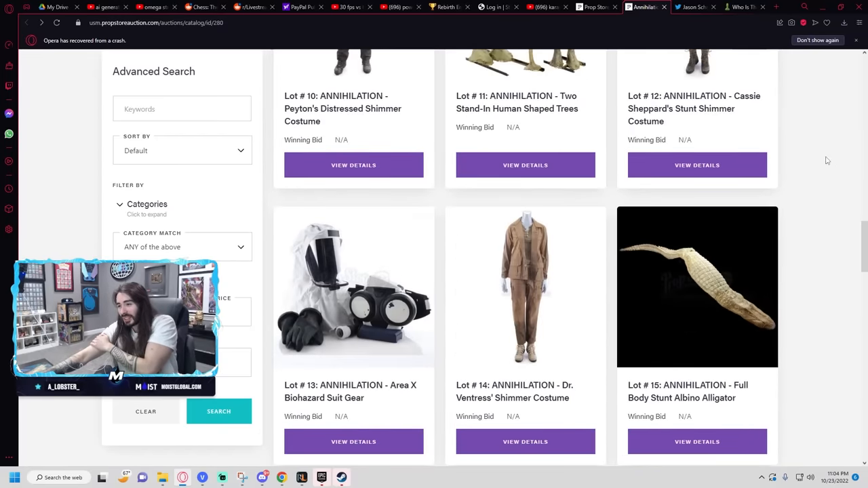
scroll("up", 3)
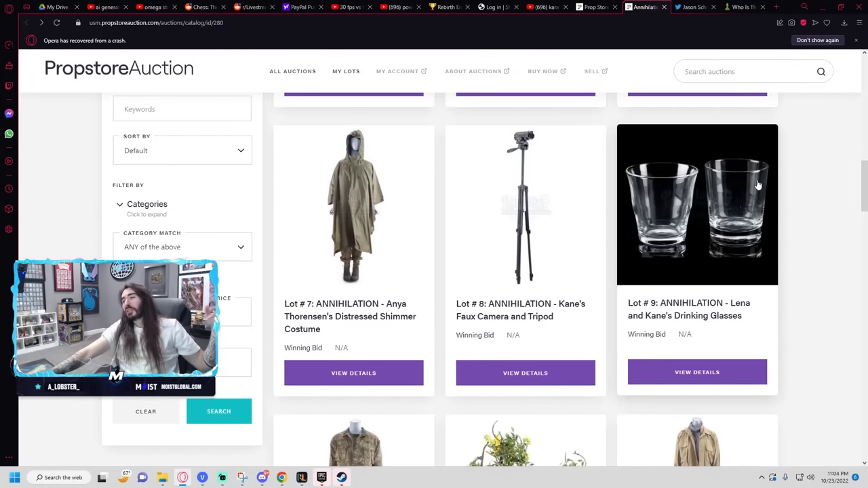
mouse_move(766, 188)
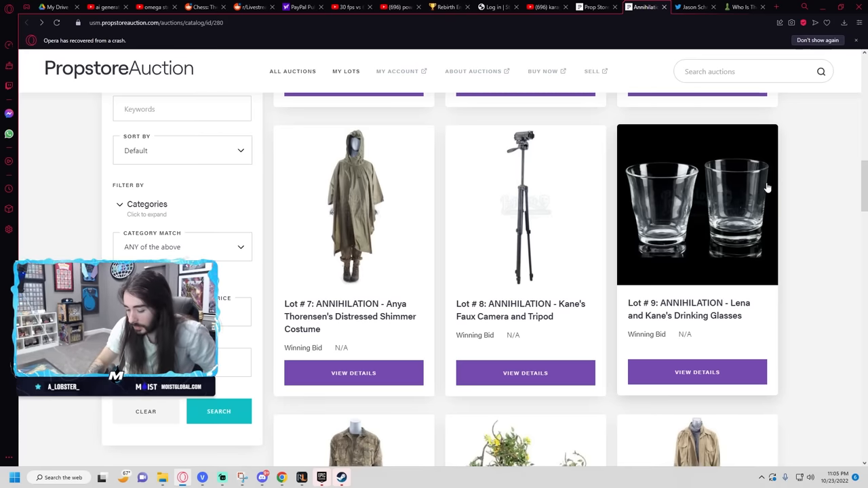
Step: Continue down the Annihilation lots to lot 25, Two Stand-In Human Shaped Trees
scroll("down", 3)
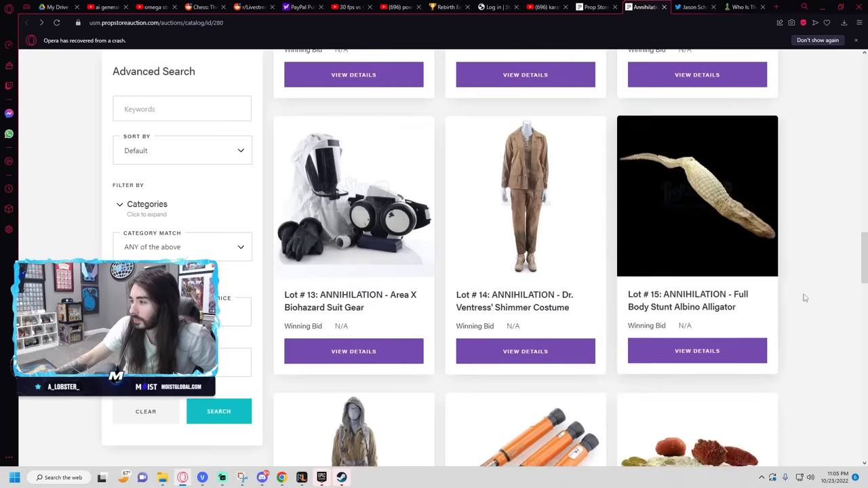
scroll("down", 3)
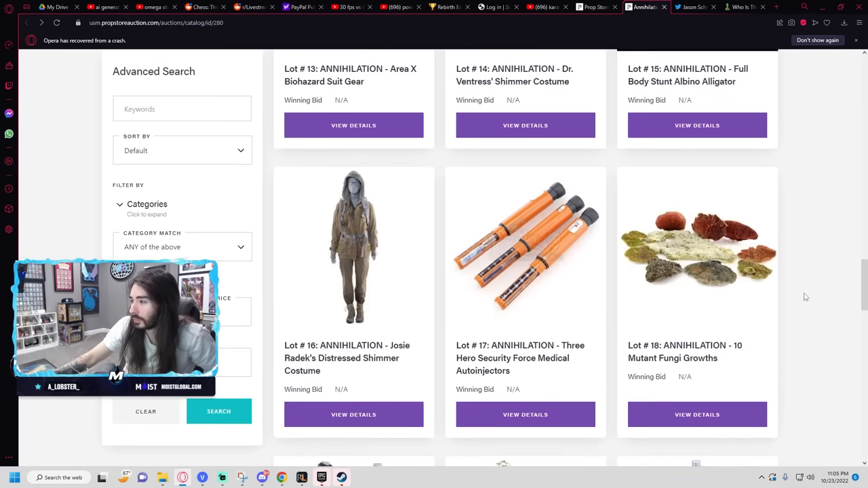
scroll("down", 3)
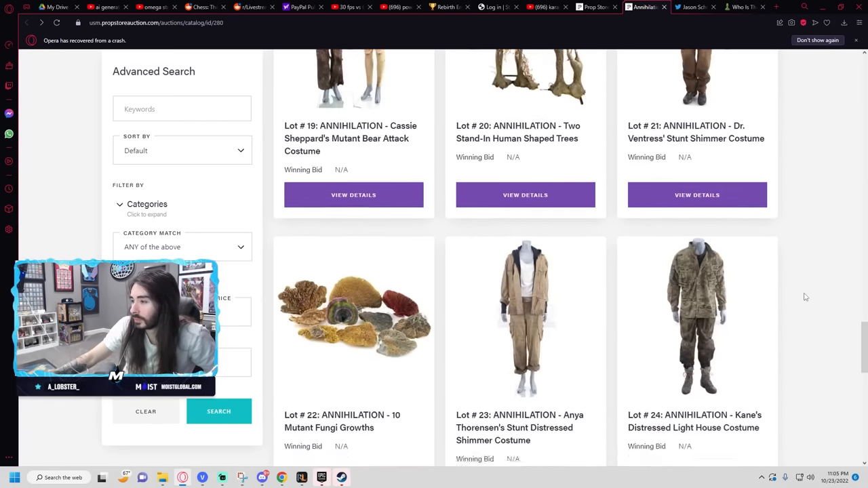
scroll("down", 3)
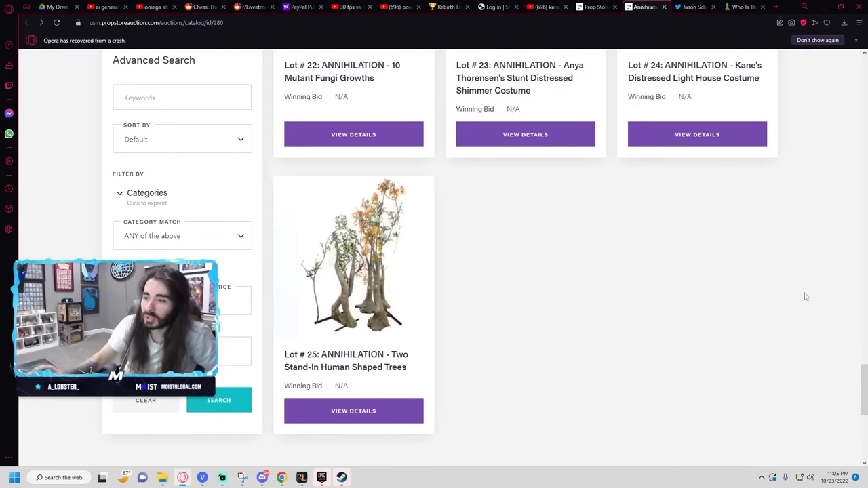
scroll("down", 3)
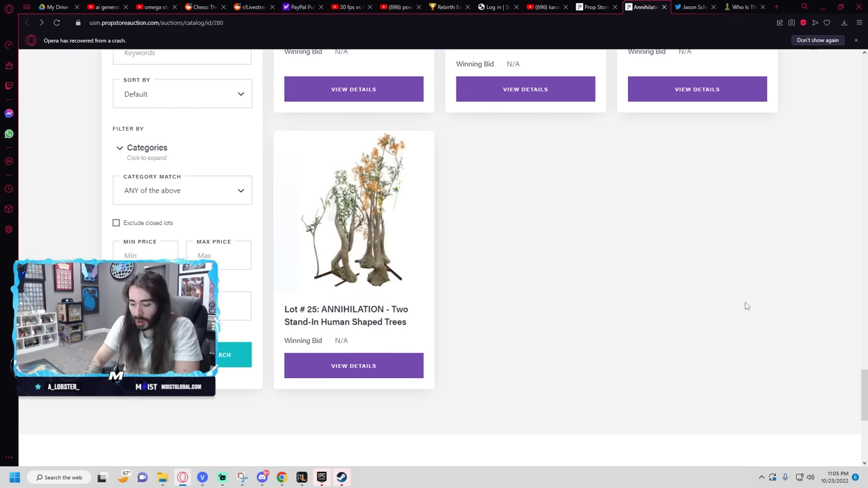
mouse_move(657, 380)
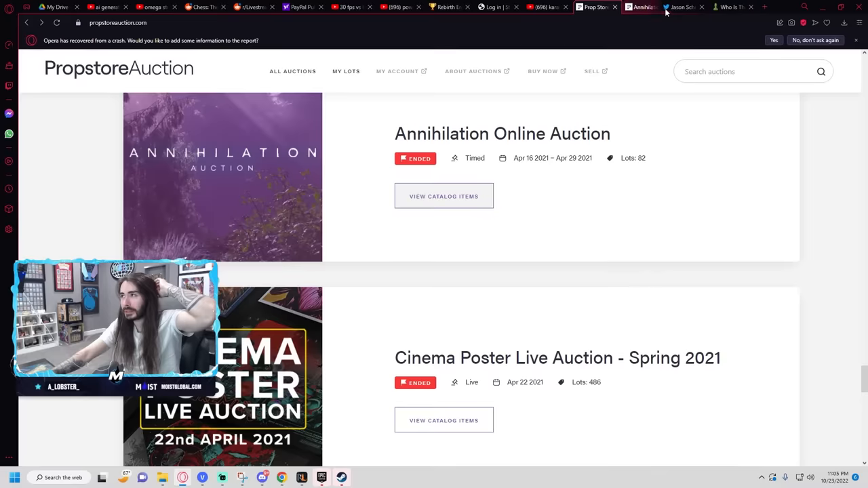
scroll("down", 3)
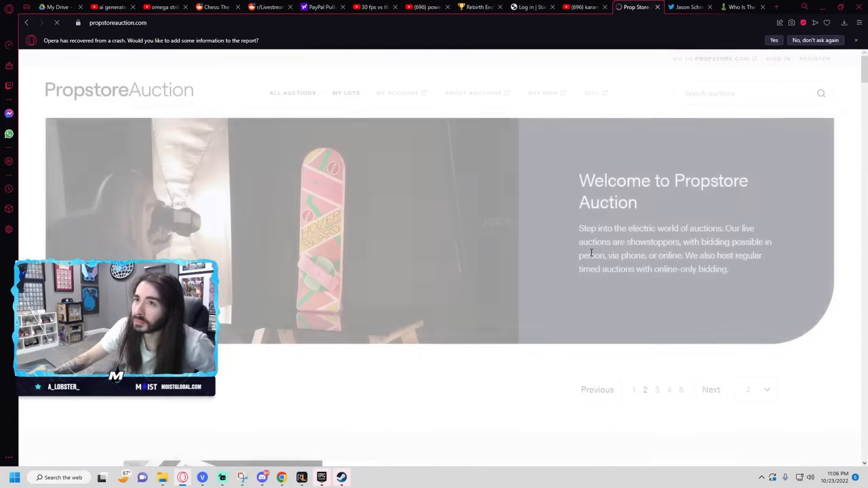
scroll("down", 3)
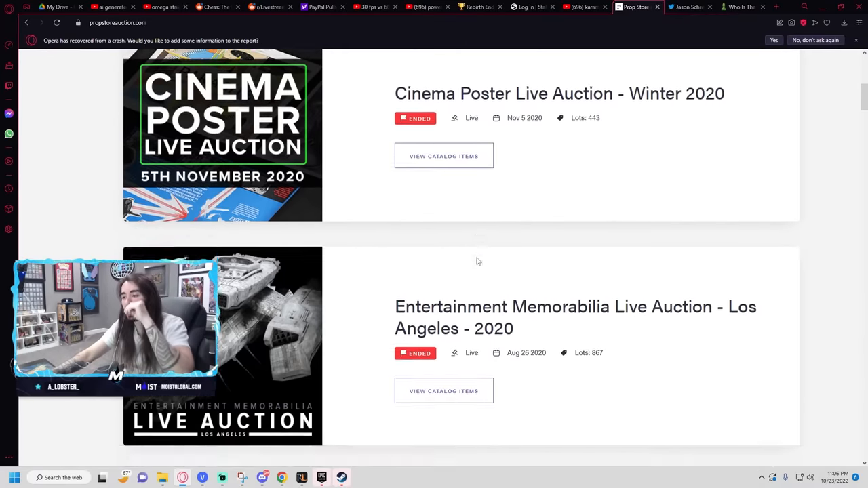
scroll("down", 3)
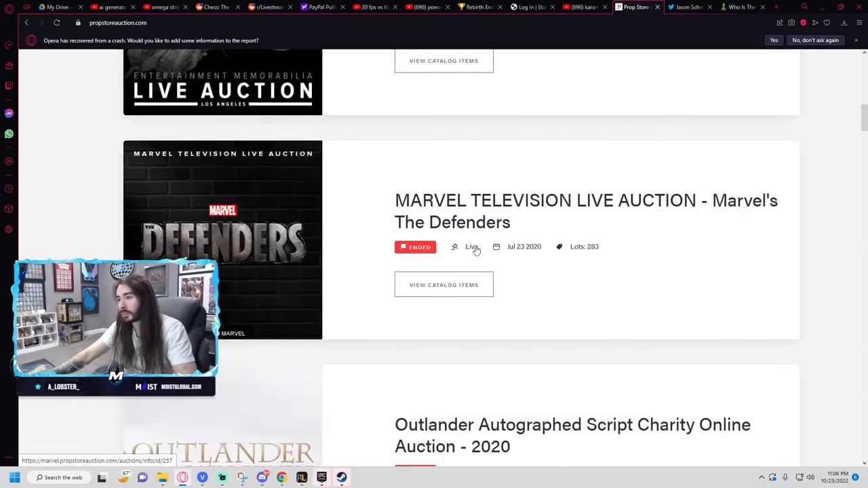
scroll("down", 3)
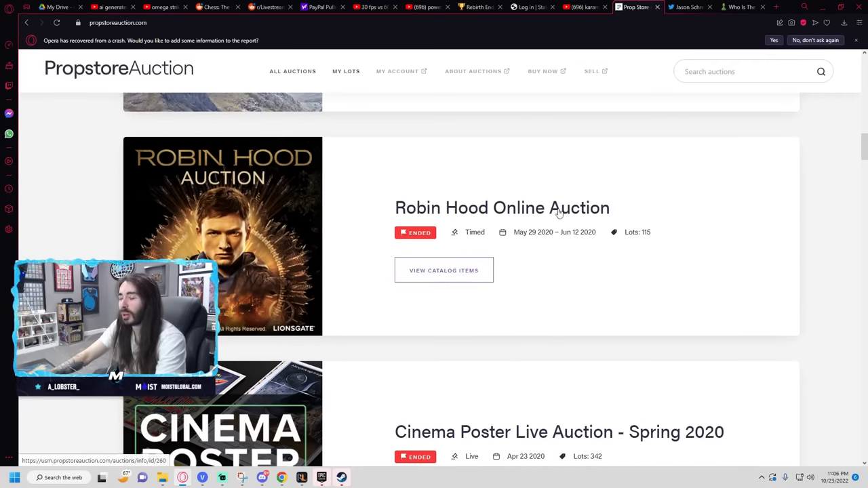
scroll("down", 3)
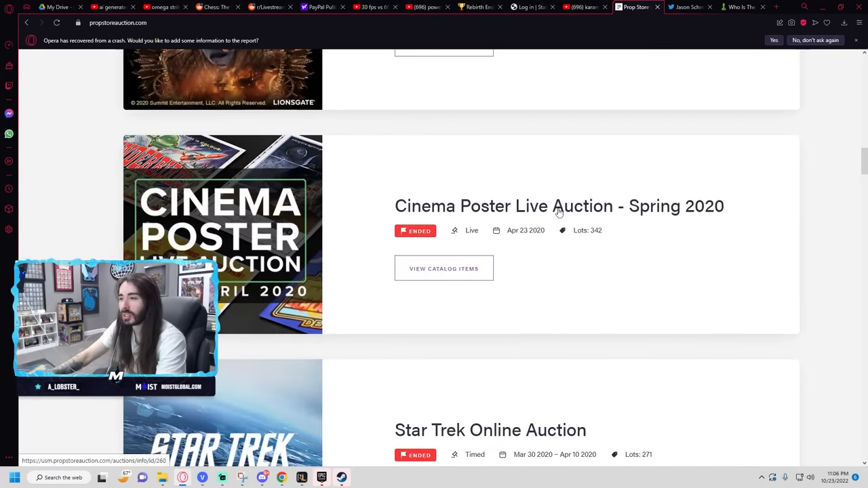
scroll("down", 3)
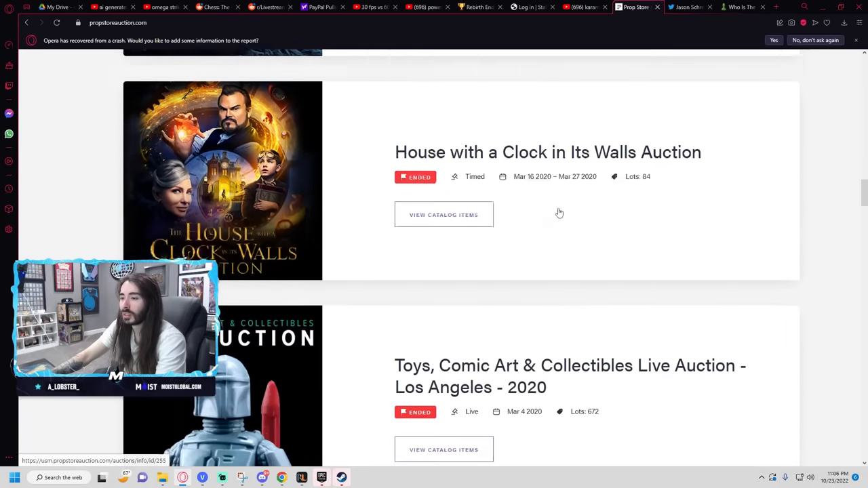
scroll("down", 3)
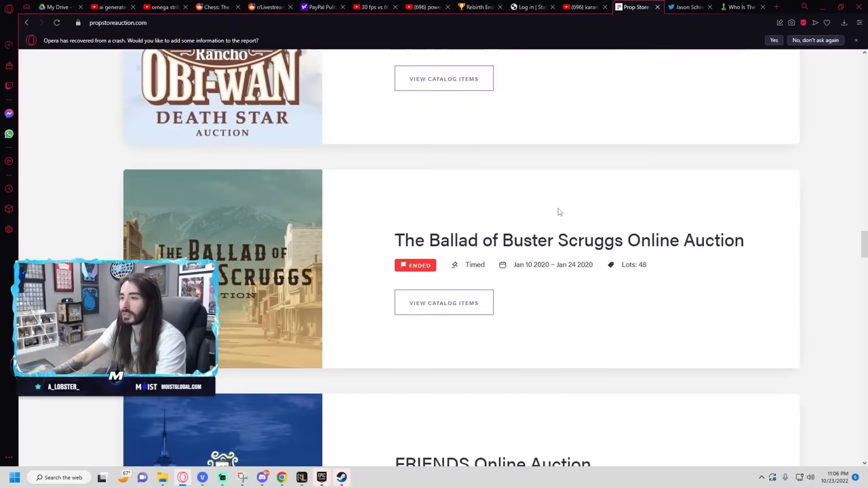
scroll("down", 3)
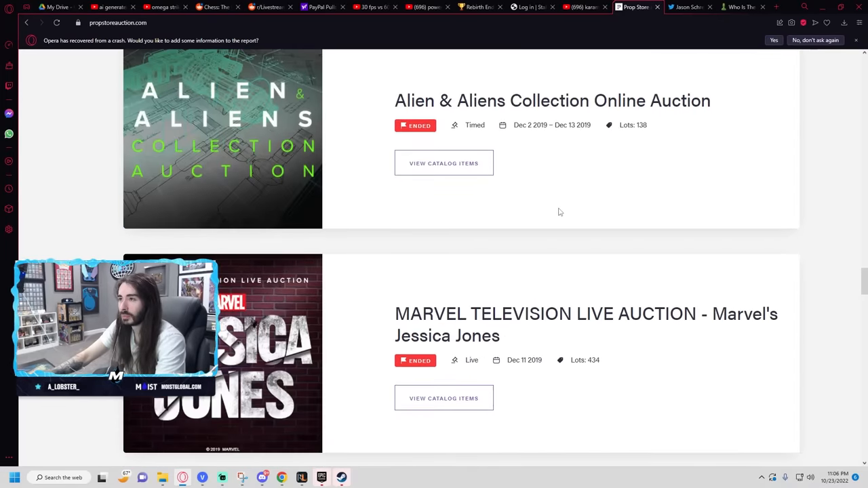
scroll("down", 3)
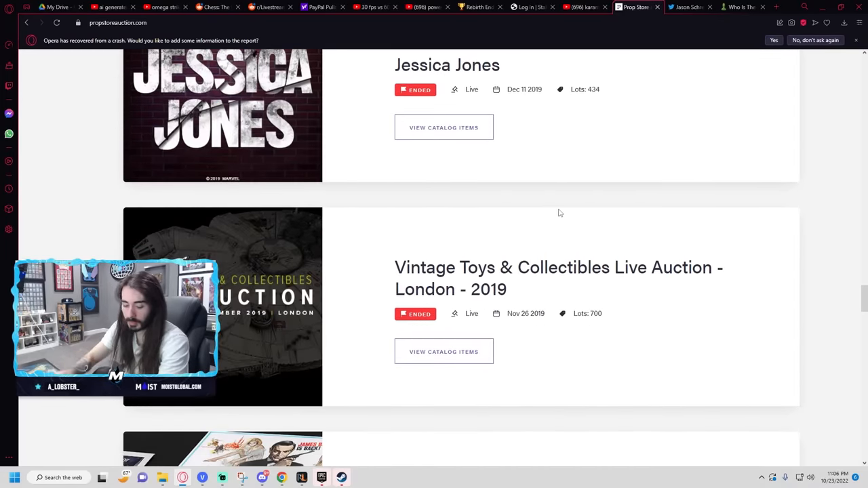
scroll("down", 3)
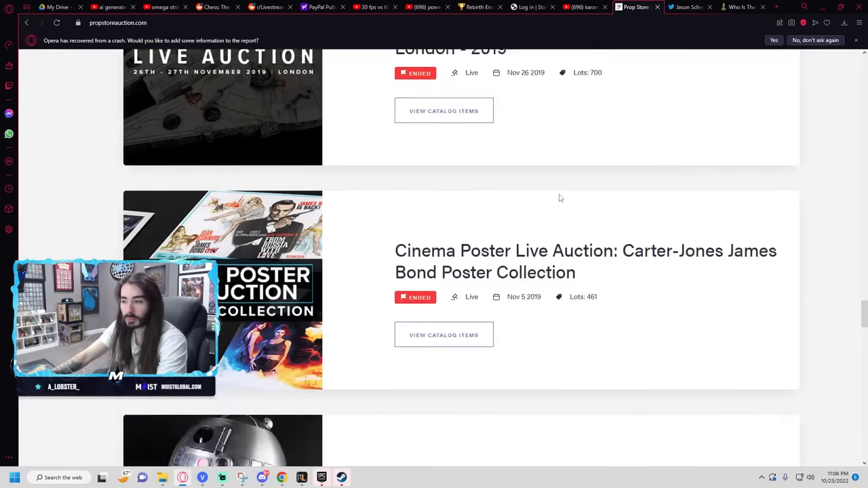
scroll("down", 3)
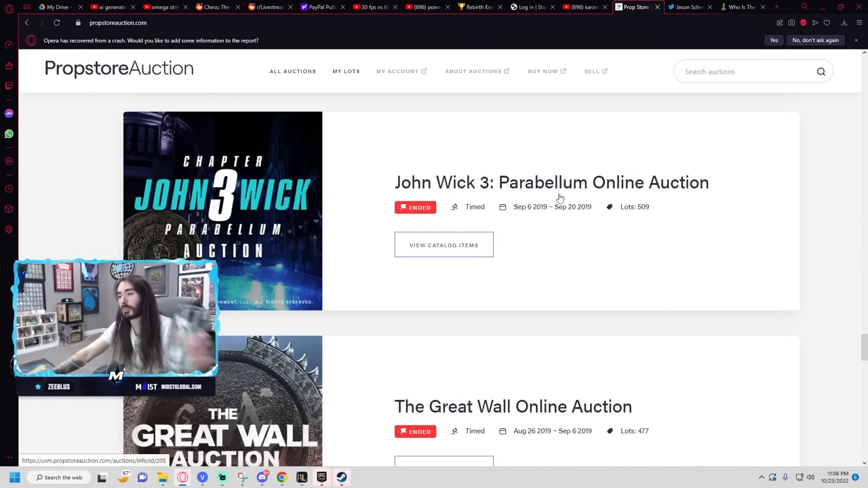
scroll("down", 3)
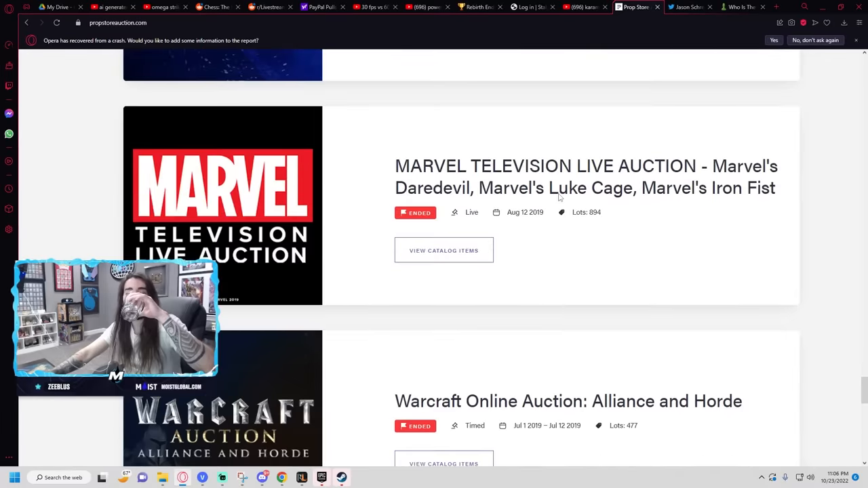
scroll("down", 3)
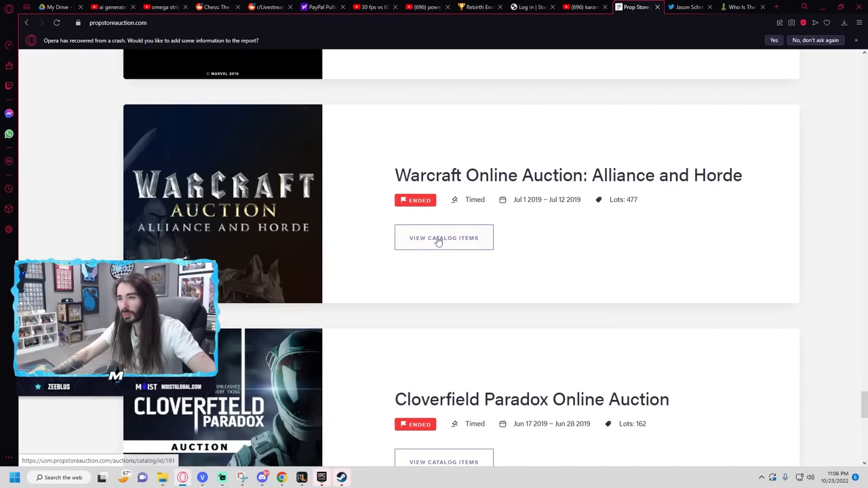
Step: View the Warcraft Online Auction: Alliance and Horde catalog and its first lots
left_click(444, 237)
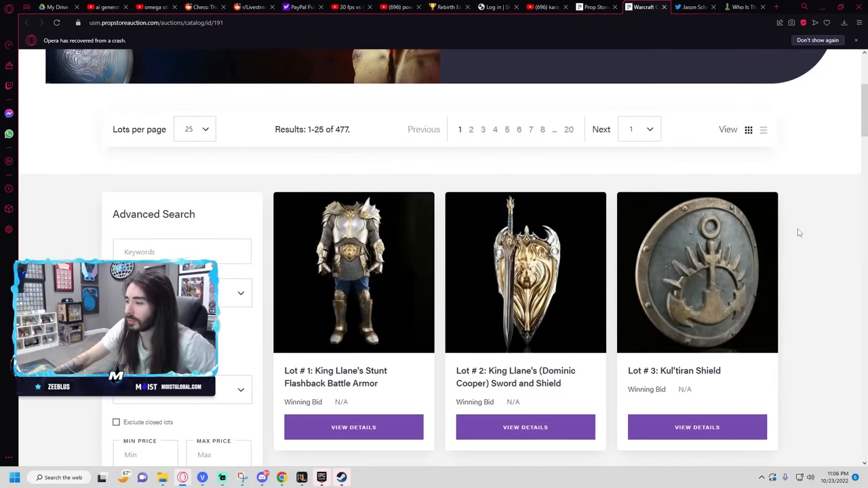
scroll("down", 3)
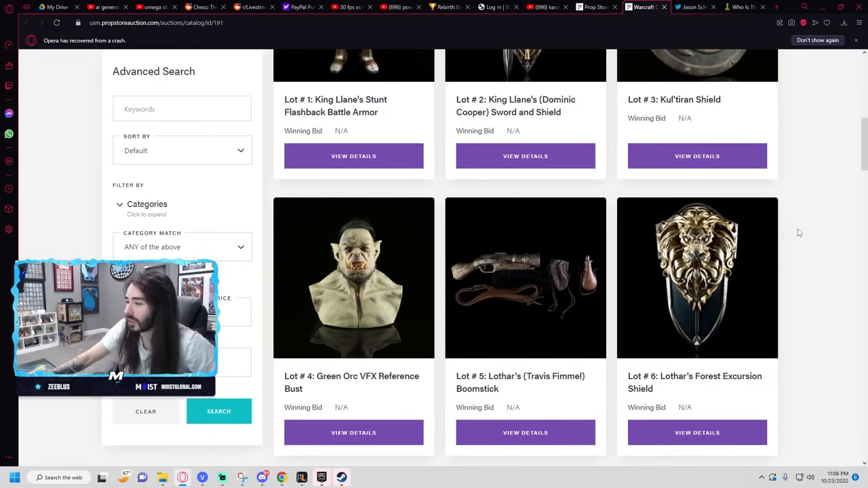
scroll("down", 3)
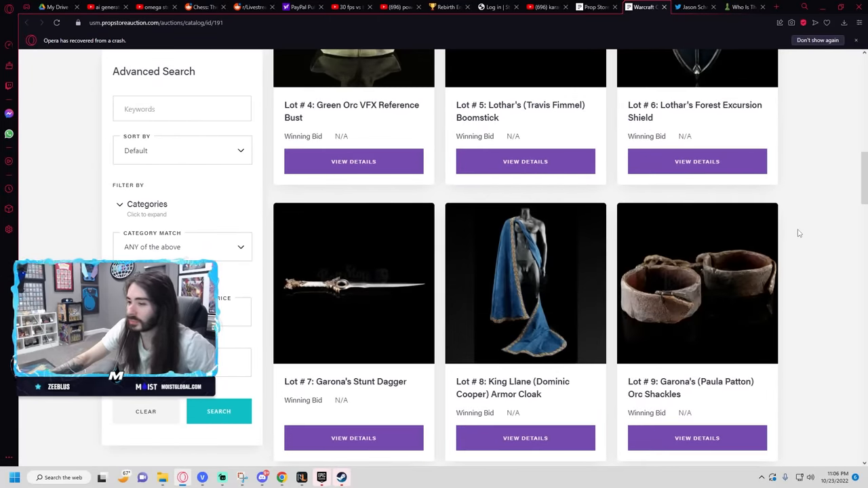
scroll("down", 3)
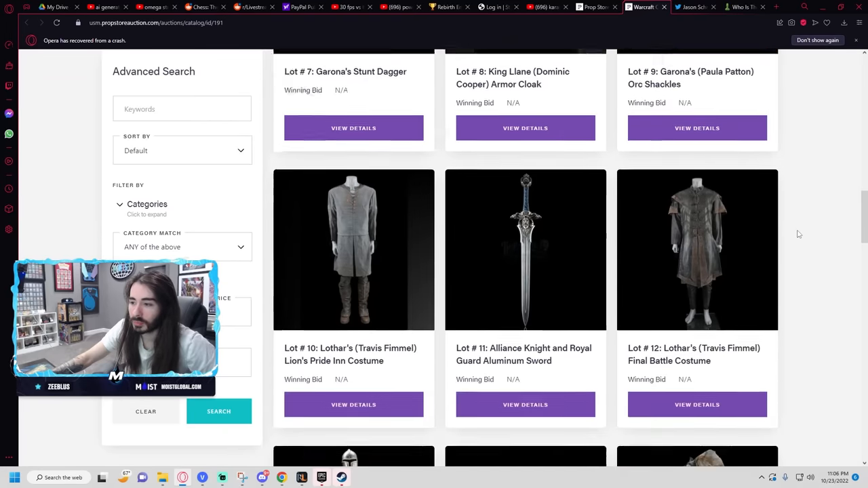
Step: Continue through the Warcraft props down to lot 21
scroll("down", 3)
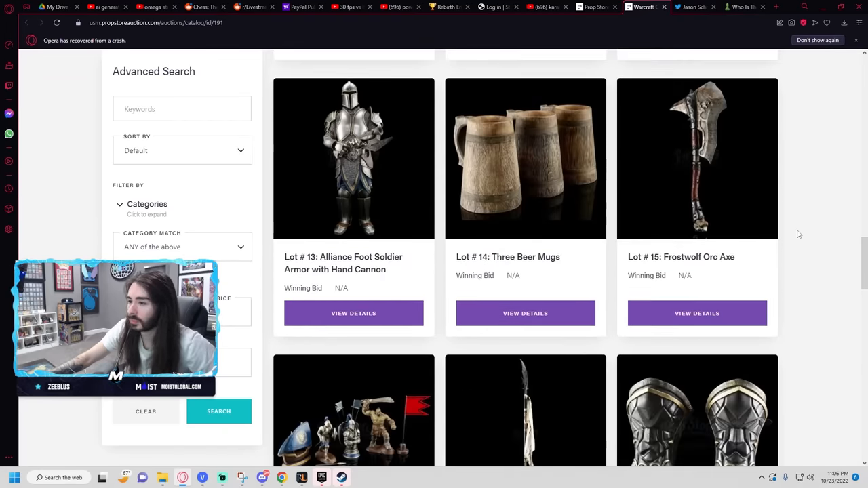
scroll("down", 3)
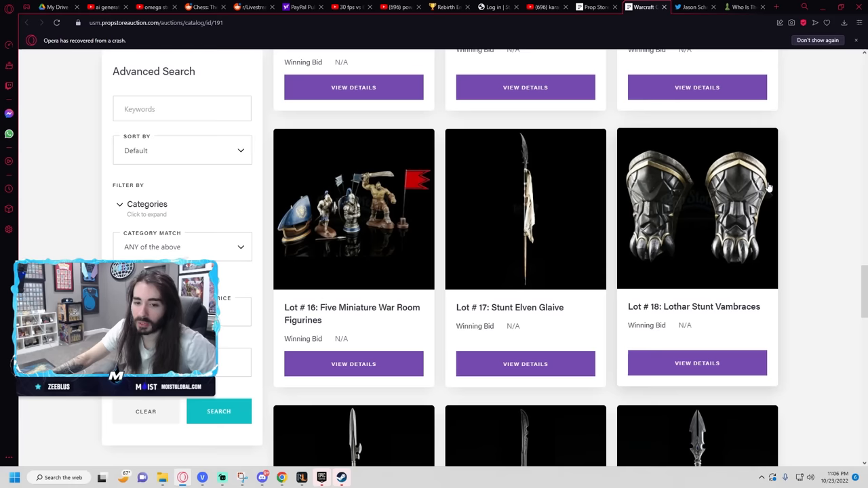
scroll("down", 3)
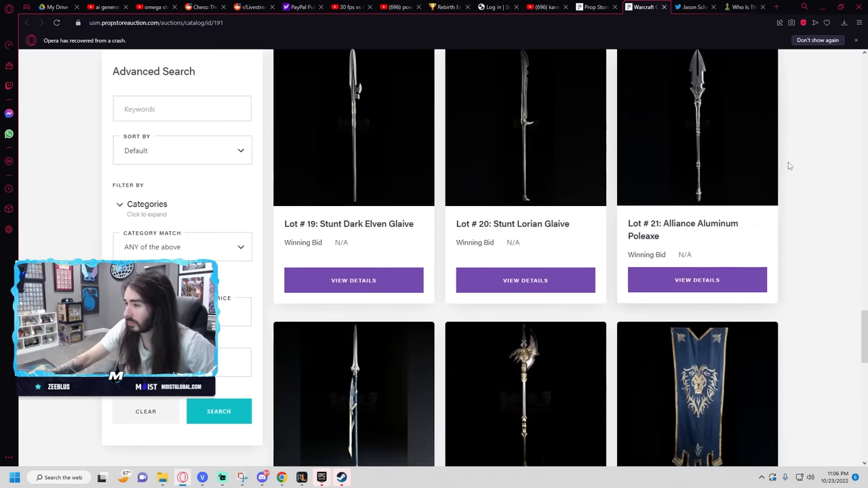
scroll("down", 3)
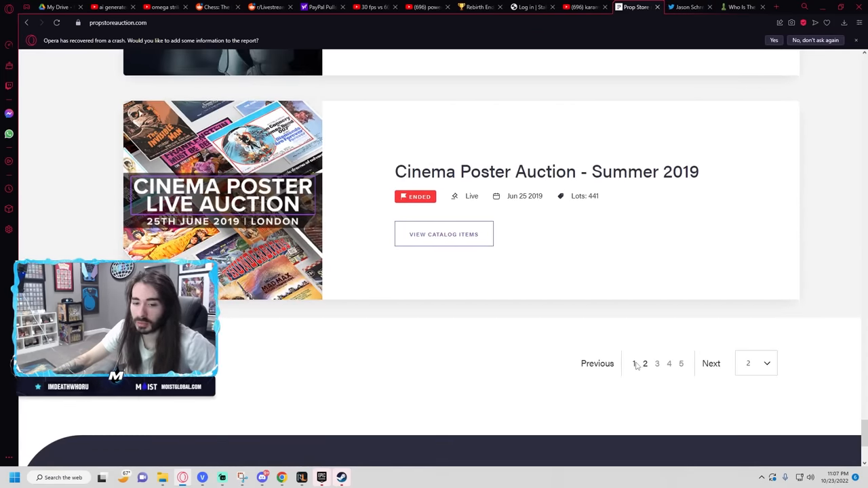
Step: Return to page 1 of auctions and view the Entertainment Memorabilia Live Auction: London 2022 lots
left_click(632, 363)
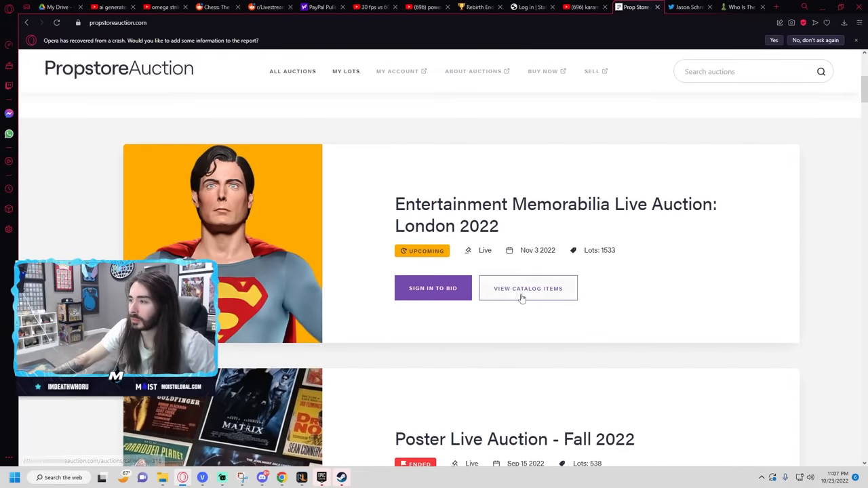
left_click(528, 288)
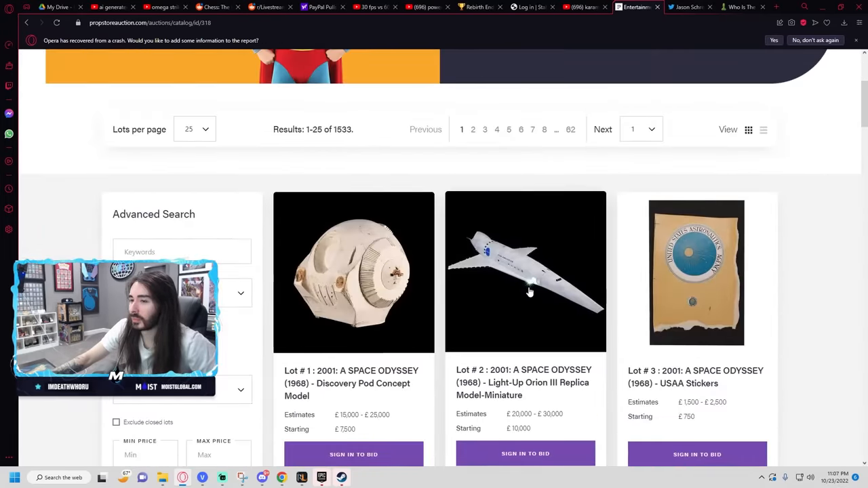
scroll("down", 3)
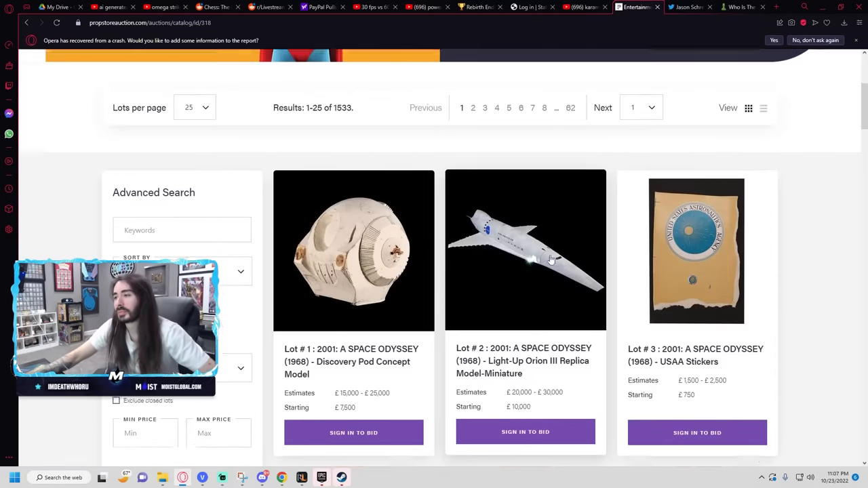
scroll("down", 3)
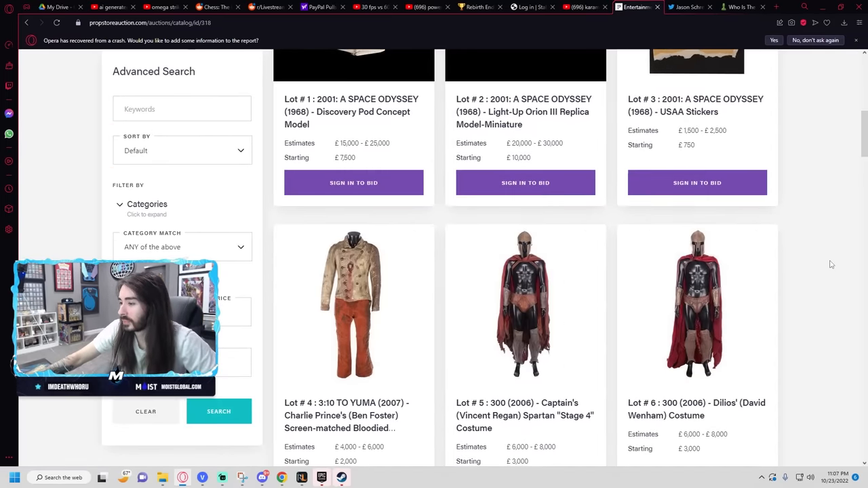
scroll("up", 3)
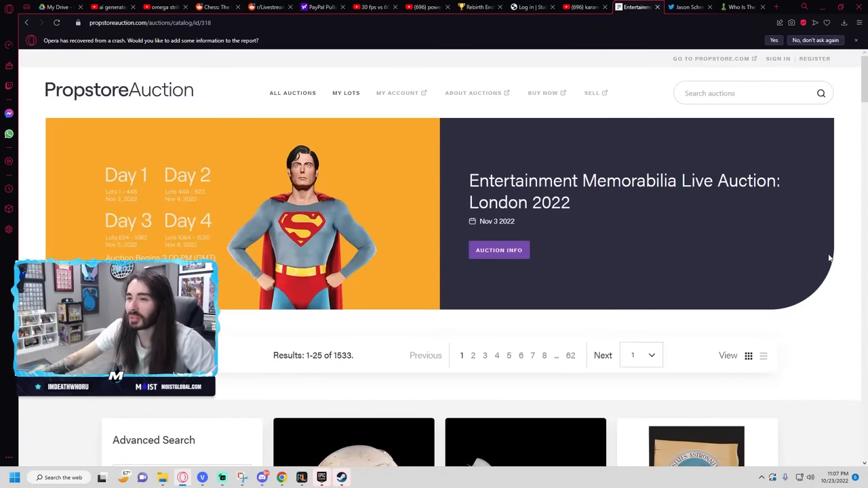
mouse_move(271, 327)
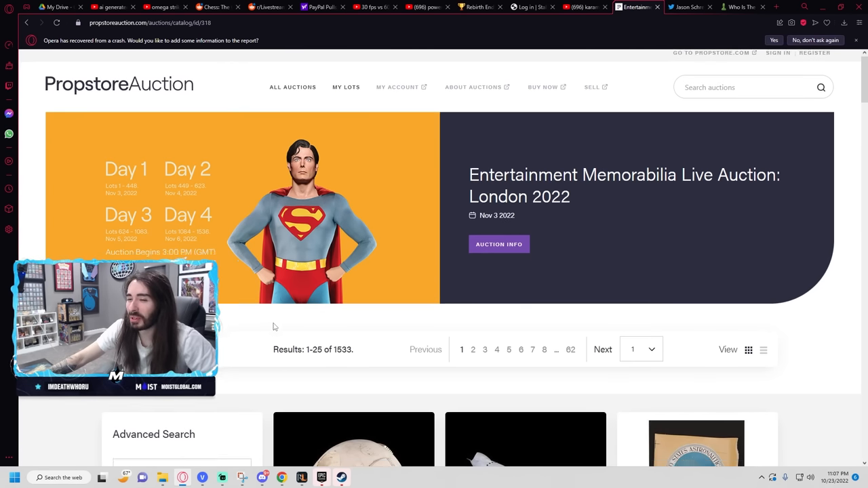
Step: Browse down the London 2022 catalogue past the Oasis guitar and Superman costume
scroll("down", 3)
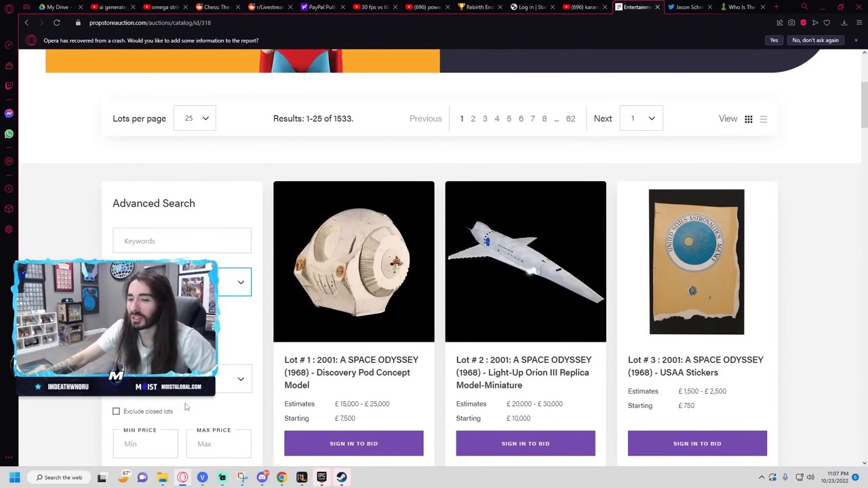
scroll("down", 3)
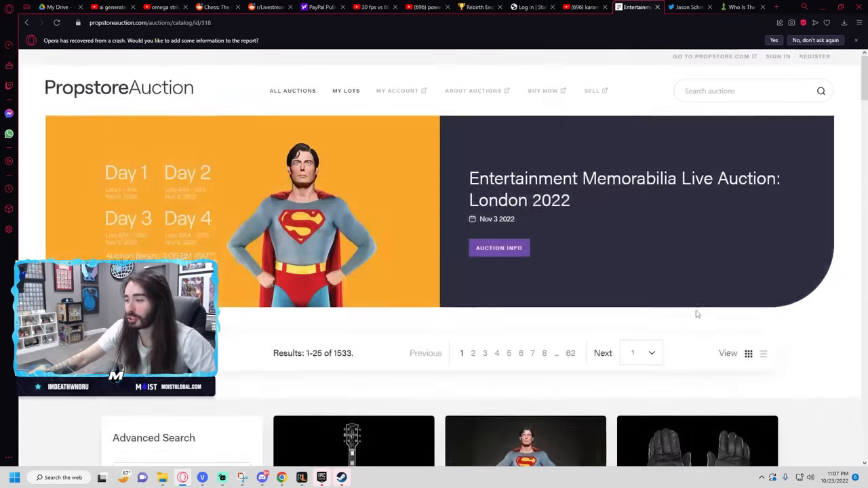
scroll("down", 3)
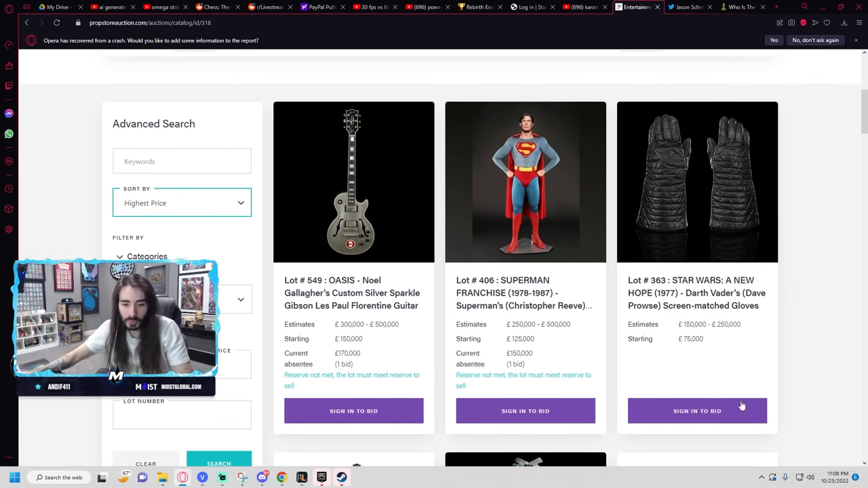
scroll("down", 3)
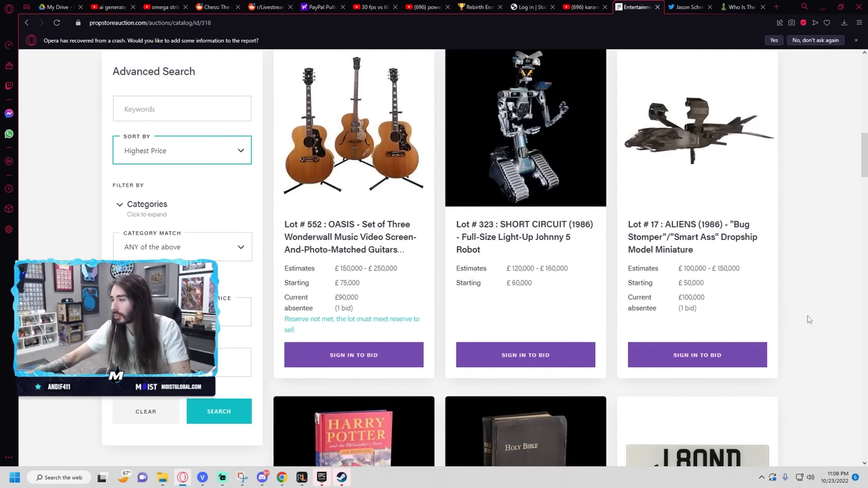
scroll("down", 3)
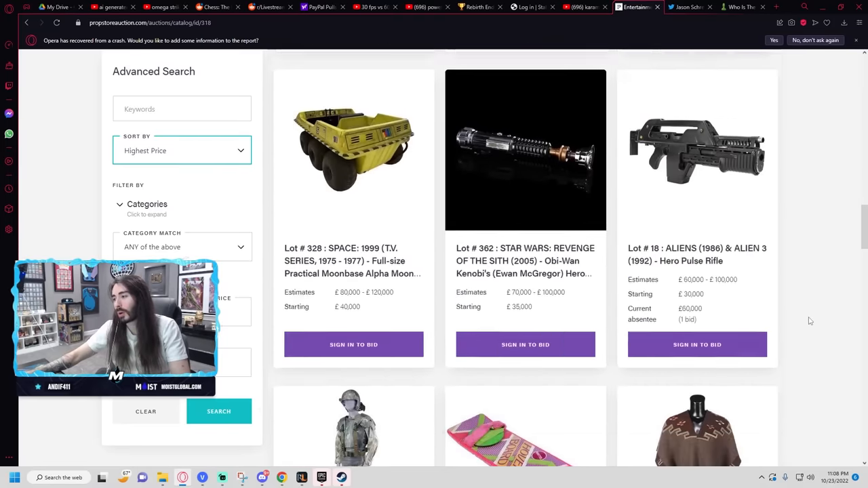
scroll("down", 3)
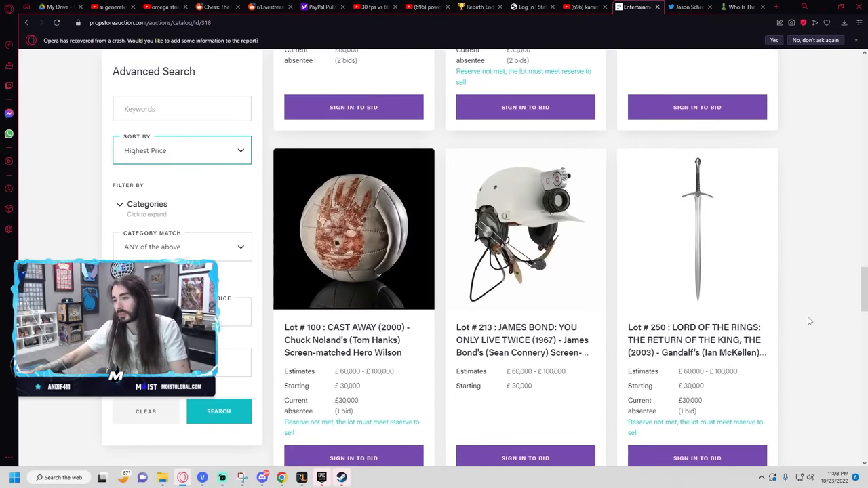
scroll("down", 3)
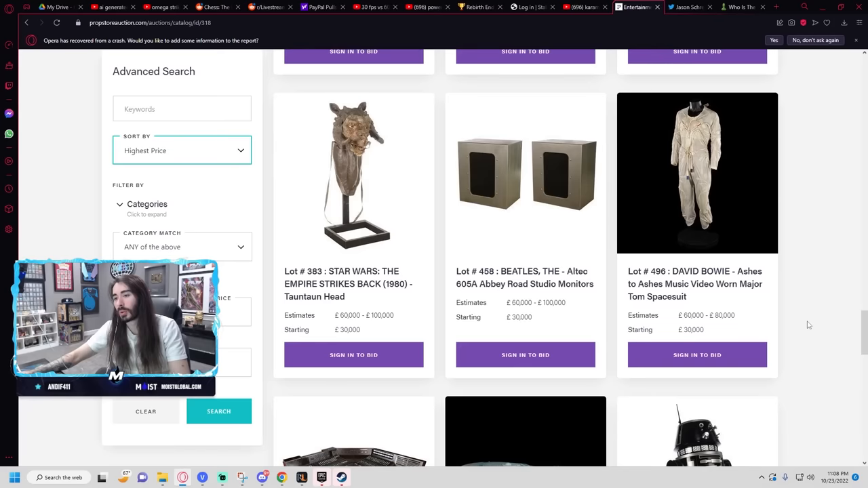
scroll("down", 3)
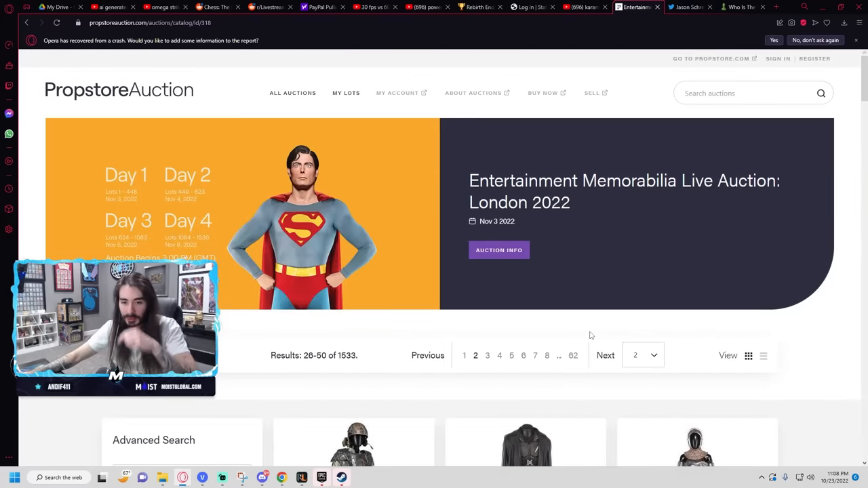
scroll("down", 3)
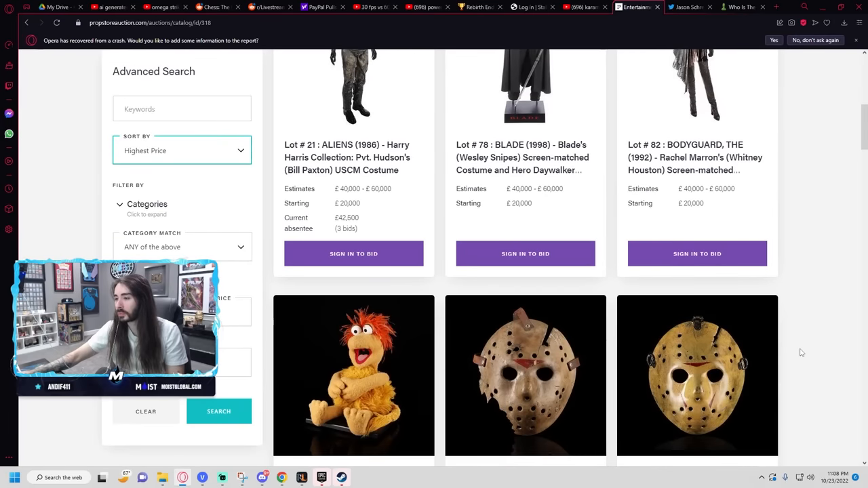
scroll("down", 3)
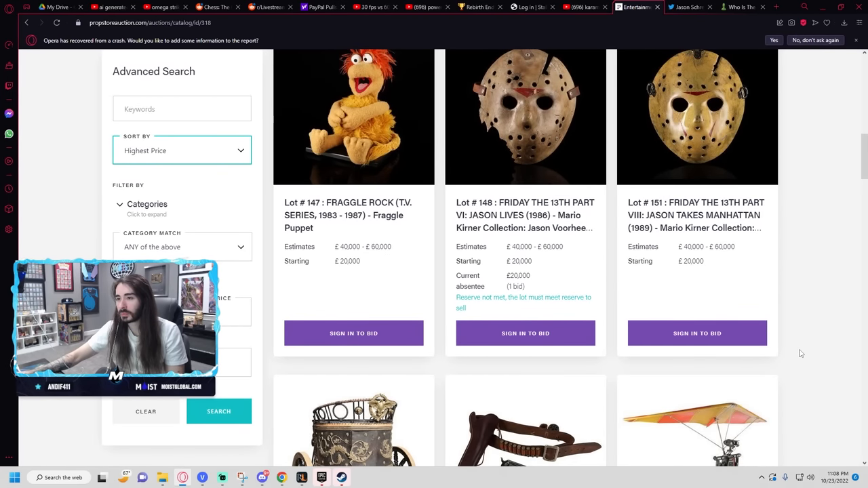
scroll("down", 3)
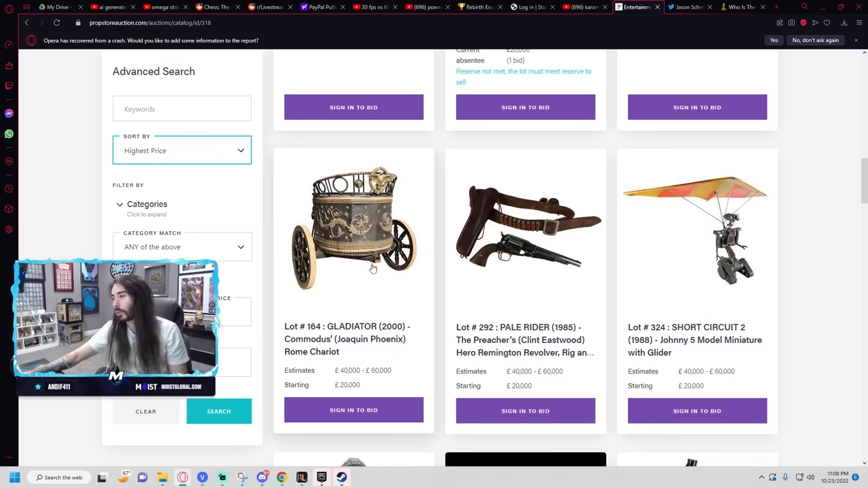
scroll("down", 3)
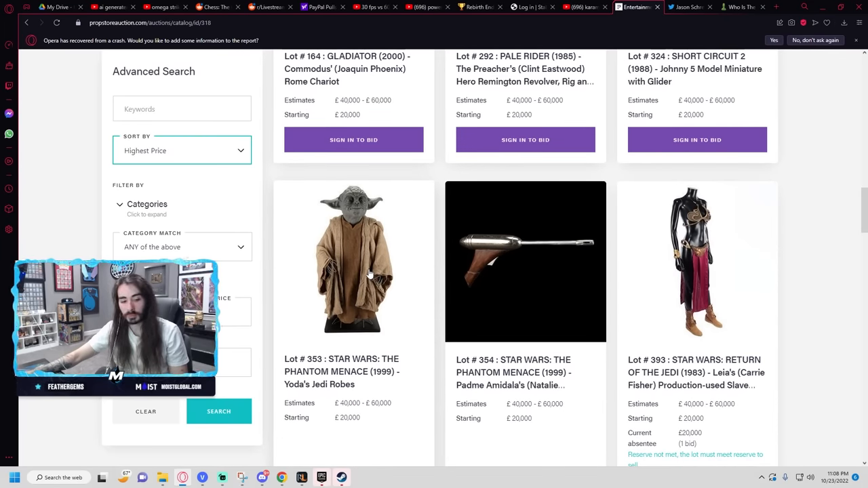
scroll("down", 3)
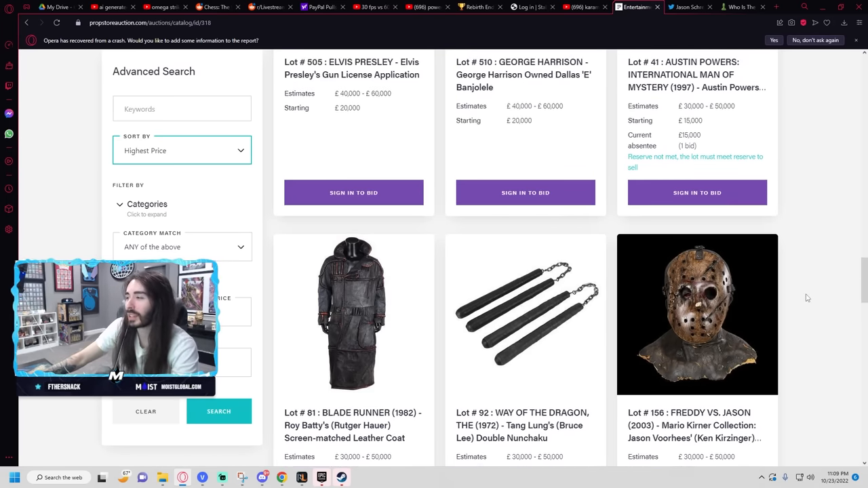
scroll("down", 3)
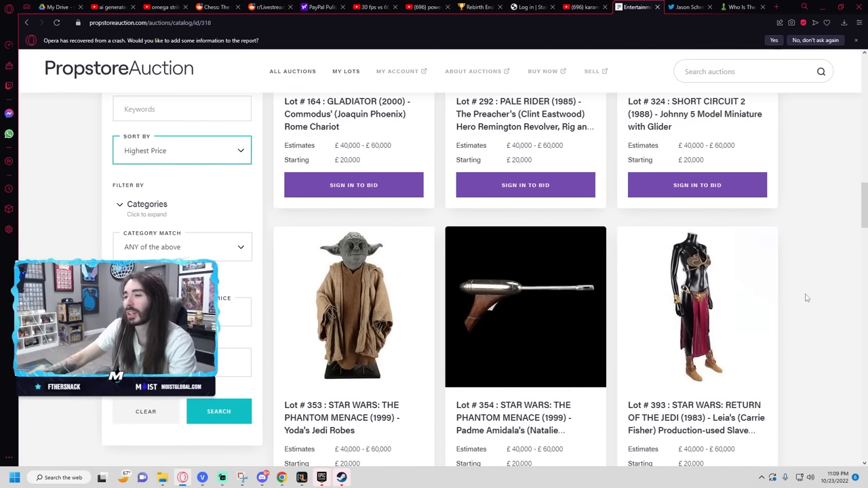
scroll("down", 3)
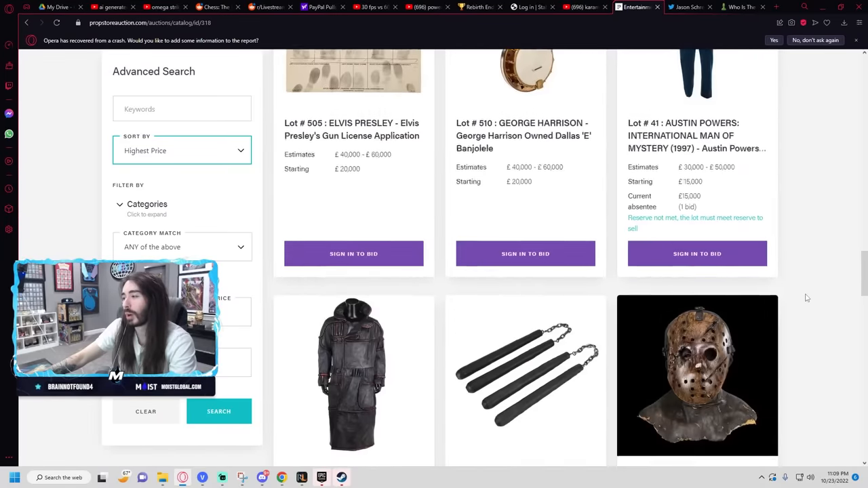
scroll("down", 3)
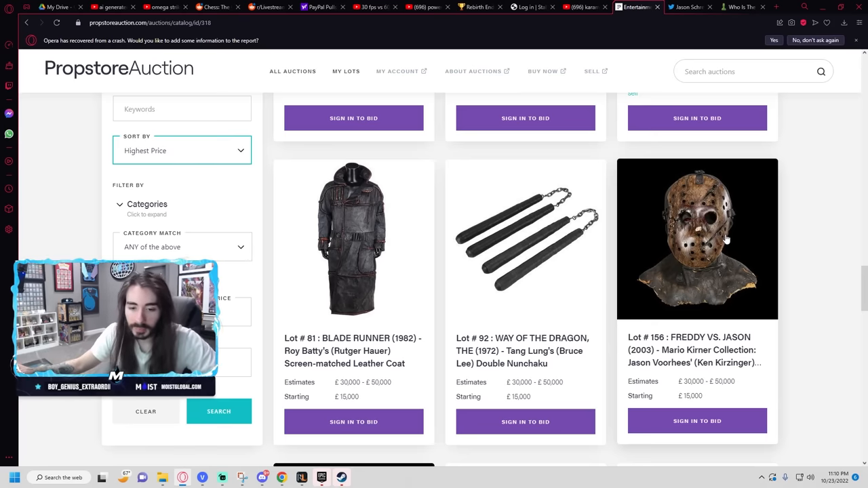
mouse_move(679, 249)
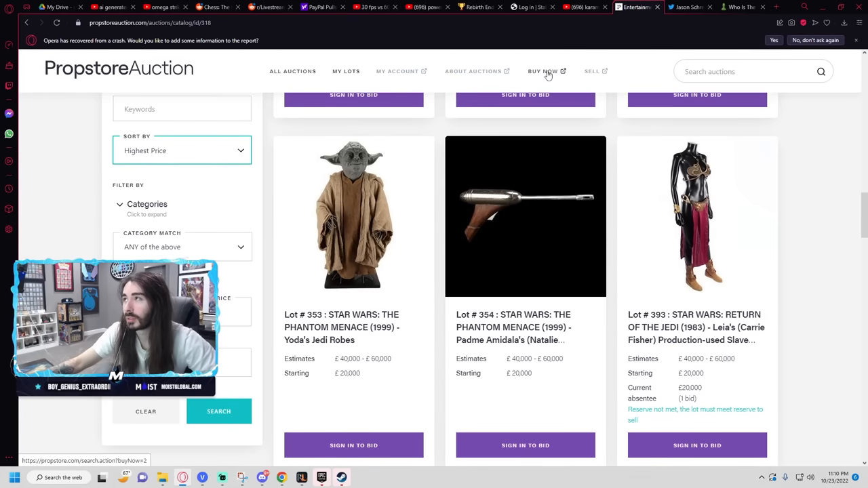
Step: Go to the Buy Now collection of 5,412 items and reach the first row of listings
left_click(640, 6)
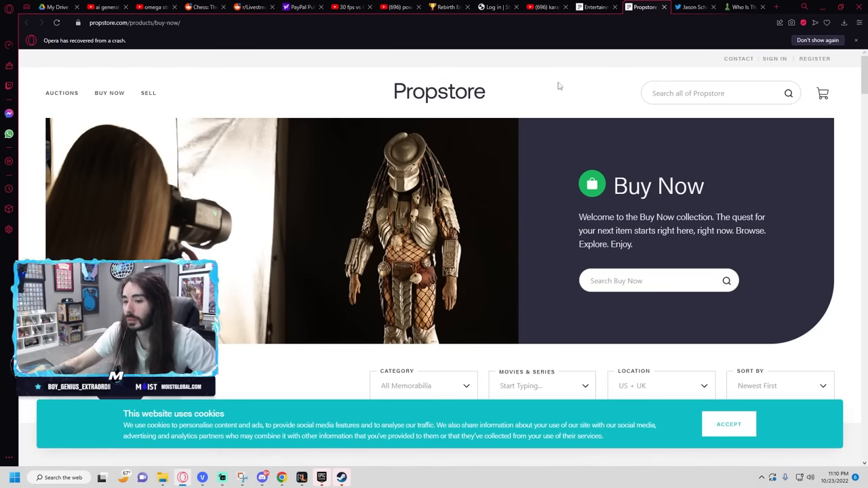
scroll("down", 3)
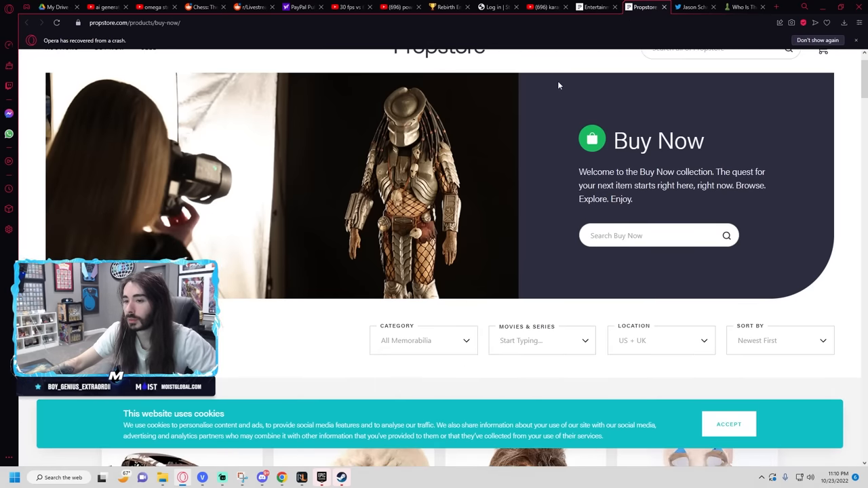
scroll("down", 3)
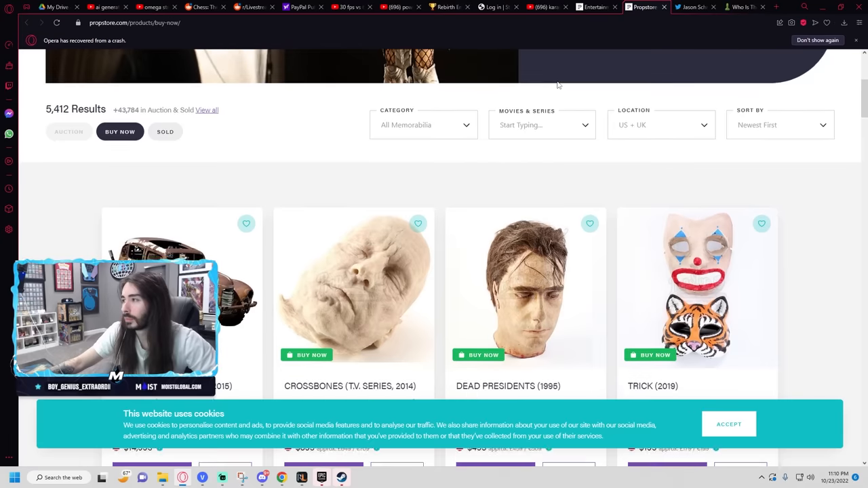
scroll("down", 3)
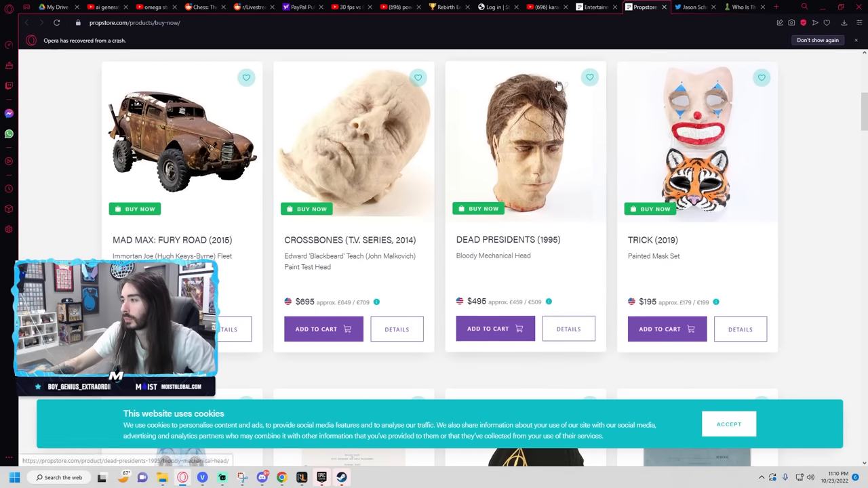
mouse_move(794, 163)
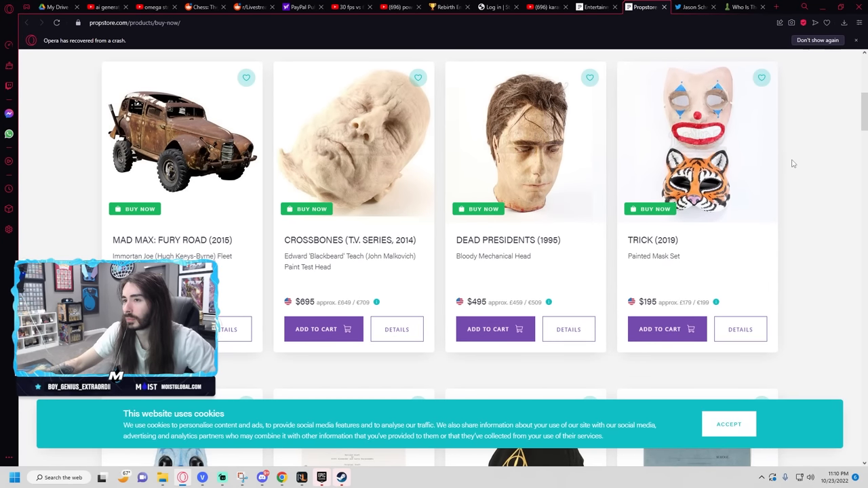
mouse_move(808, 154)
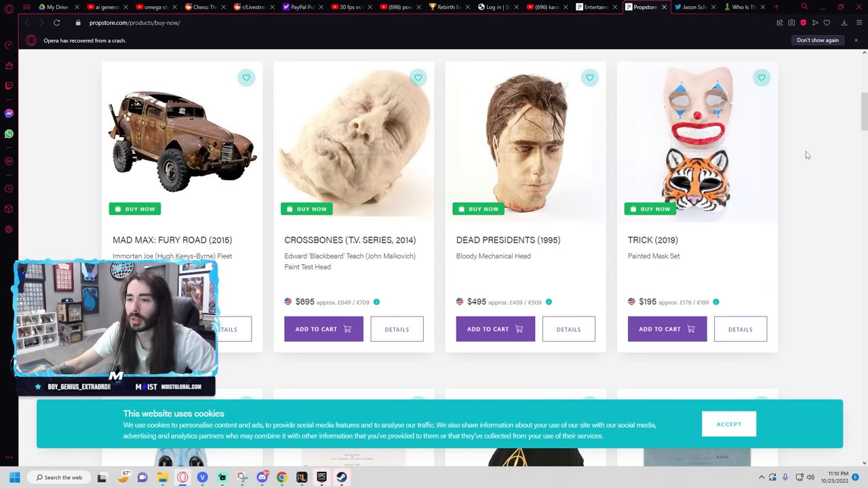
scroll("down", 3)
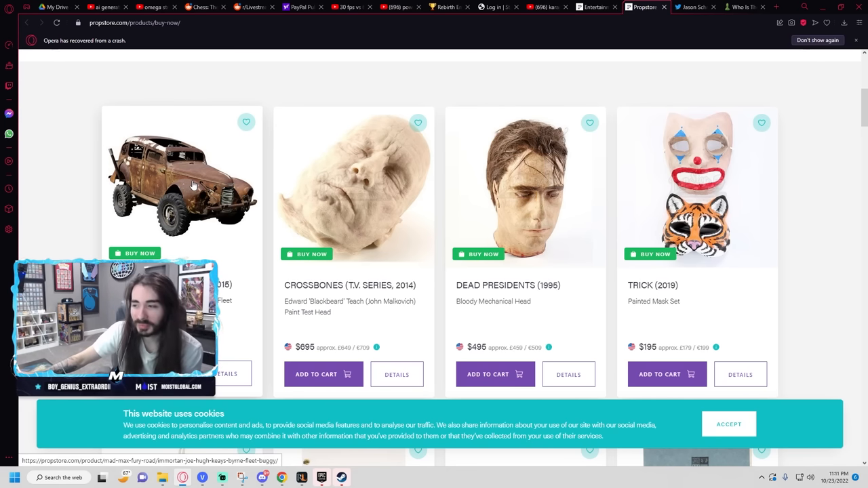
scroll("down", 3)
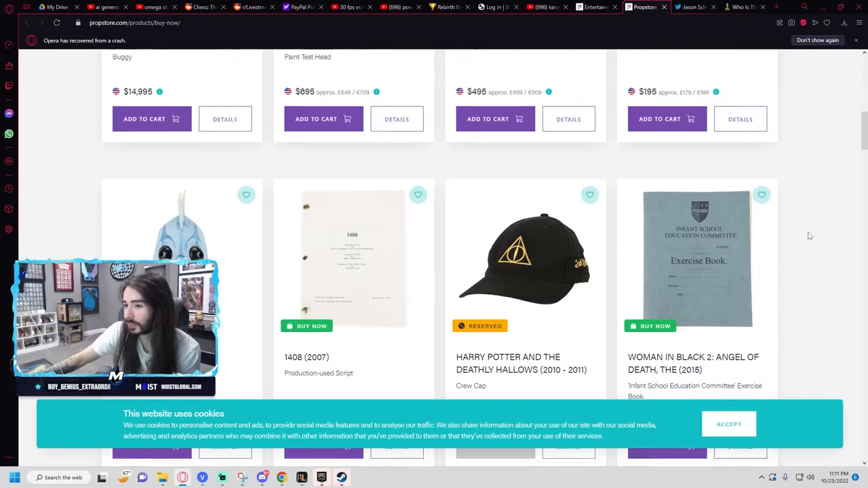
scroll("down", 3)
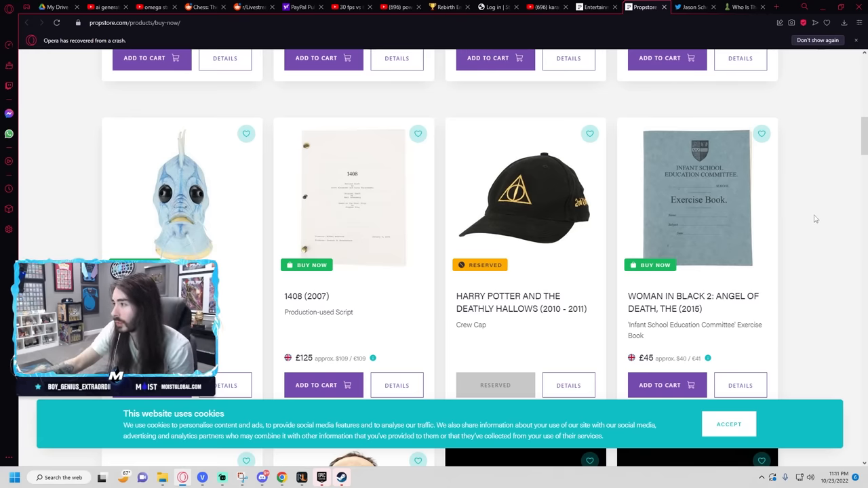
scroll("down", 3)
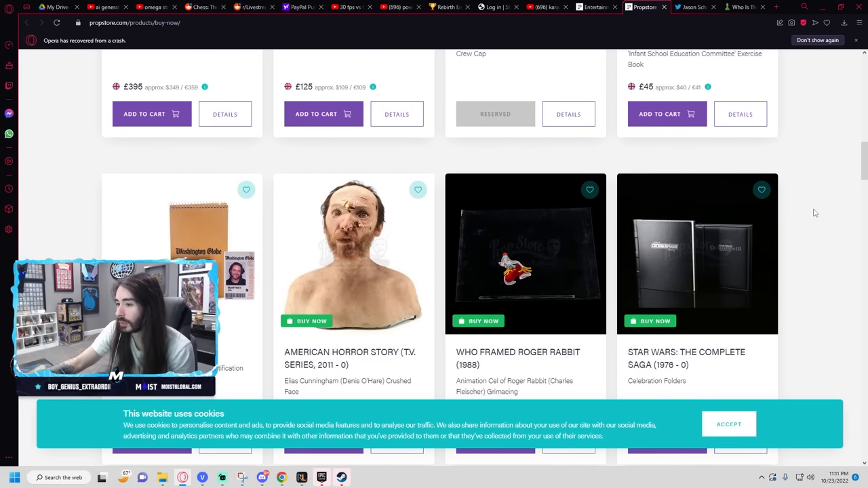
scroll("down", 3)
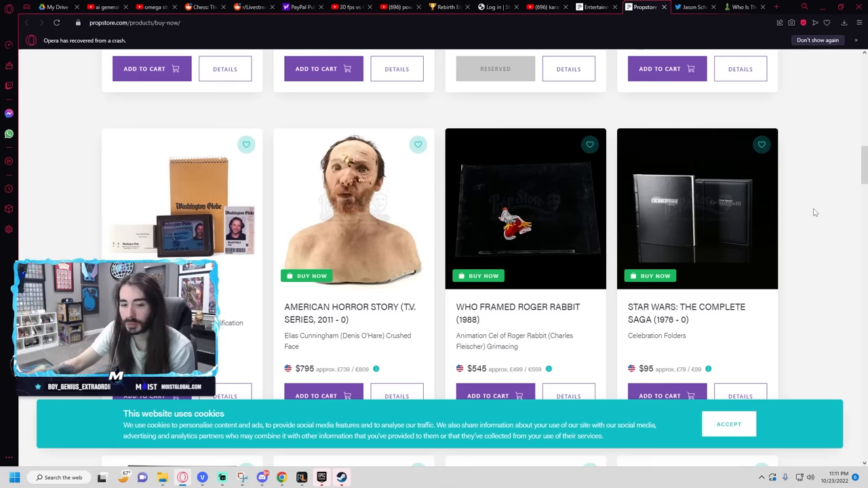
scroll("down", 3)
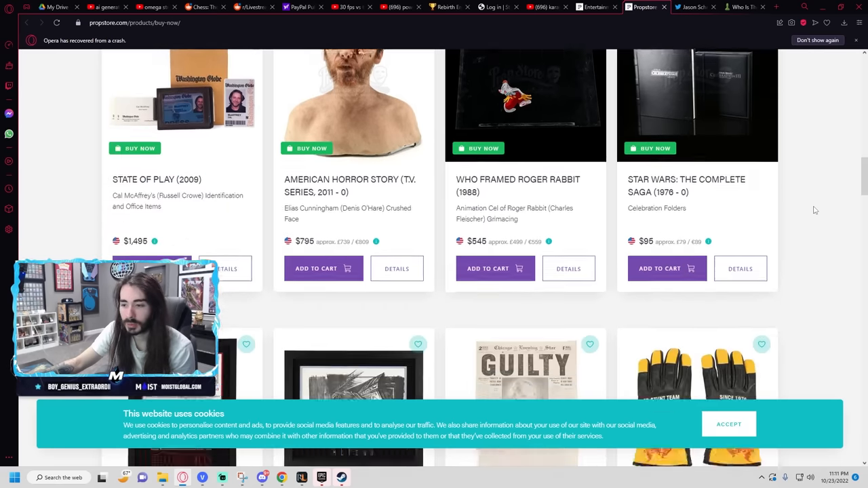
scroll("down", 3)
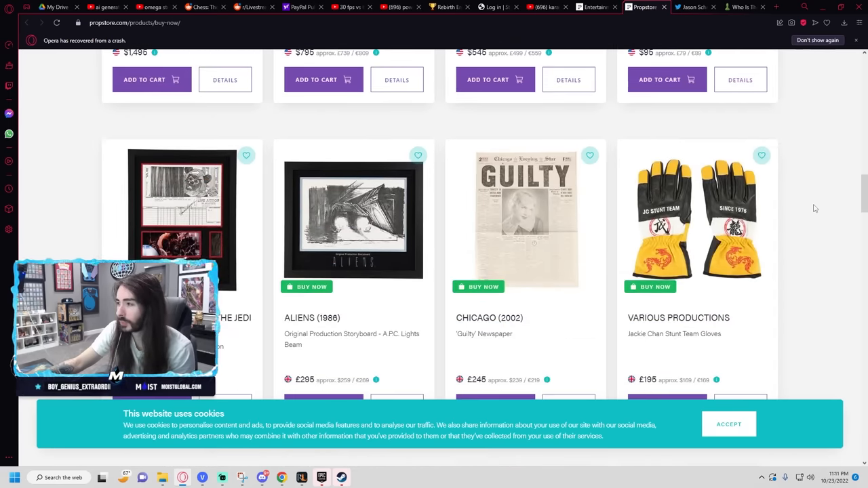
scroll("down", 3)
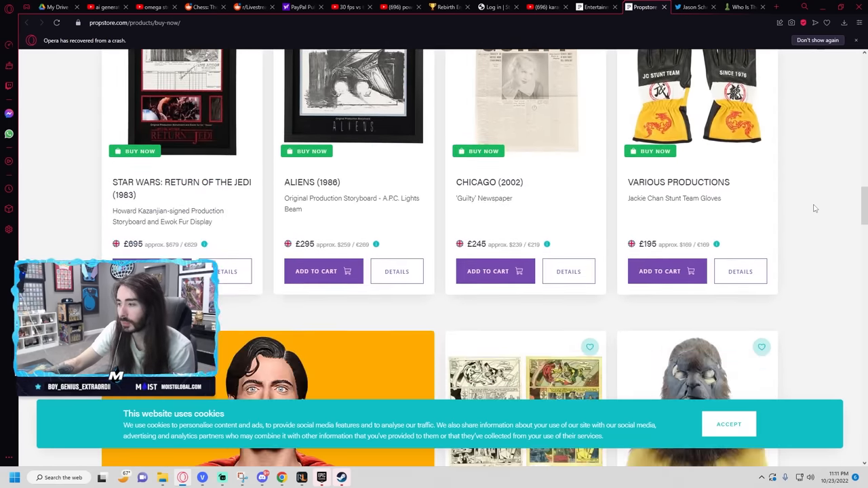
scroll("down", 3)
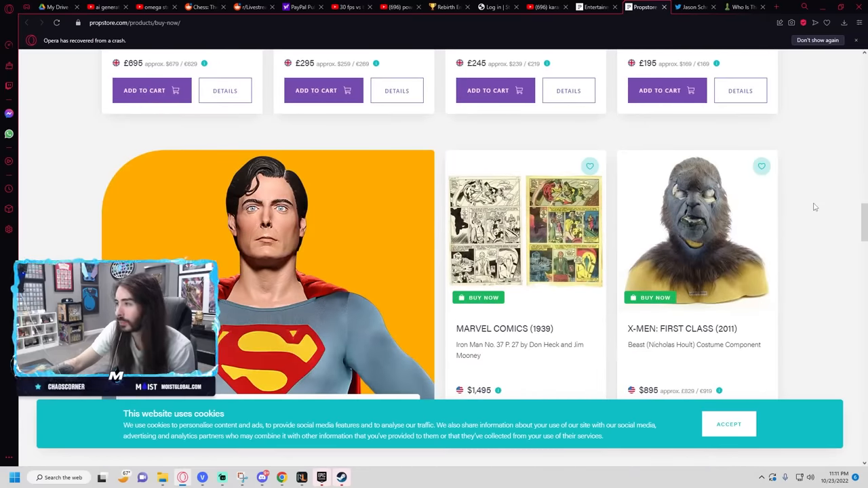
scroll("down", 3)
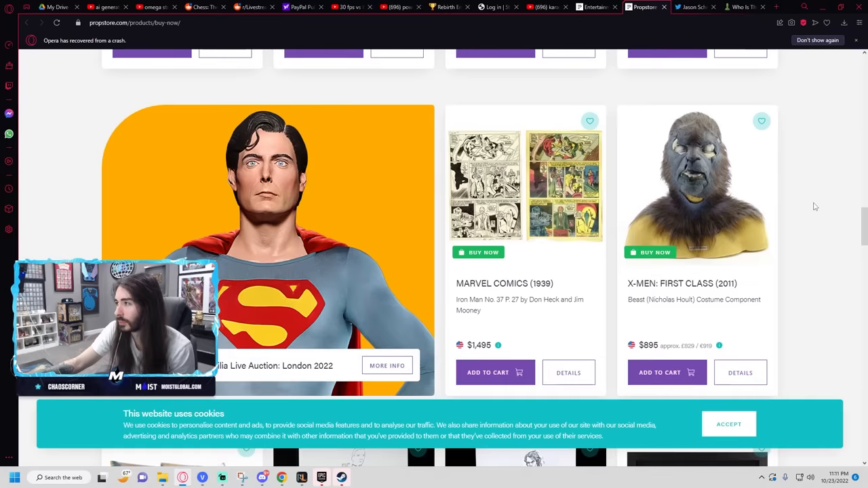
scroll("down", 3)
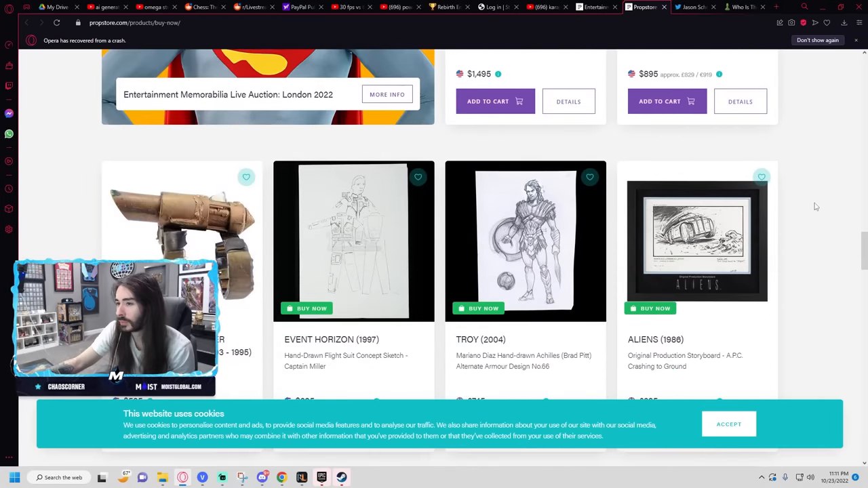
scroll("down", 3)
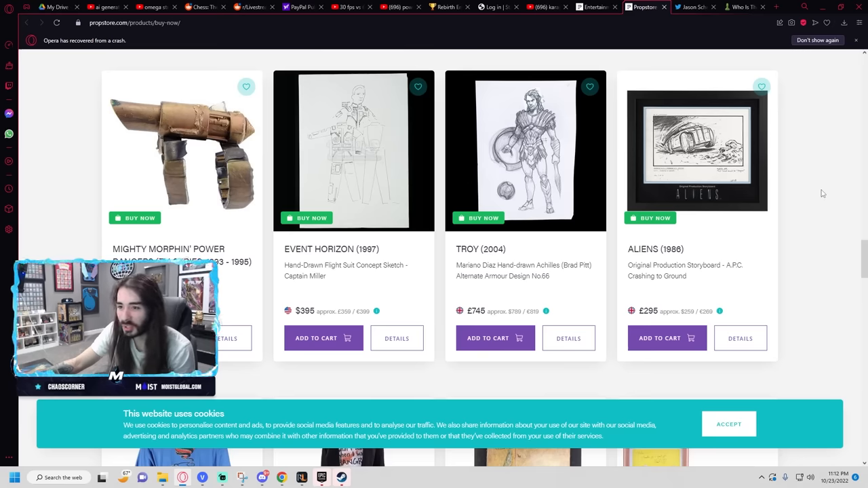
scroll("down", 3)
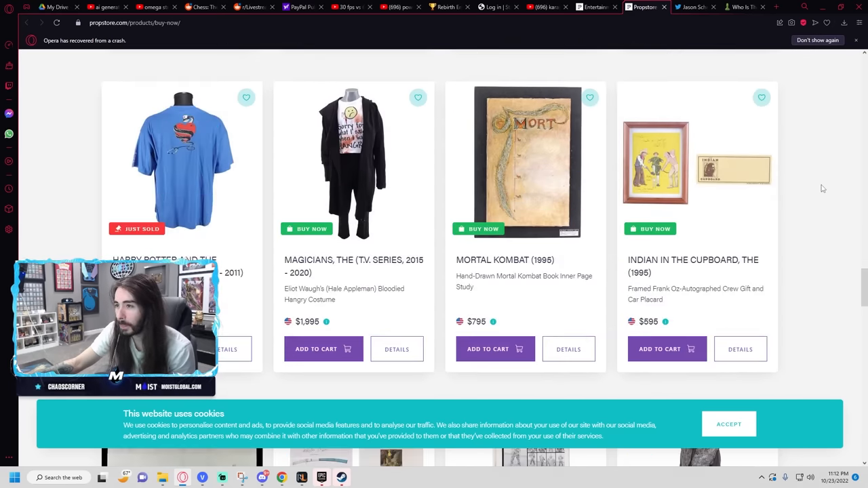
scroll("down", 3)
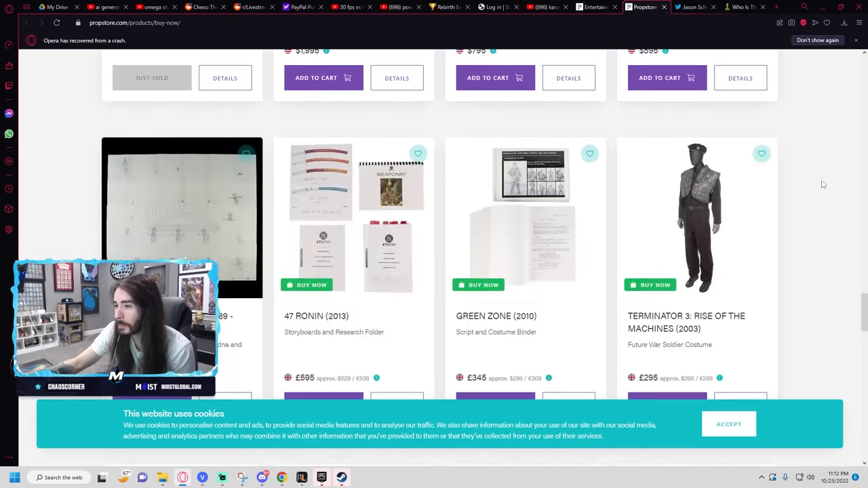
scroll("down", 3)
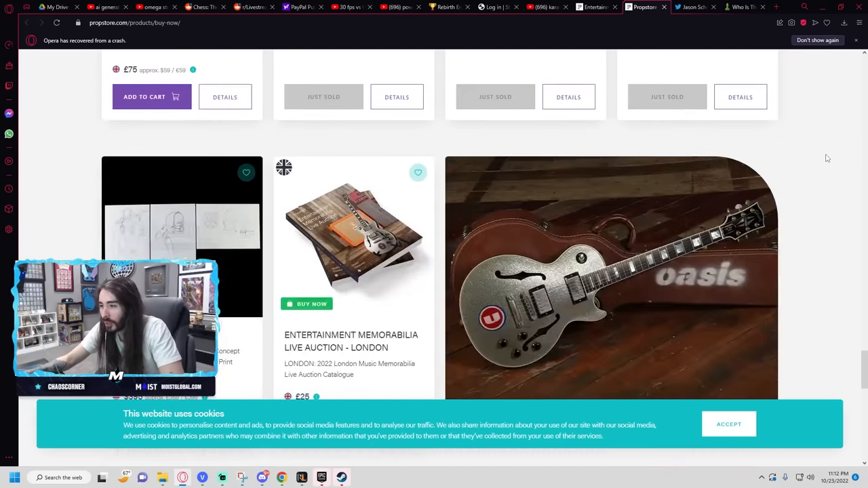
scroll("down", 3)
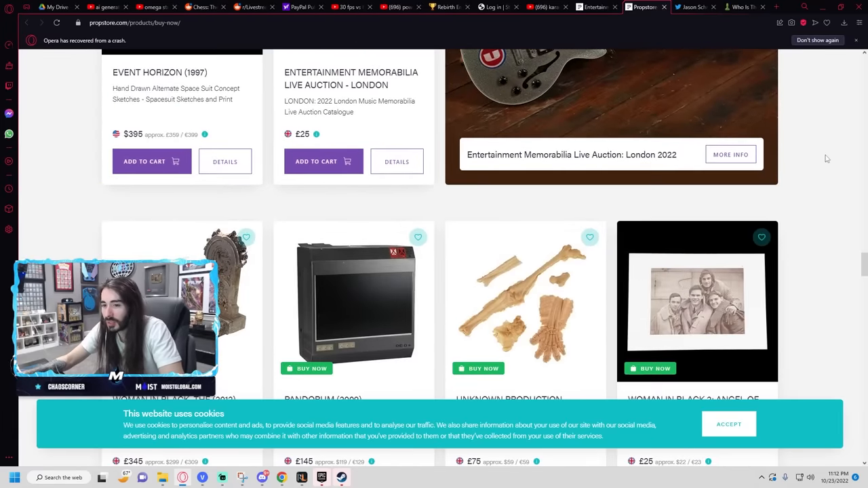
scroll("down", 3)
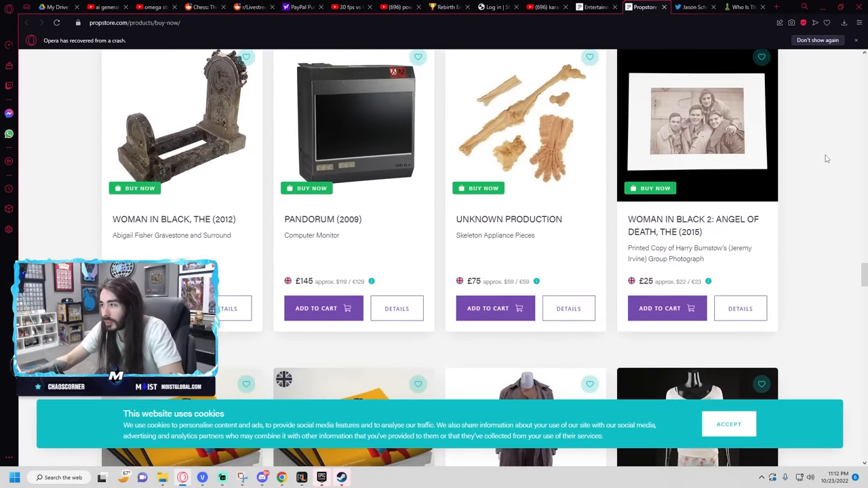
scroll("down", 3)
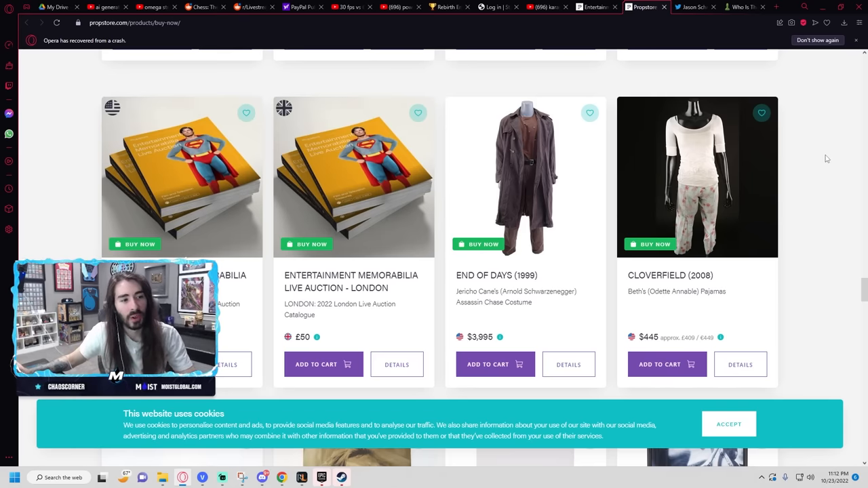
scroll("down", 3)
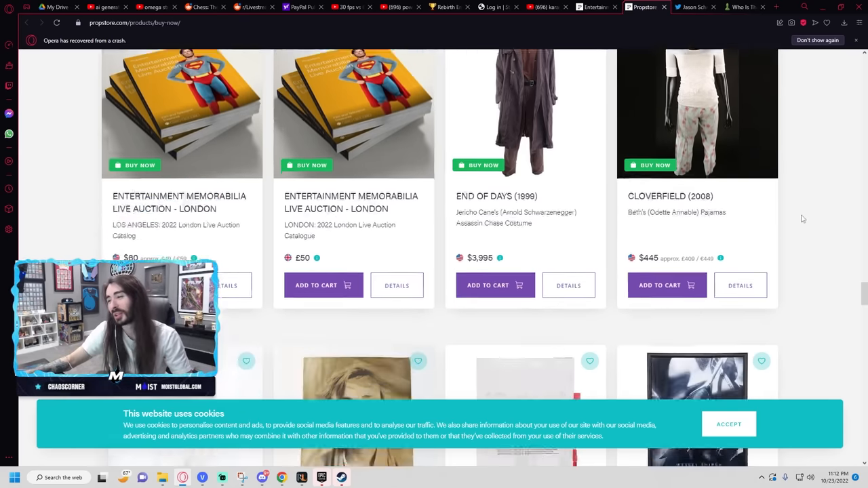
scroll("down", 3)
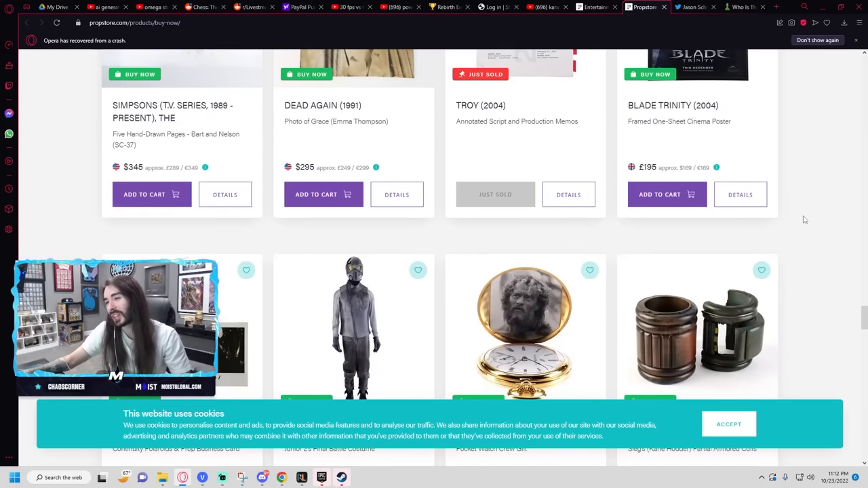
scroll("down", 3)
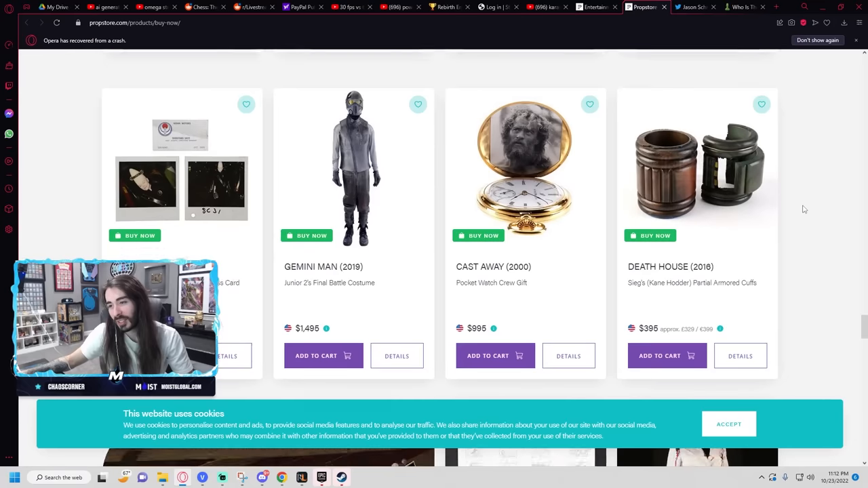
scroll("down", 3)
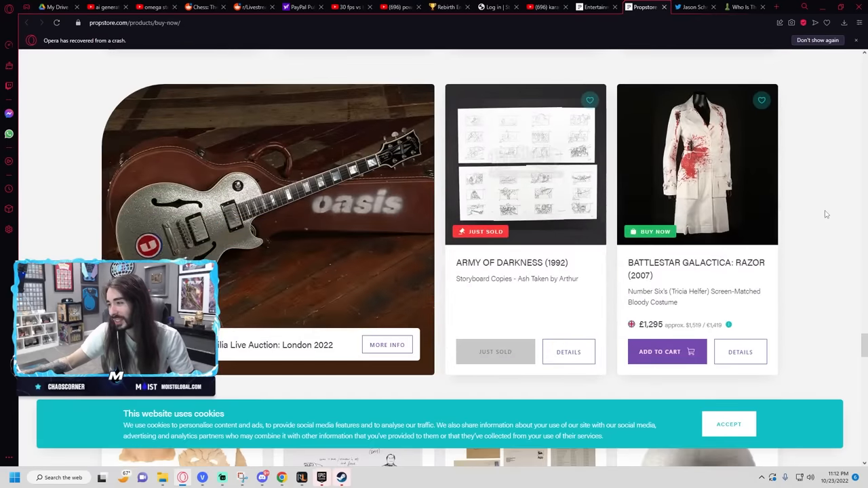
scroll("down", 3)
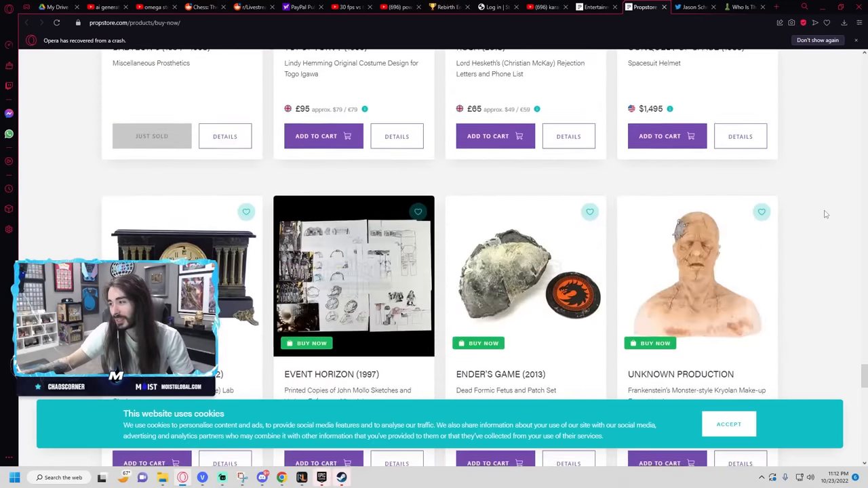
scroll("down", 3)
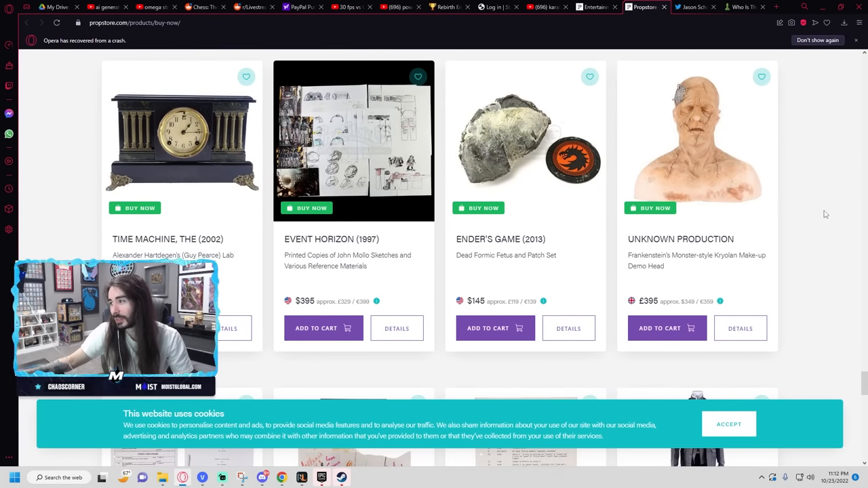
scroll("down", 3)
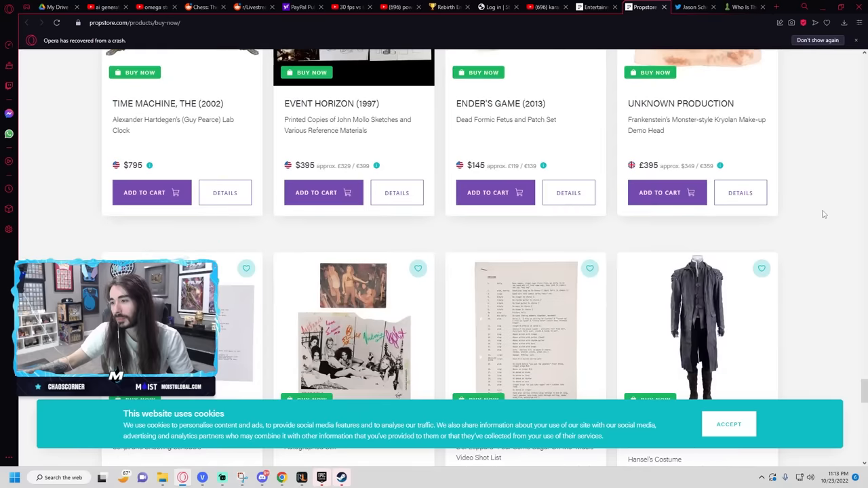
scroll("down", 3)
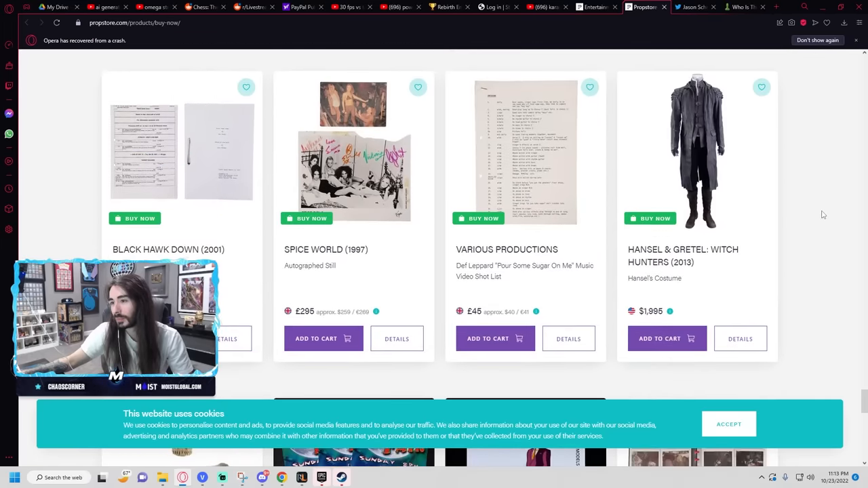
scroll("down", 3)
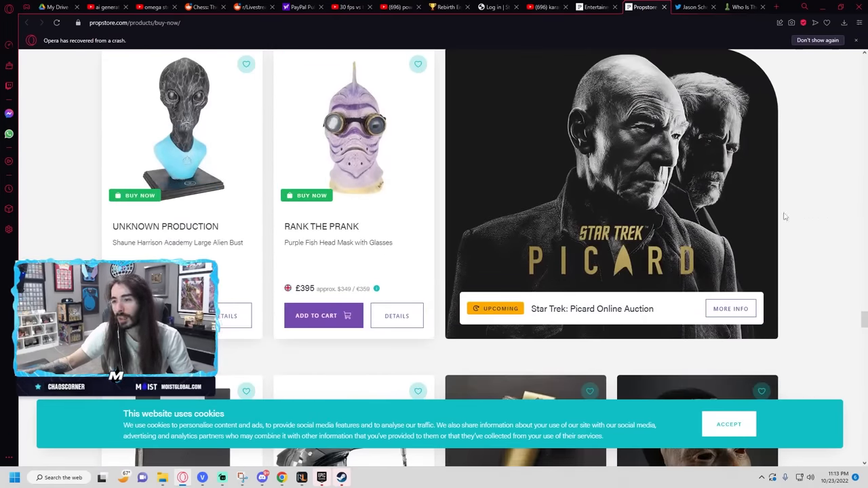
scroll("down", 3)
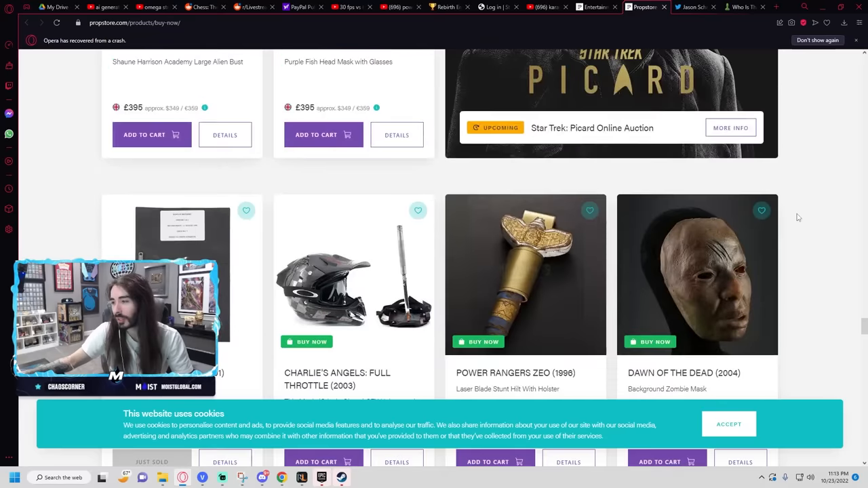
scroll("down", 3)
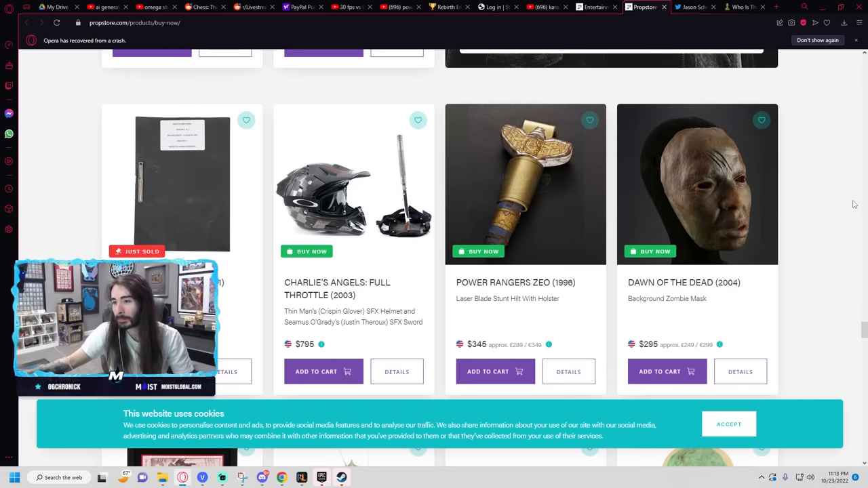
mouse_move(385, 206)
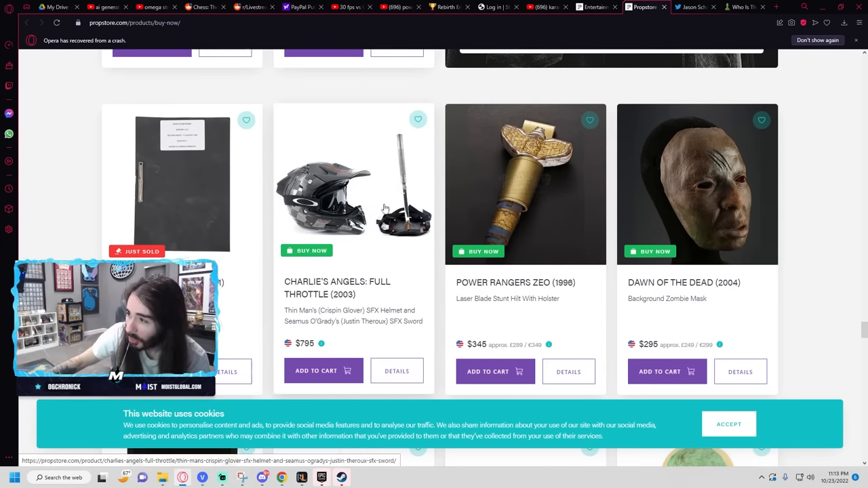
mouse_move(87, 217)
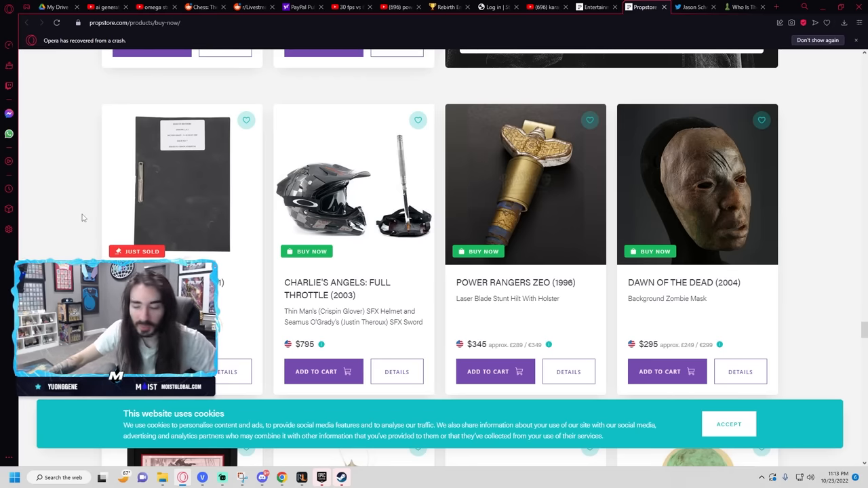
scroll("down", 3)
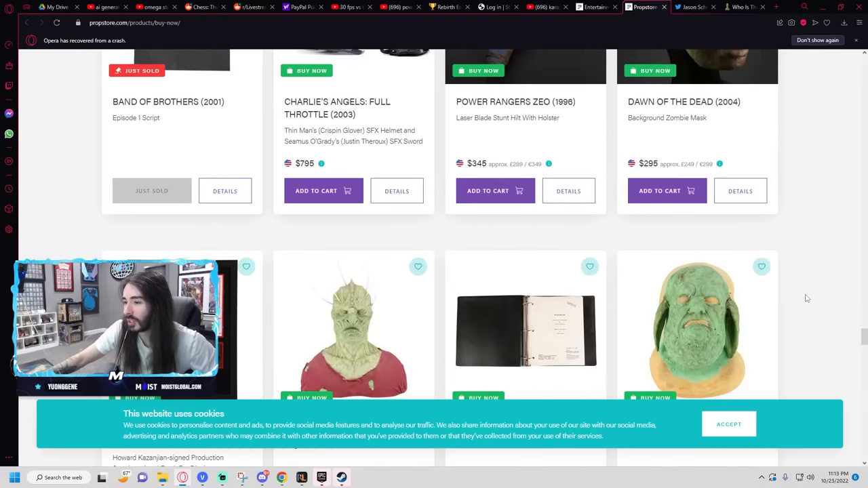
scroll("down", 3)
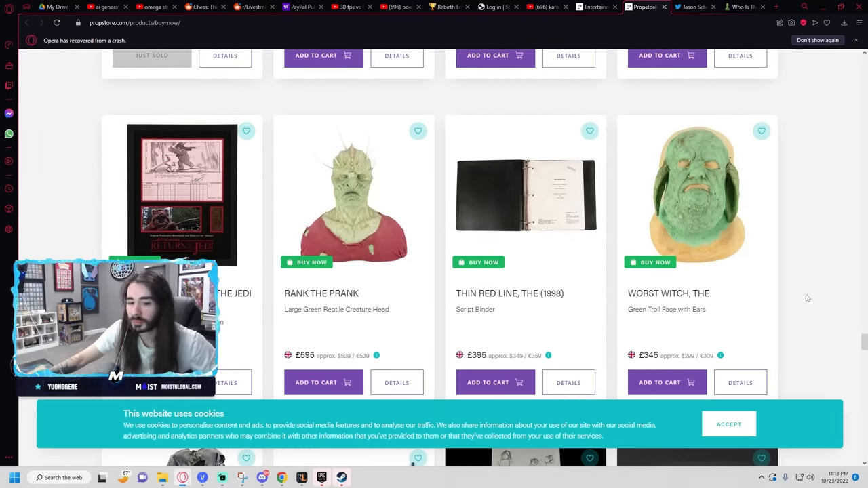
scroll("down", 3)
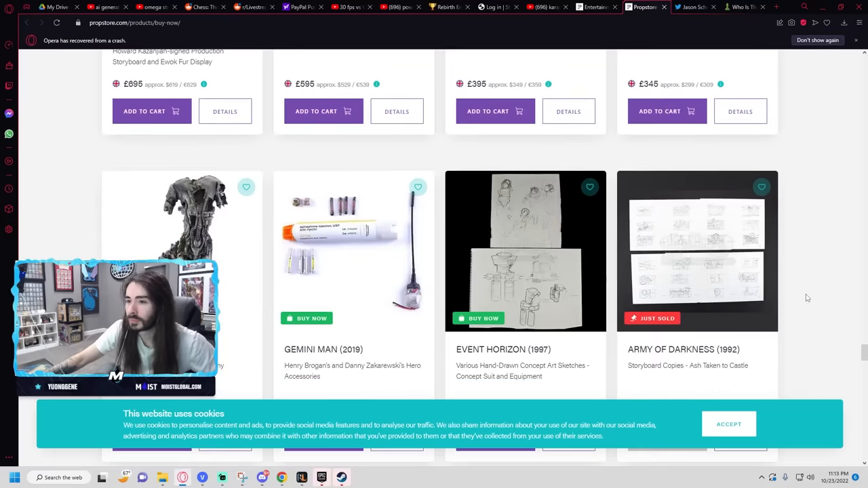
scroll("down", 3)
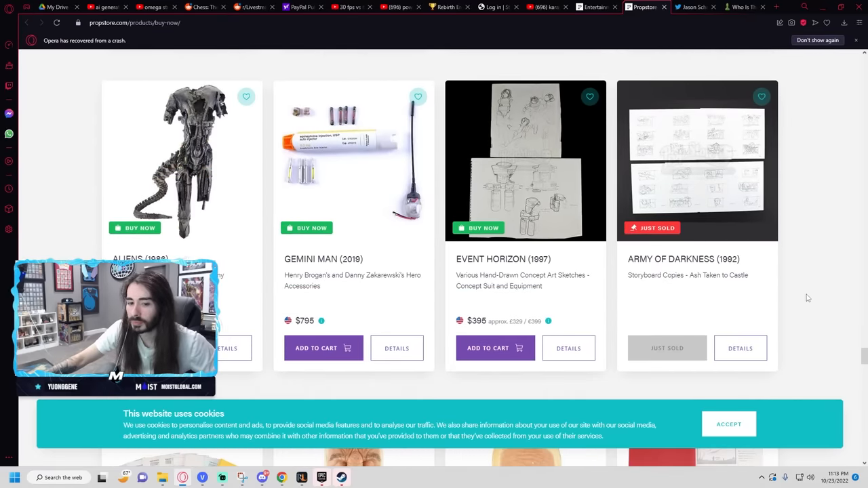
scroll("down", 3)
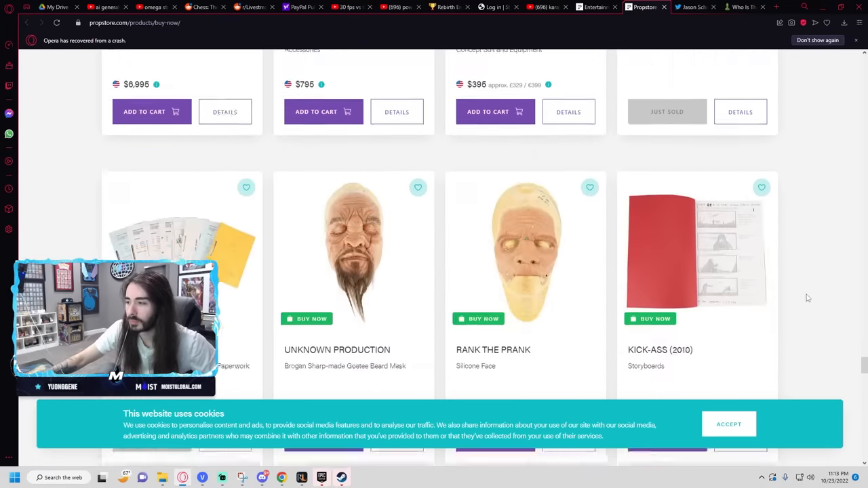
scroll("down", 3)
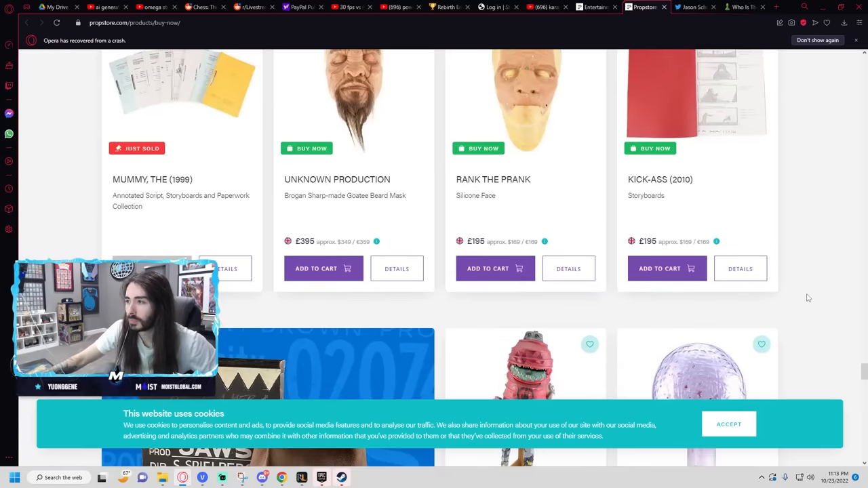
scroll("down", 3)
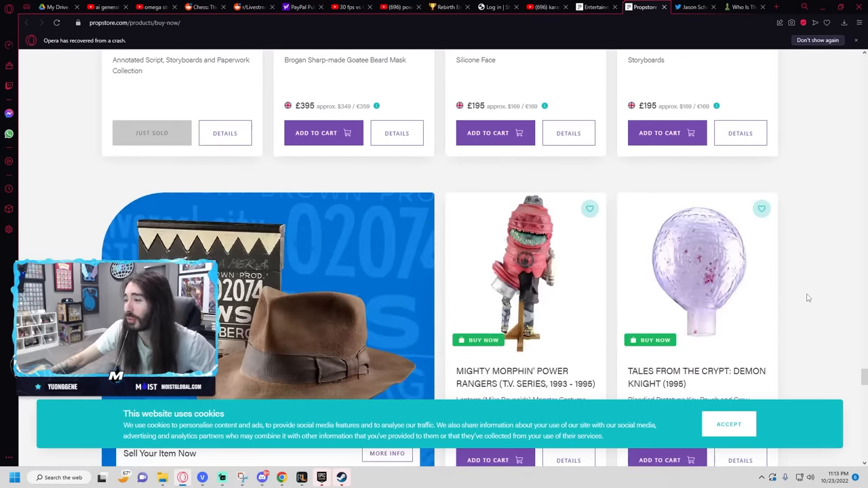
scroll("down", 3)
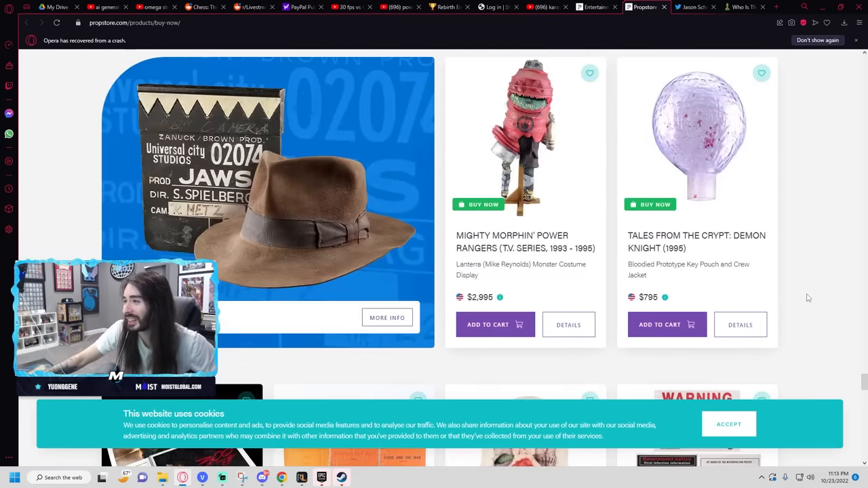
scroll("down", 3)
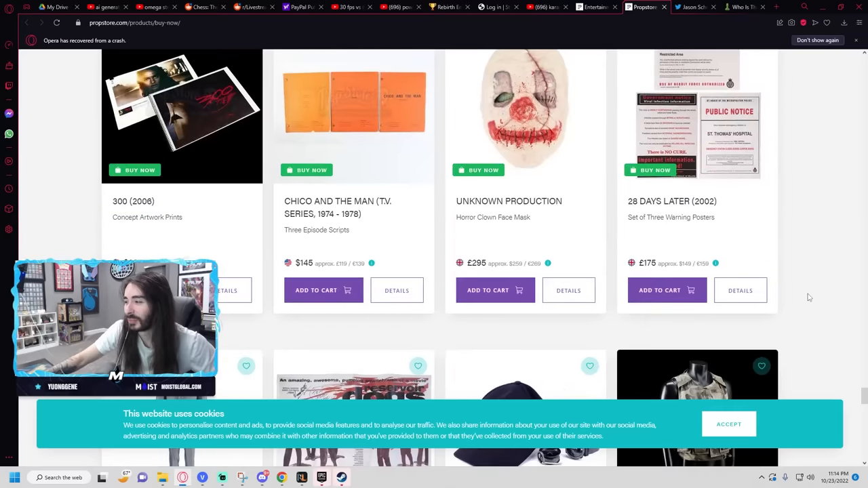
scroll("down", 3)
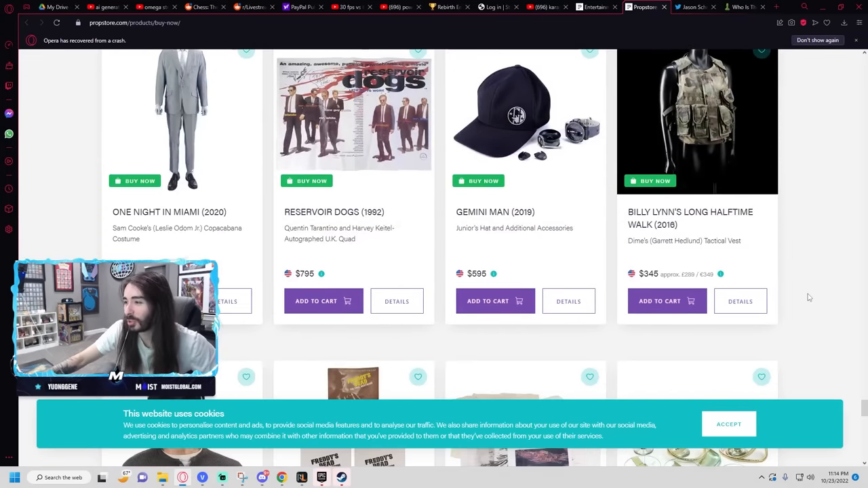
scroll("down", 3)
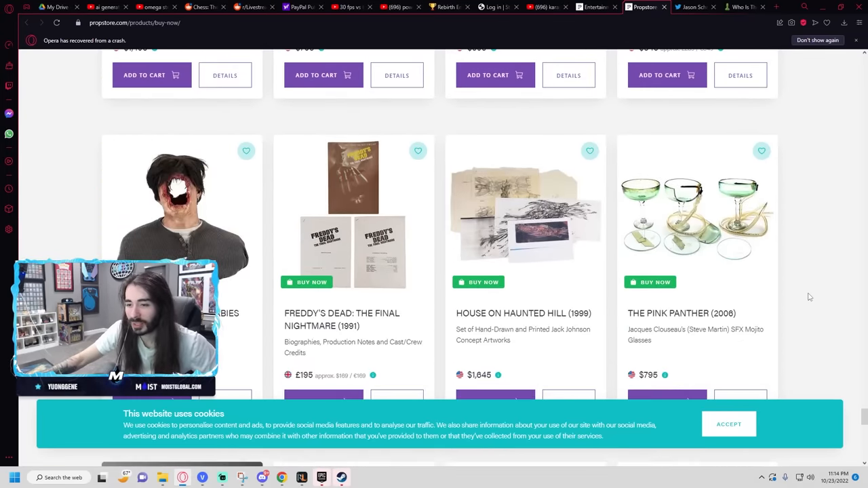
scroll("down", 3)
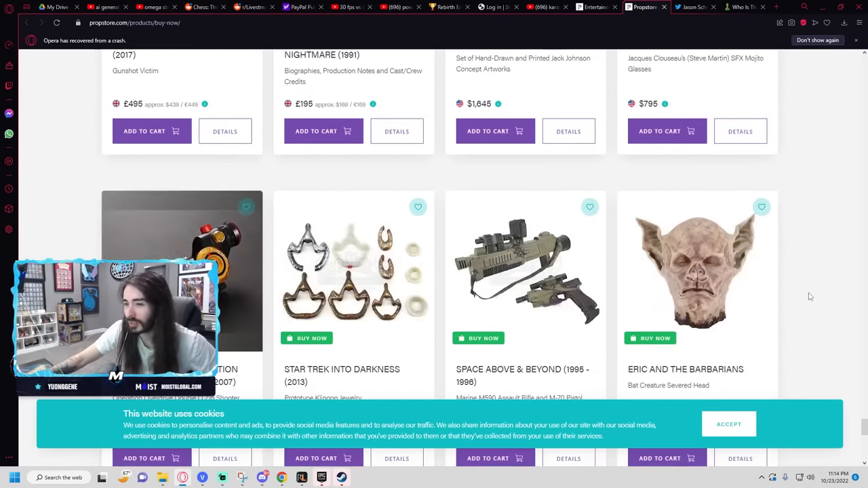
scroll("down", 3)
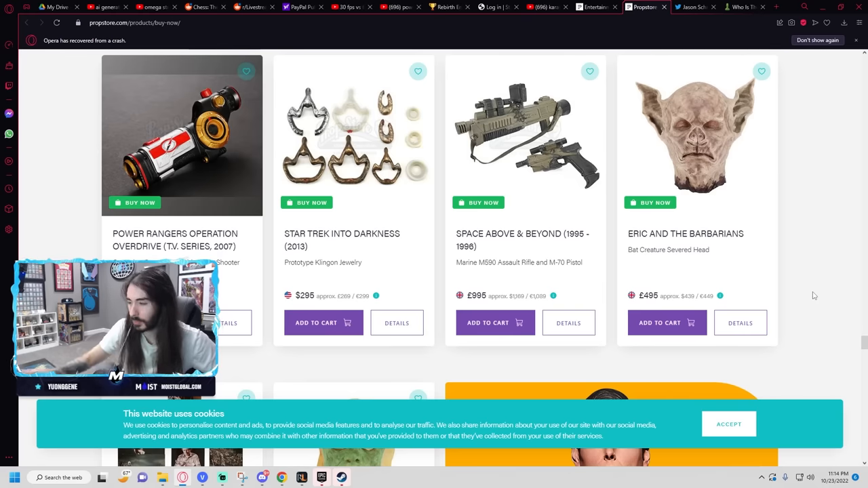
scroll("down", 3)
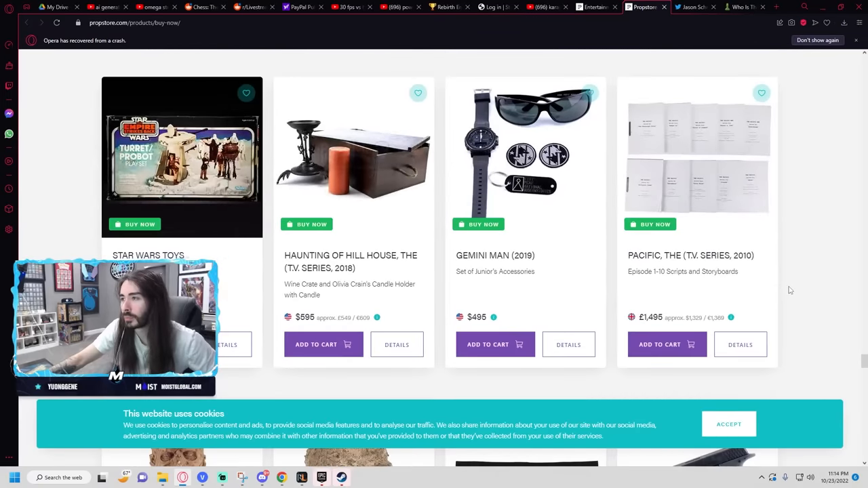
scroll("down", 3)
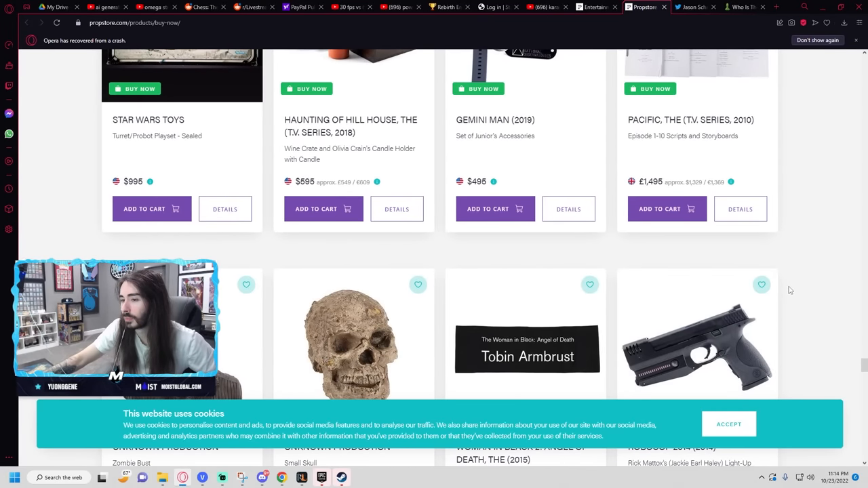
scroll("down", 3)
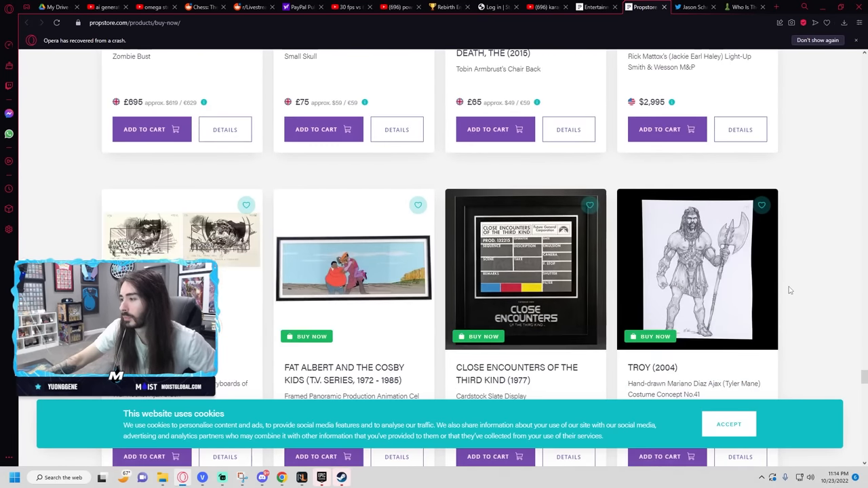
scroll("down", 3)
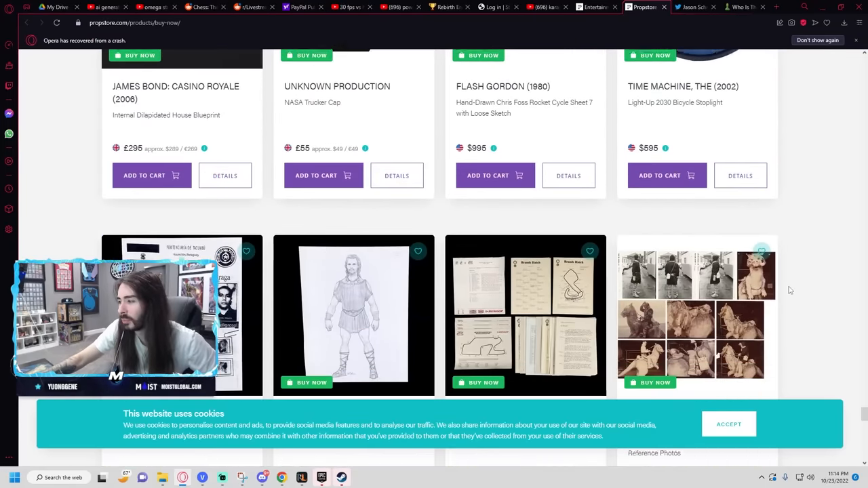
scroll("down", 3)
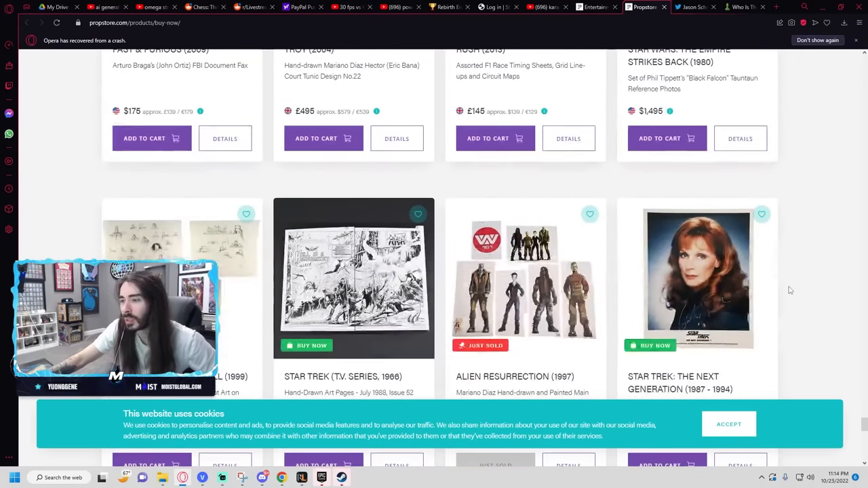
scroll("down", 3)
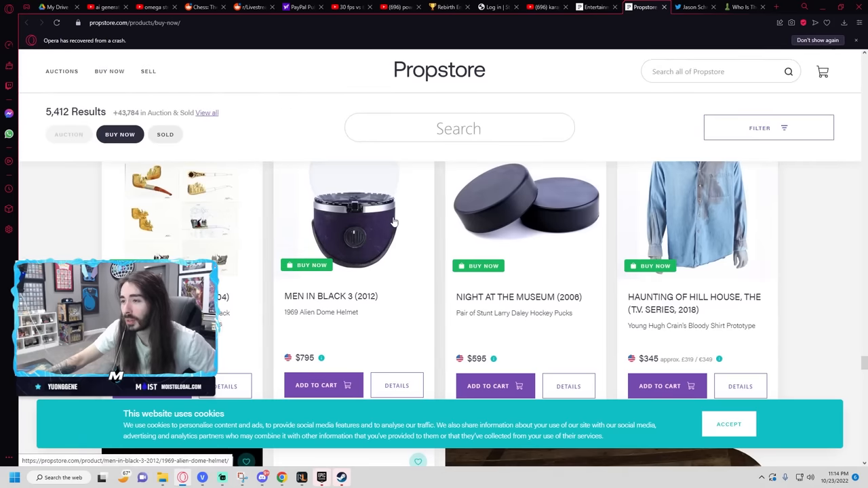
scroll("down", 3)
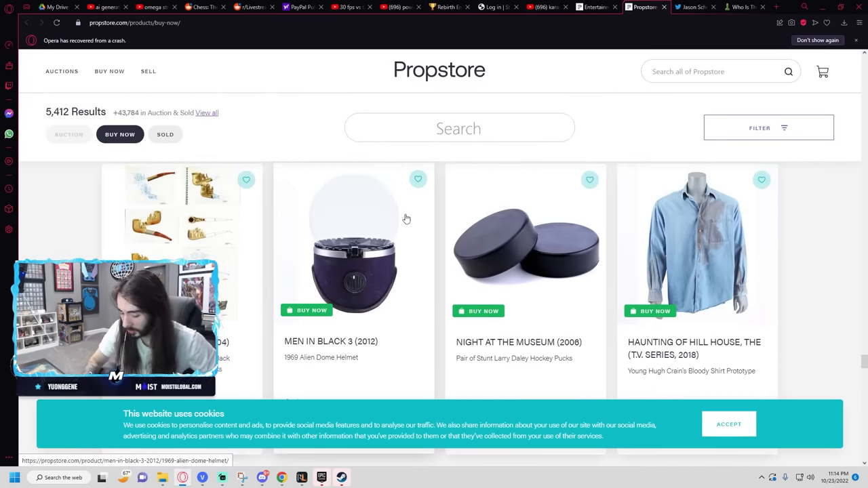
scroll("down", 3)
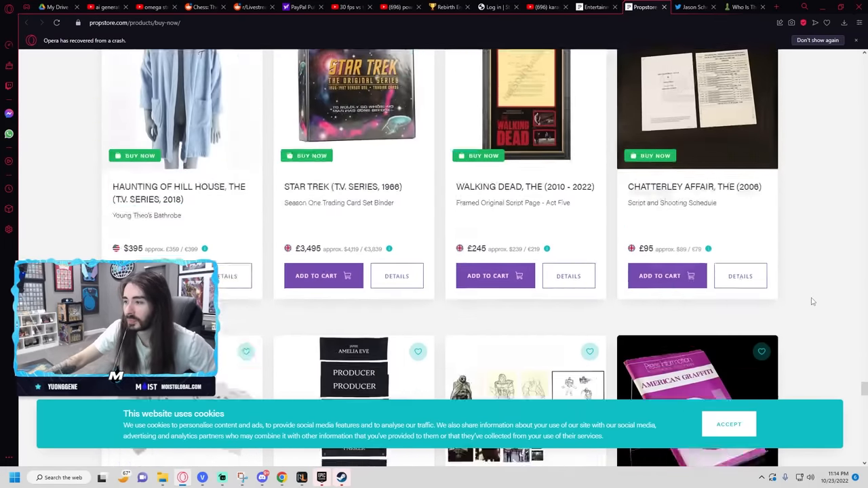
scroll("down", 3)
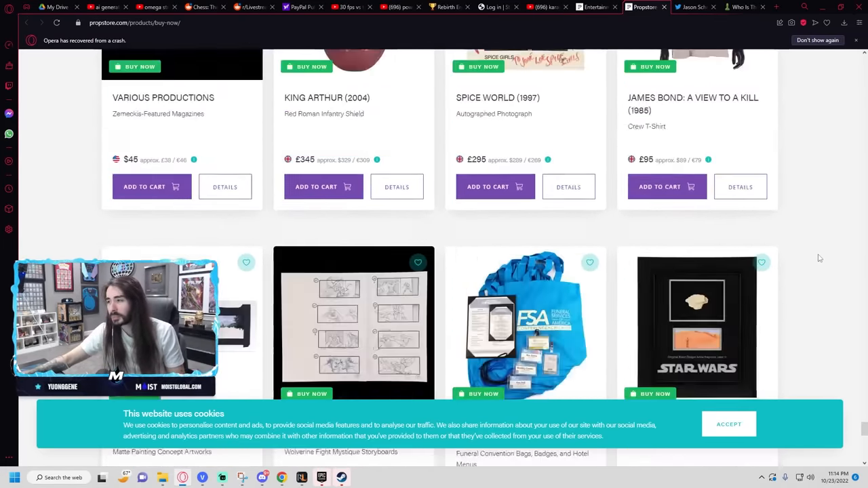
scroll("down", 3)
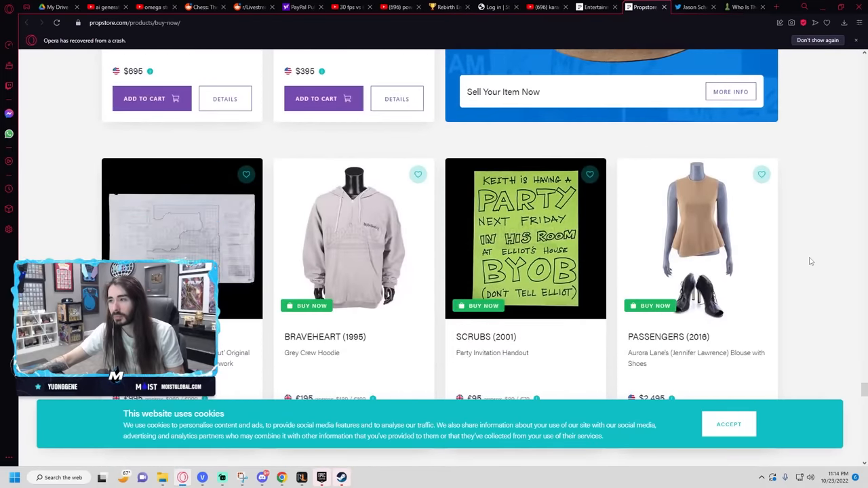
scroll("down", 3)
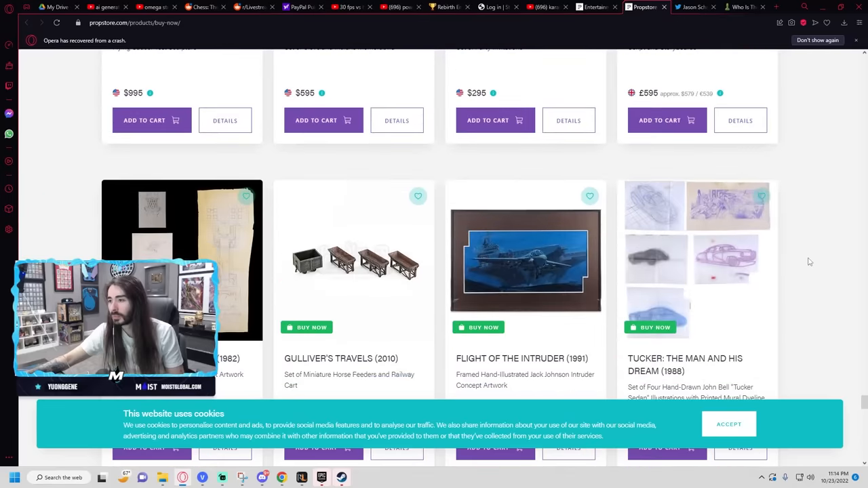
scroll("down", 3)
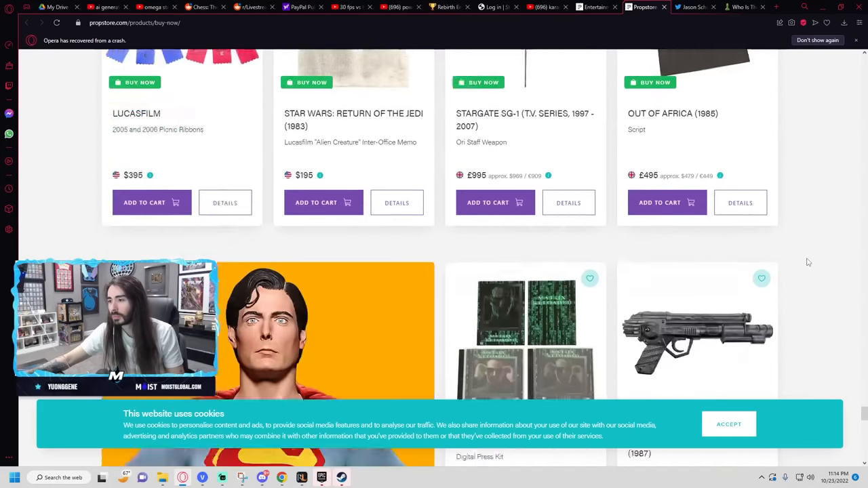
scroll("down", 3)
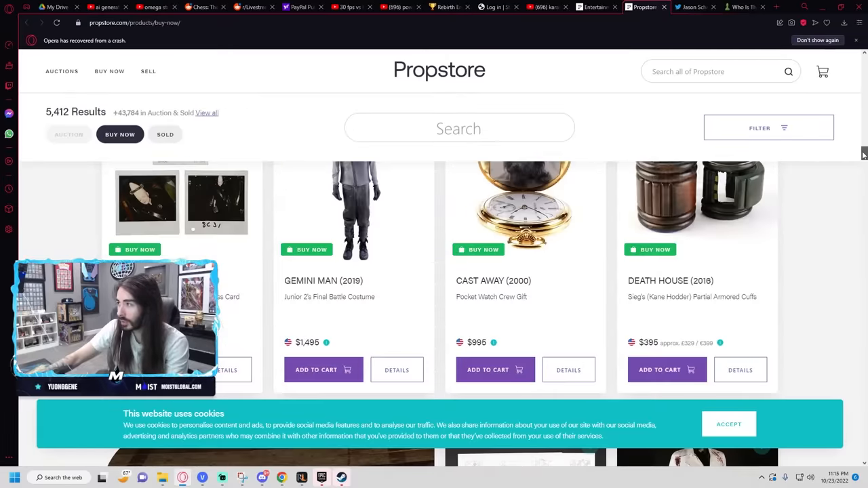
Step: Sort the Buy Now listings by Price Hi > Low via the Filter panel
left_click(768, 128)
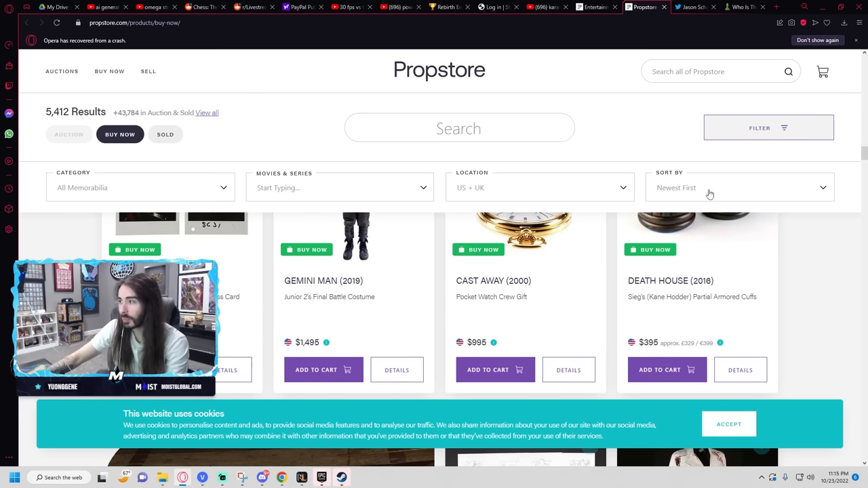
left_click(738, 188)
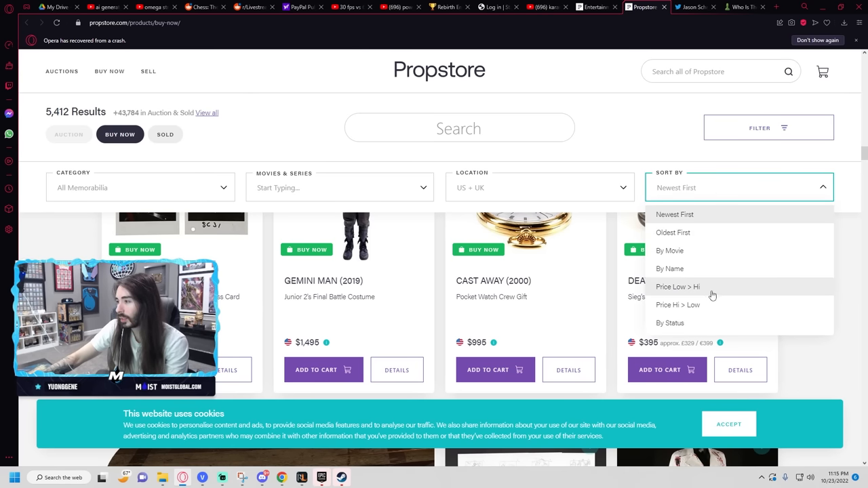
left_click(678, 304)
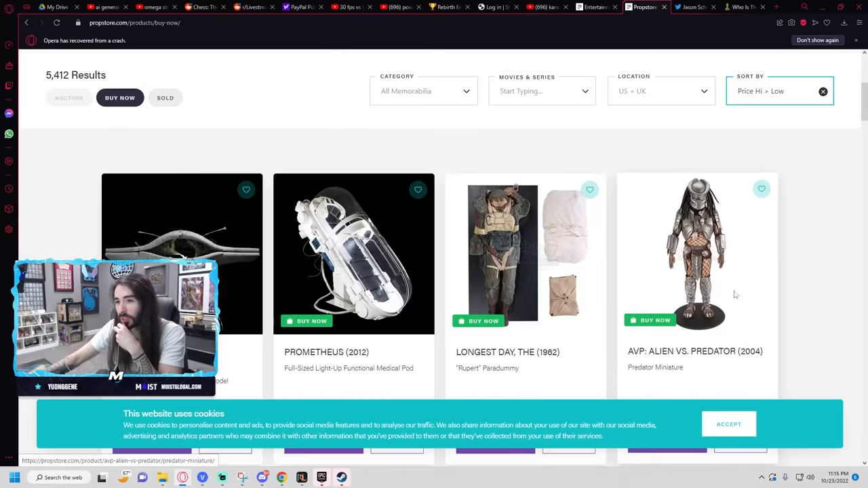
scroll("down", 3)
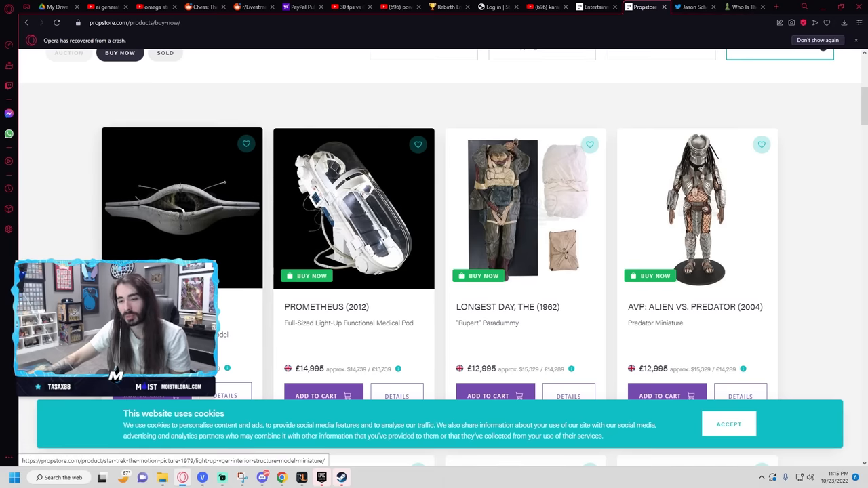
scroll("down", 3)
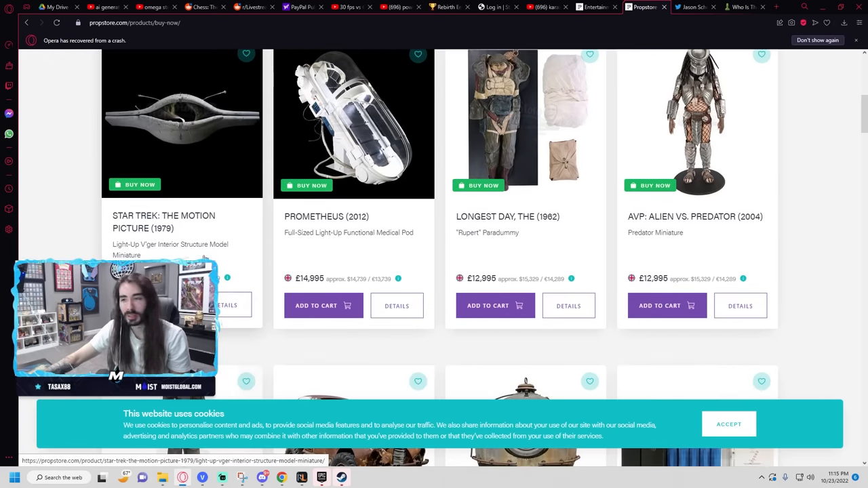
scroll("down", 3)
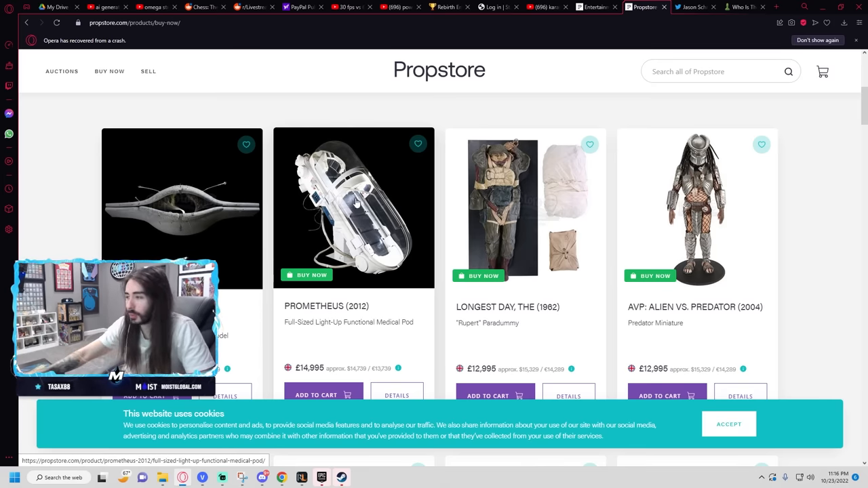
scroll("down", 3)
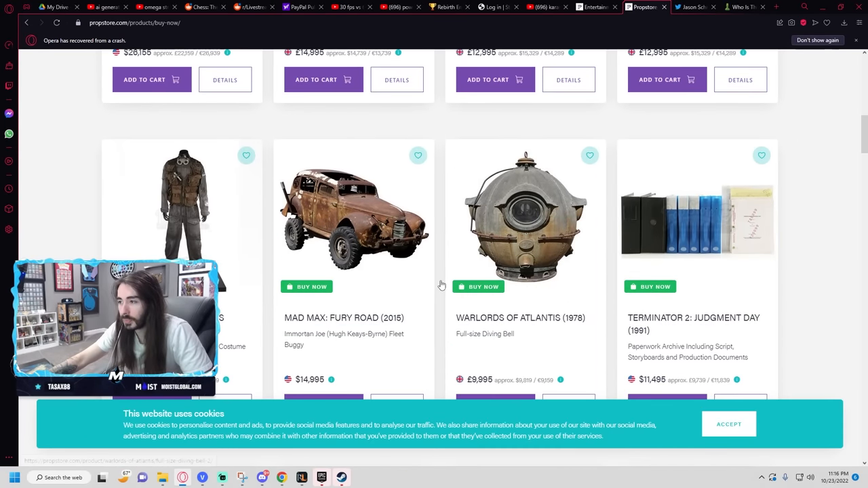
scroll("down", 3)
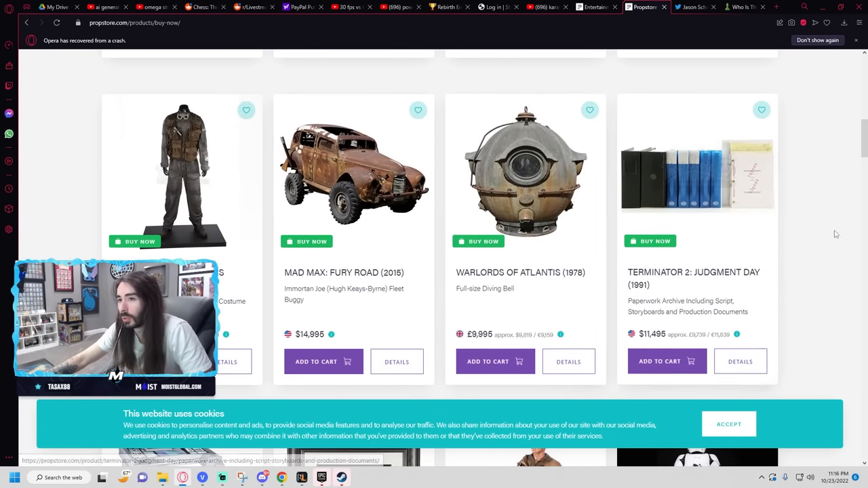
scroll("down", 3)
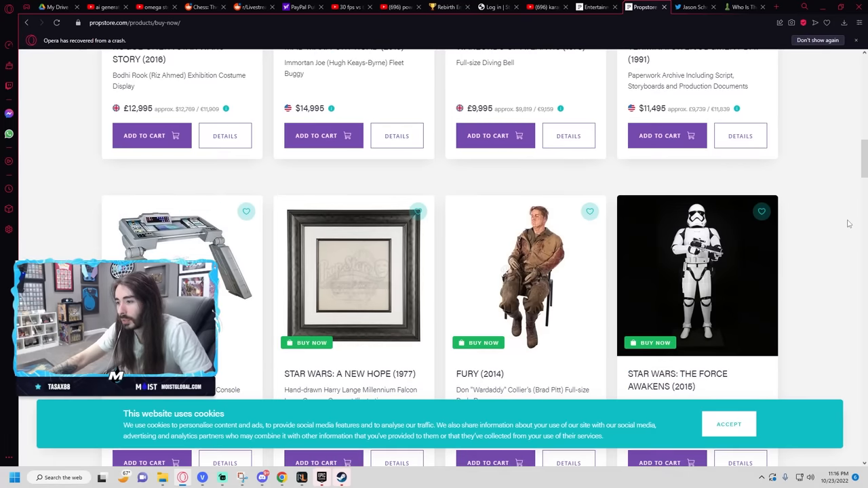
scroll("down", 3)
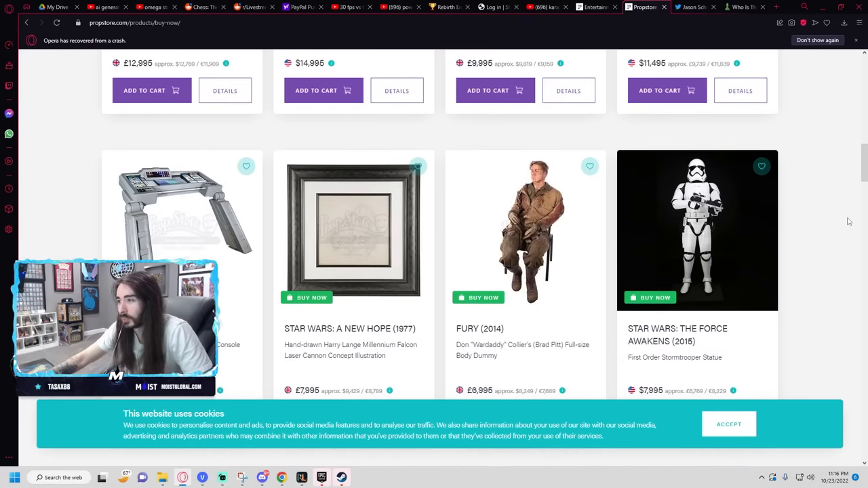
mouse_move(805, 236)
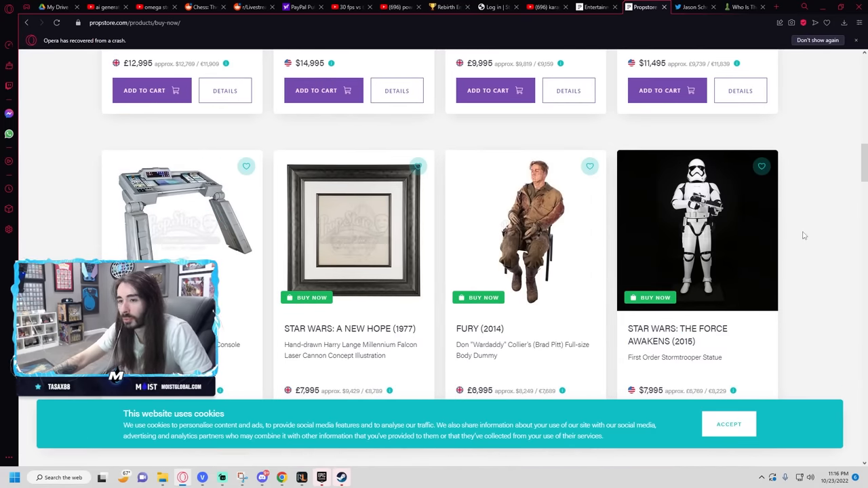
mouse_move(179, 219)
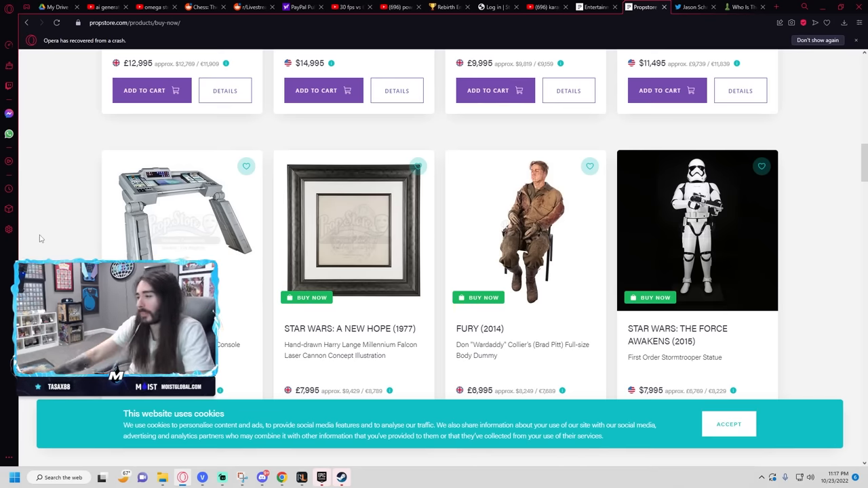
scroll("down", 3)
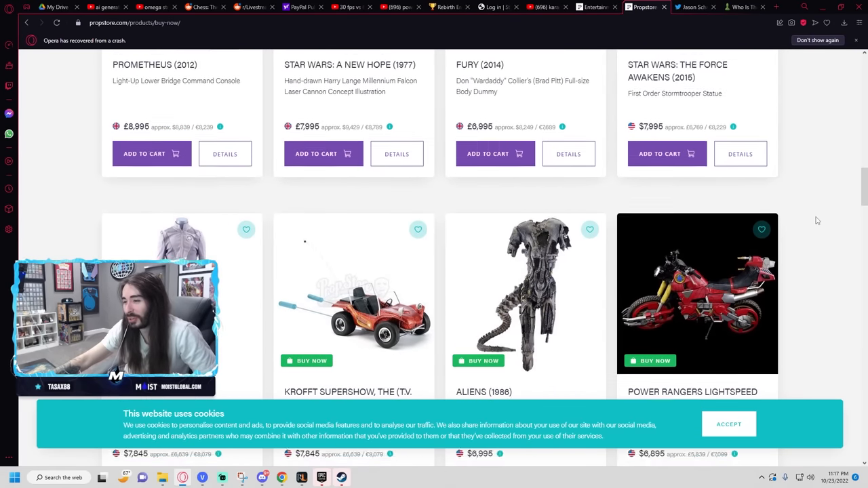
scroll("down", 3)
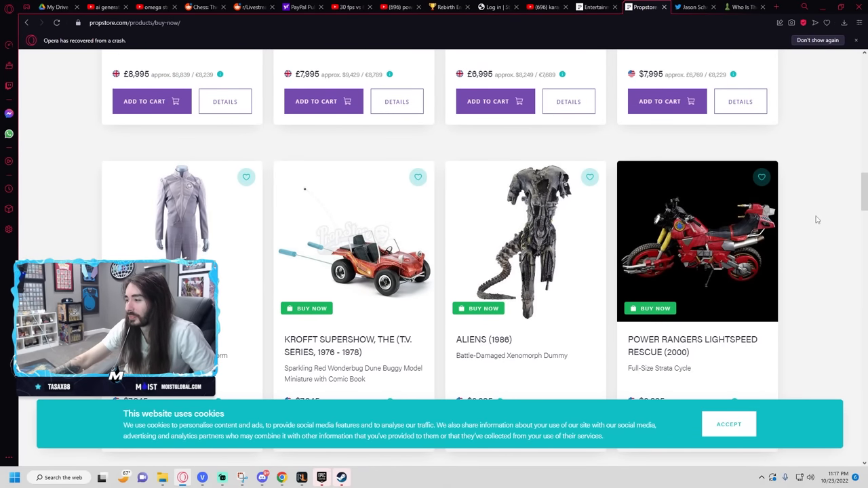
scroll("down", 3)
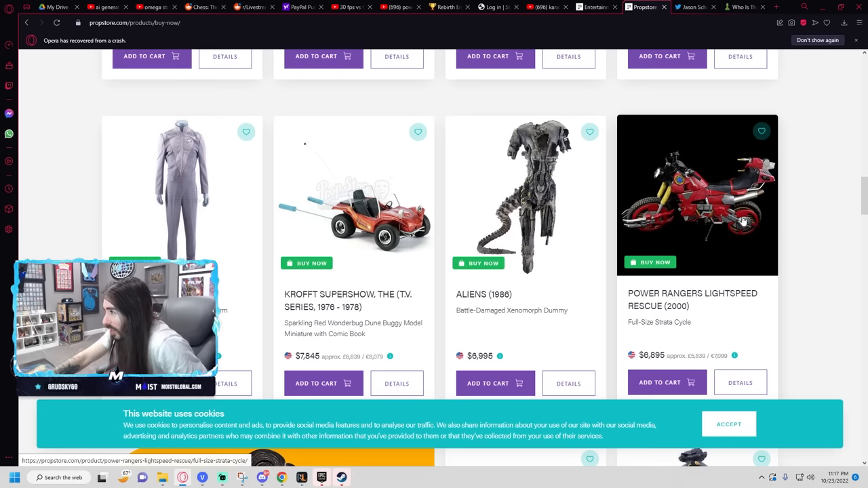
mouse_move(771, 212)
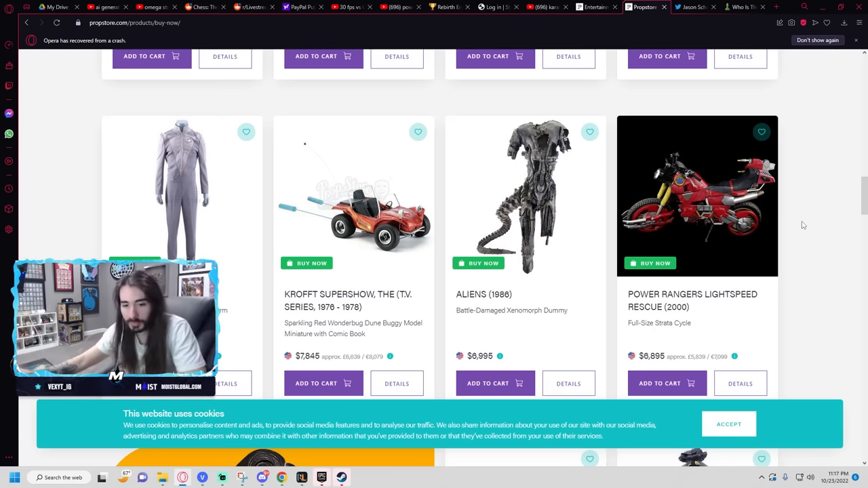
scroll("down", 3)
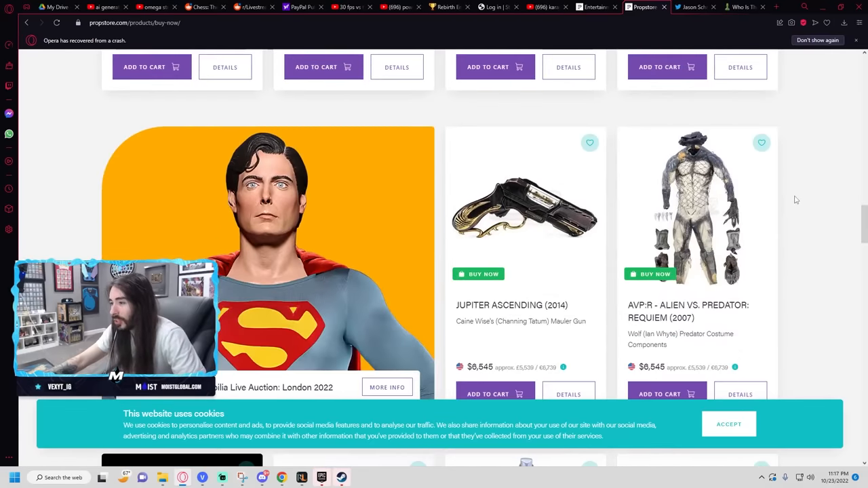
scroll("down", 3)
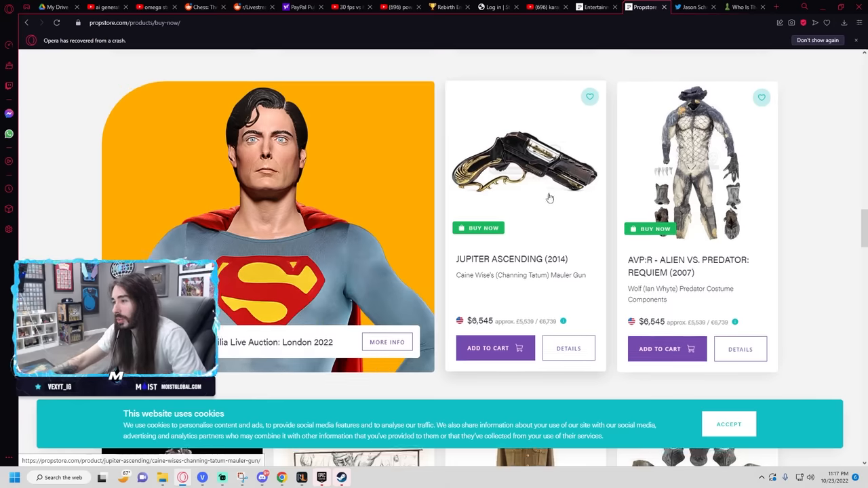
scroll("down", 3)
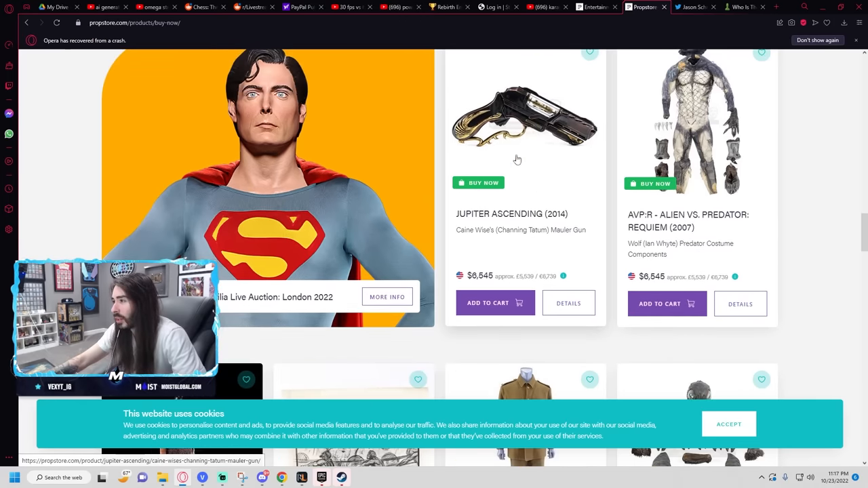
scroll("down", 3)
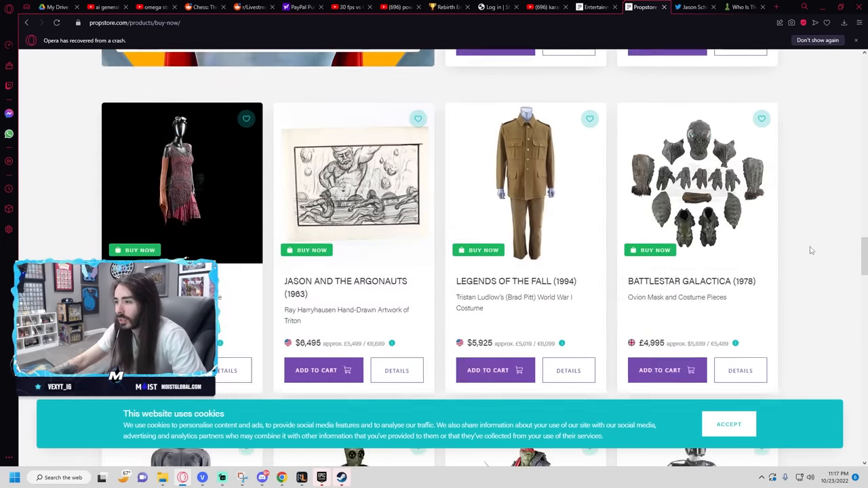
scroll("down", 3)
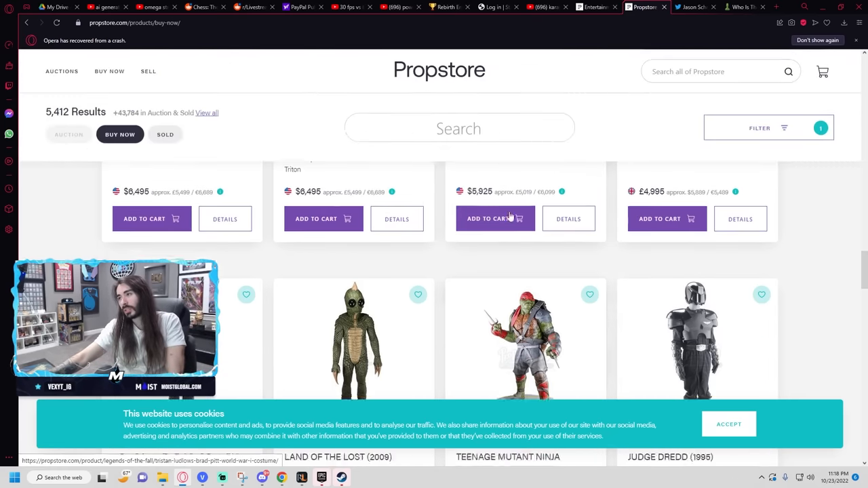
scroll("down", 3)
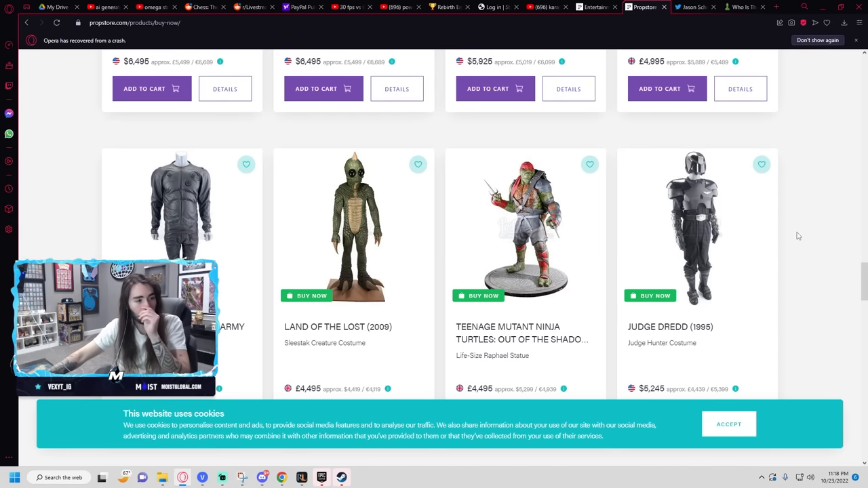
Step: Browse down the Buy Now grid past the Lara Croft and Star Trek items
scroll("down", 3)
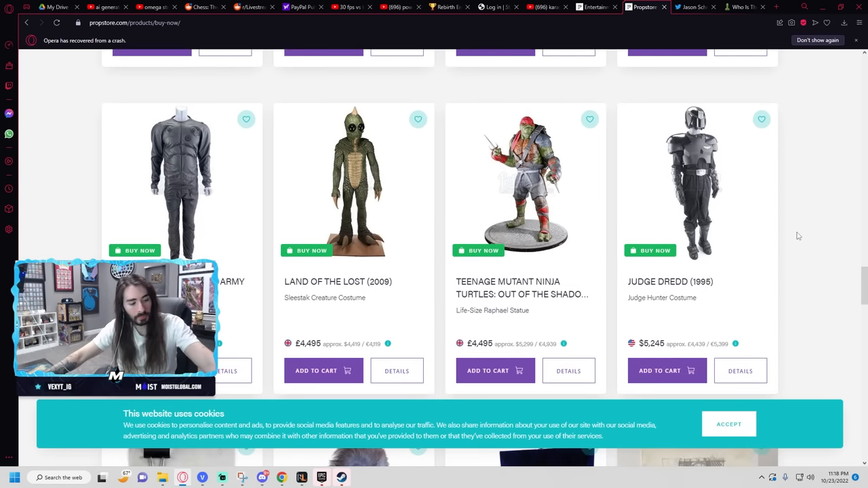
scroll("down", 3)
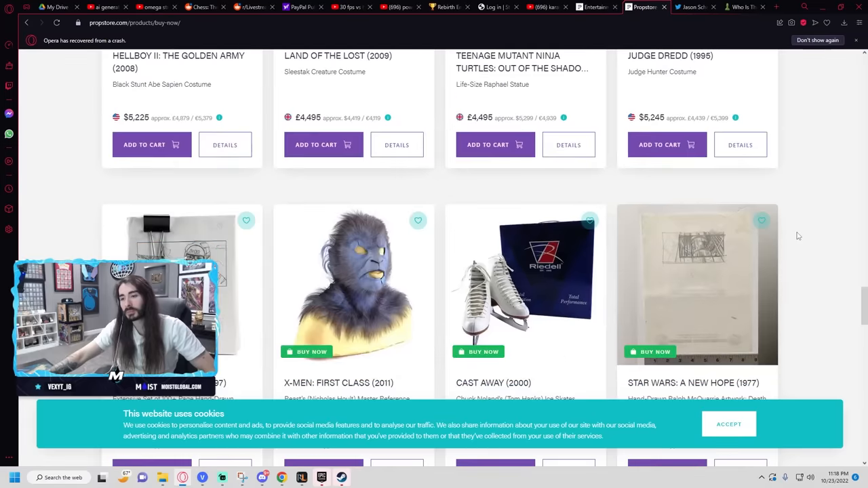
scroll("down", 3)
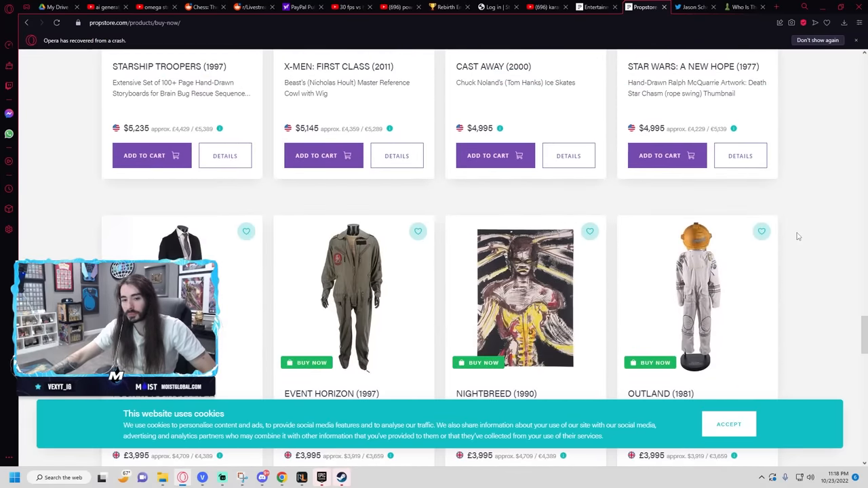
scroll("down", 3)
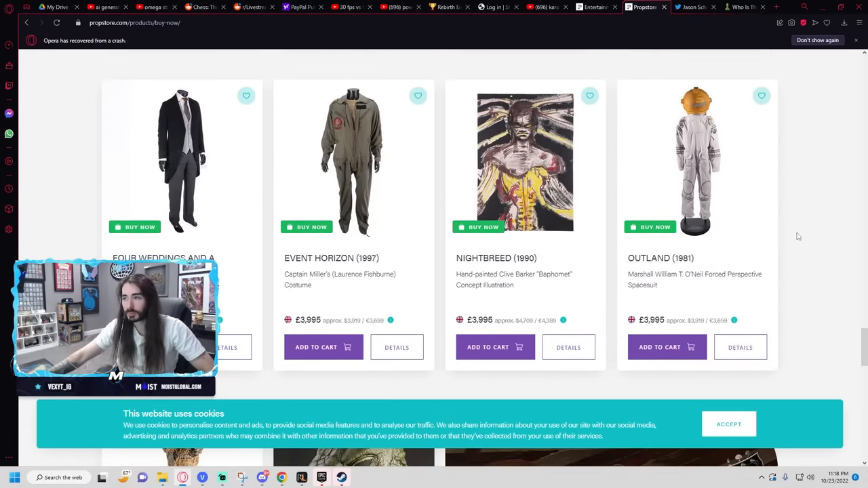
scroll("down", 3)
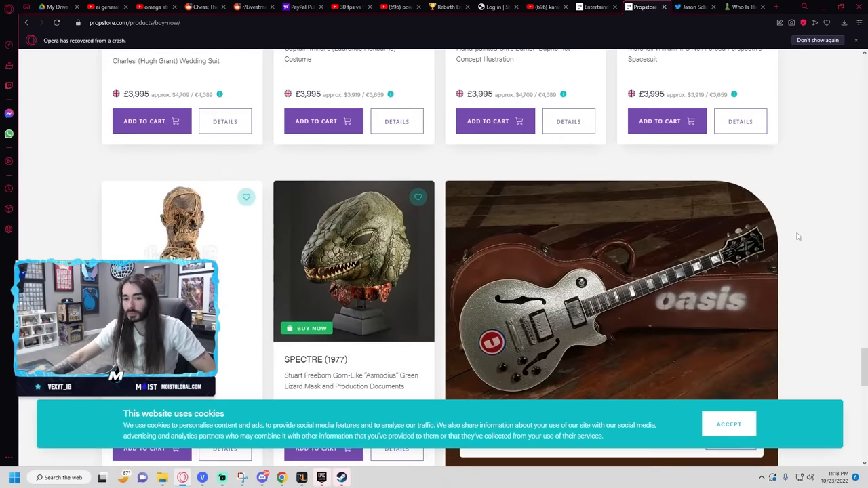
scroll("down", 3)
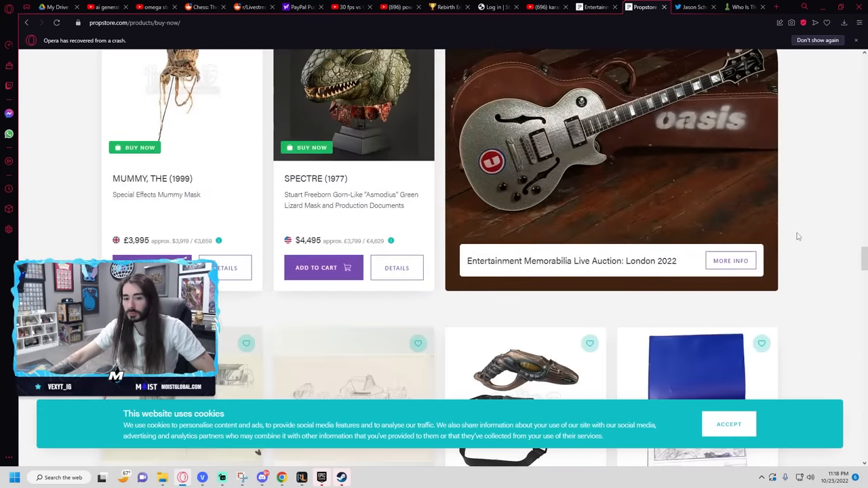
Step: Continue to the Edge of Tomorrow chair, I Am Legend heads and Narnia head row
scroll("down", 3)
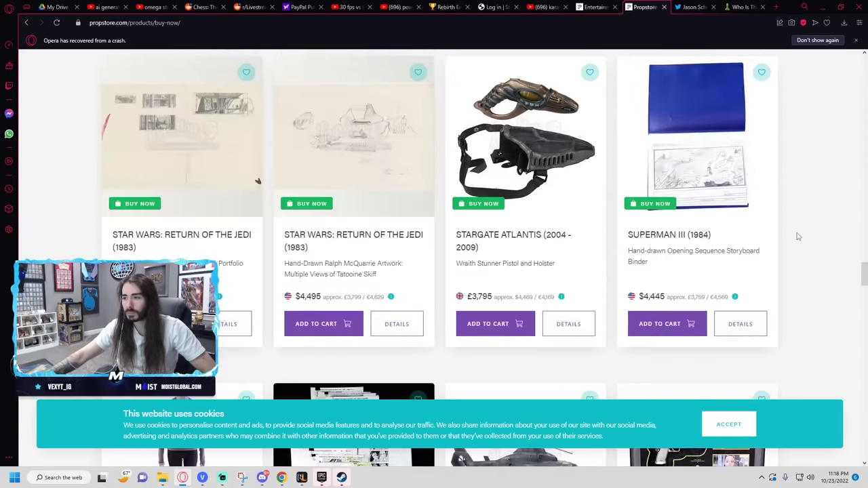
scroll("down", 3)
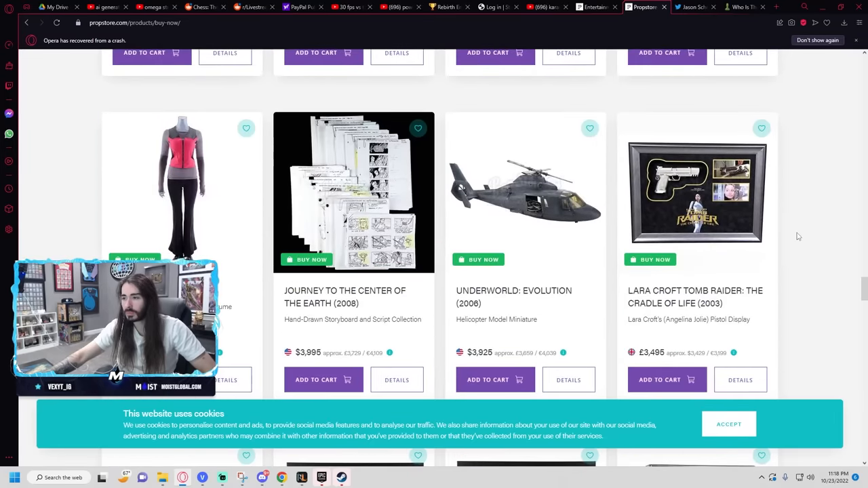
mouse_move(543, 201)
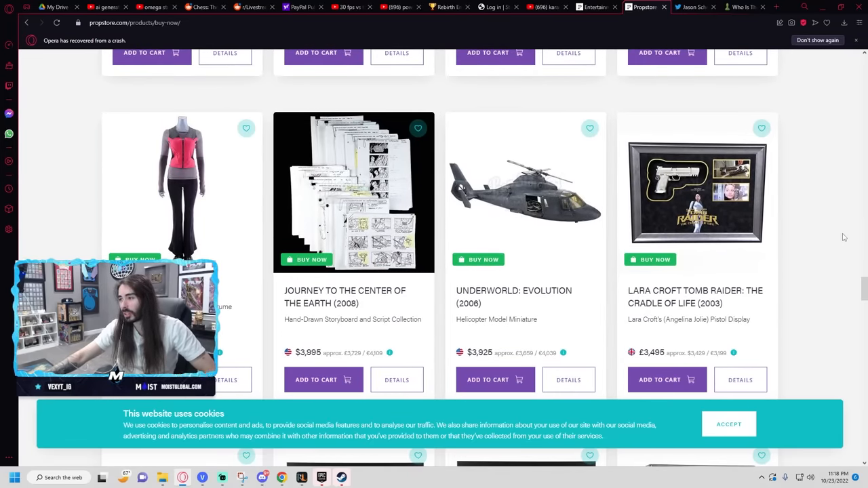
scroll("down", 3)
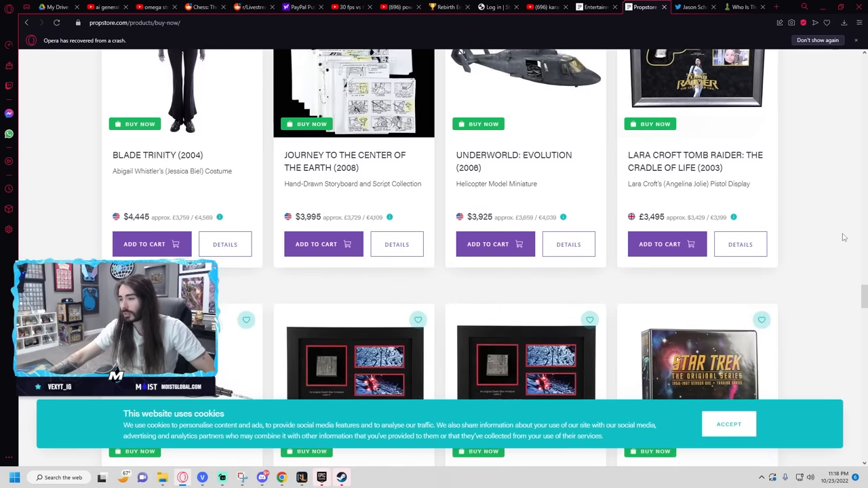
scroll("down", 3)
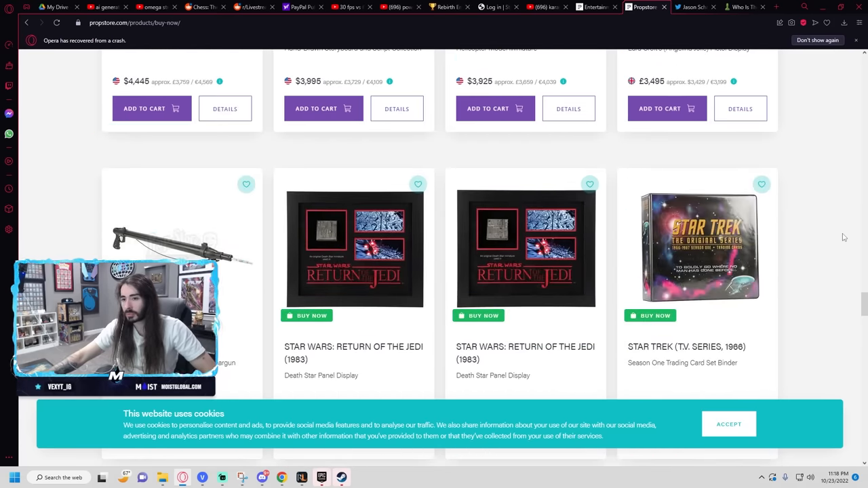
scroll("down", 3)
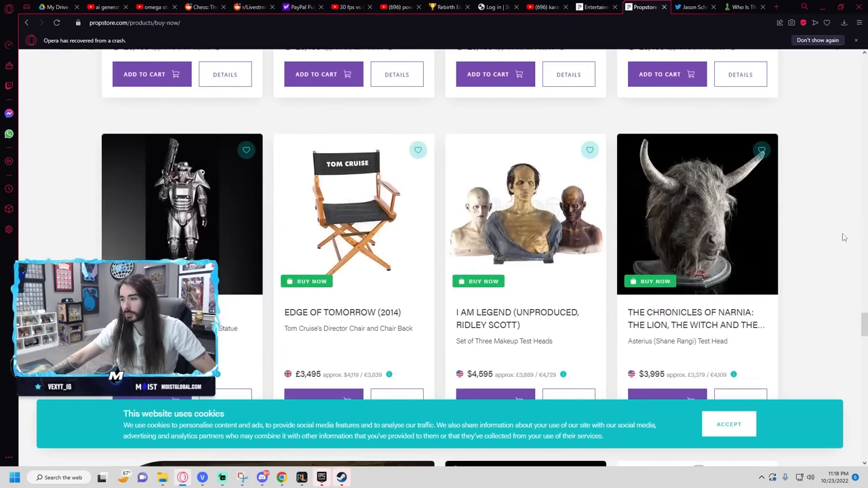
scroll("down", 3)
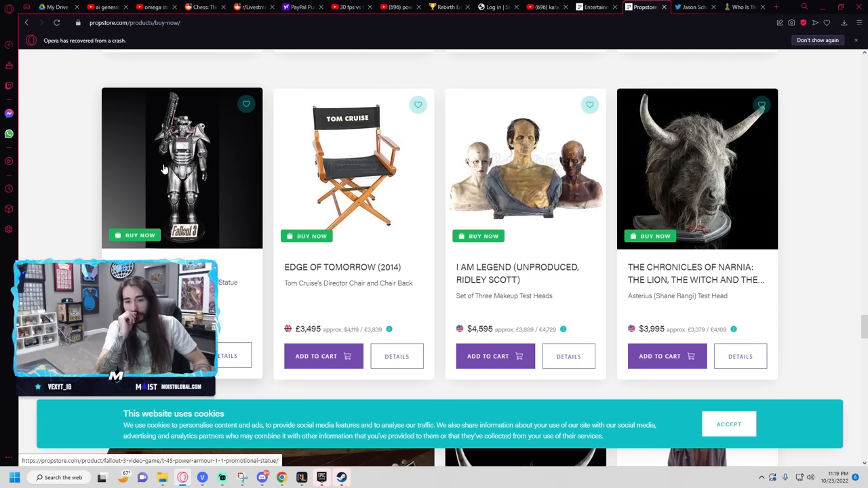
scroll("down", 3)
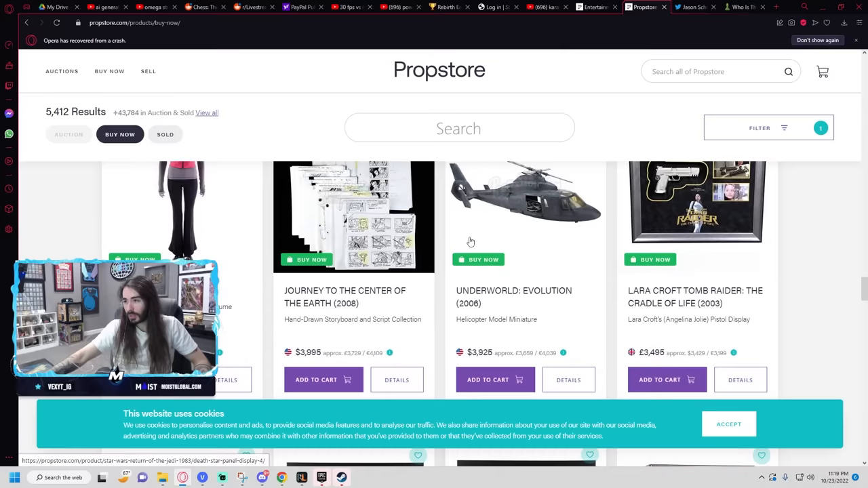
scroll("down", 3)
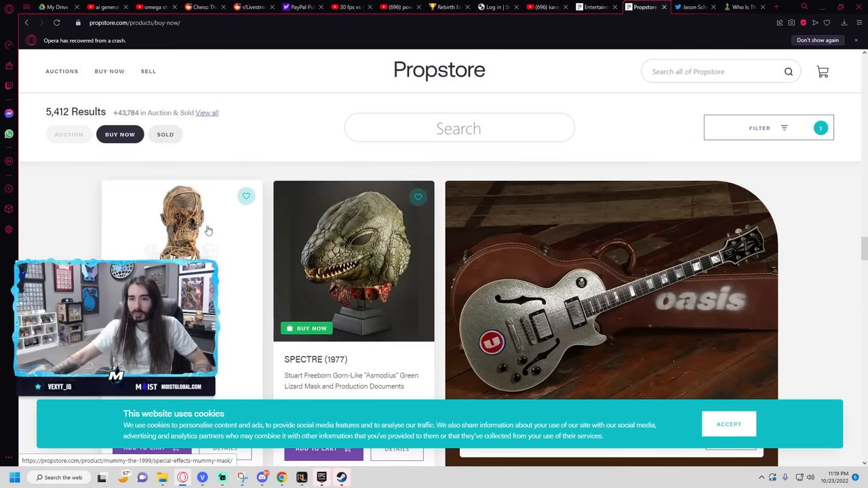
scroll("down", 3)
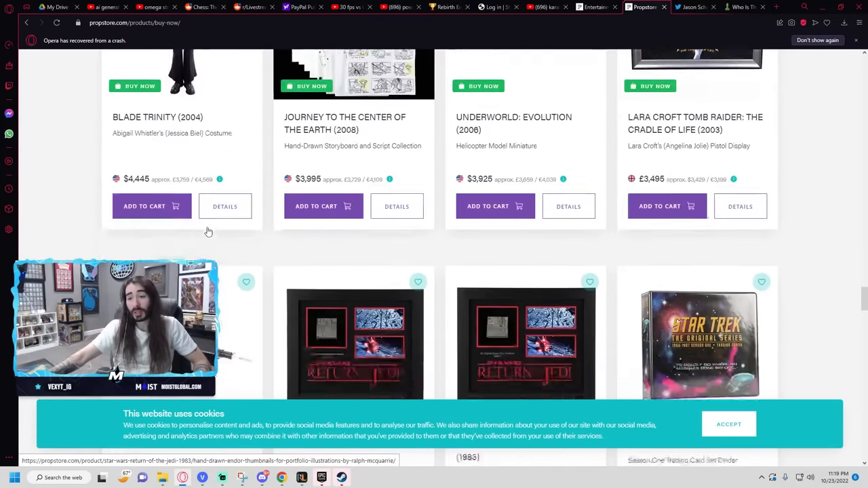
scroll("down", 3)
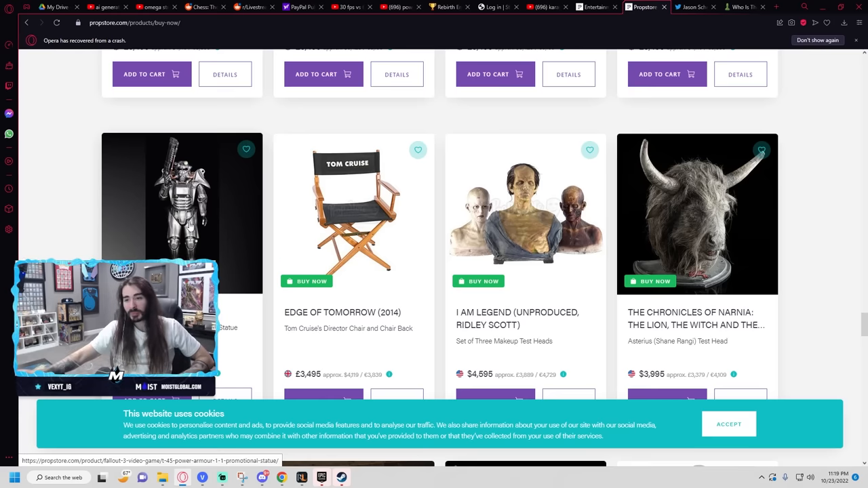
Step: Browse past Mimic, Tron and Red Planet items to the Dracula costume and Star Trek phaser row
scroll("down", 3)
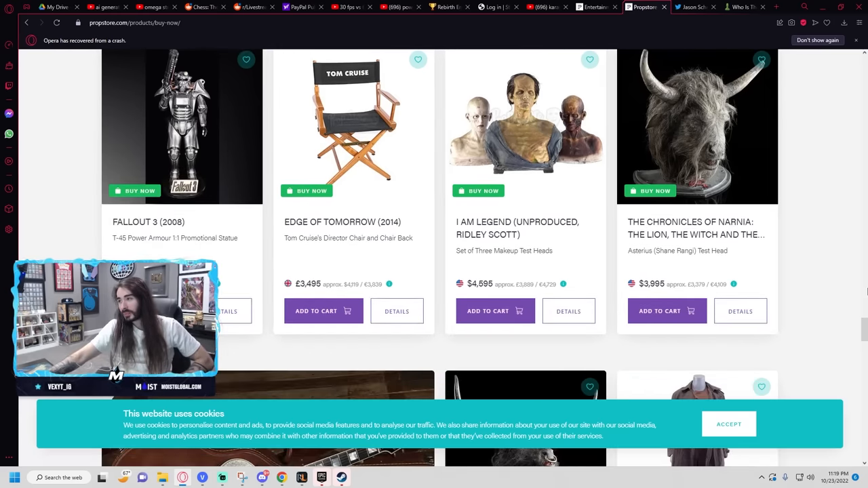
scroll("down", 3)
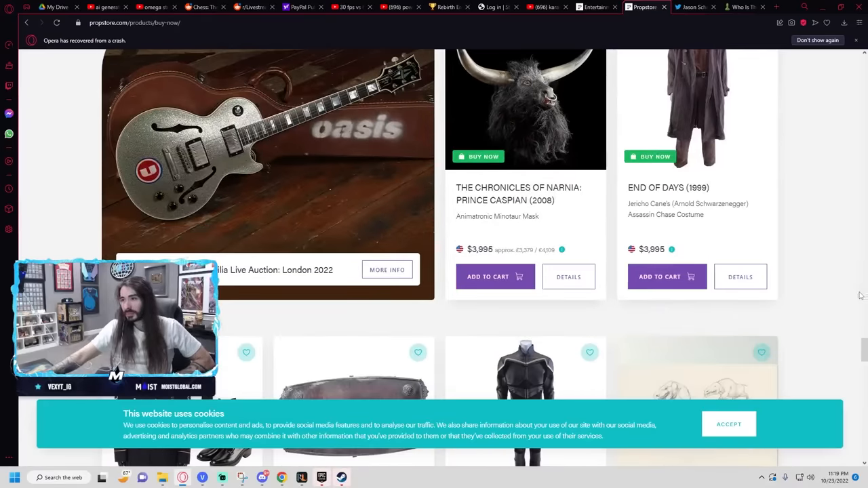
scroll("down", 3)
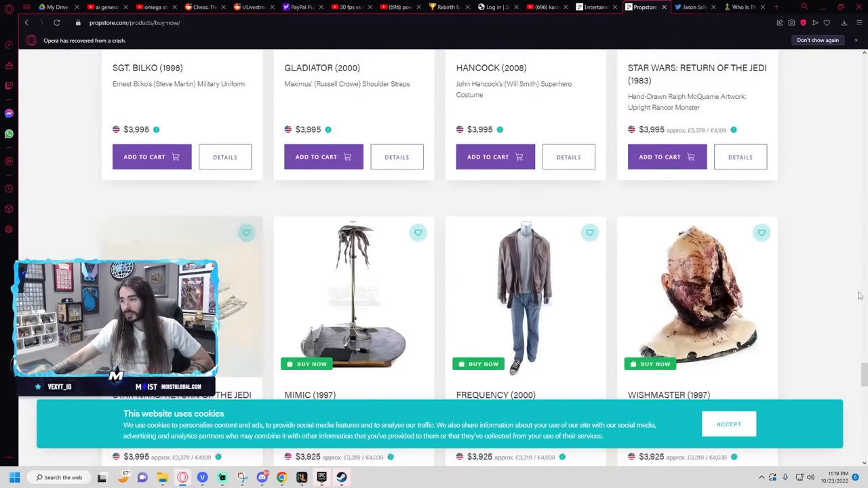
scroll("down", 3)
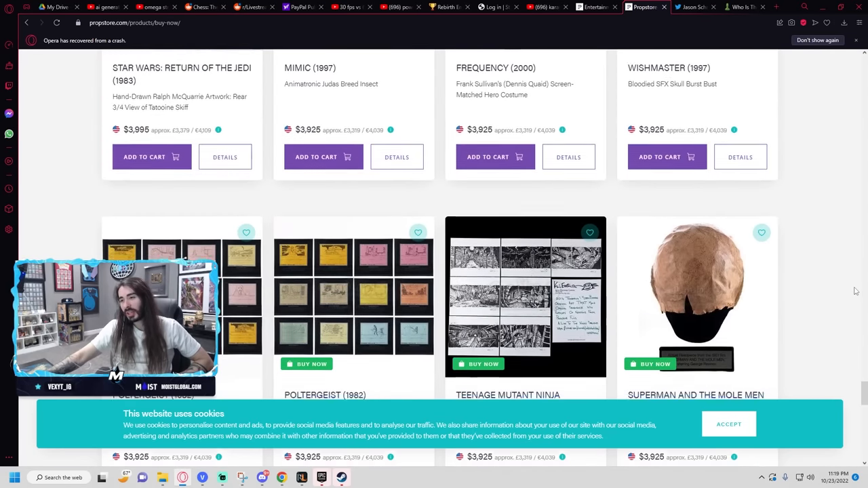
scroll("down", 3)
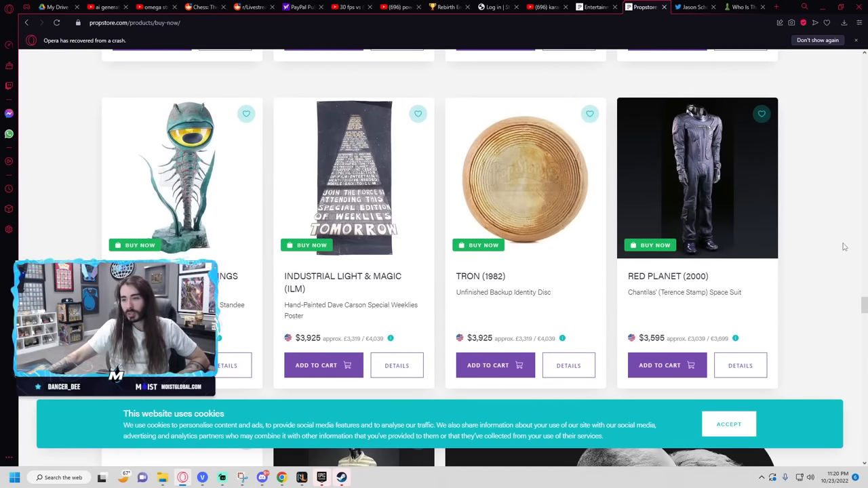
scroll("down", 3)
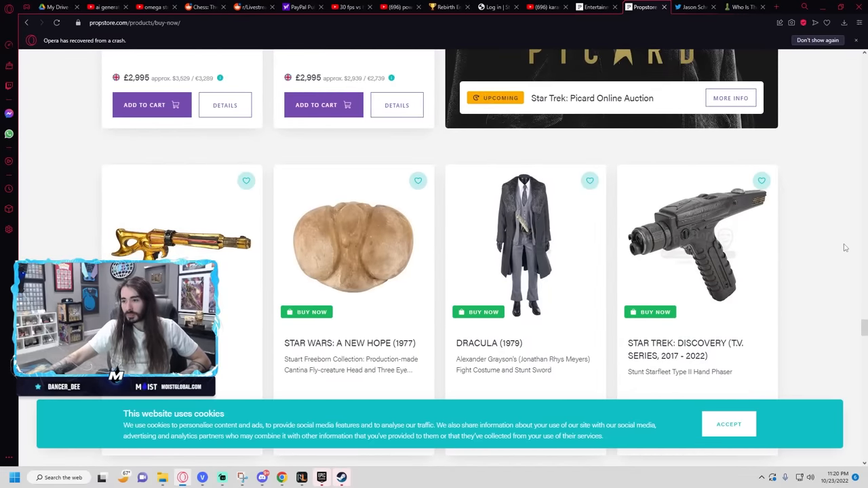
mouse_move(406, 238)
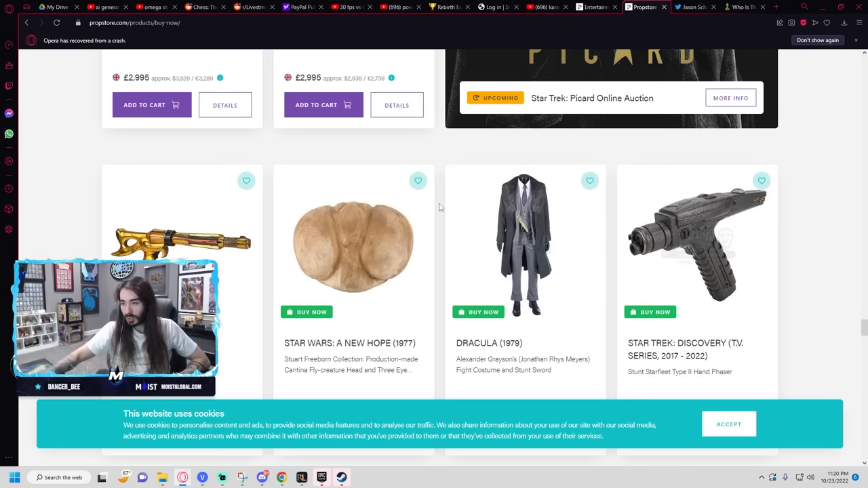
scroll("down", 3)
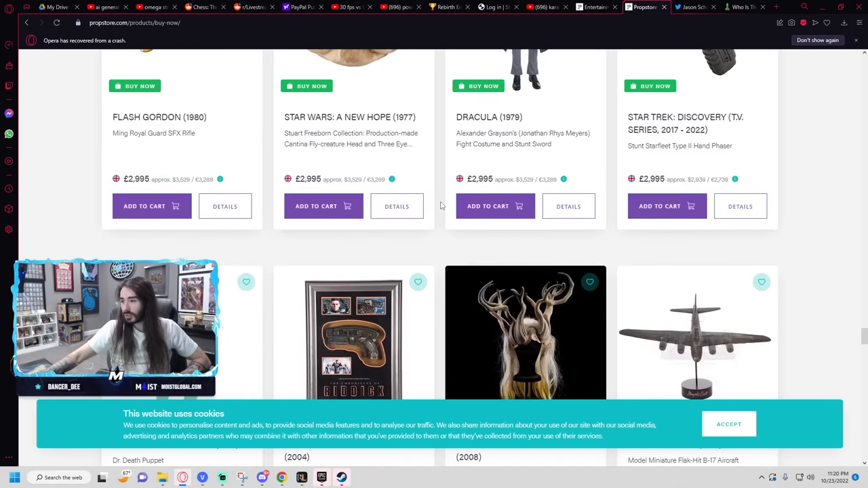
scroll("down", 3)
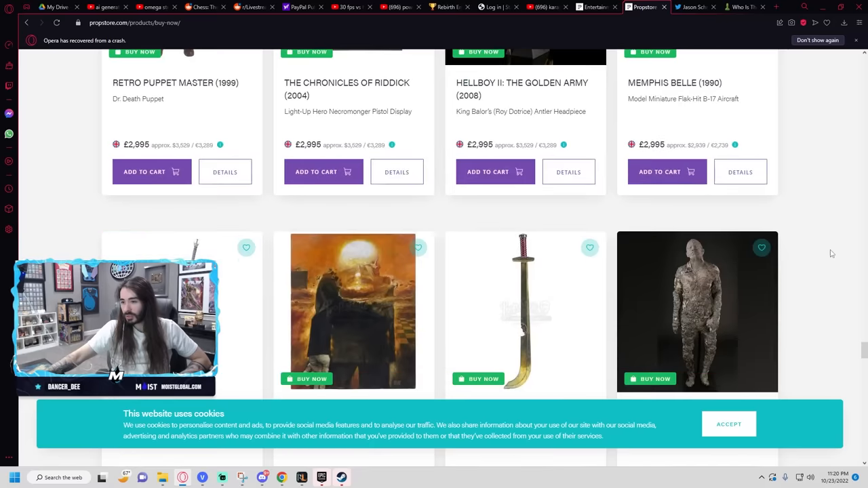
scroll("down", 3)
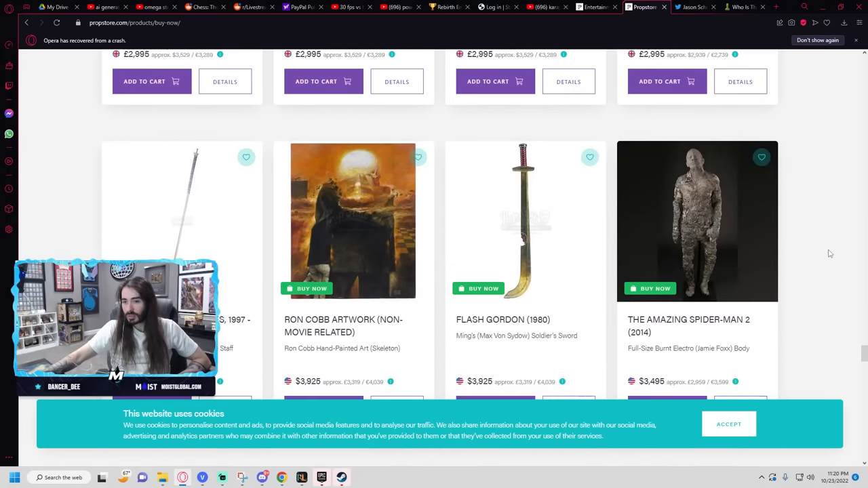
scroll("down", 3)
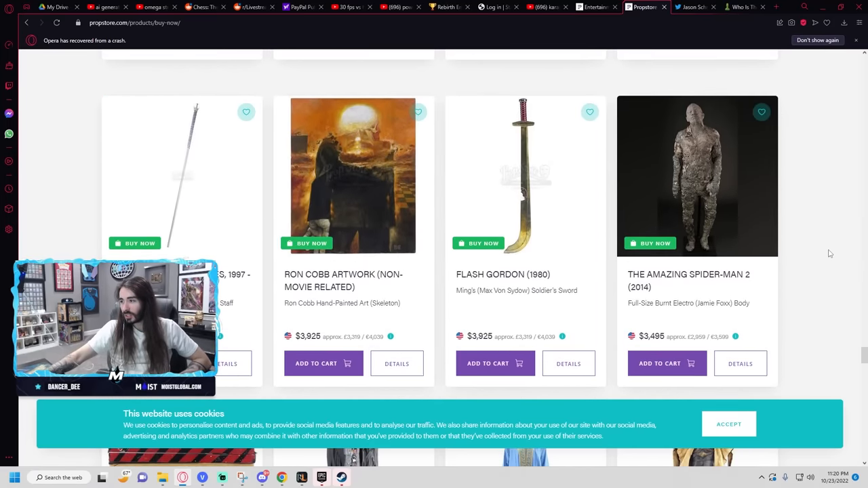
scroll("down", 3)
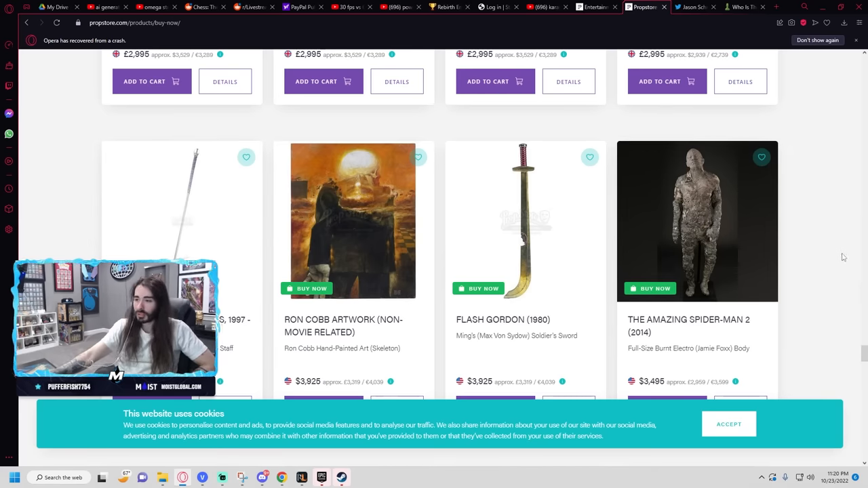
scroll("down", 3)
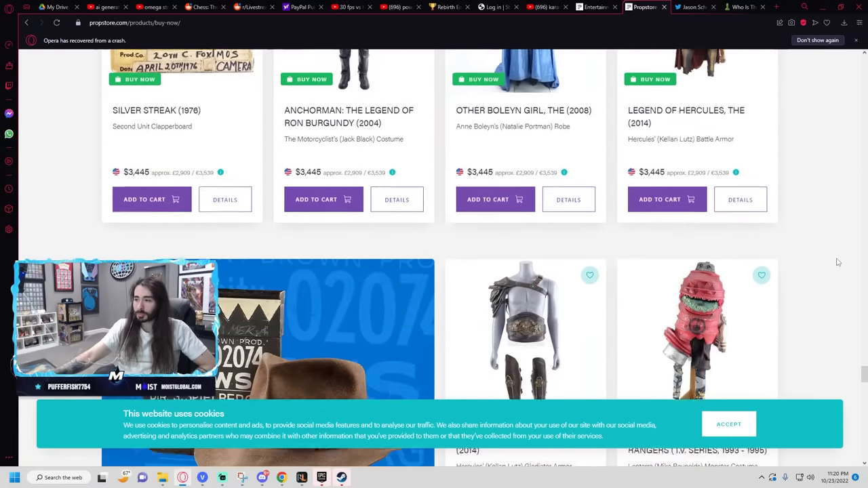
scroll("down", 3)
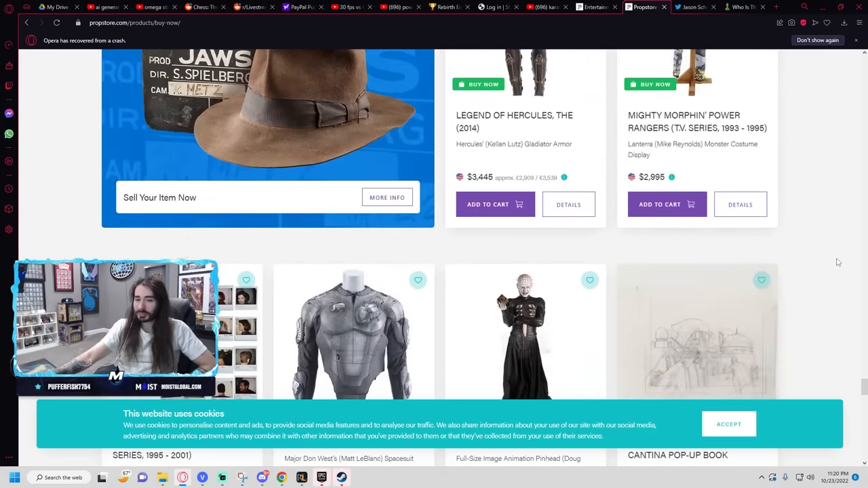
scroll("down", 3)
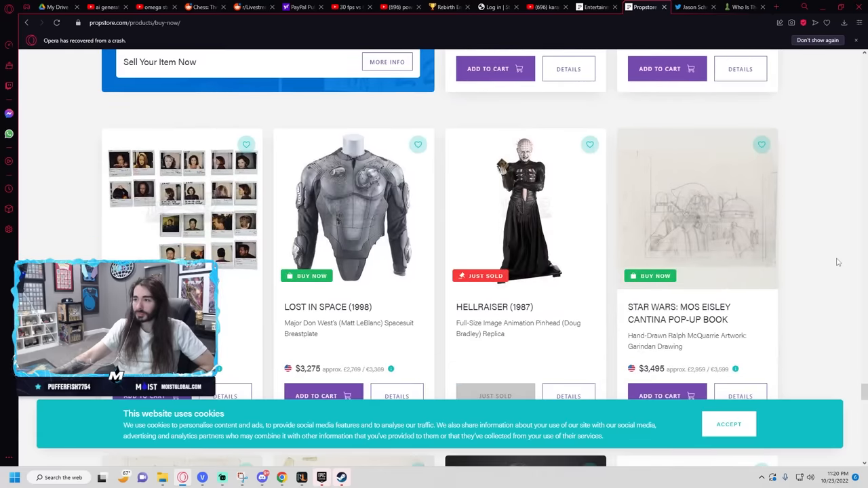
scroll("down", 3)
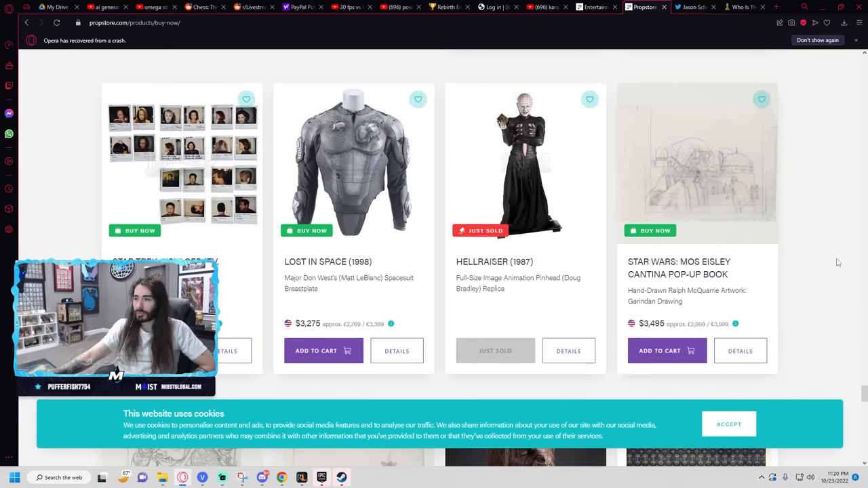
scroll("down", 3)
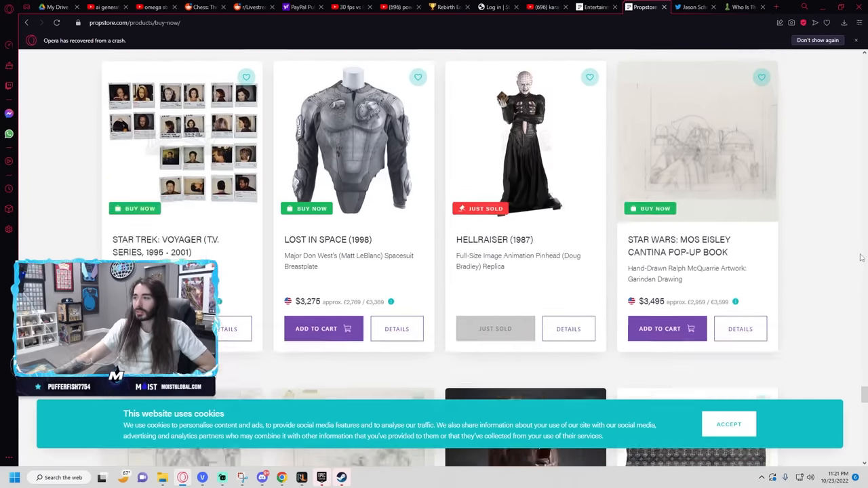
scroll("down", 3)
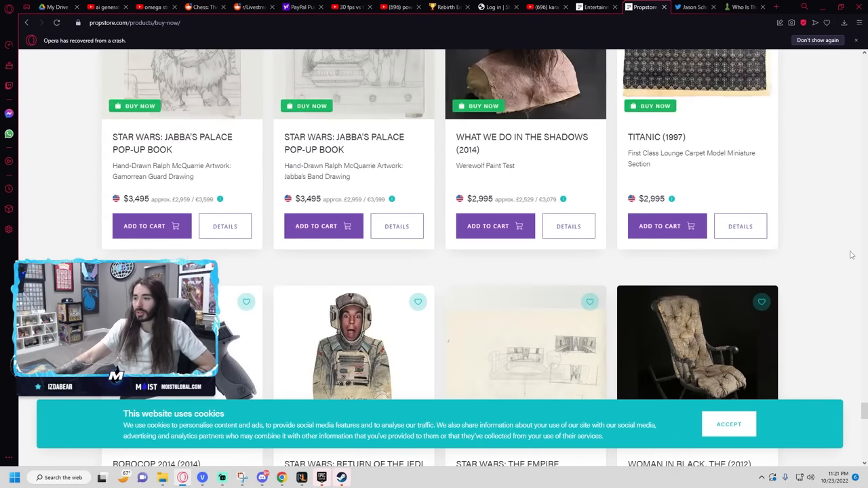
scroll("down", 3)
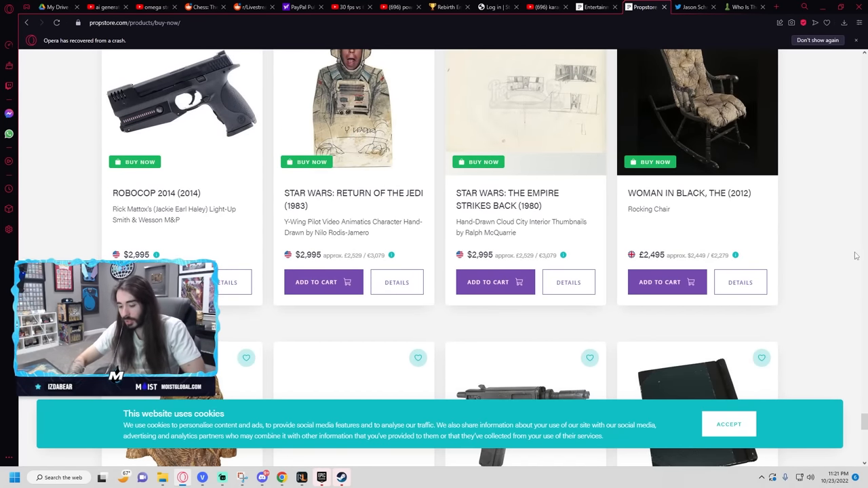
scroll("down", 3)
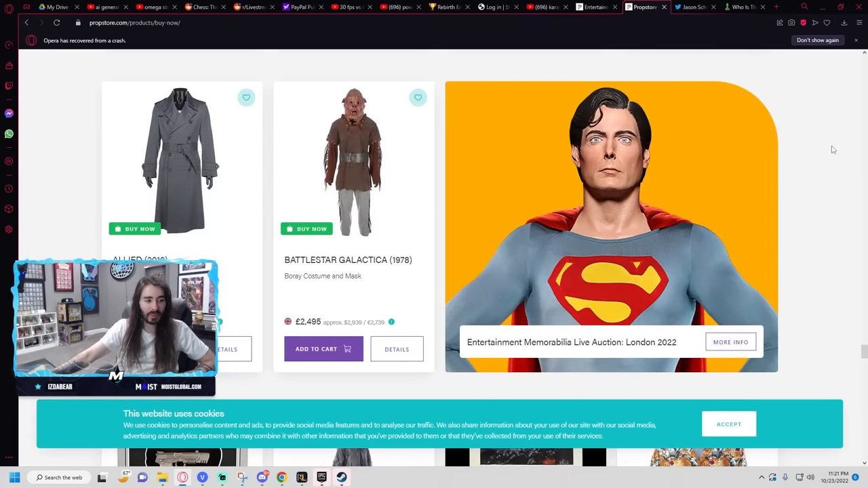
scroll("down", 3)
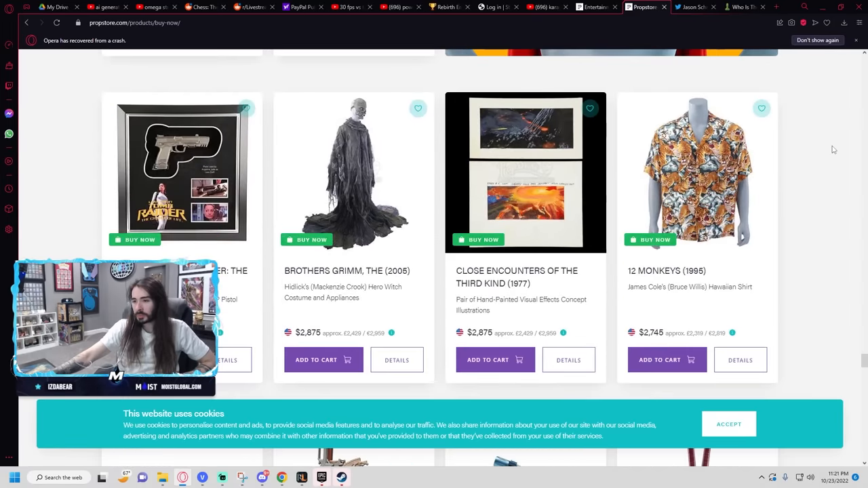
mouse_move(835, 144)
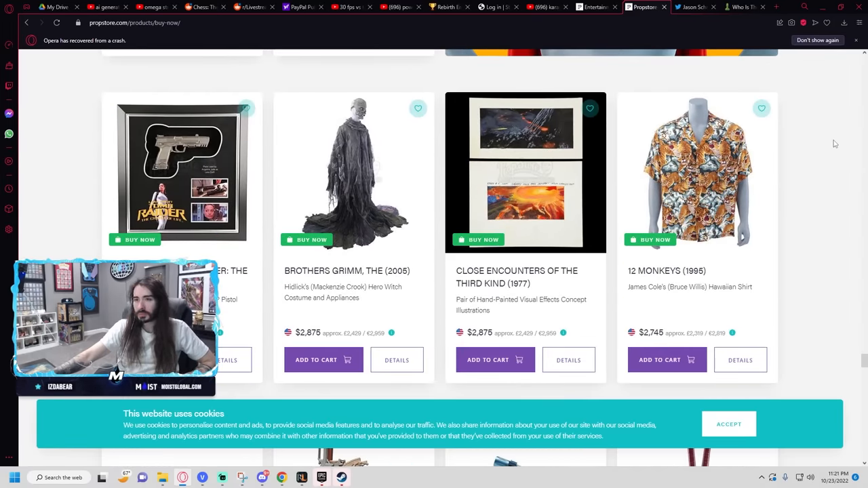
scroll("down", 3)
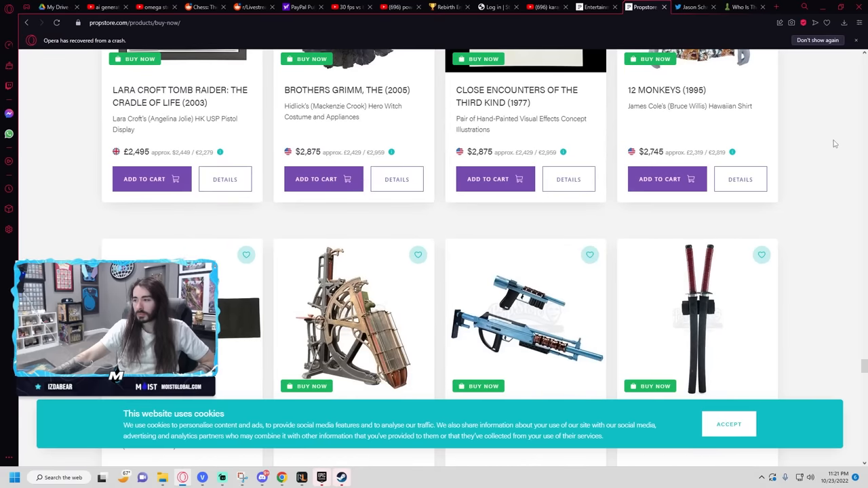
scroll("down", 3)
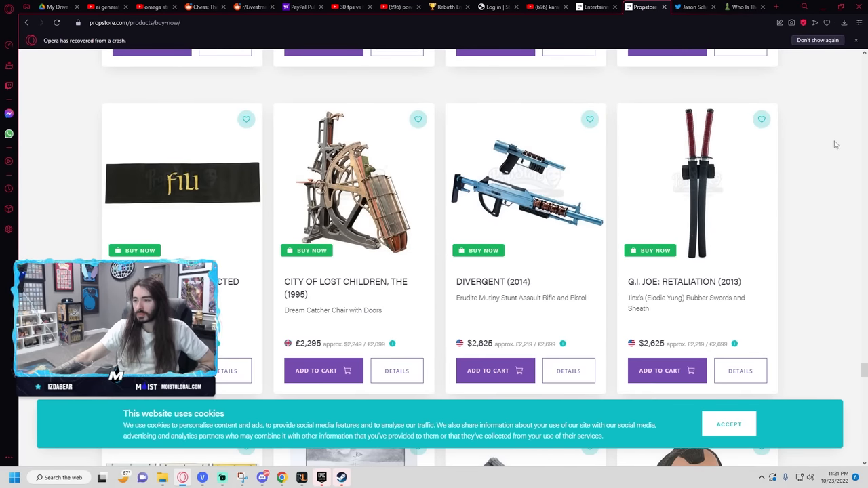
scroll("down", 3)
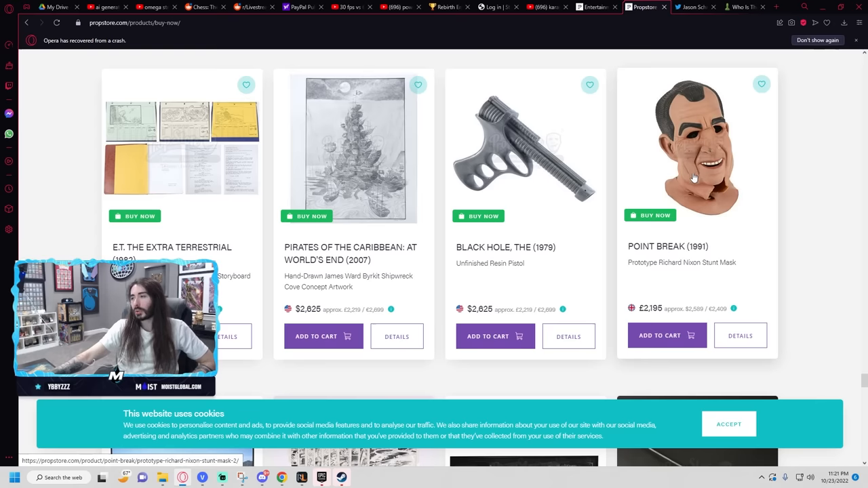
mouse_move(781, 182)
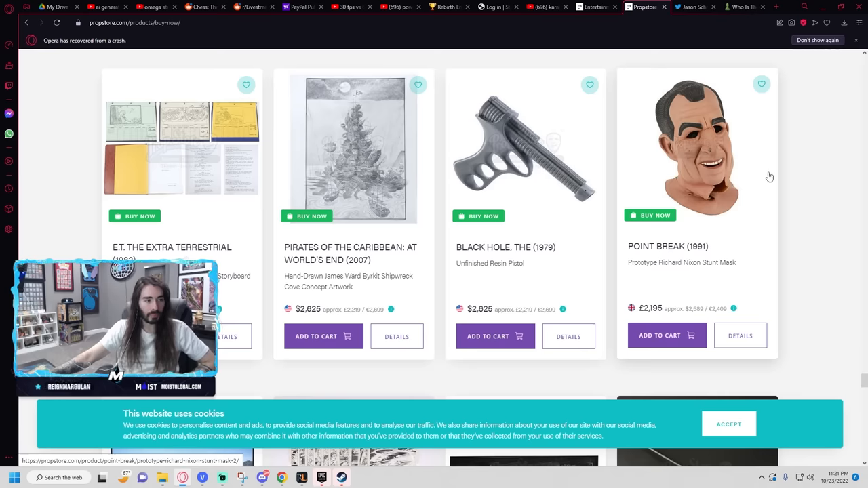
mouse_move(768, 179)
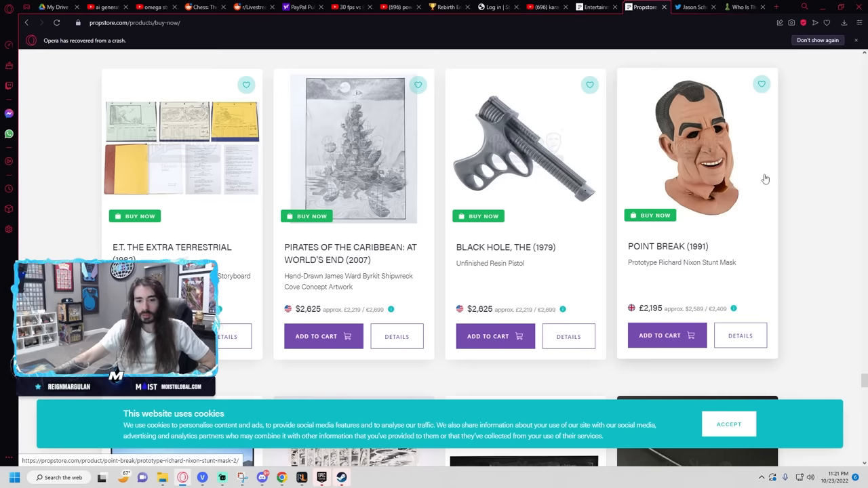
scroll("down", 3)
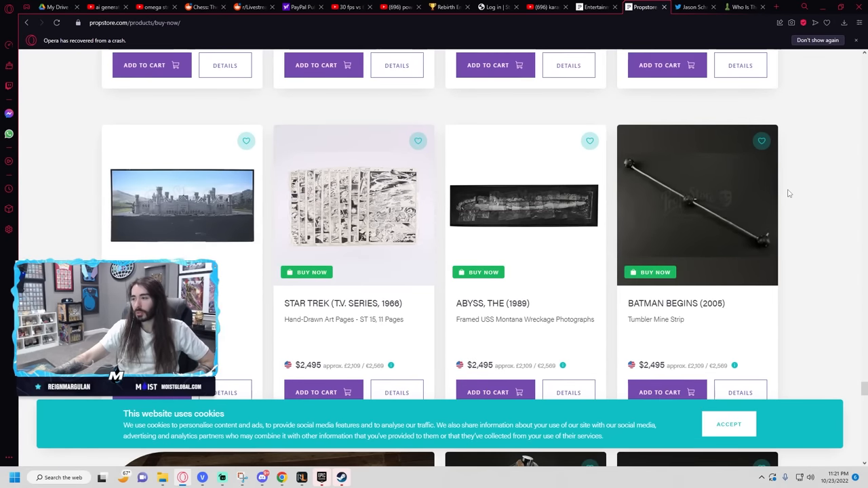
mouse_move(784, 195)
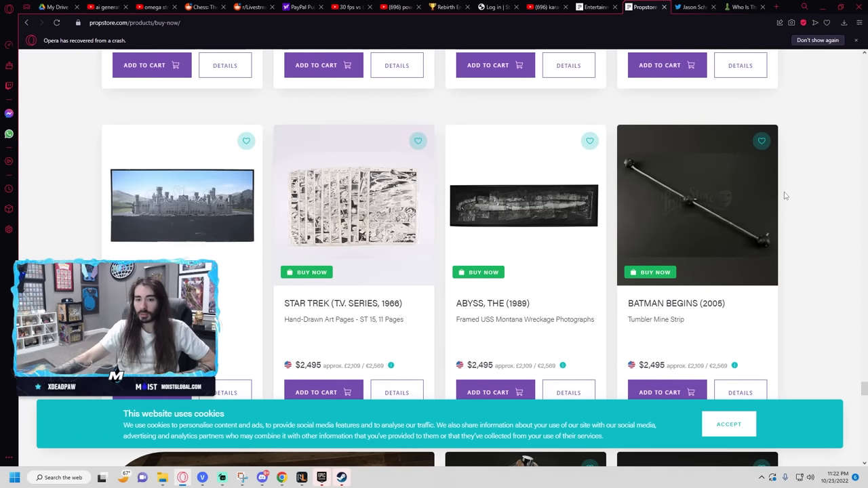
scroll("down", 3)
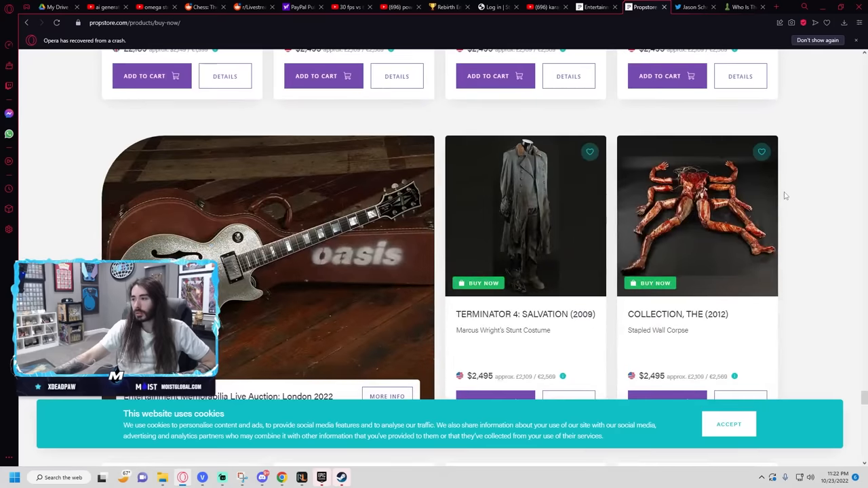
scroll("down", 3)
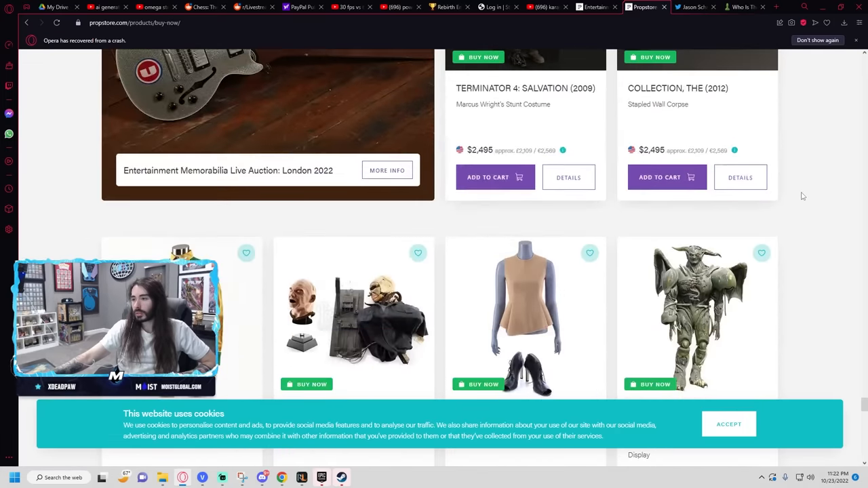
scroll("down", 3)
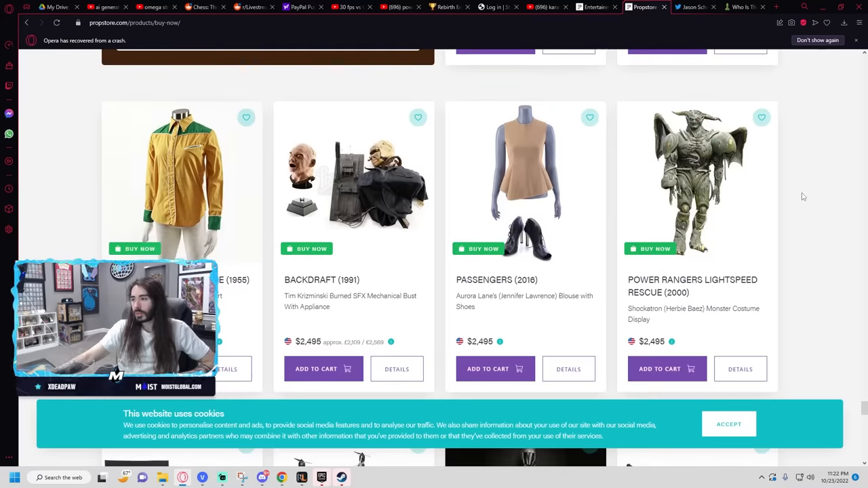
mouse_move(847, 197)
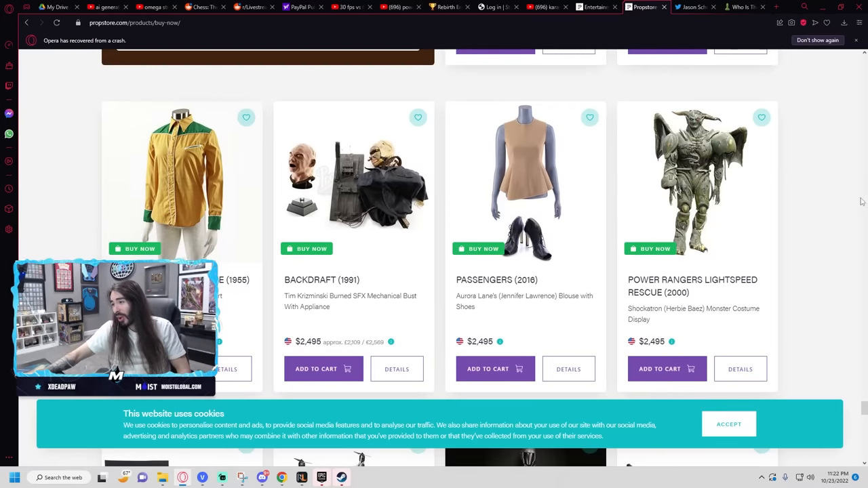
mouse_move(763, 198)
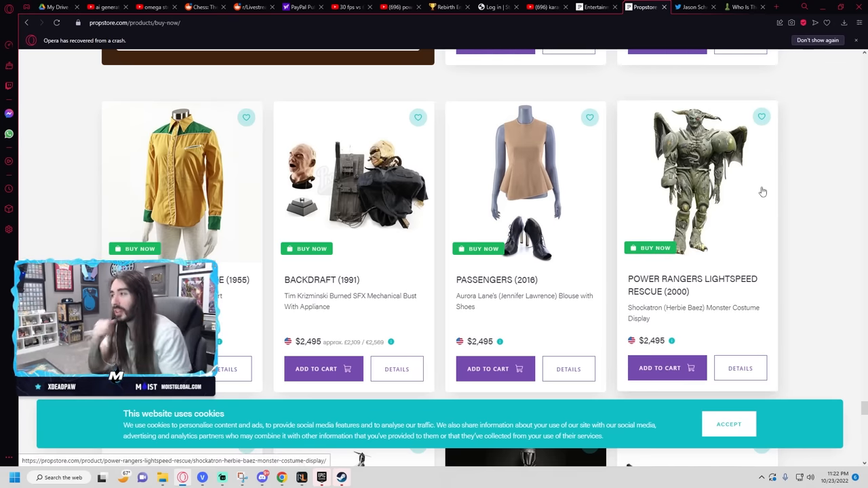
mouse_move(760, 189)
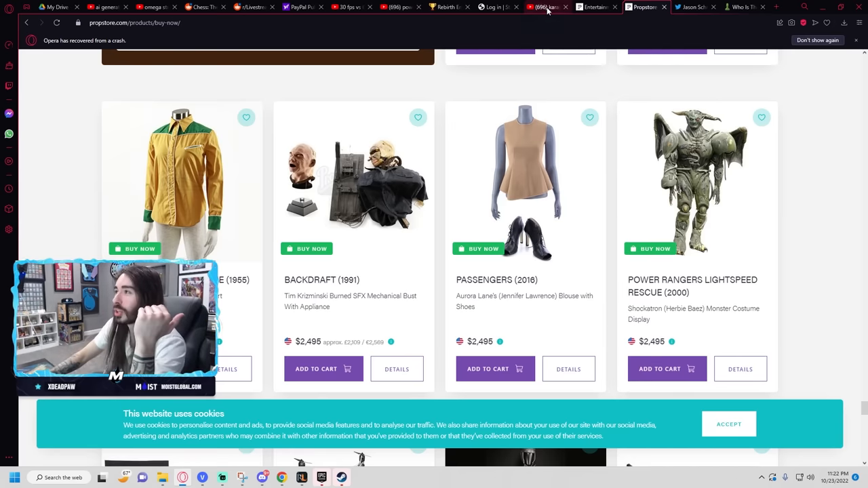
Step: Search YouTube for 'power rangers lightspeed rescue shockatron'
left_click(546, 7)
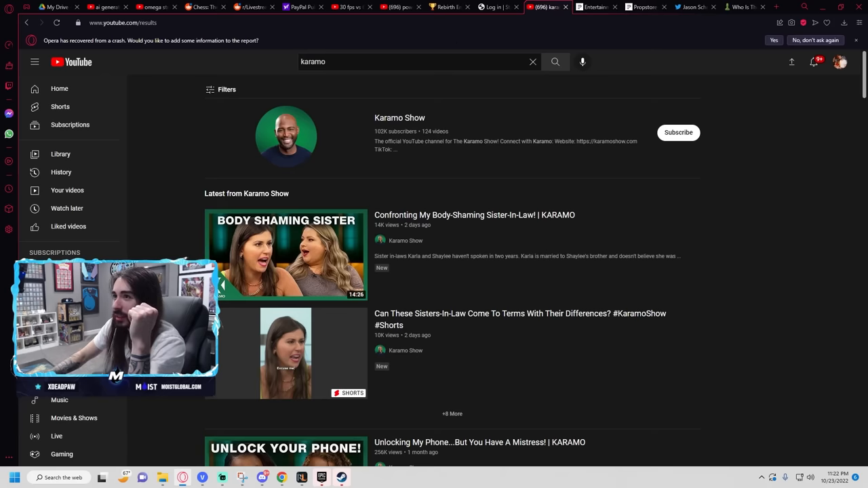
type("power rangers lightspeed rescue shockatron")
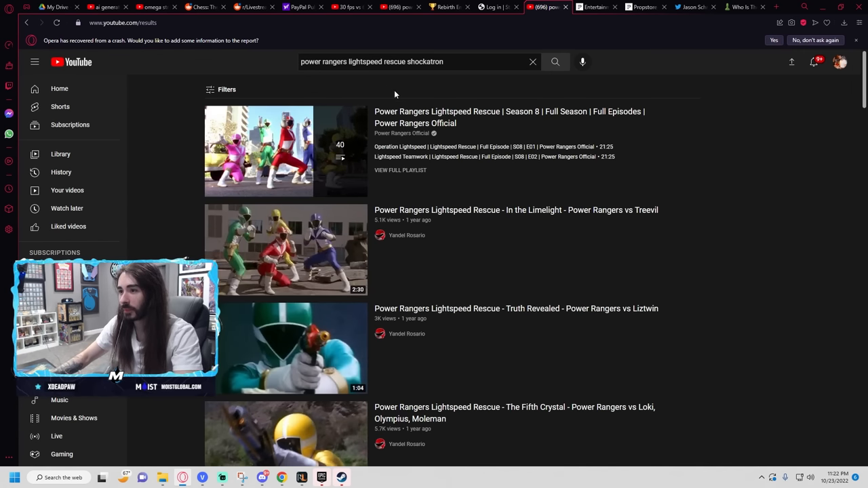
mouse_move(534, 233)
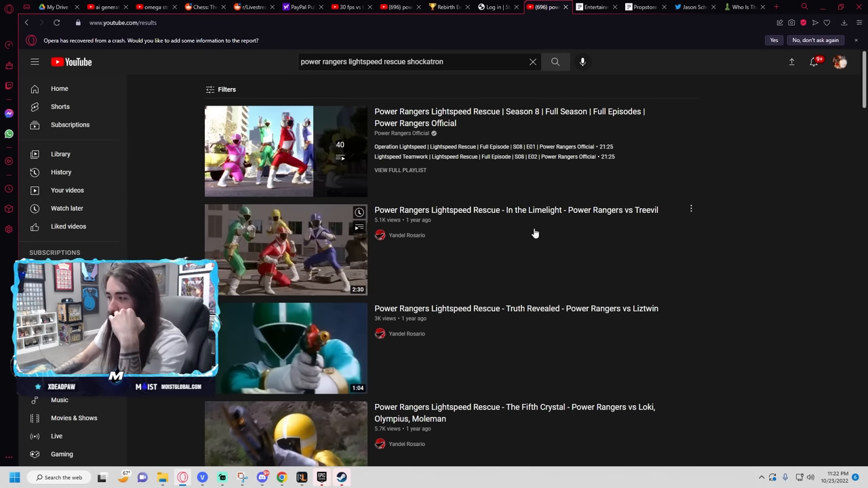
scroll("down", 3)
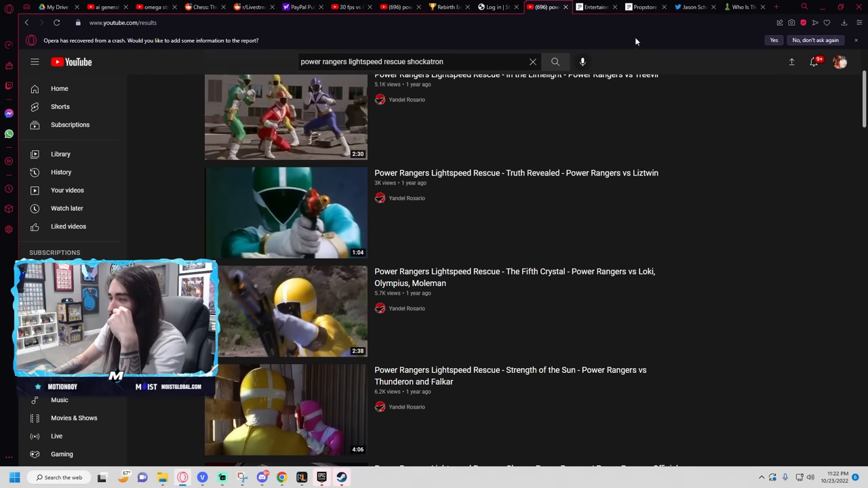
left_click(643, 7)
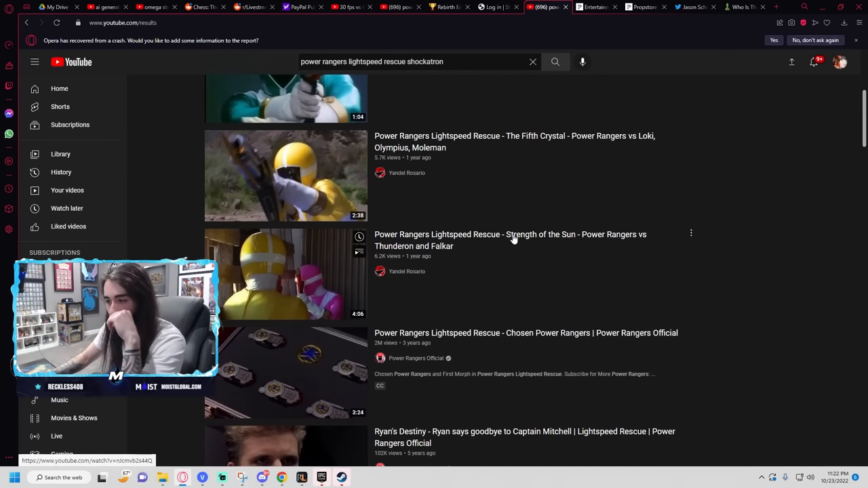
Step: Look through the Shockatron video results down the page
scroll("down", 3)
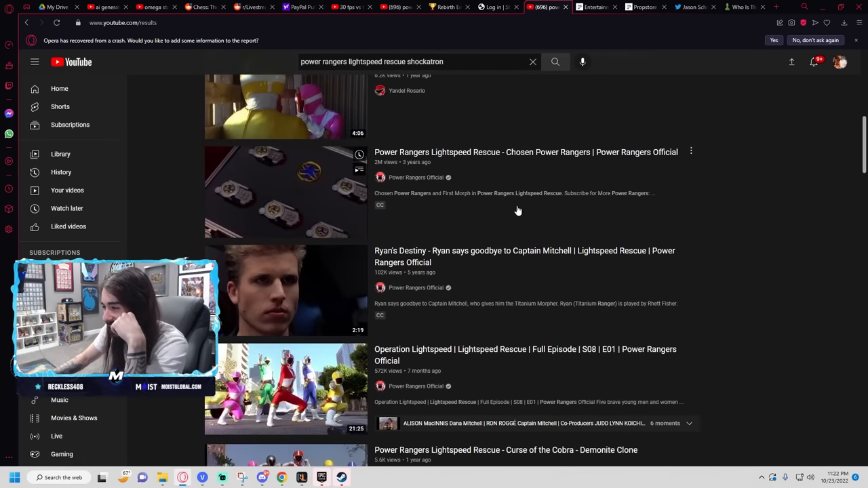
scroll("down", 3)
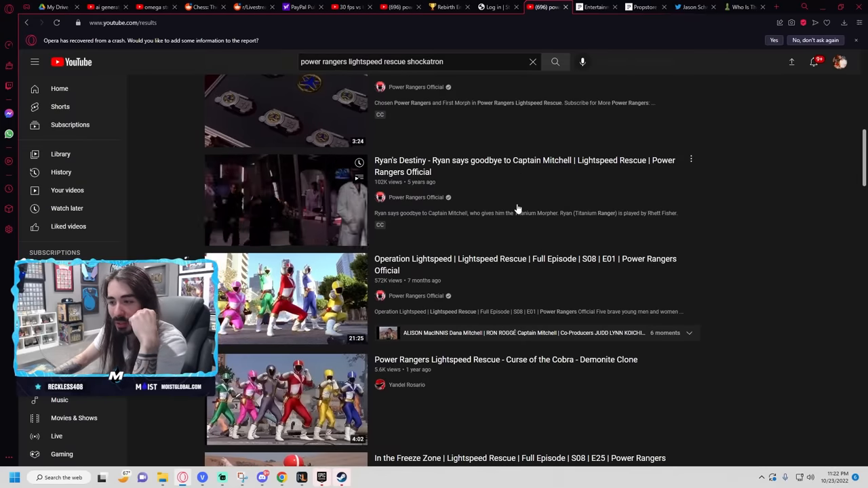
scroll("down", 3)
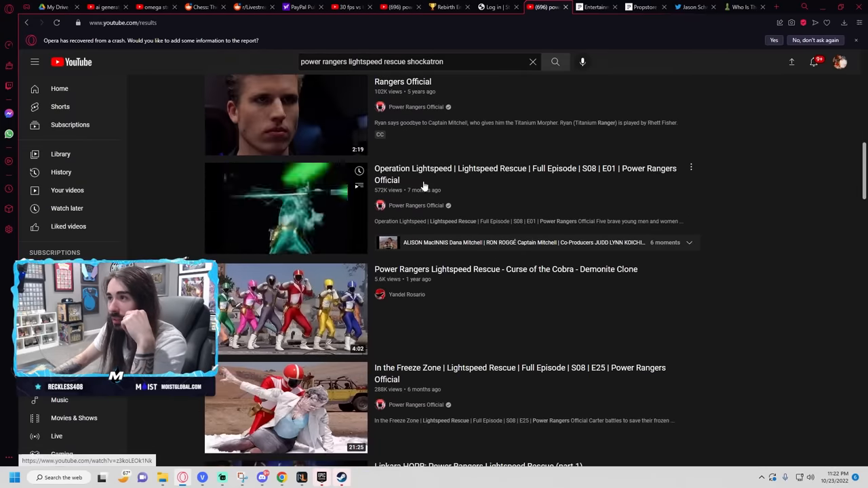
scroll("down", 3)
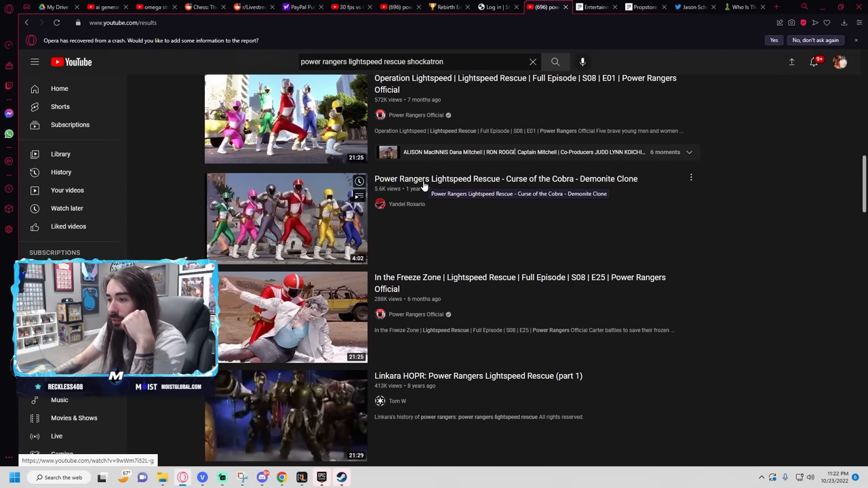
scroll("down", 3)
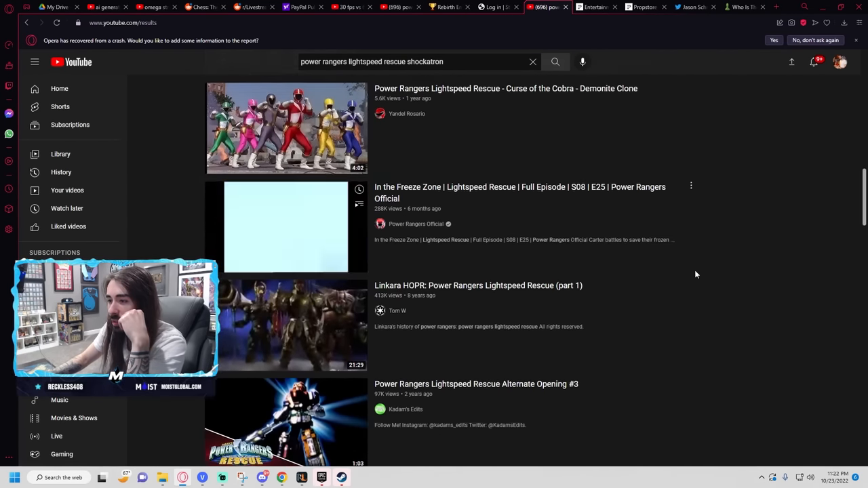
scroll("down", 3)
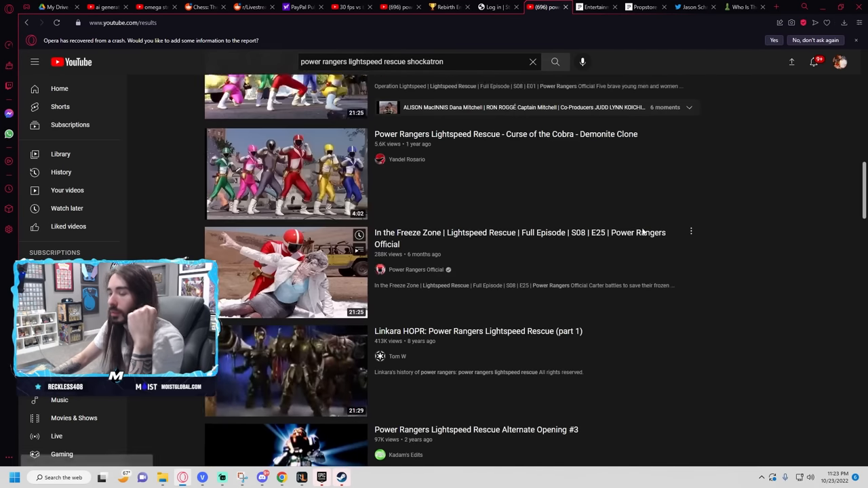
scroll("down", 3)
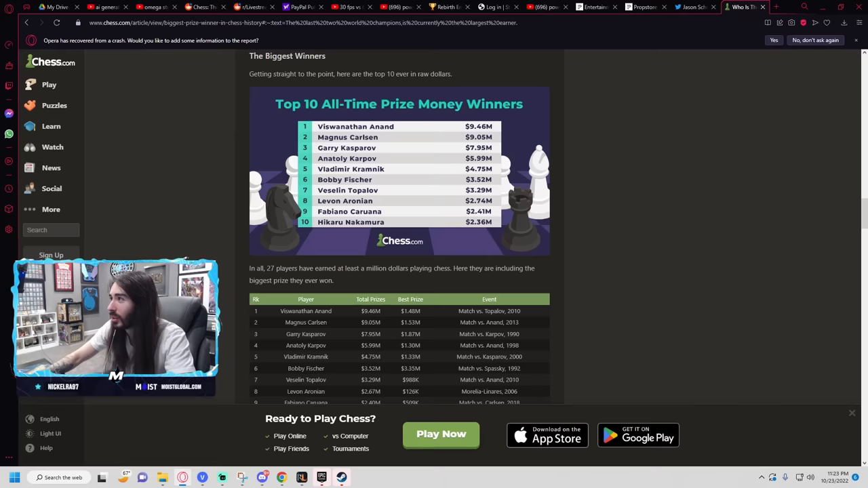
Step: Search Google for Power Rangers Lightspeed Rescue Shockatron and load the RangerWiki Shockatron article, retrying when it loads blank
type("powre")
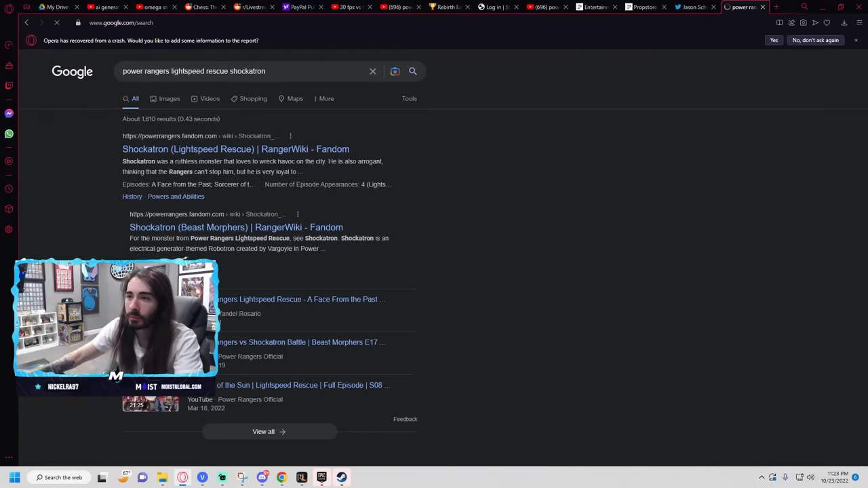
left_click(237, 148)
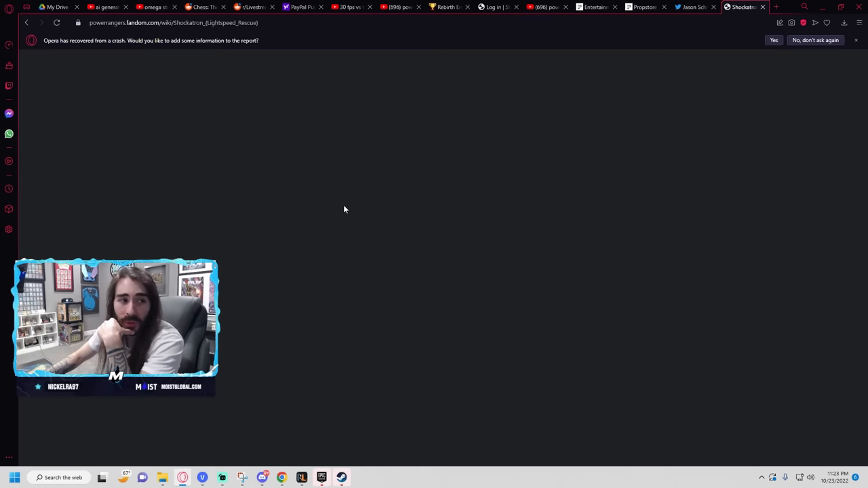
mouse_move(278, 129)
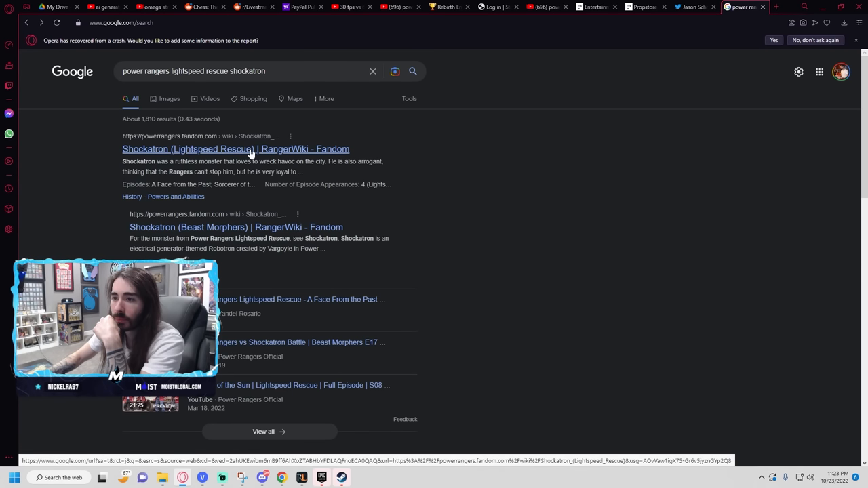
left_click(236, 147)
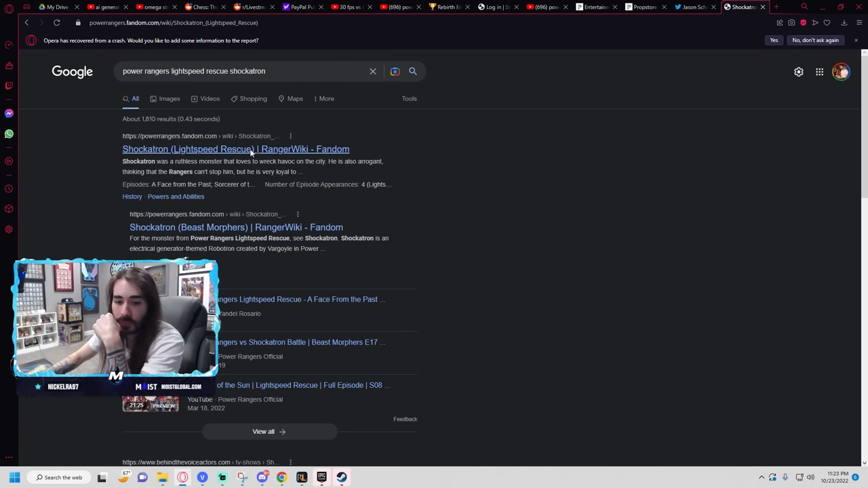
left_click(237, 147)
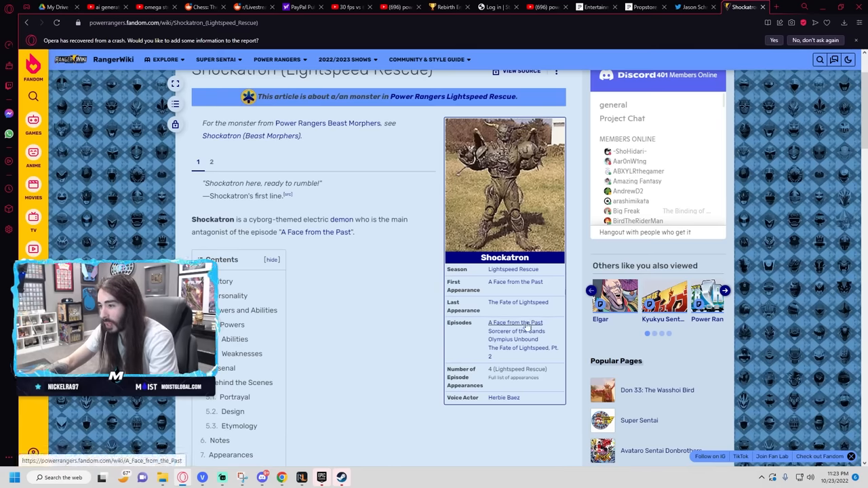
mouse_move(516, 322)
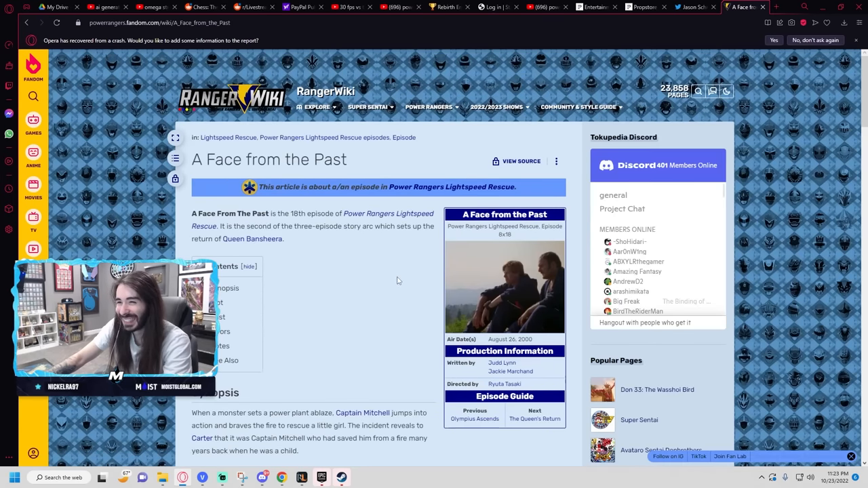
Step: Scroll the 'A Face from the Past' episode page, then return to the YouTube Shockatron results
scroll("down", 3)
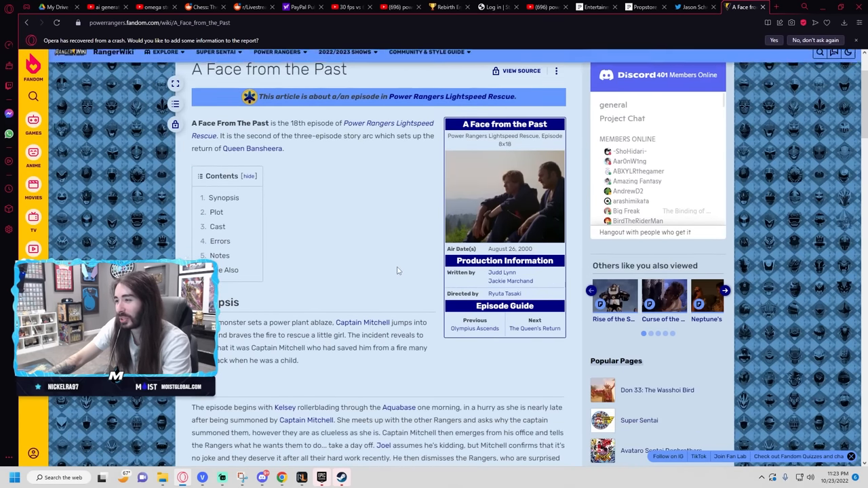
left_click(541, 7)
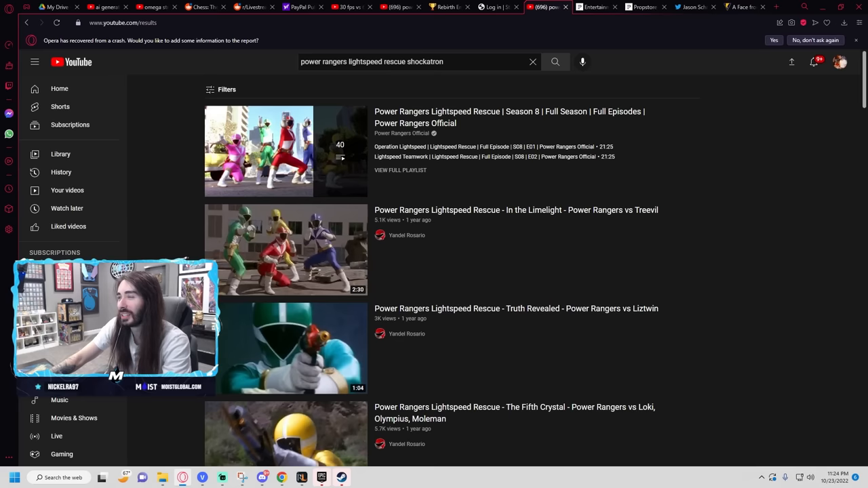
Step: Search YouTube for the full episode 'A Face from the Past', play it, then return to the Propstore listings
left_click(414, 61)
type("1e18")
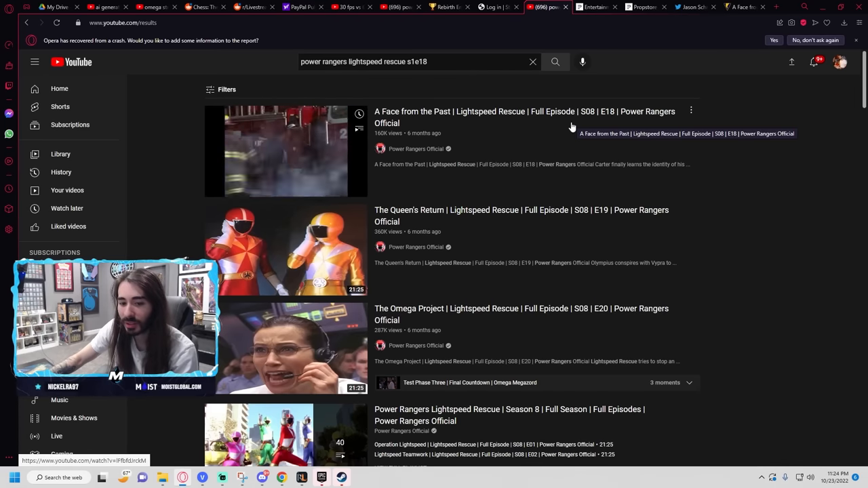
scroll("down", 3)
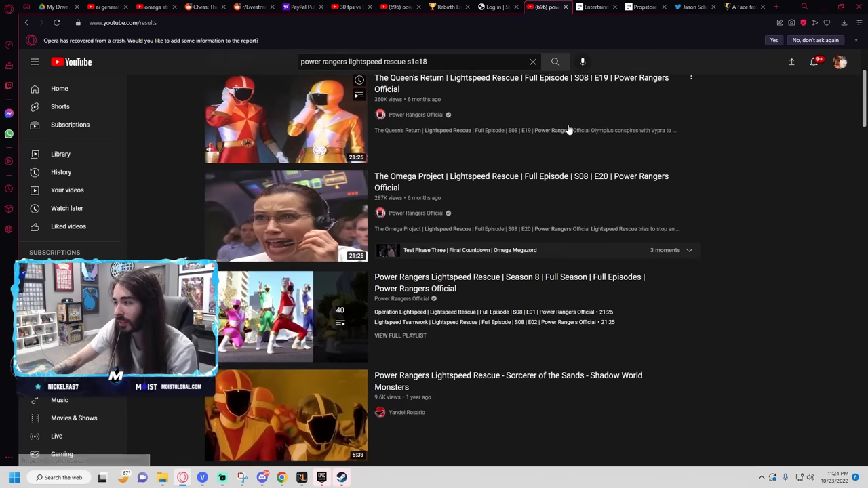
scroll("down", 3)
type("episode ")
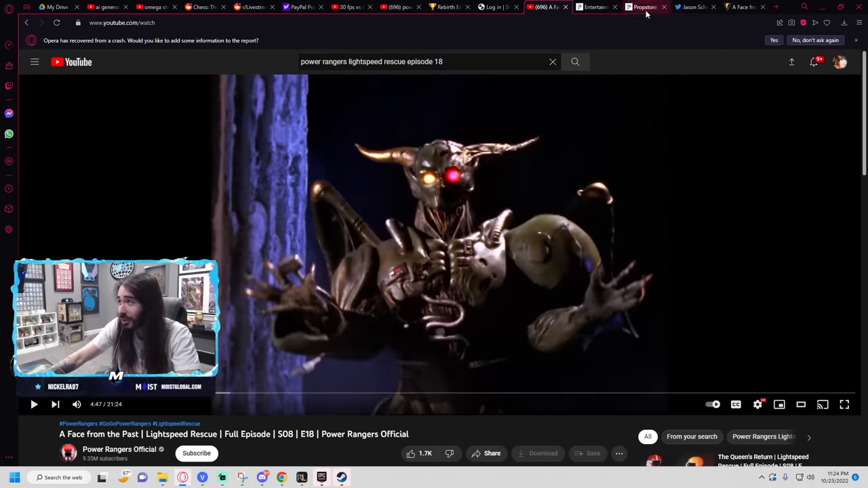
left_click(640, 7)
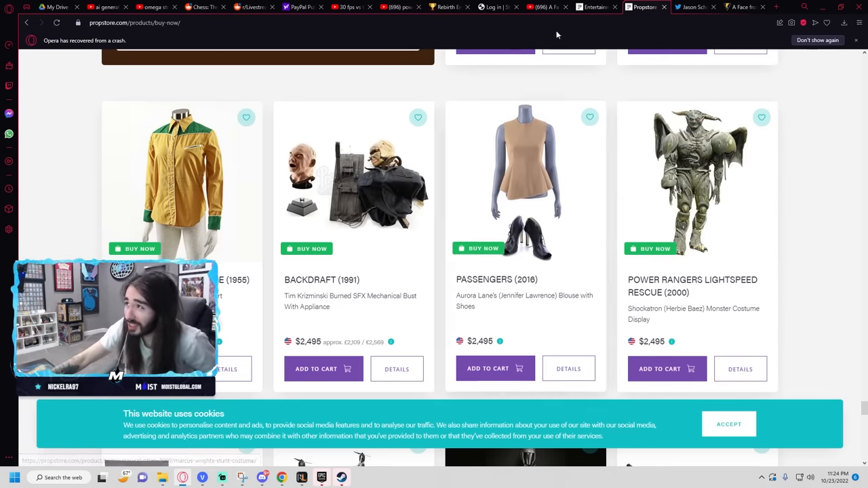
left_click(543, 7)
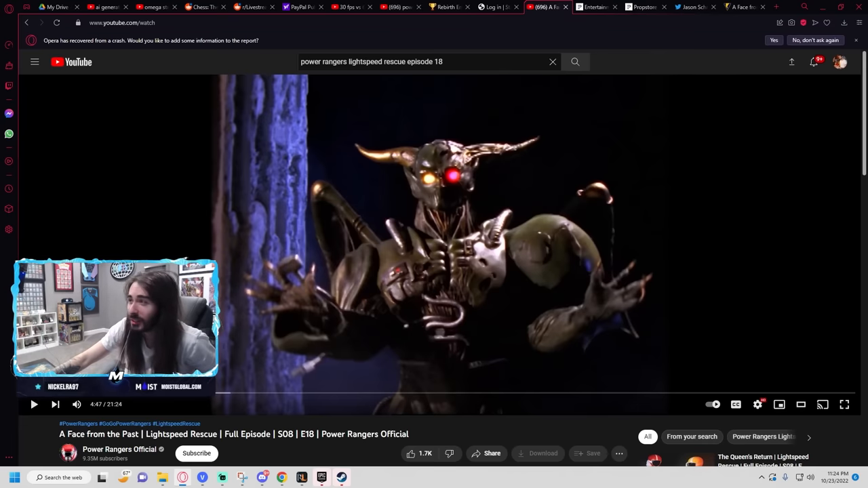
mouse_move(645, 7)
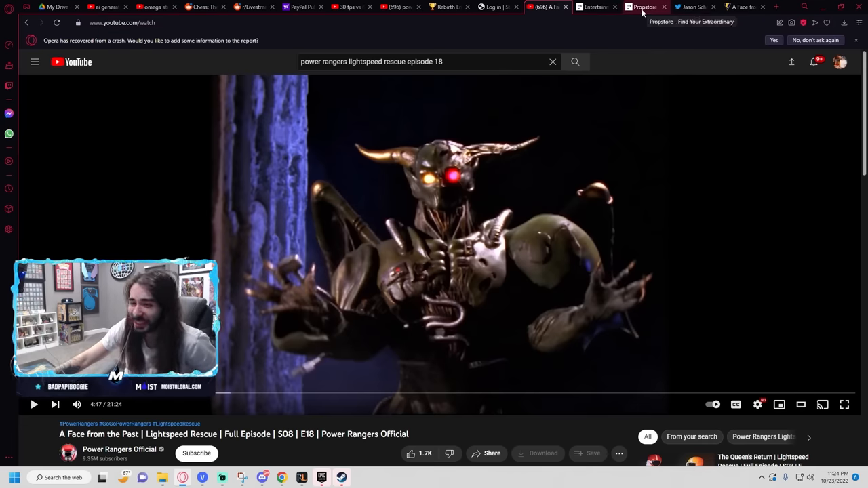
left_click(644, 6)
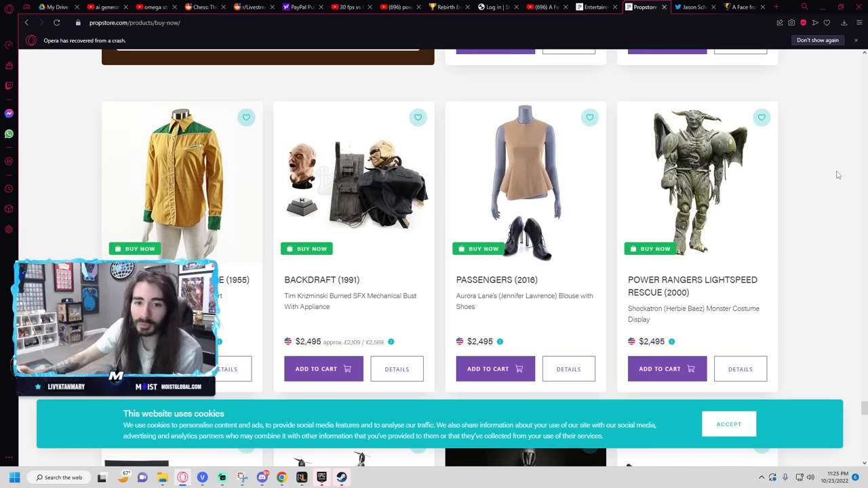
mouse_move(772, 230)
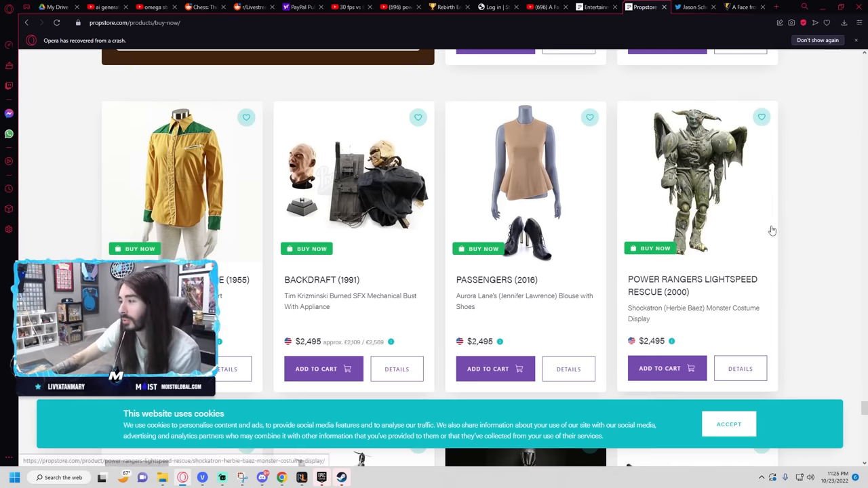
Step: Scroll the Buy Now listings down to the £1,995–£1,695 items like Supergirl's flying harness and True Grit's coat
scroll("down", 3)
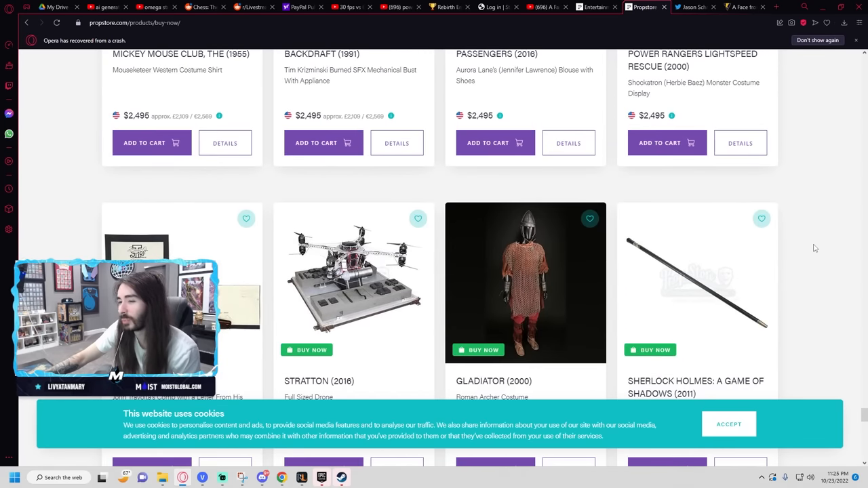
scroll("down", 3)
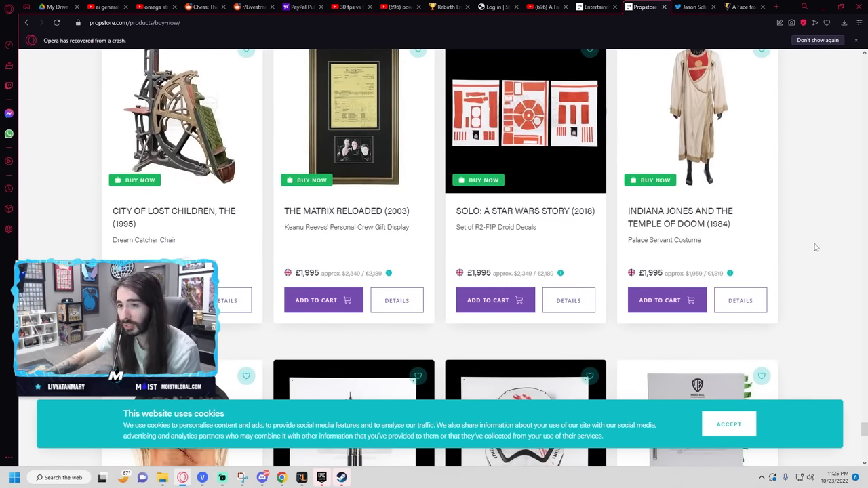
scroll("down", 3)
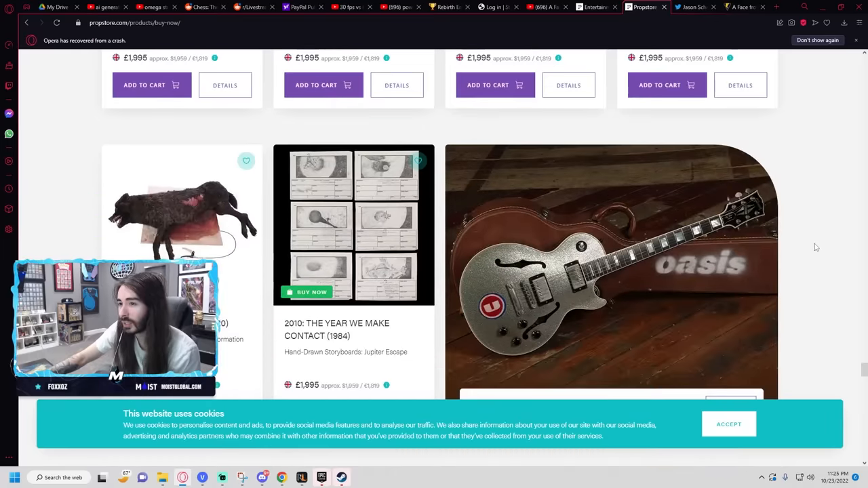
scroll("down", 3)
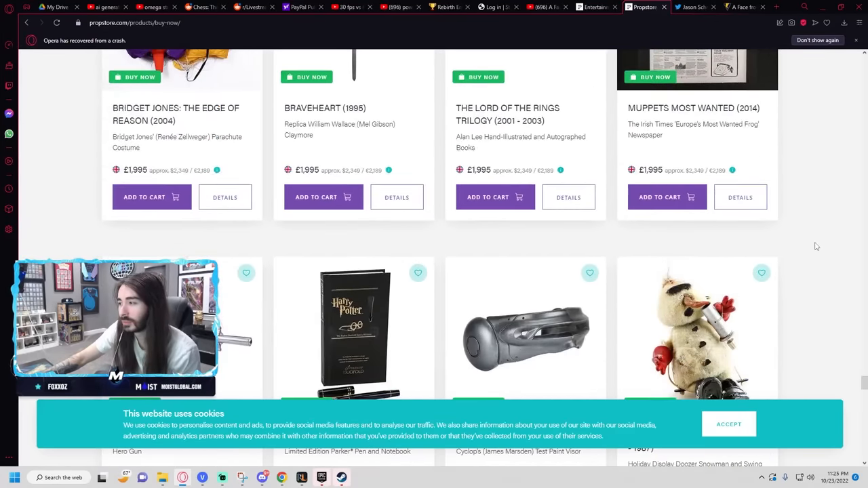
scroll("down", 3)
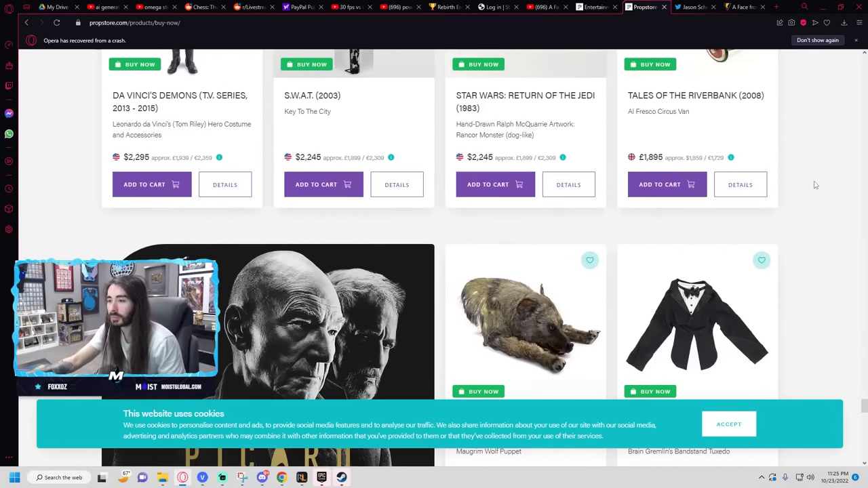
scroll("down", 3)
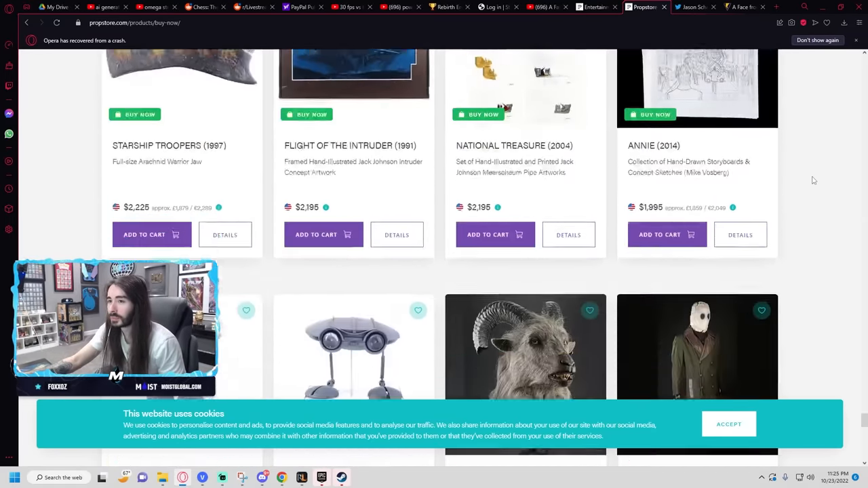
scroll("down", 3)
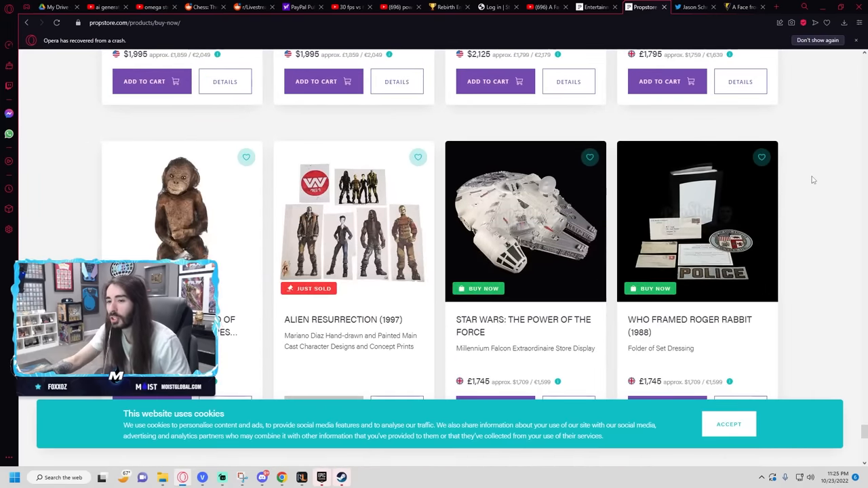
scroll("down", 3)
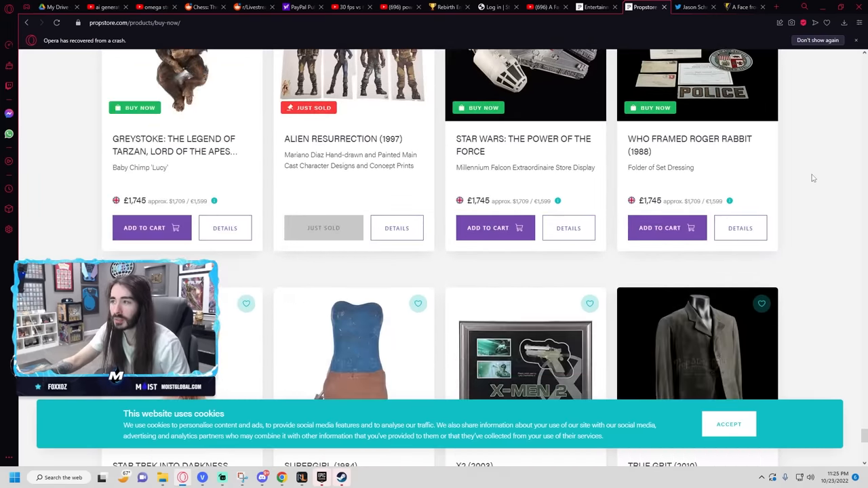
scroll("down", 3)
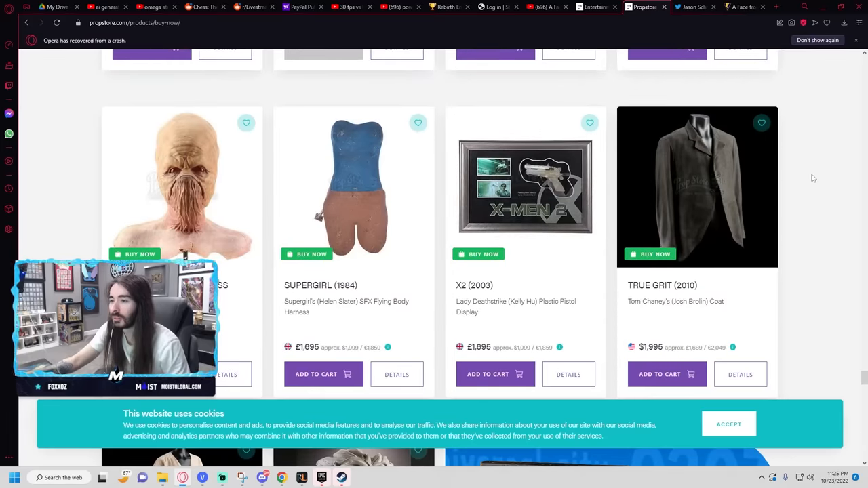
mouse_move(431, 174)
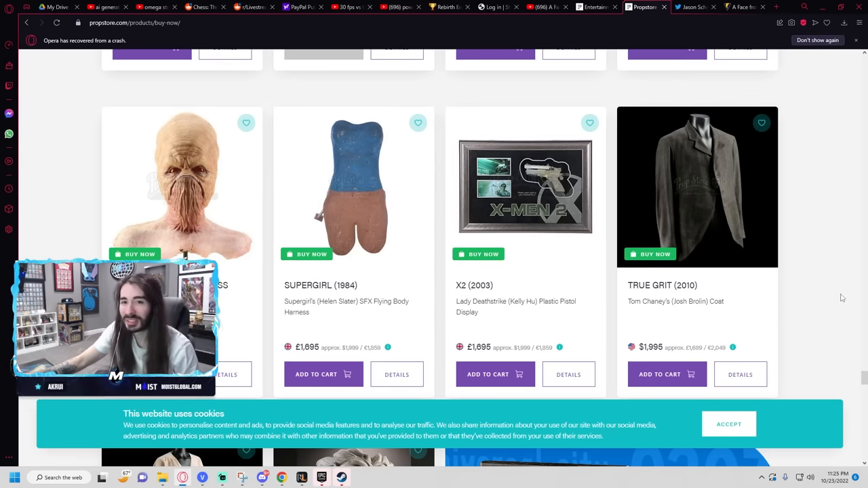
scroll("down", 3)
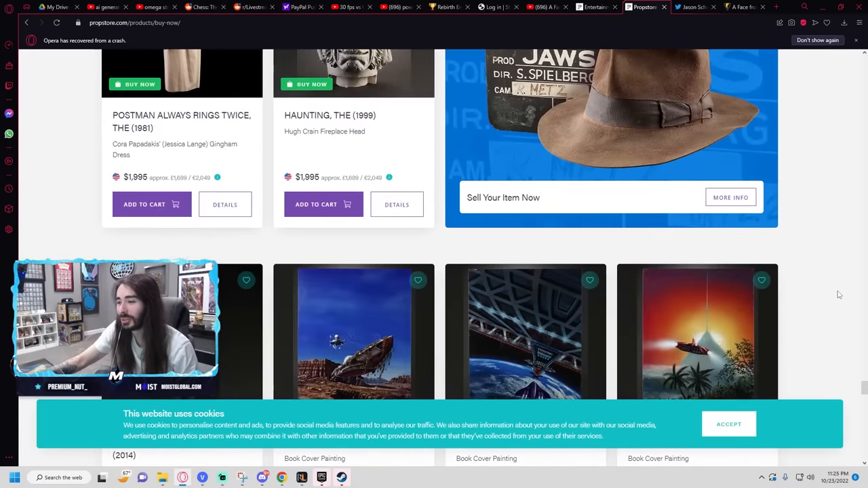
scroll("down", 3)
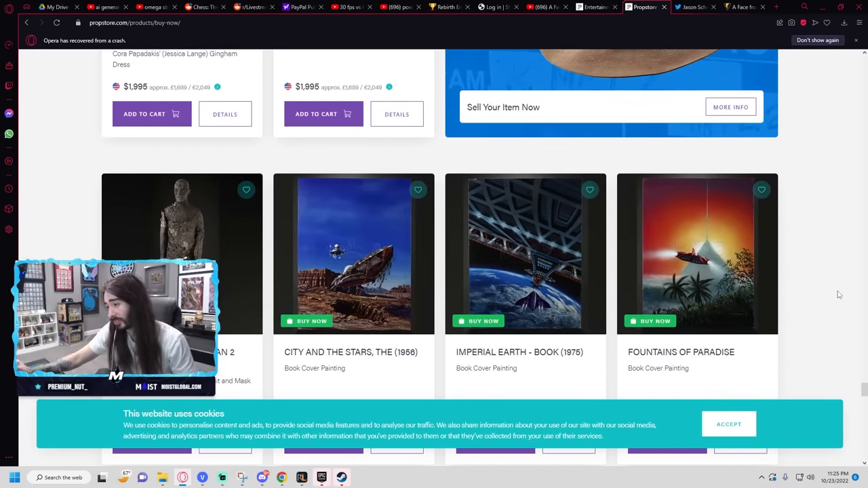
scroll("down", 3)
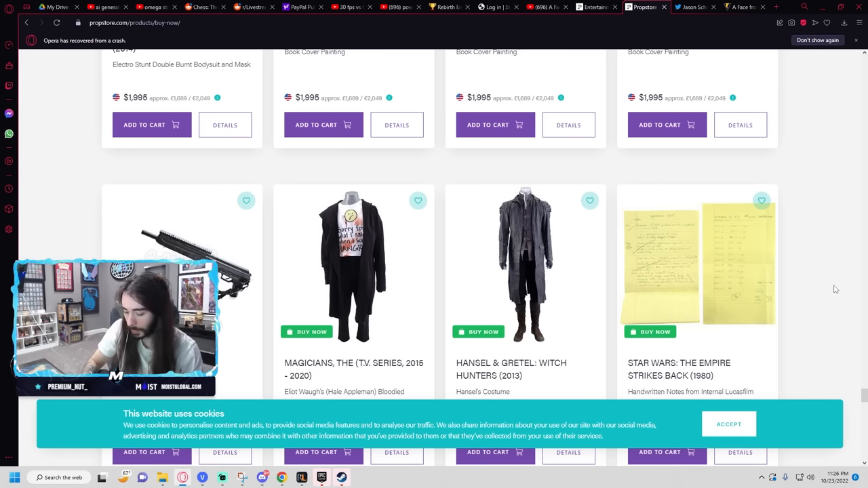
scroll("down", 3)
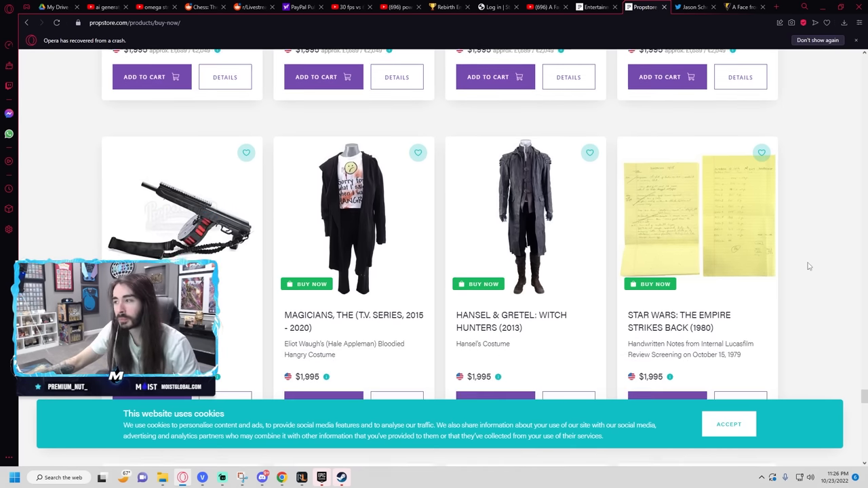
scroll("down", 3)
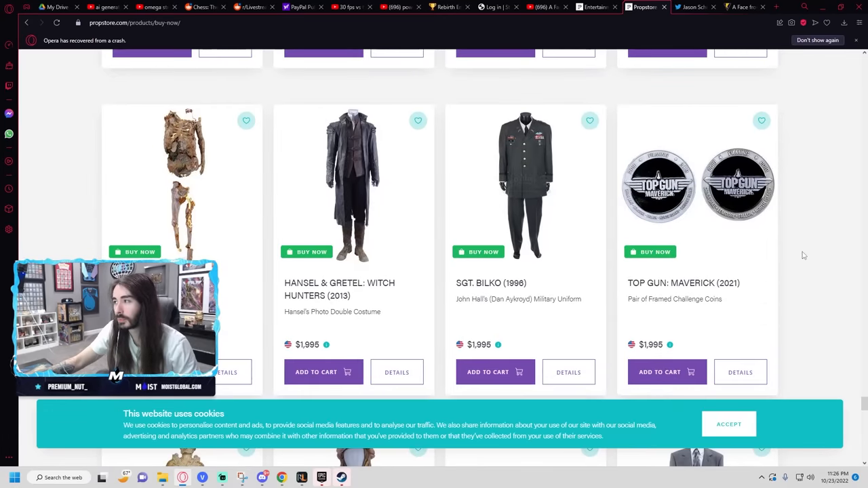
scroll("down", 3)
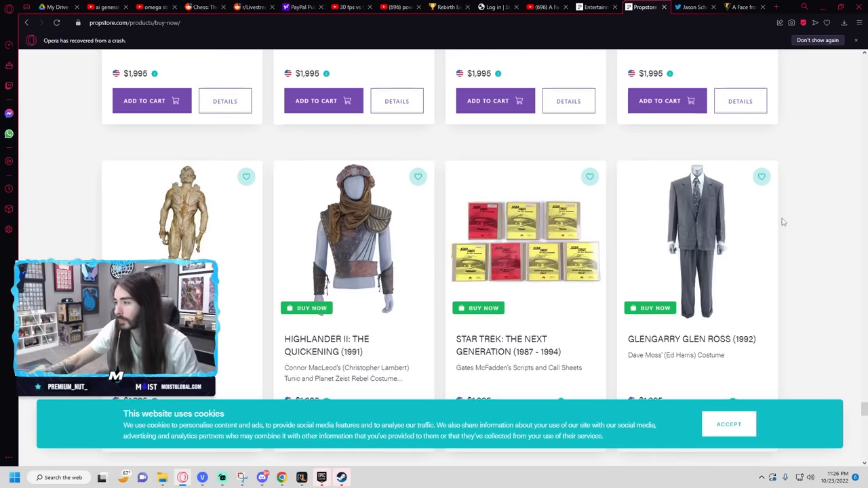
scroll("down", 3)
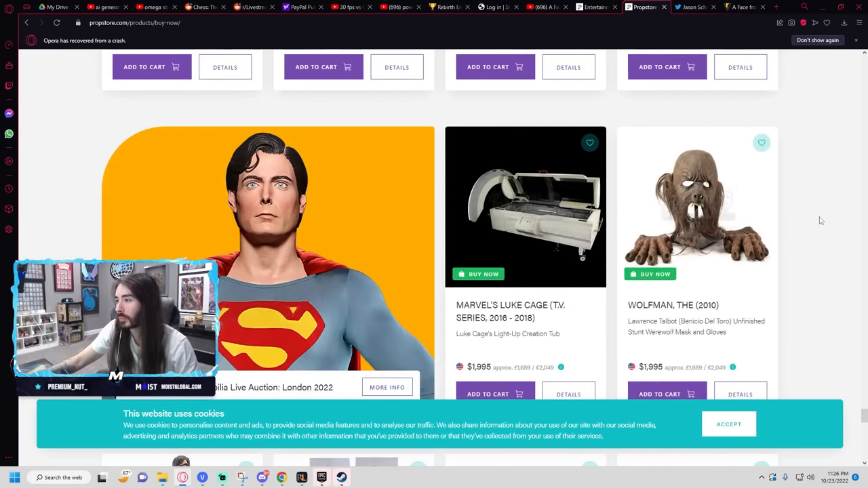
scroll("down", 3)
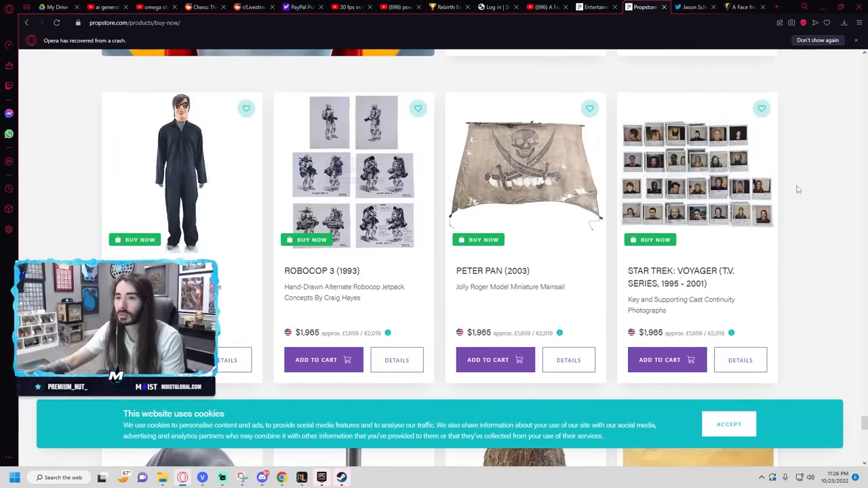
scroll("down", 3)
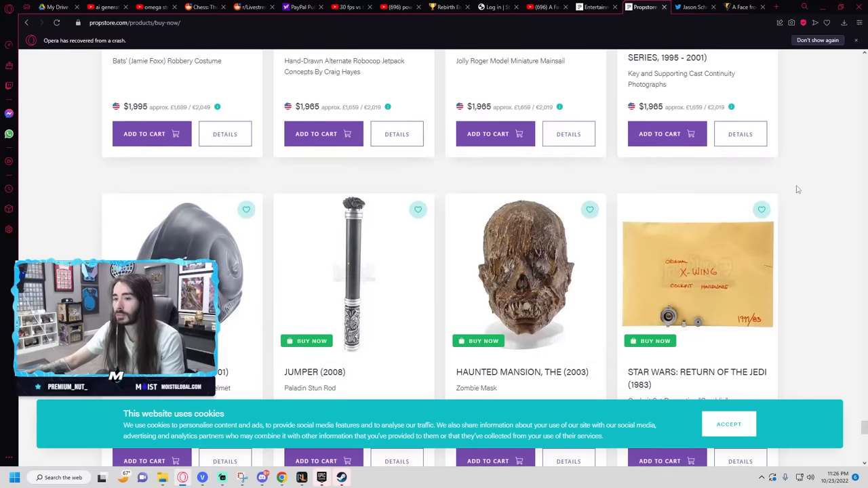
scroll("down", 3)
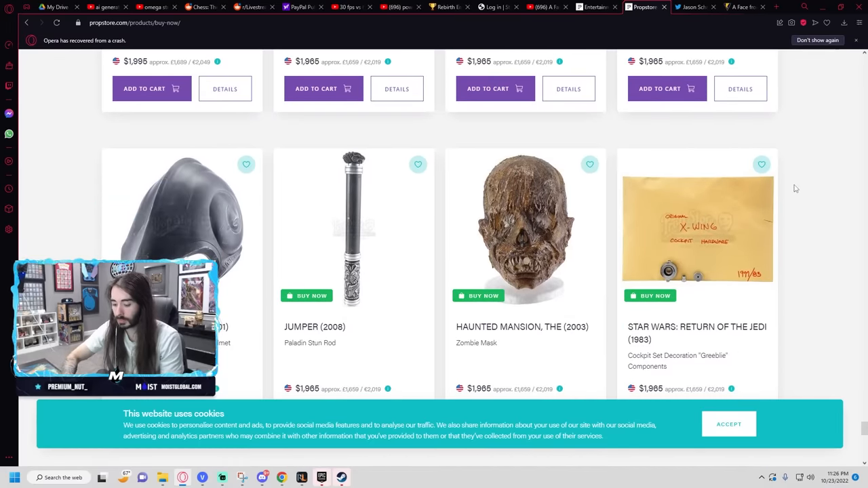
scroll("down", 3)
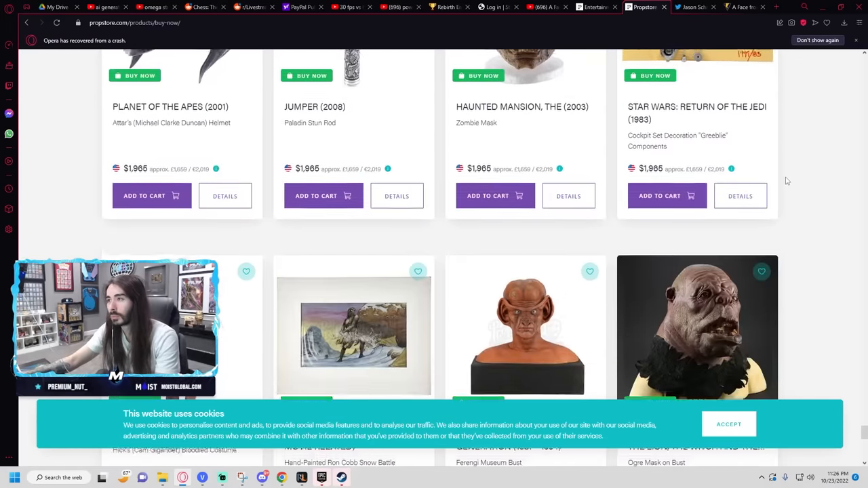
scroll("down", 3)
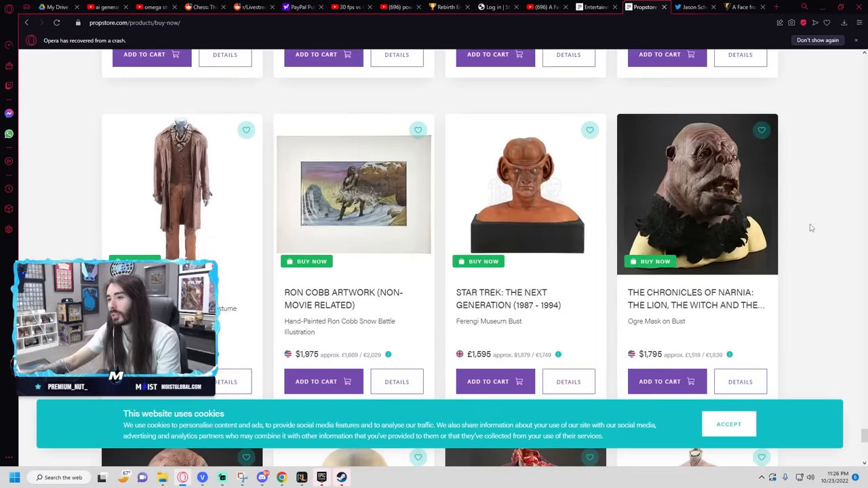
scroll("down", 3)
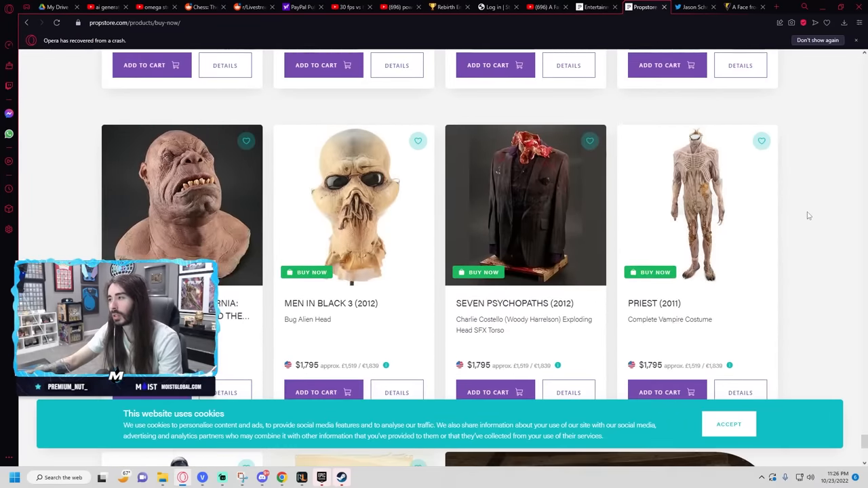
scroll("down", 3)
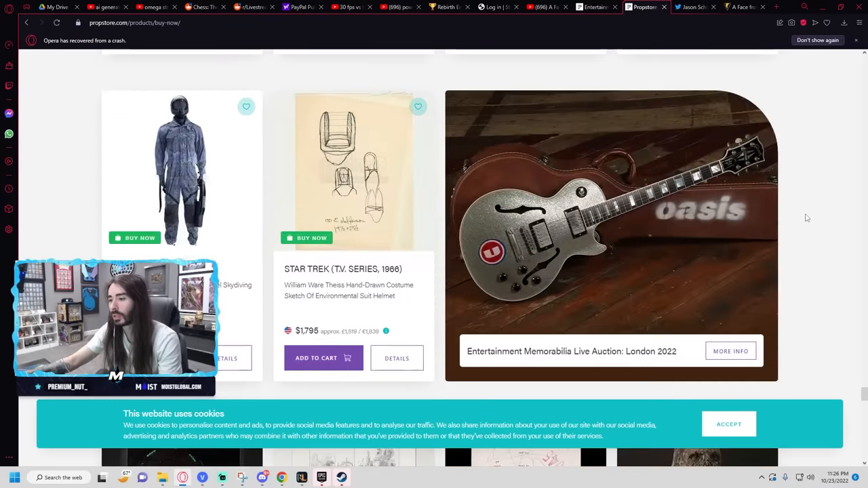
scroll("down", 3)
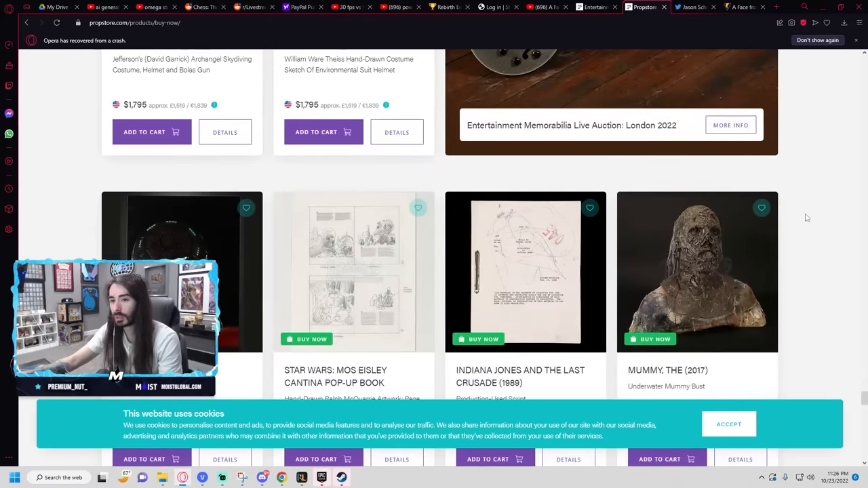
scroll("down", 3)
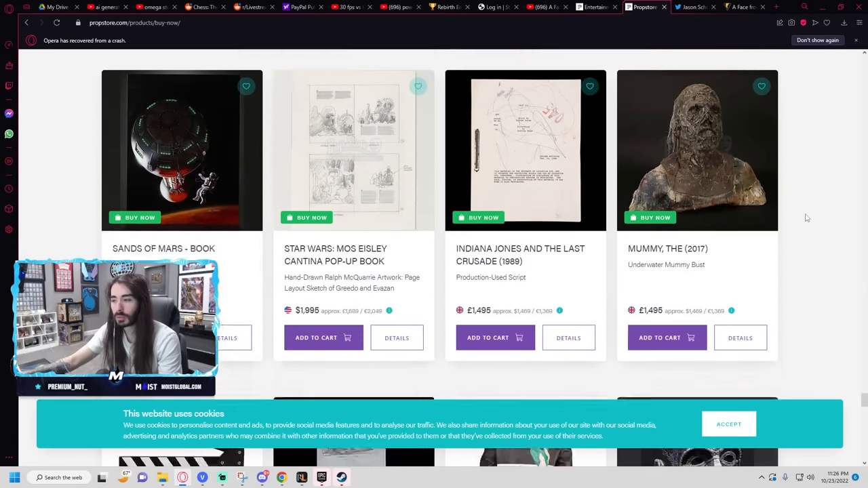
scroll("down", 3)
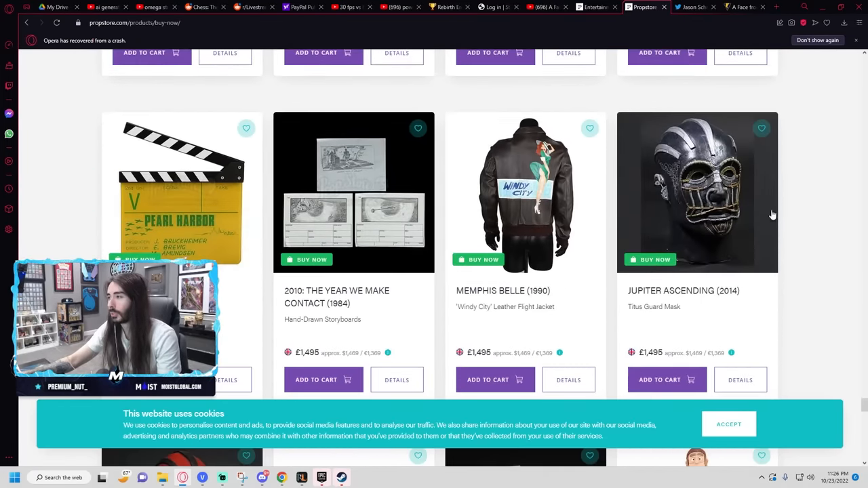
mouse_move(806, 204)
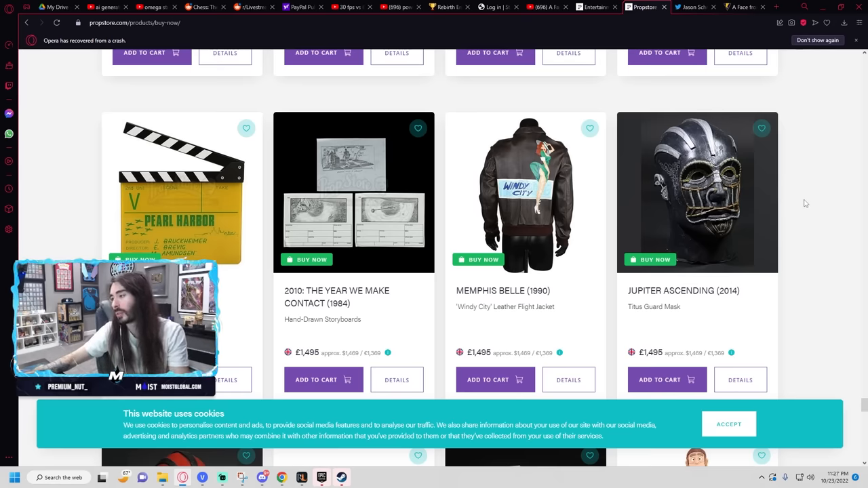
scroll("down", 3)
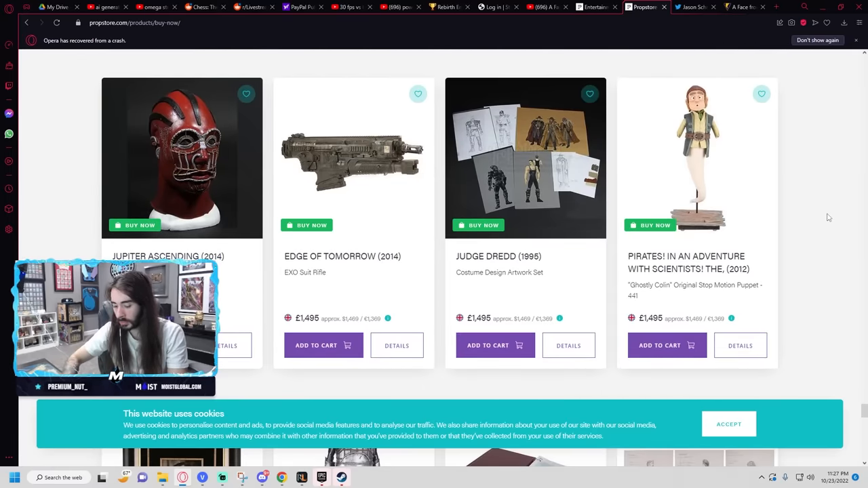
scroll("down", 3)
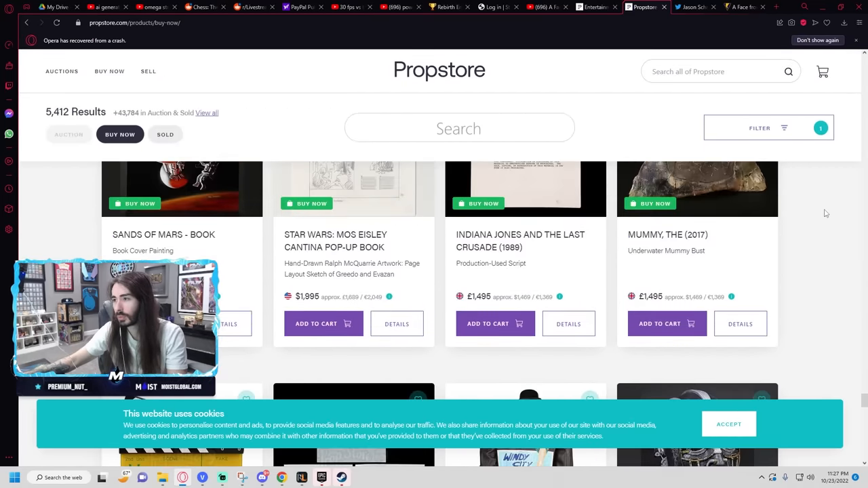
scroll("down", 3)
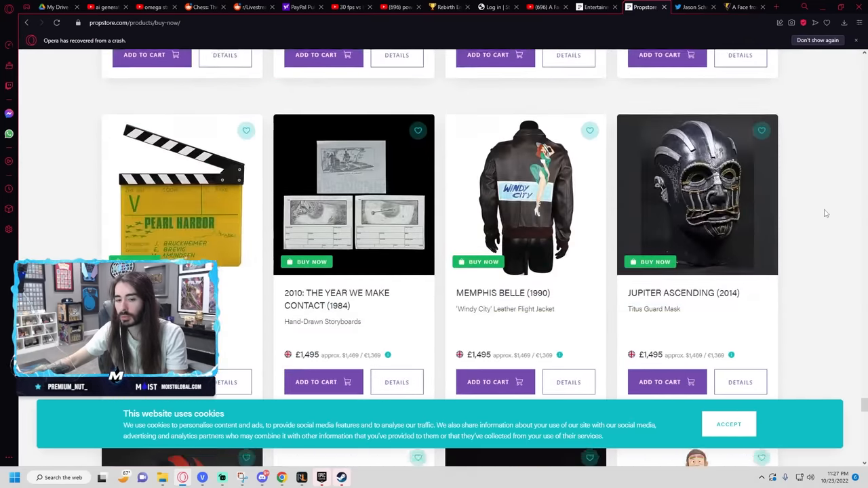
scroll("down", 3)
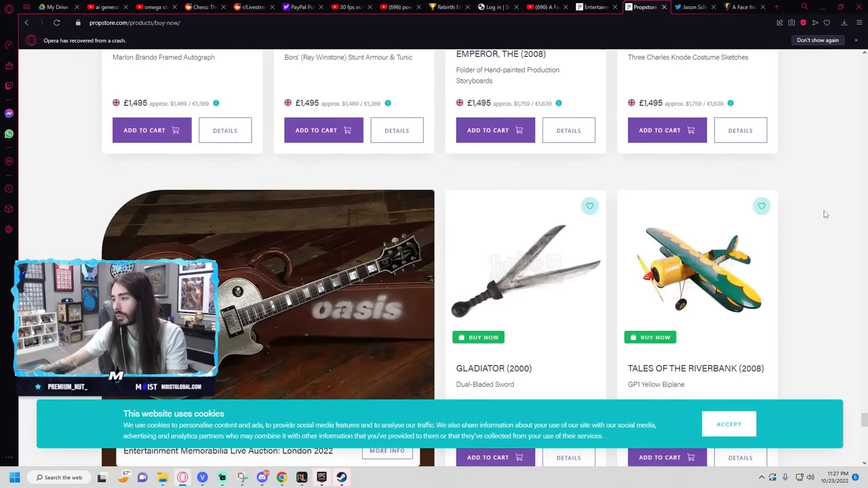
scroll("down", 3)
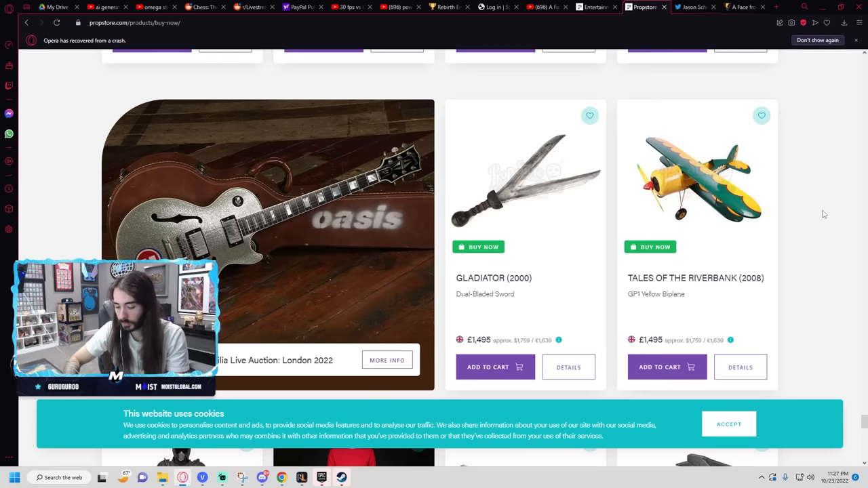
mouse_move(820, 208)
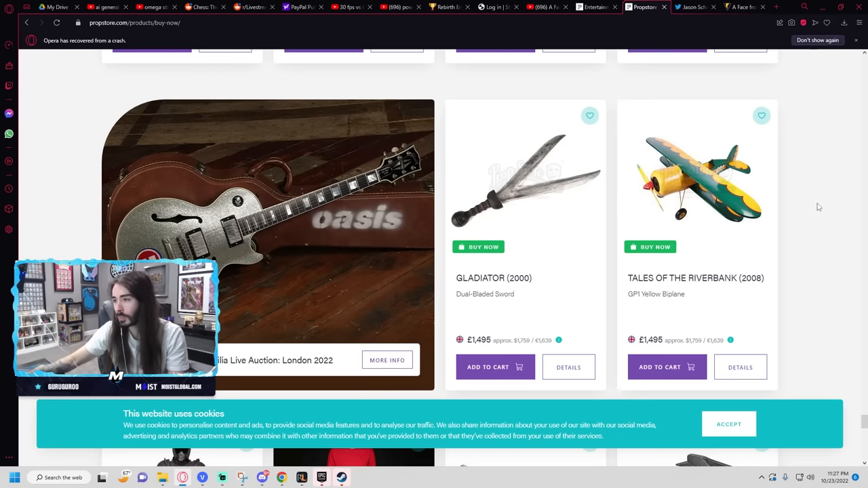
scroll("down", 3)
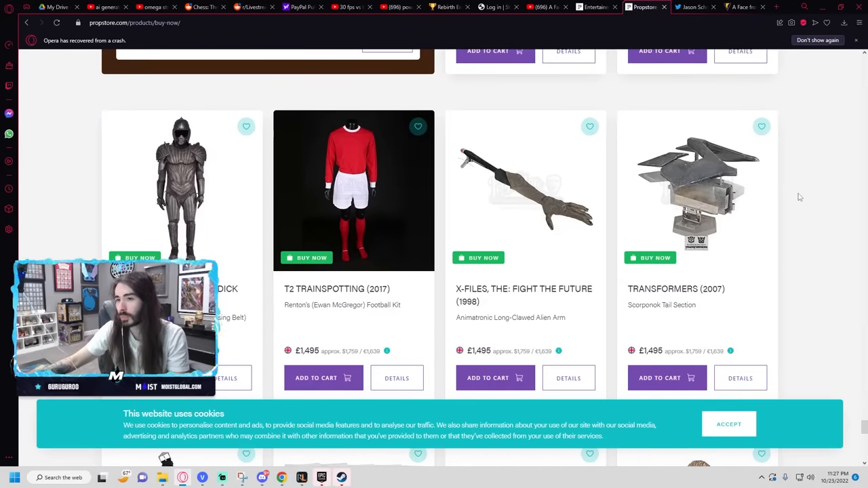
mouse_move(544, 187)
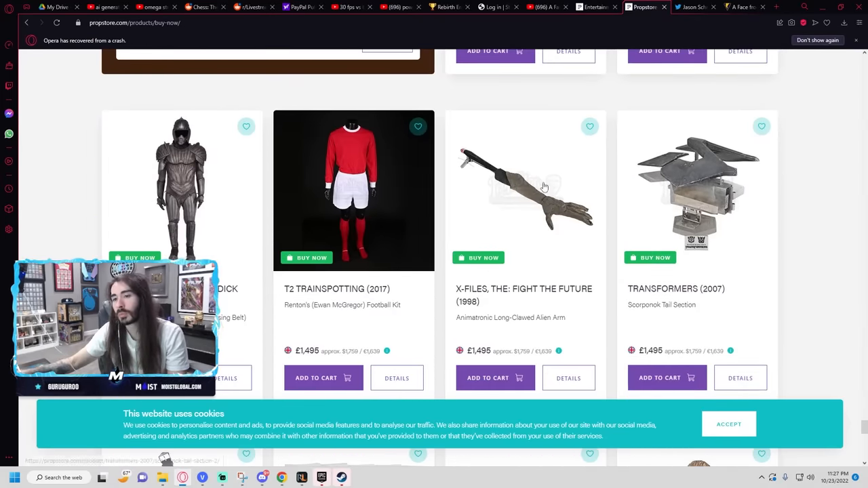
scroll("down", 3)
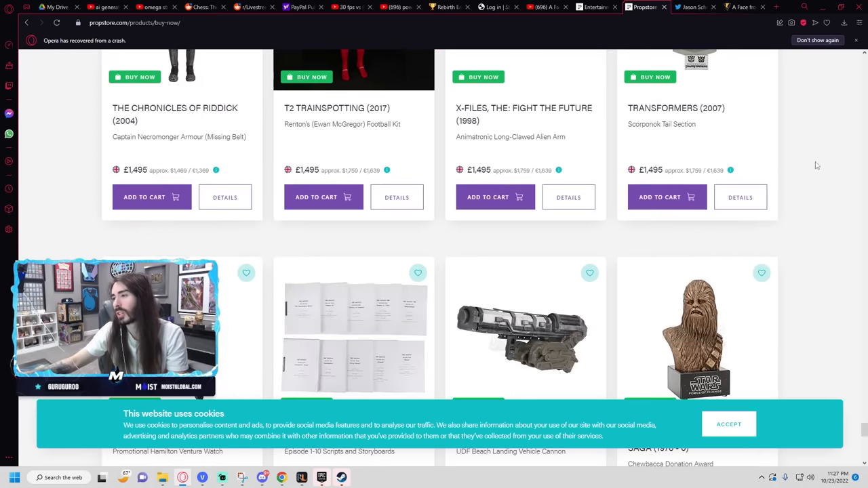
scroll("down", 3)
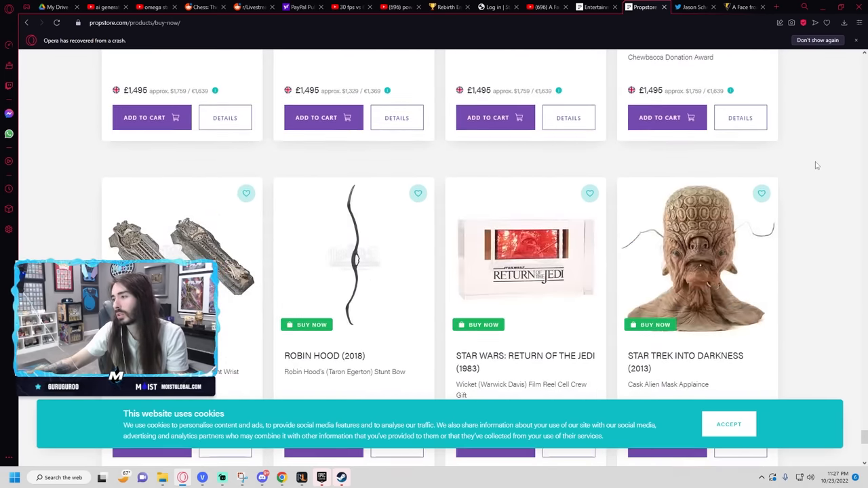
scroll("down", 3)
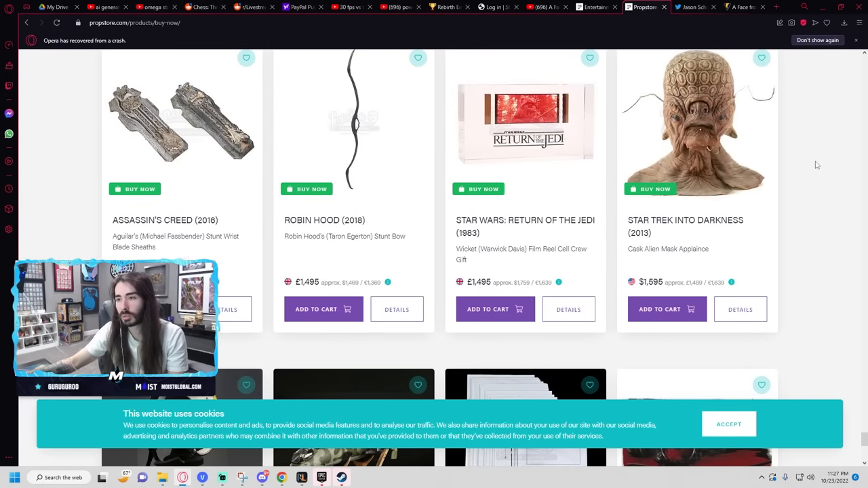
scroll("down", 3)
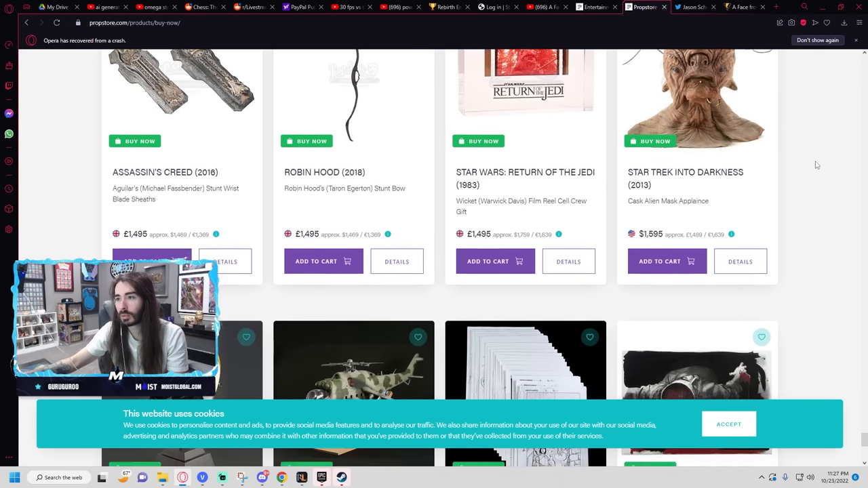
scroll("down", 3)
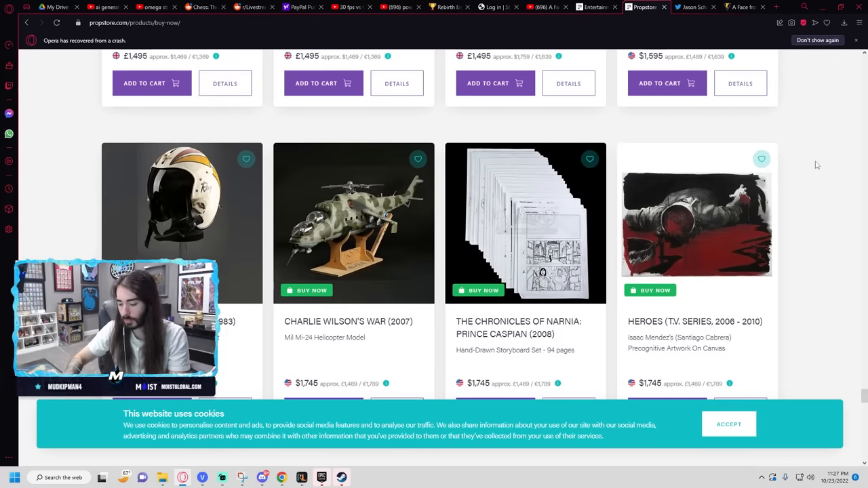
scroll("down", 3)
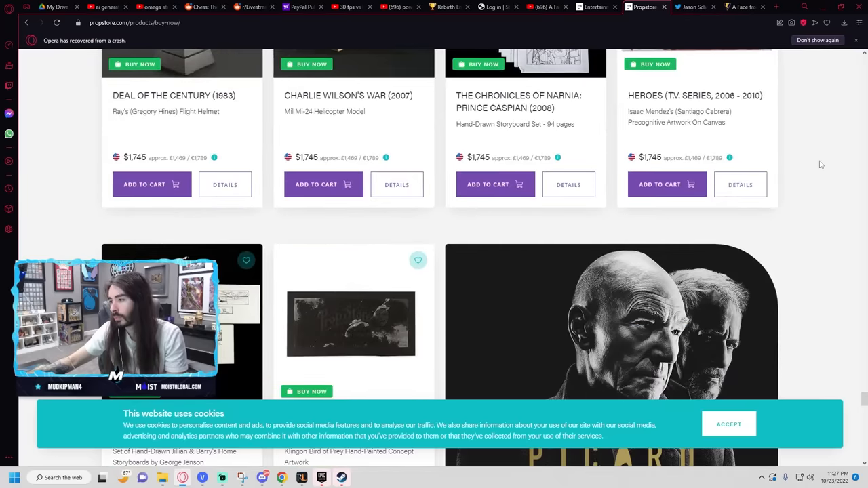
scroll("down", 3)
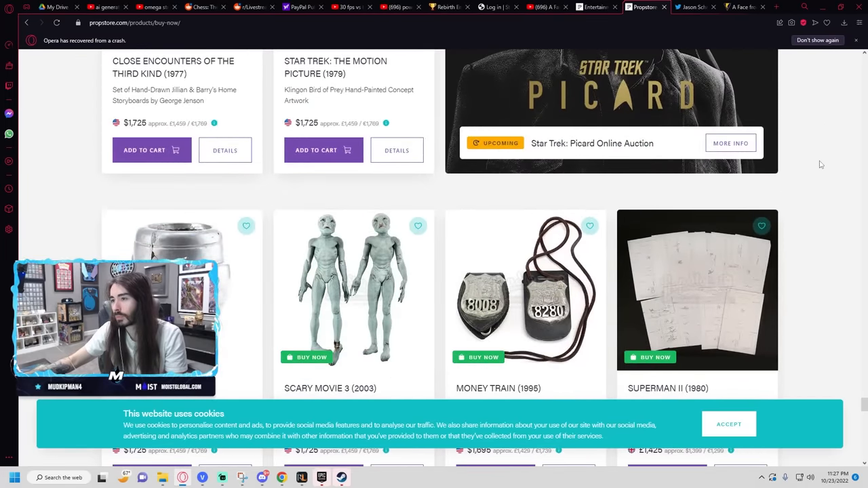
scroll("down", 3)
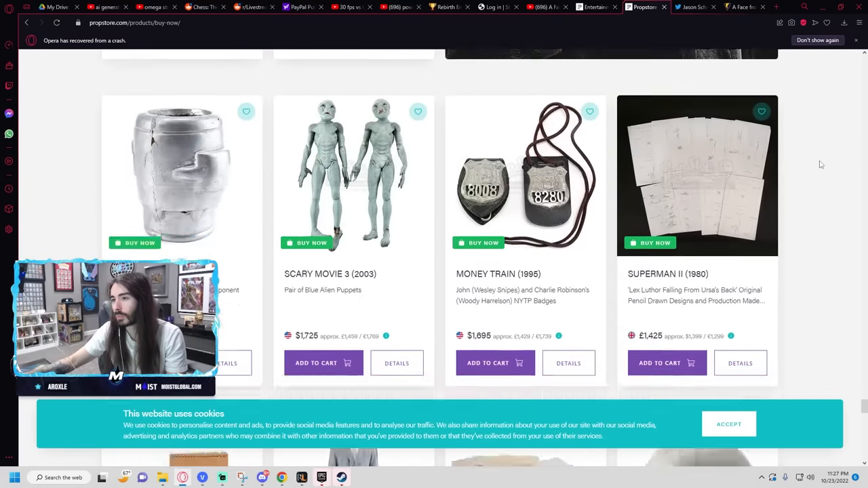
scroll("down", 3)
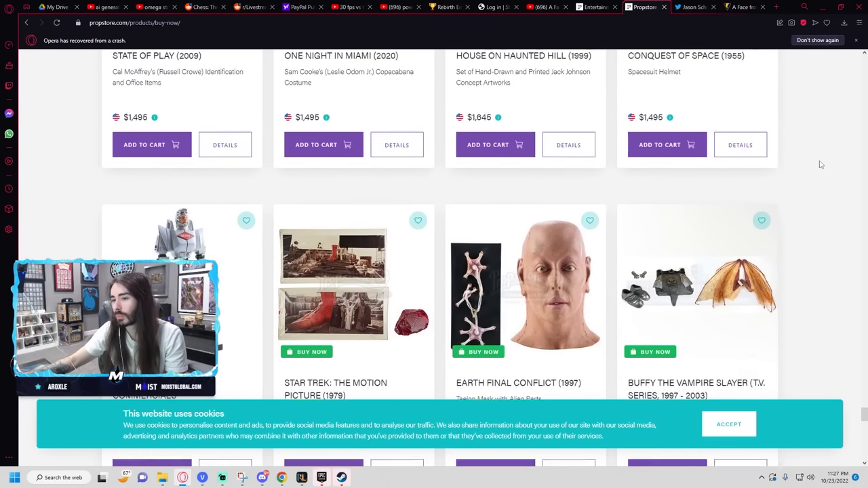
scroll("down", 3)
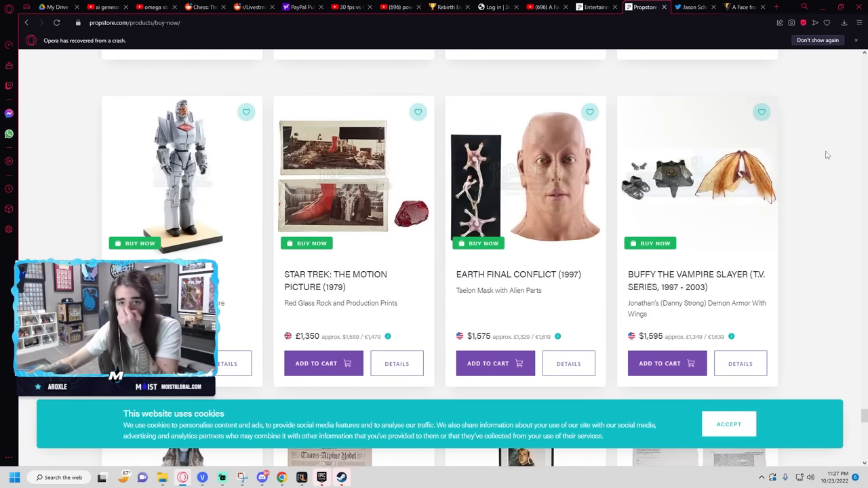
scroll("down", 3)
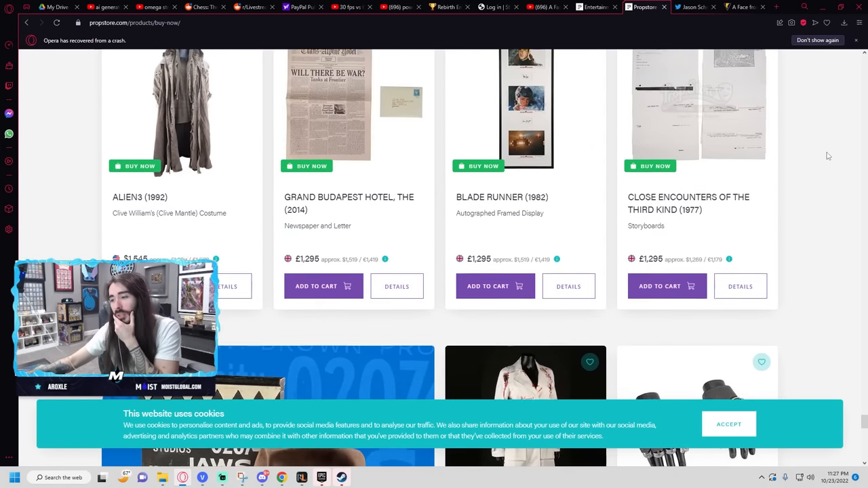
scroll("down", 3)
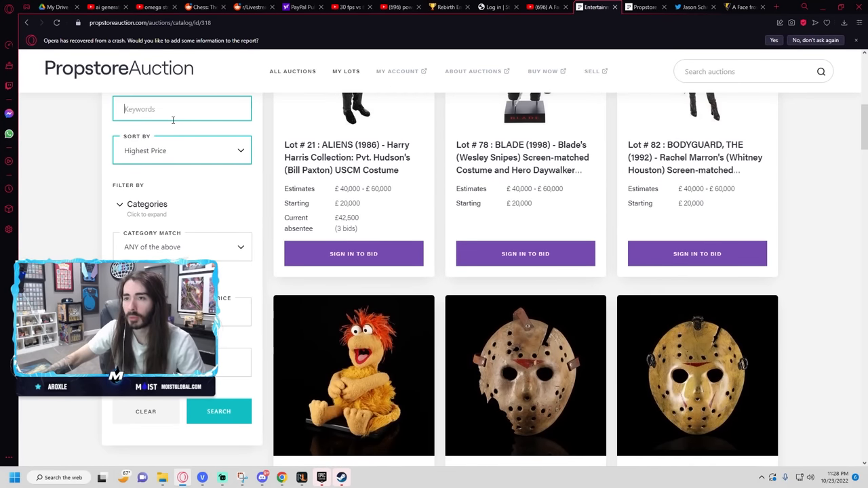
Step: Keyword-search the auction lots for 'hunger games', returning the single Capitol Crest decorative seal lot
type("hunger games")
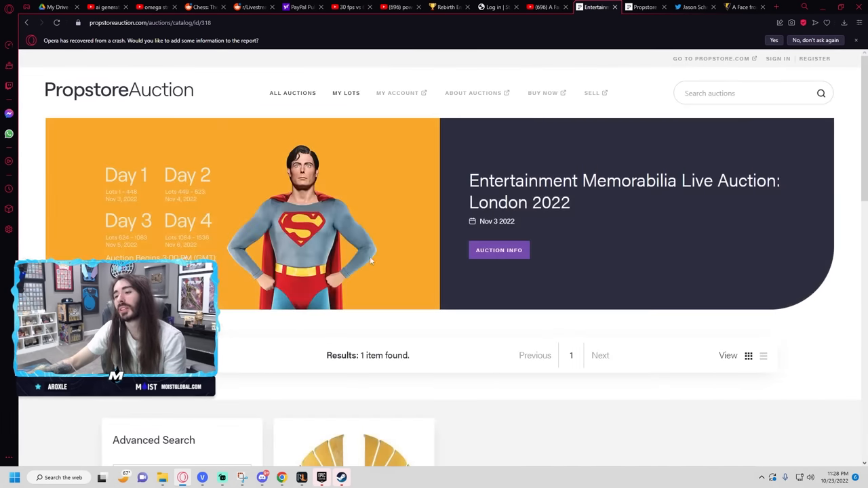
scroll("down", 3)
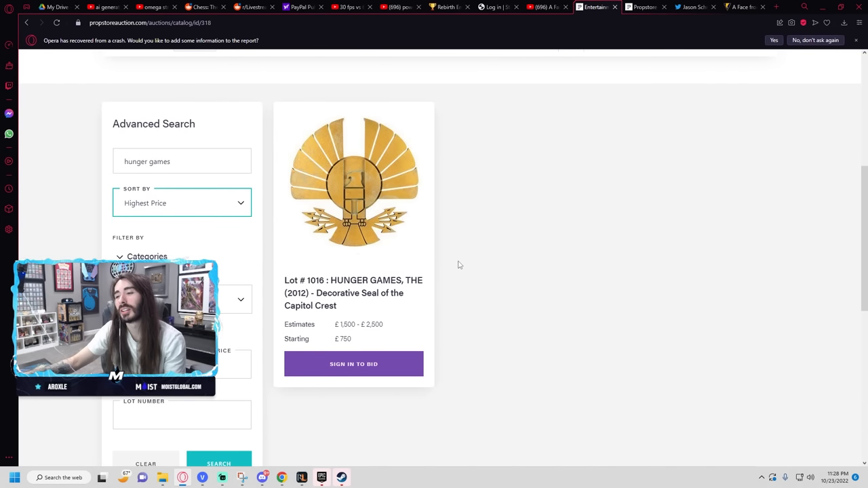
mouse_move(456, 258)
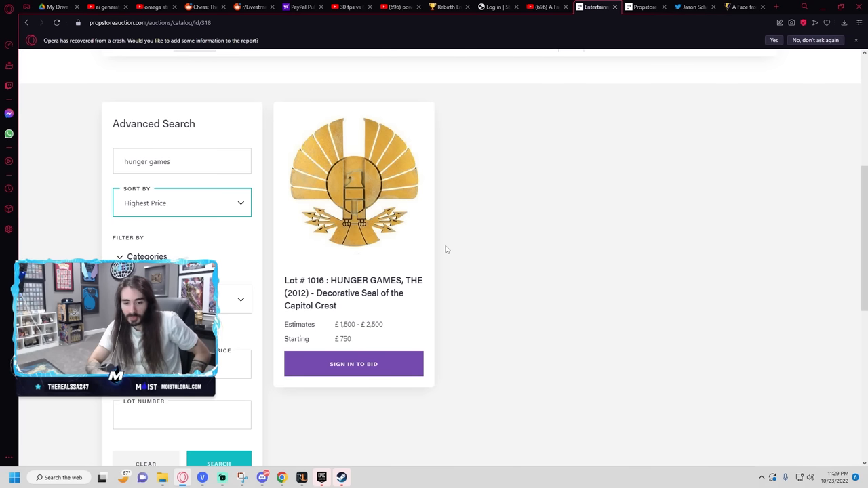
Step: Replace the keywords with 'lord of the rings' and scroll the eight lots led by Gandalf's sword and Legolas' arrow
double_click(146, 162)
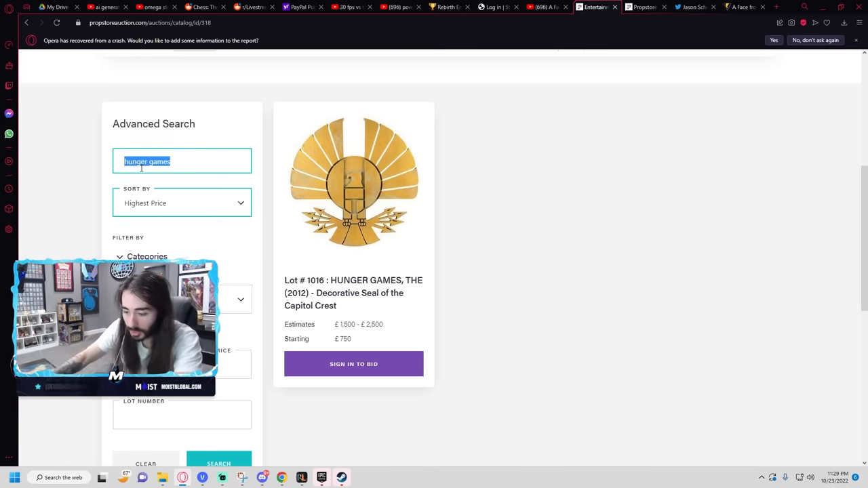
type("lord of the rings")
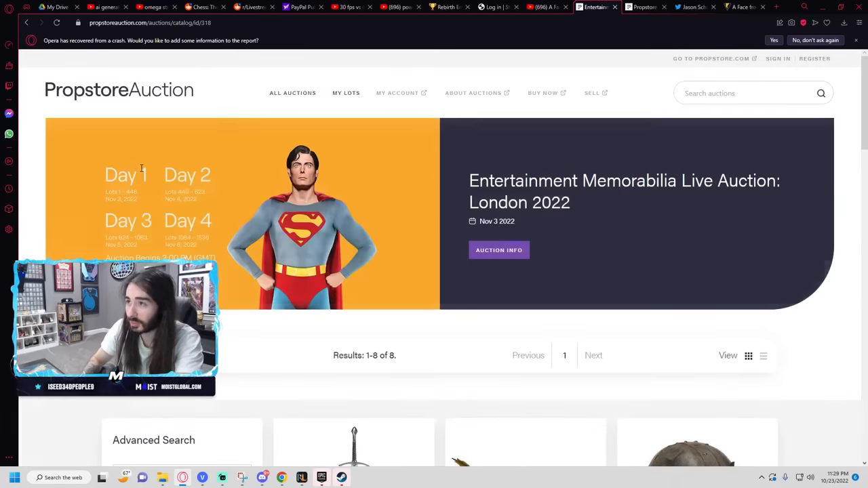
scroll("down", 3)
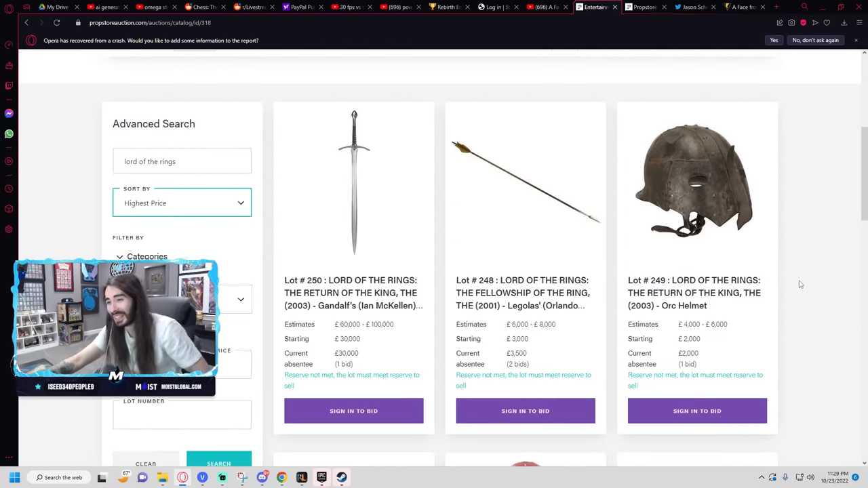
scroll("down", 3)
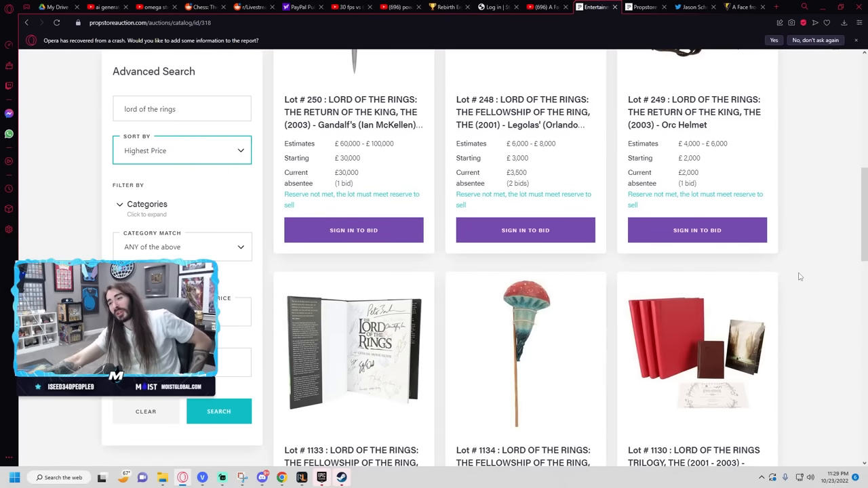
scroll("down", 3)
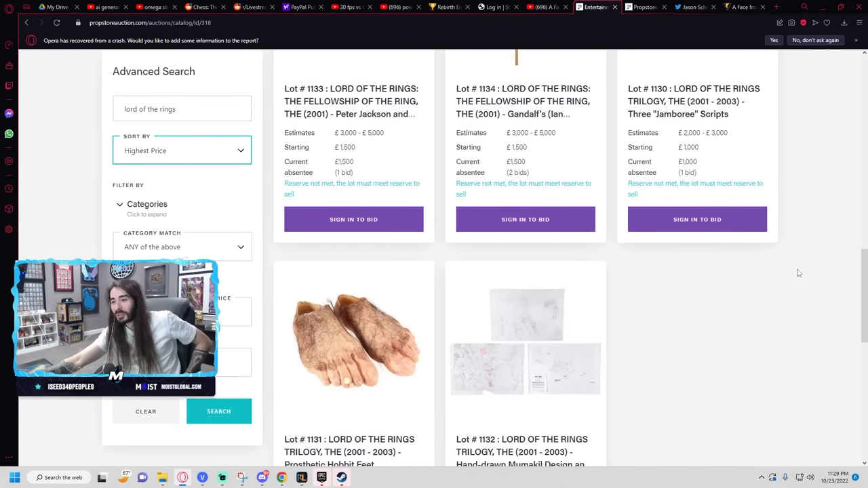
scroll("down", 3)
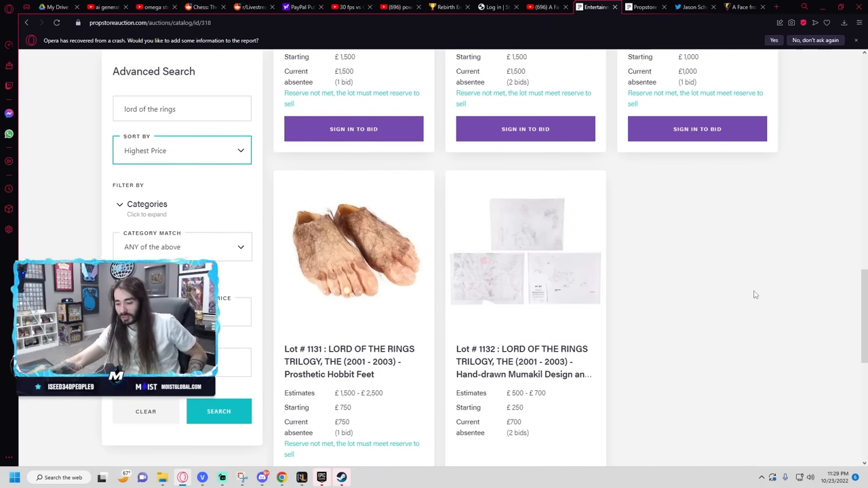
mouse_move(753, 294)
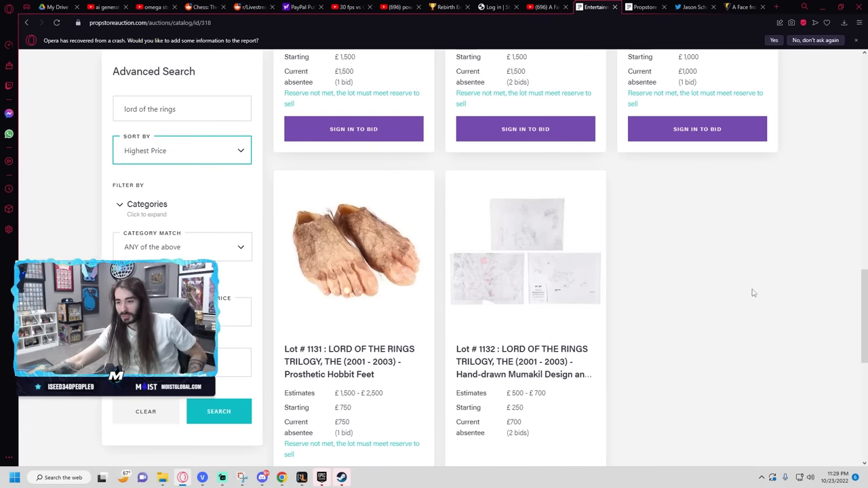
scroll("up", 3)
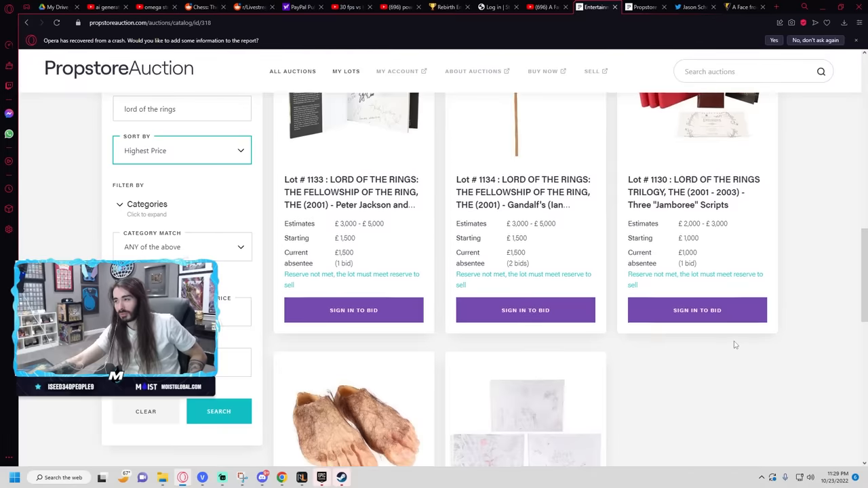
scroll("down", 3)
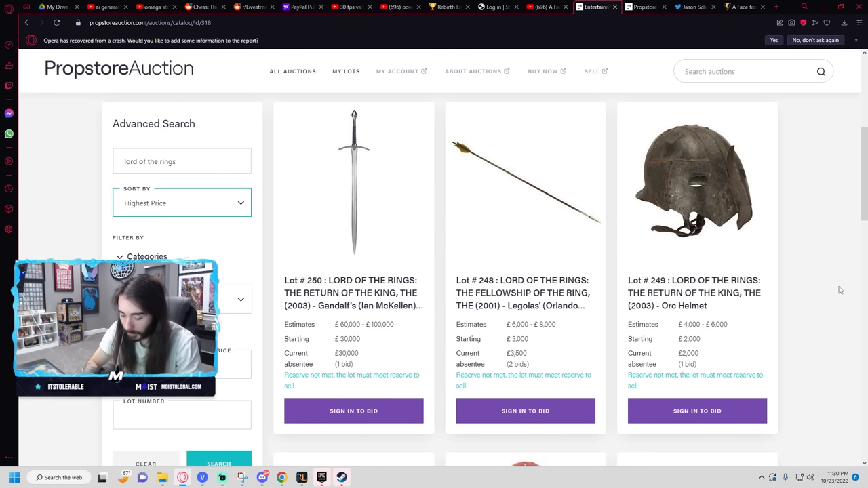
mouse_move(441, 208)
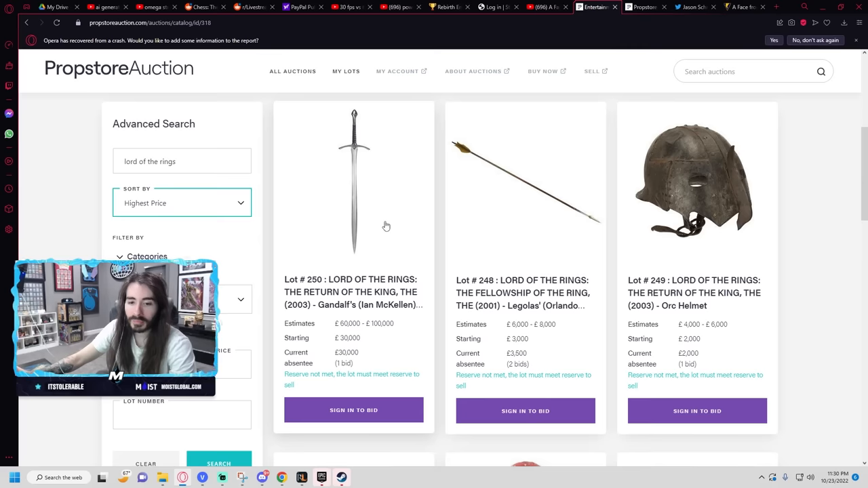
mouse_move(412, 229)
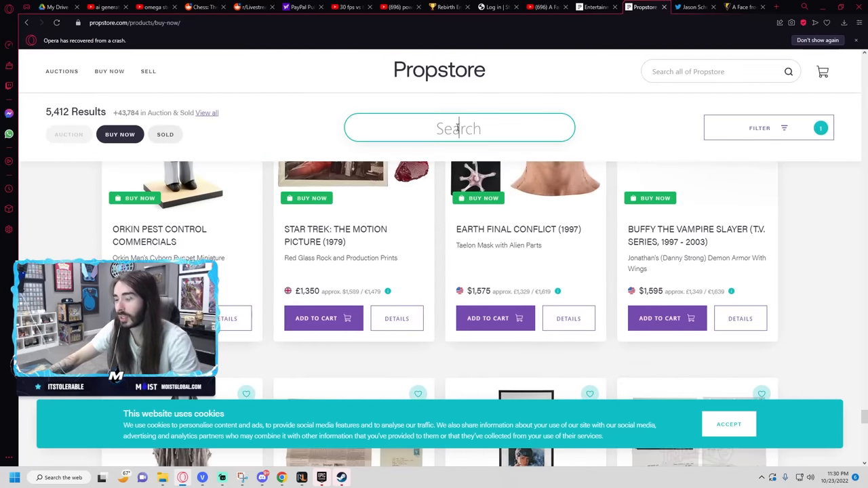
Step: Search the Buy Now collection for 'hunger', finding the one framed Mockingjay display
type("hunger")
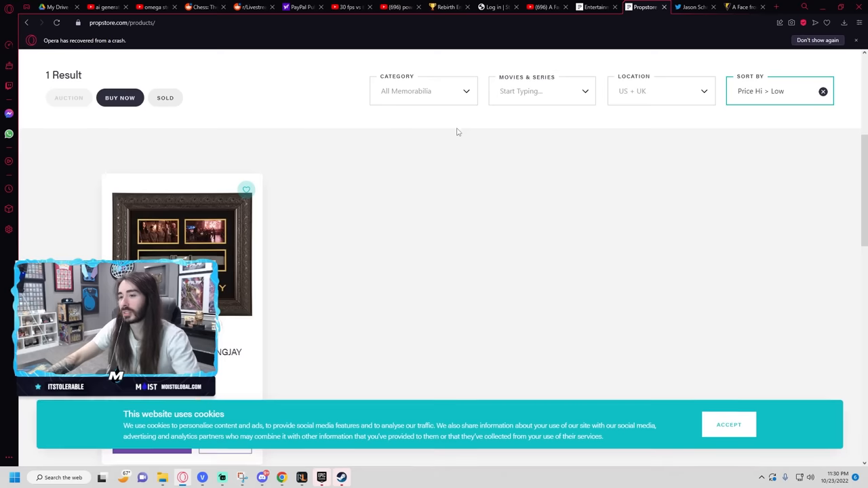
scroll("down", 3)
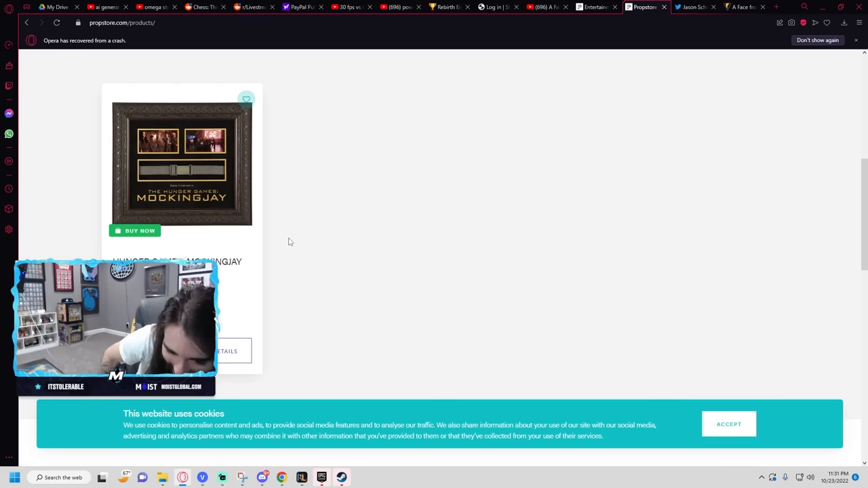
scroll("up", 3)
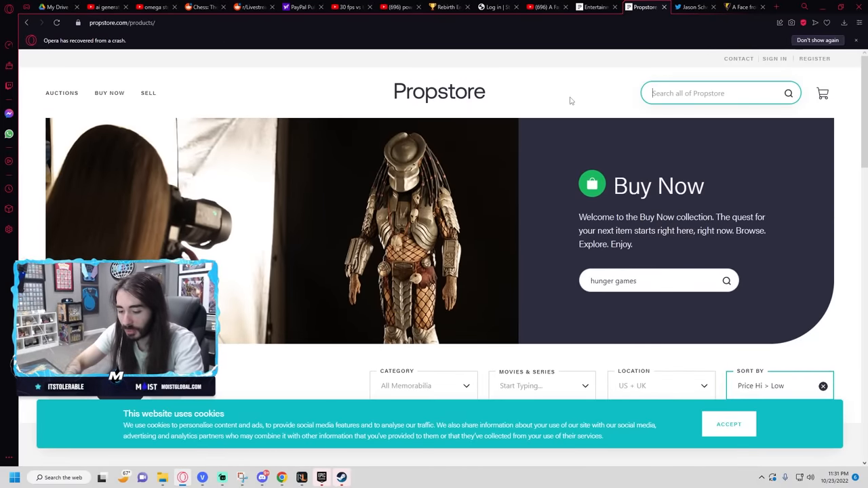
Step: Search all of Propstore for 'moonfall' and scroll the 24 results, mostly Michael Jackson Moonwalker props
type("moonfall")
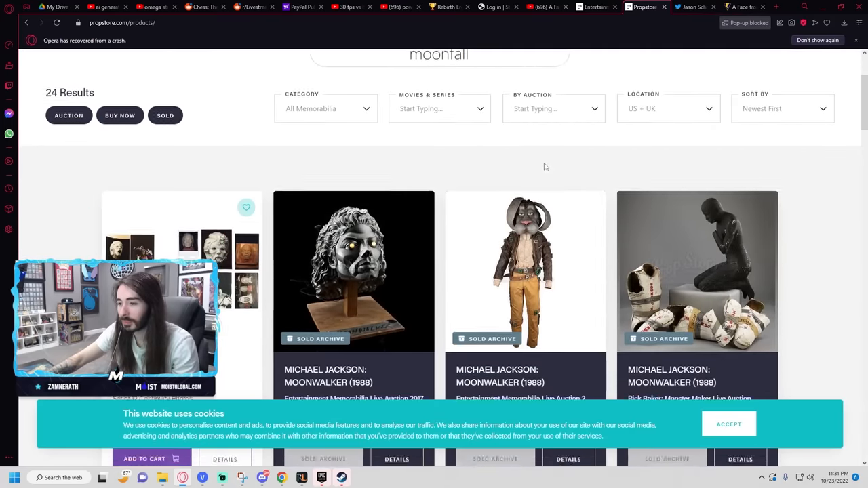
scroll("down", 3)
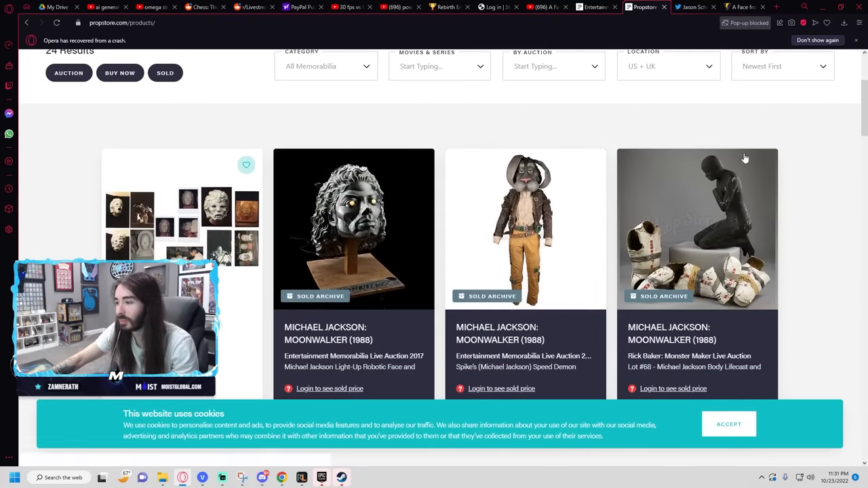
scroll("down", 3)
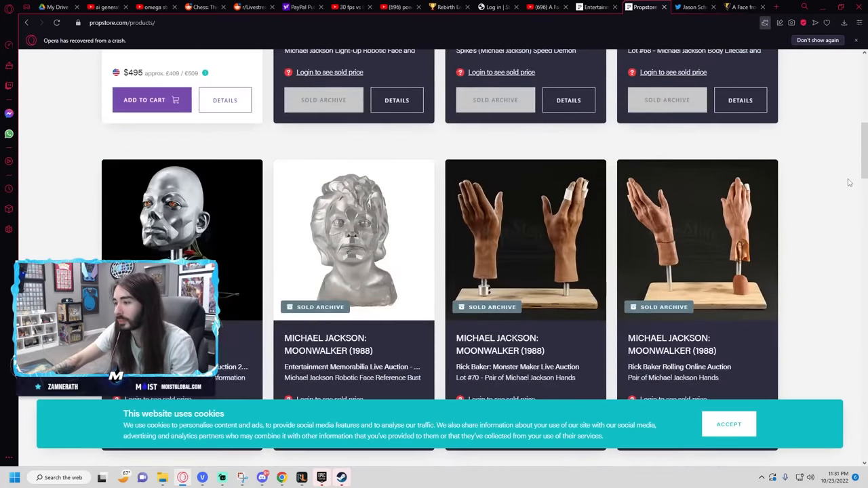
scroll("up", 3)
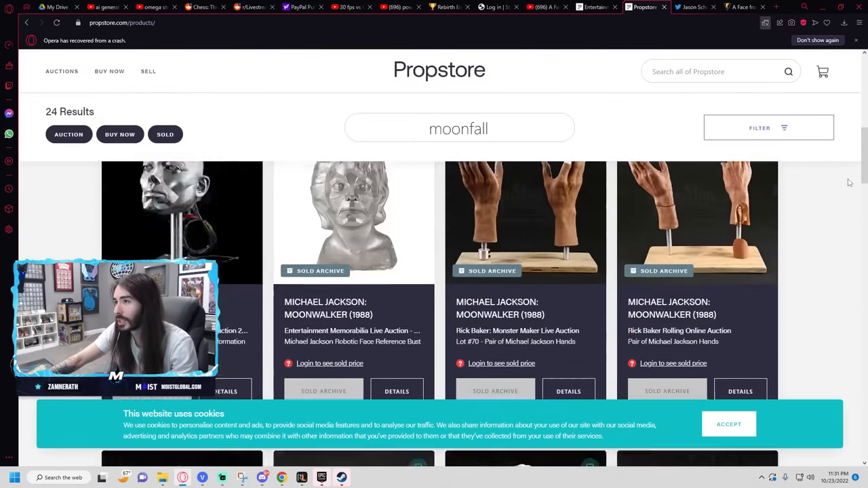